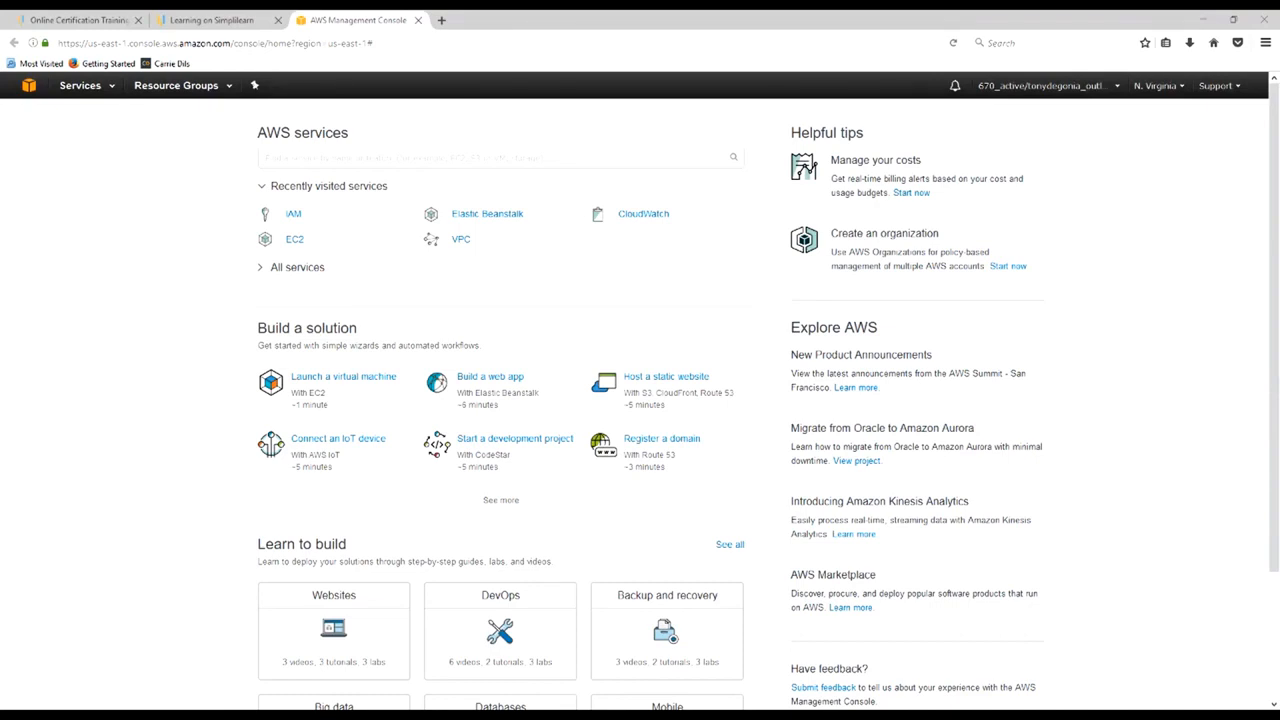
Open the VPC service and list the existing default and test1 VPCs
{"action": "left_click", "coordinate": [80, 85]}
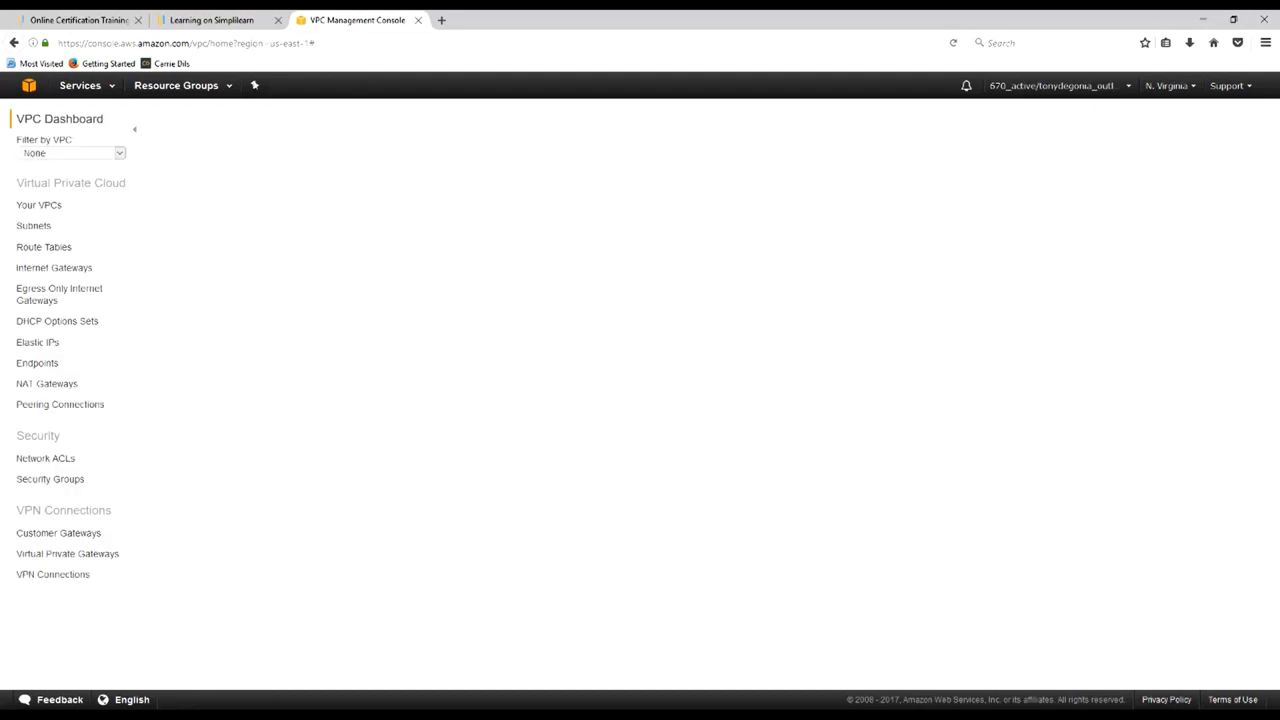
{"action": "left_click", "coordinate": [59, 118]}
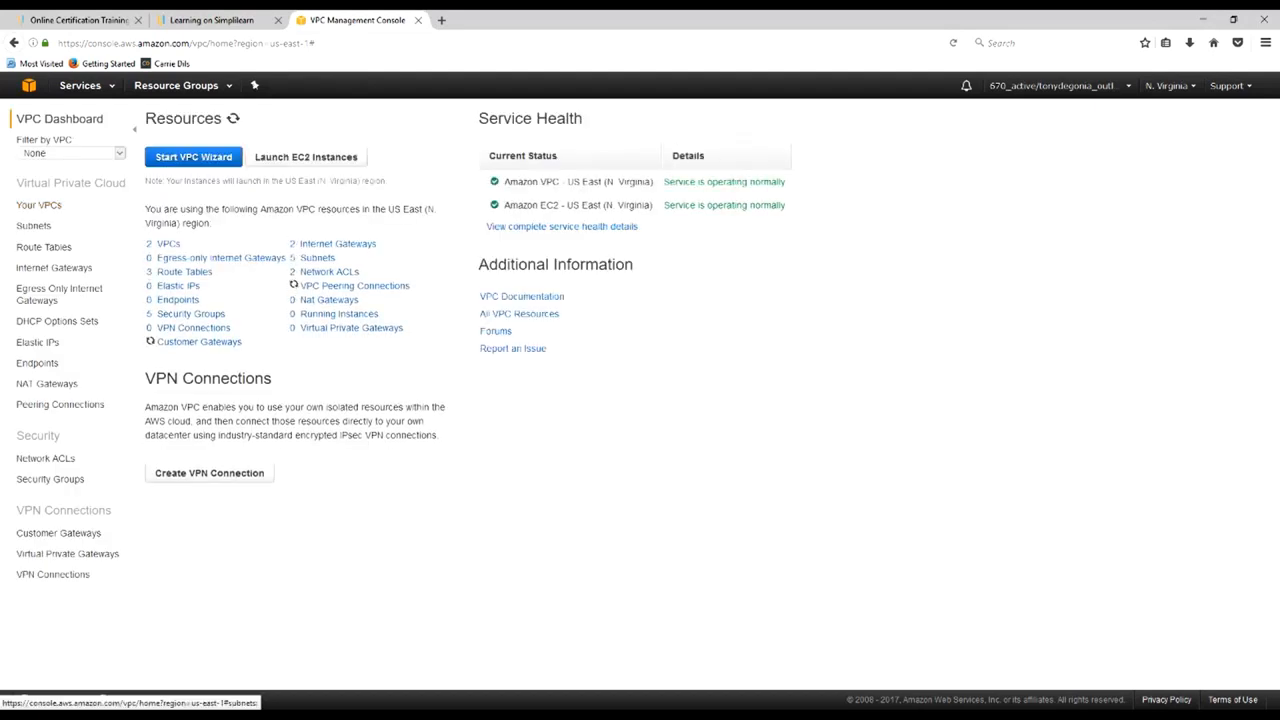
{"action": "left_click", "coordinate": [38, 204]}
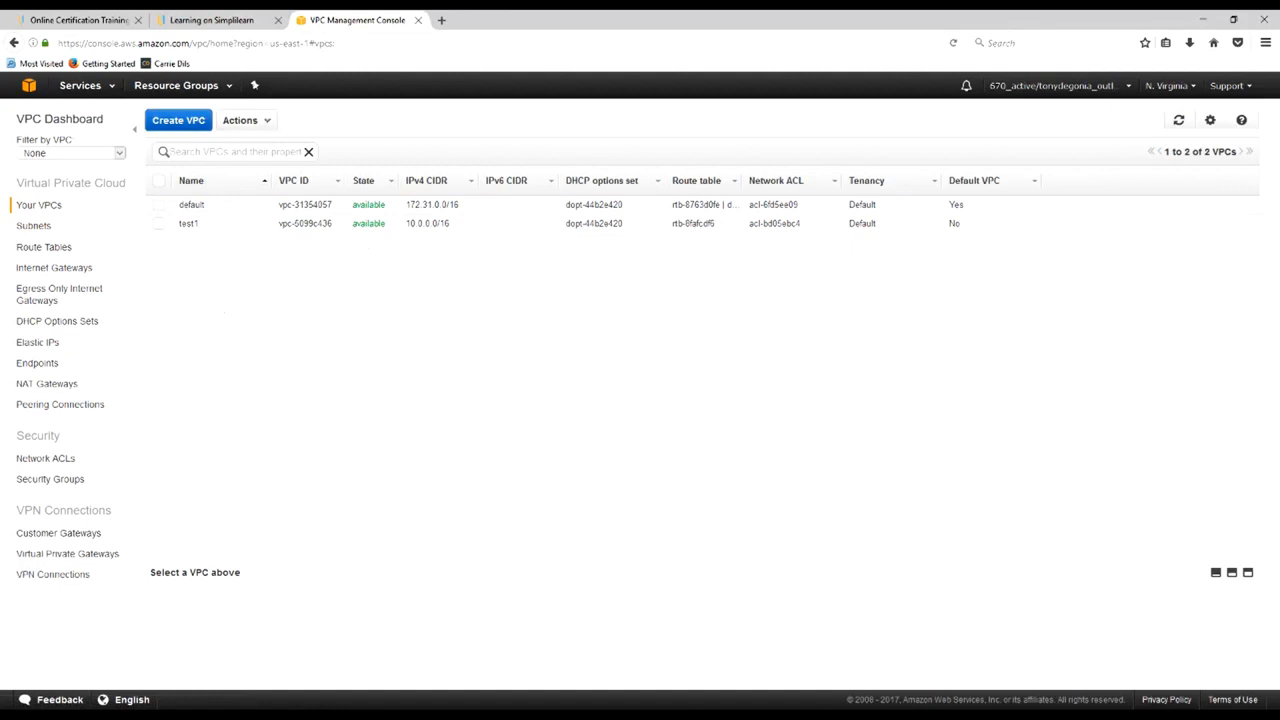
Start a new VPC named Simplilearn-DeGonia-VPC with IPv4 CIDR 10.0.0.0/16
{"action": "left_click", "coordinate": [178, 120]}
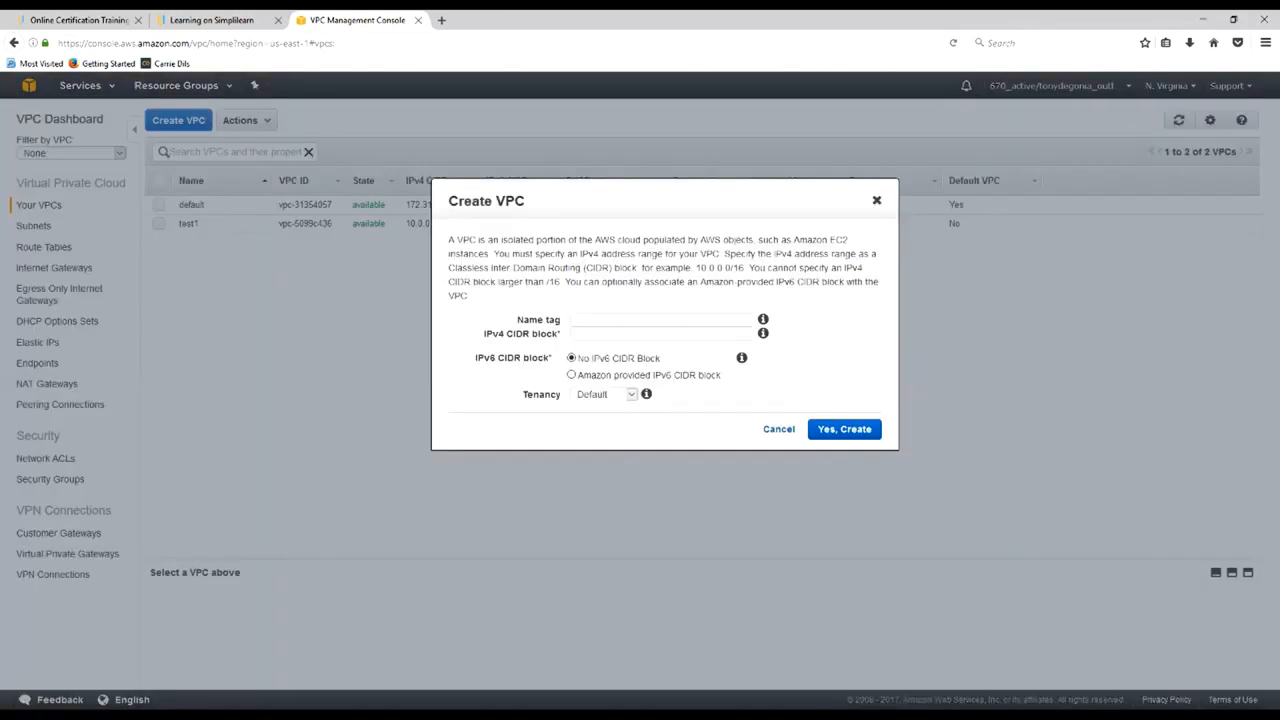
{"action": "left_click", "coordinate": [660, 319]}
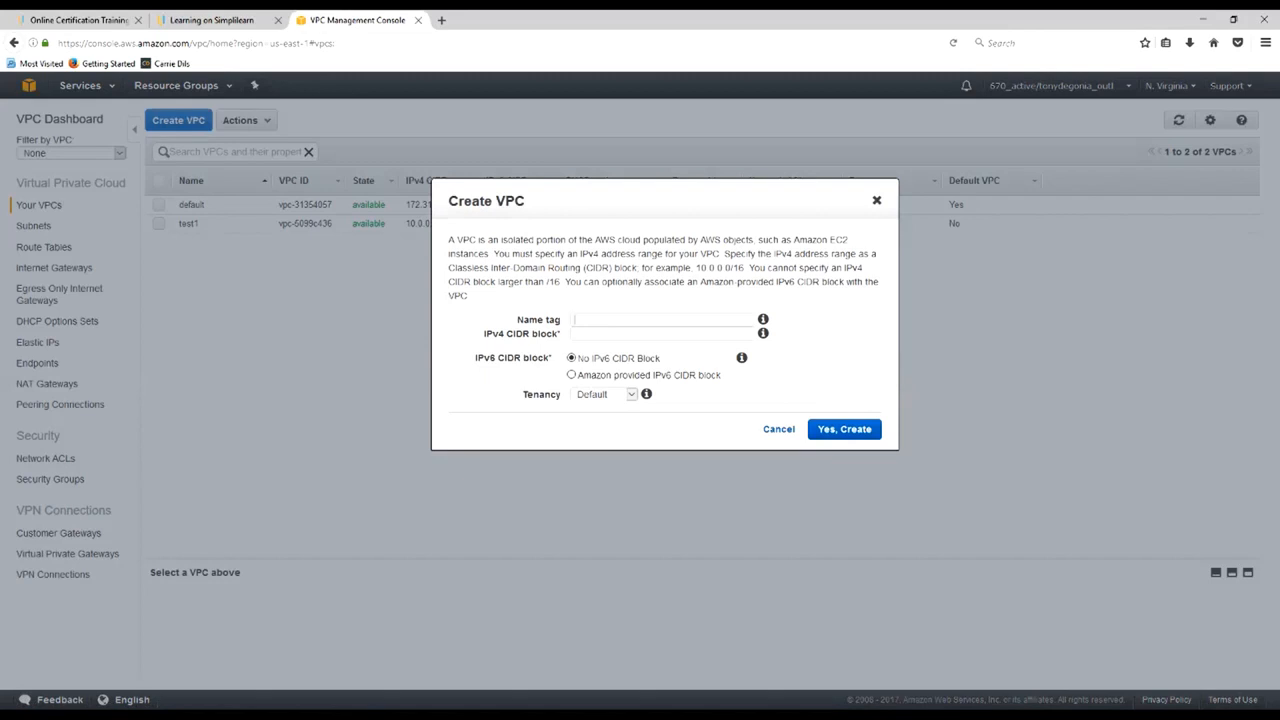
{"action": "mouse_move", "coordinate": [763, 319]}
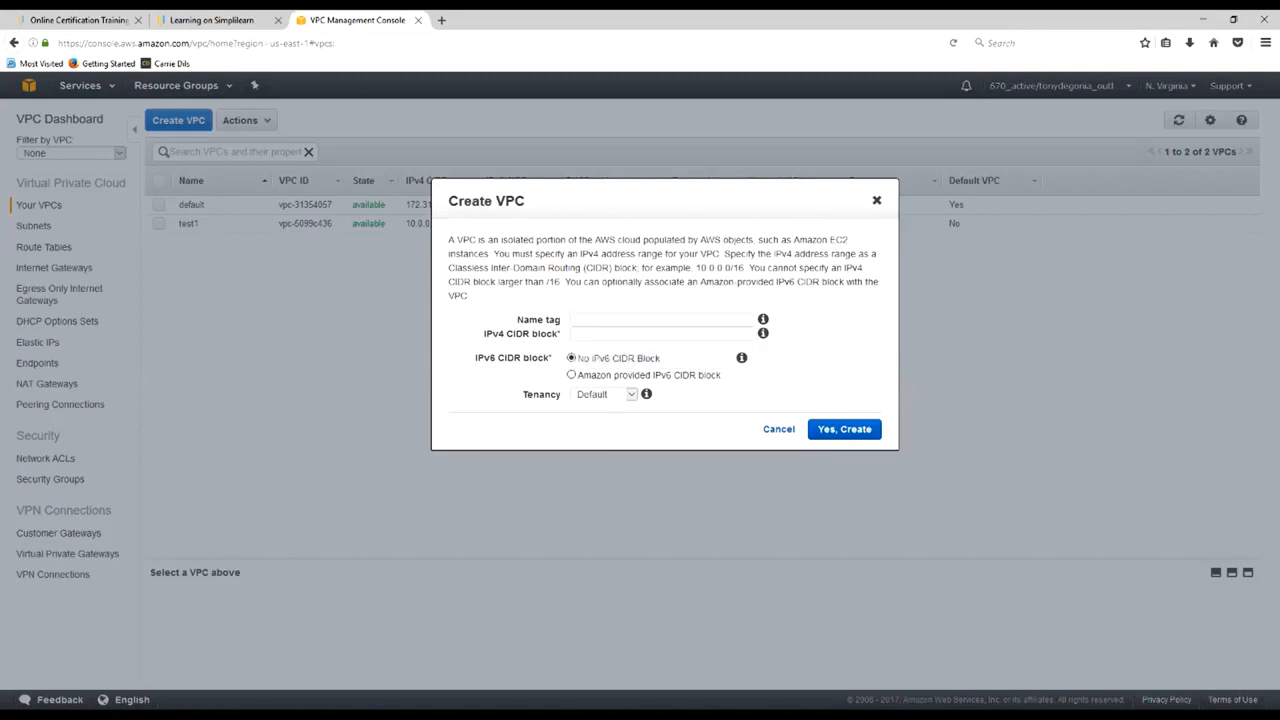
{"action": "type", "text": "Simpl"}
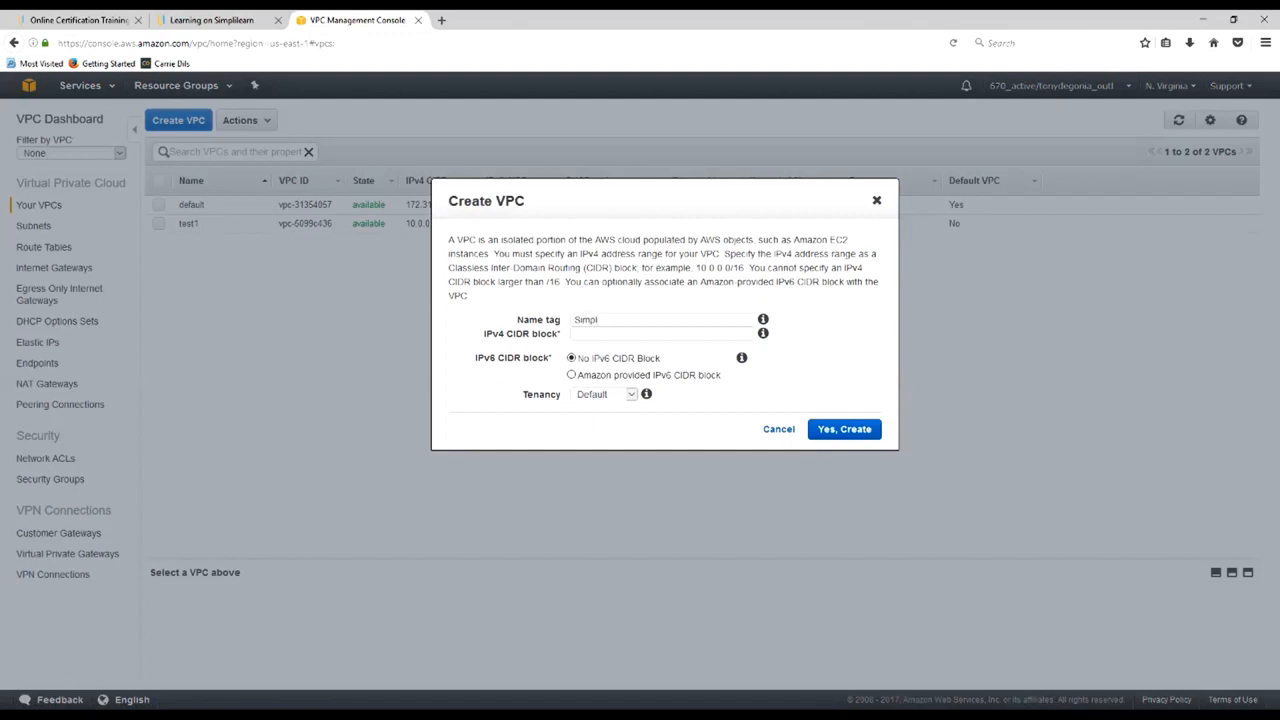
{"action": "type", "text": "ilearn"}
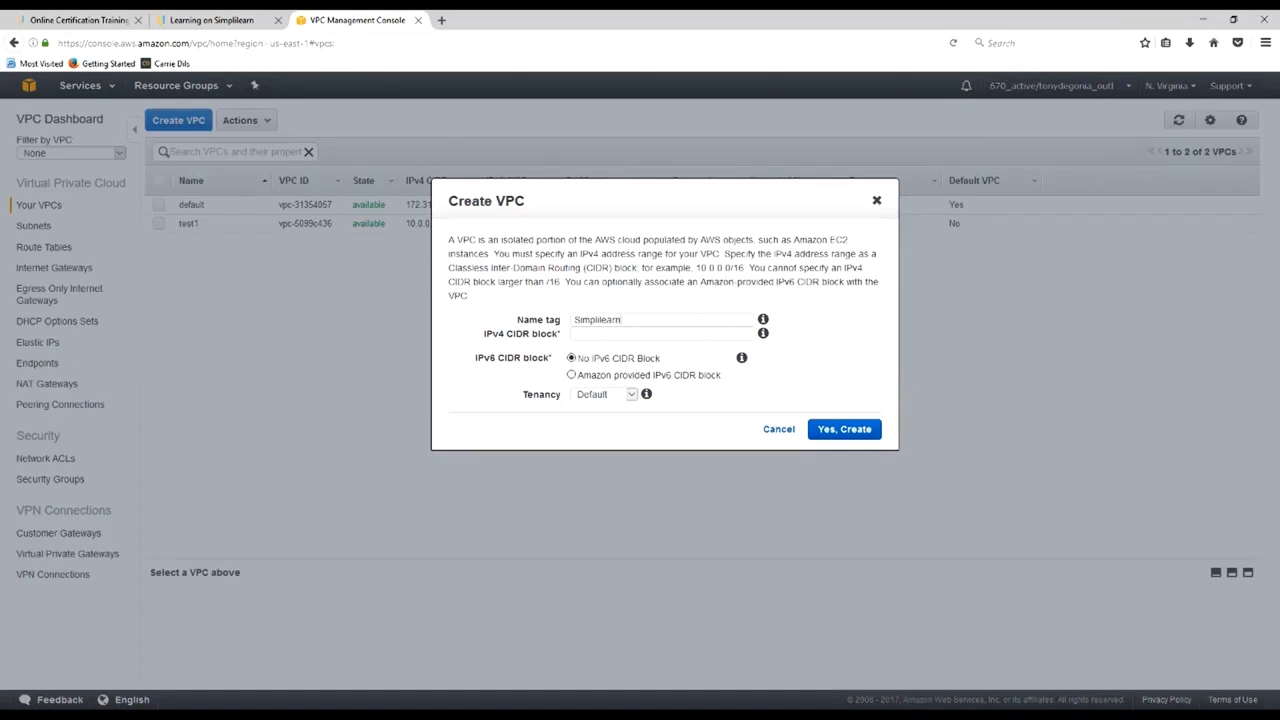
{"action": "type", "text": "-DeGonia"}
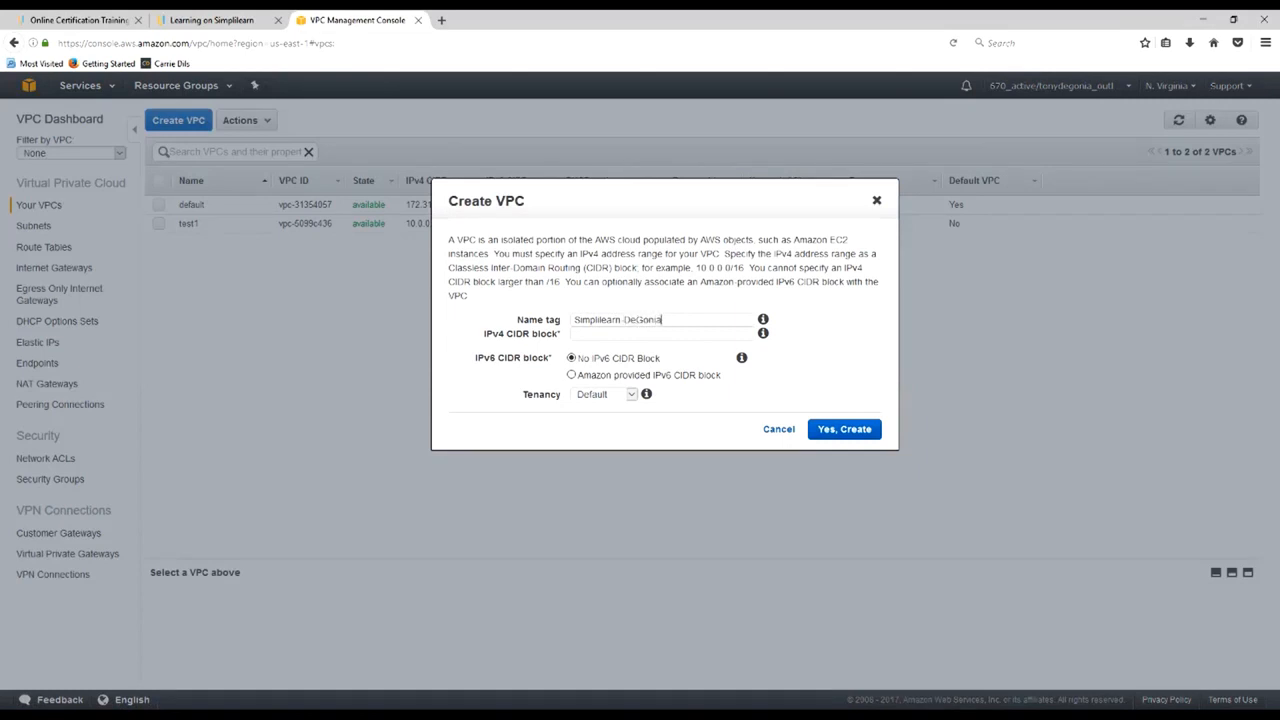
{"action": "type", "text": "VPI"}
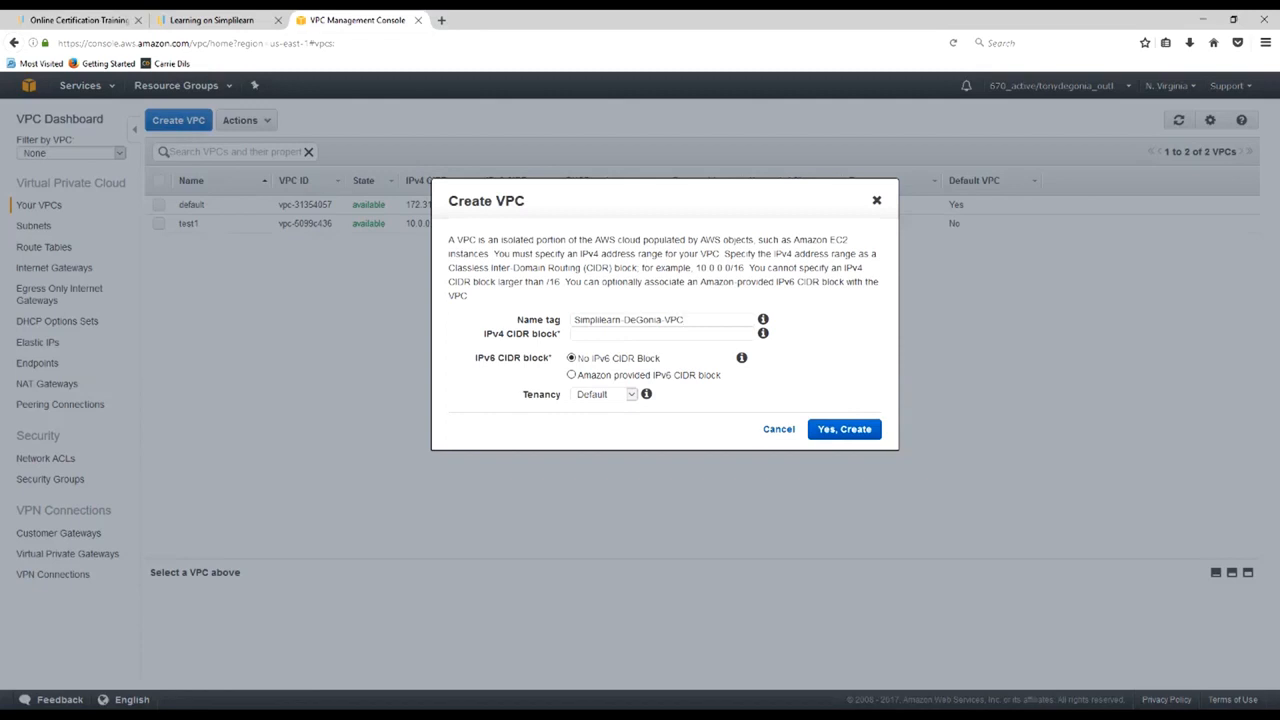
{"action": "left_click", "coordinate": [660, 333]}
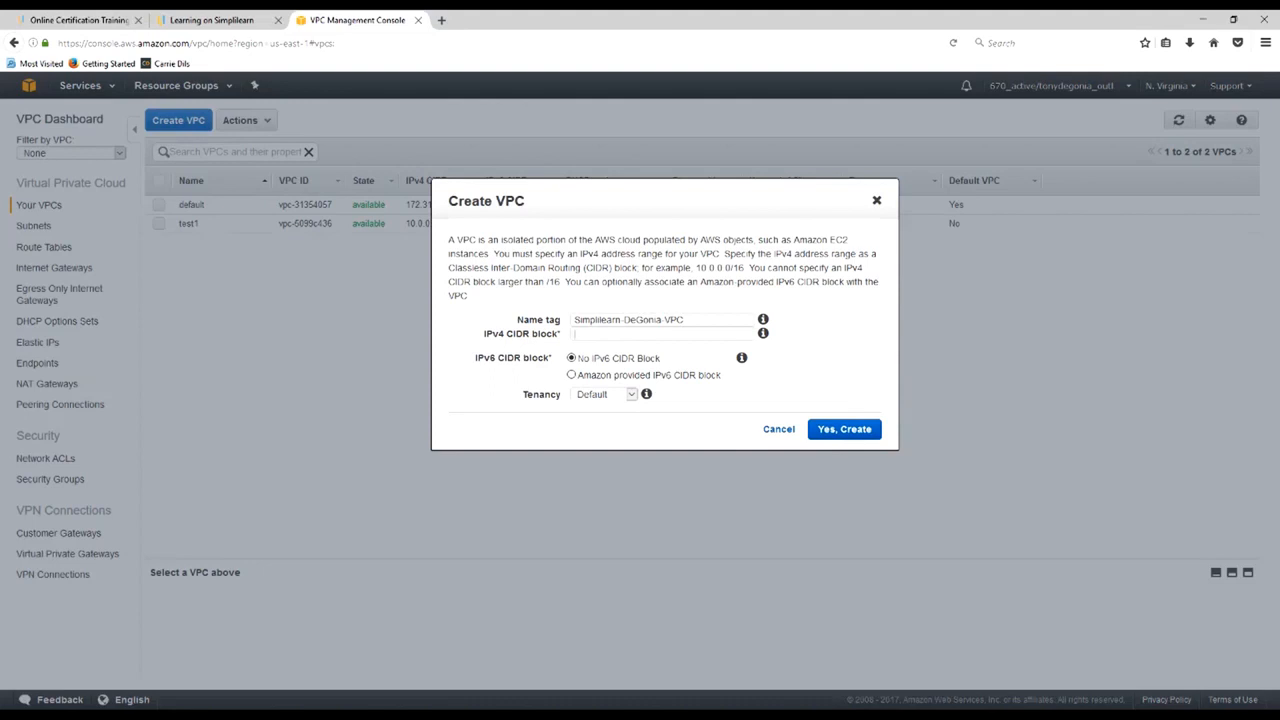
{"action": "type", "text": "10 0"}
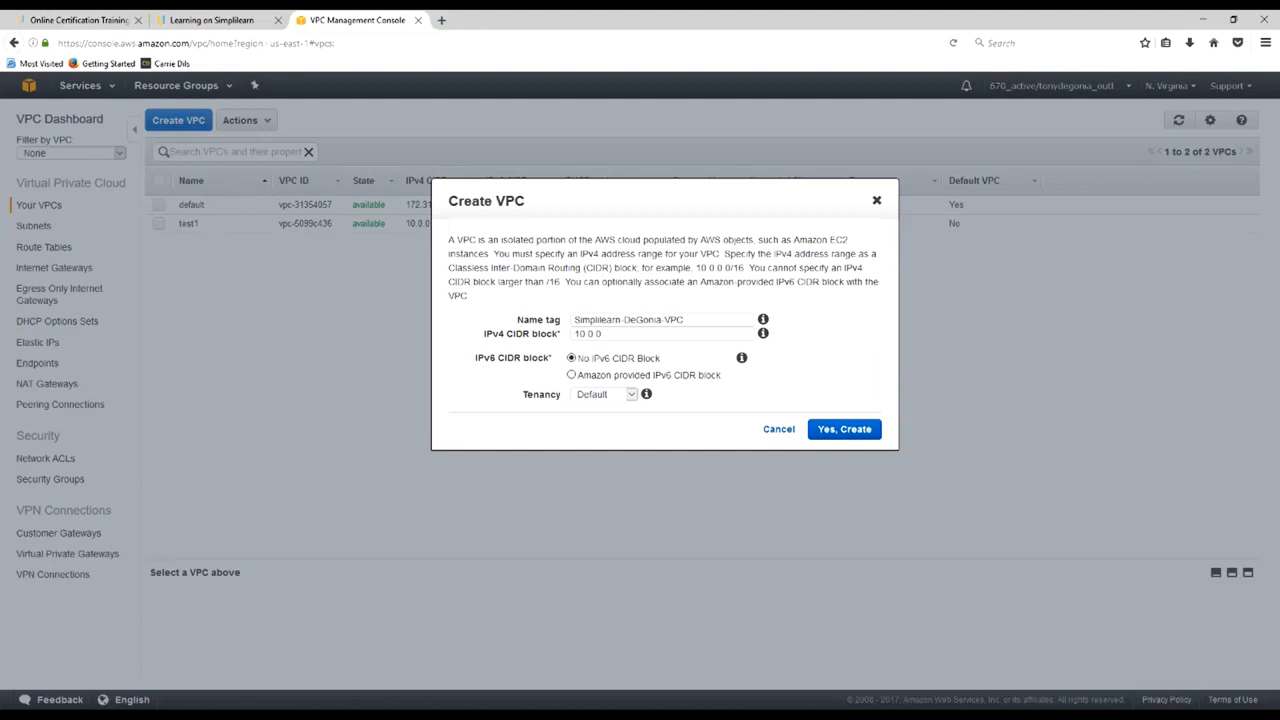
{"action": "type", "text": "0"}
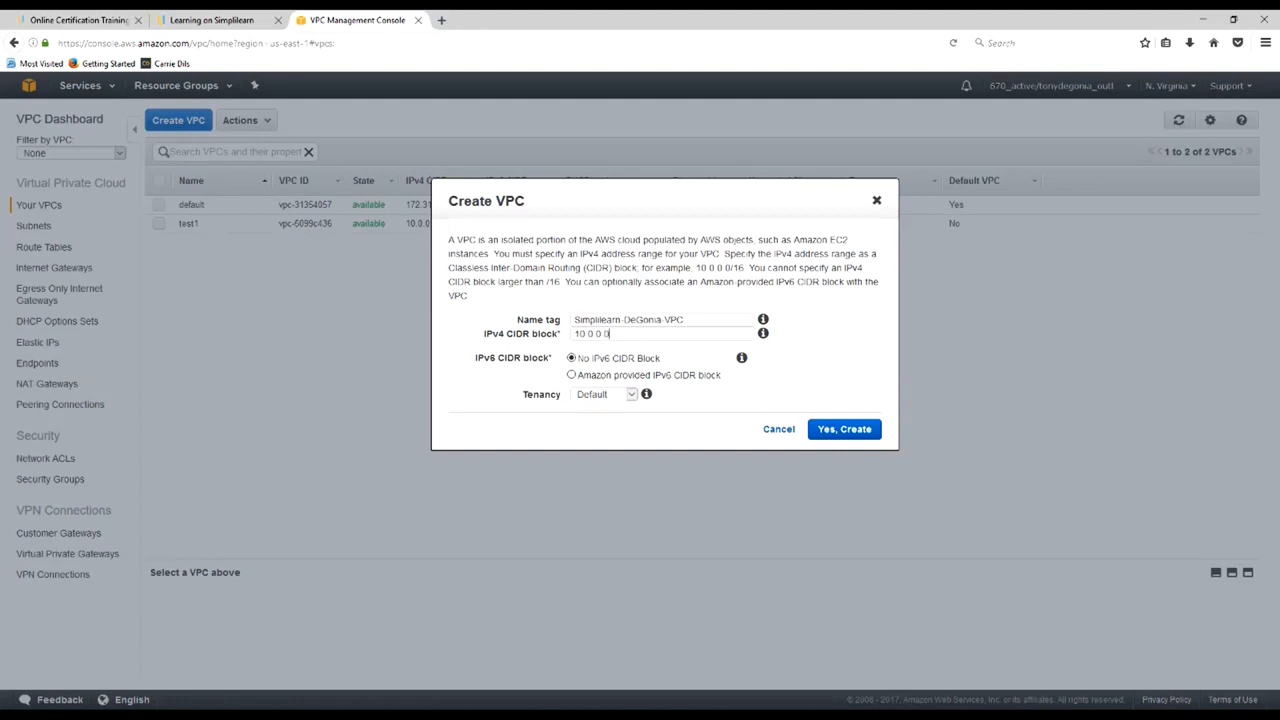
{"action": "type", "text": "/16"}
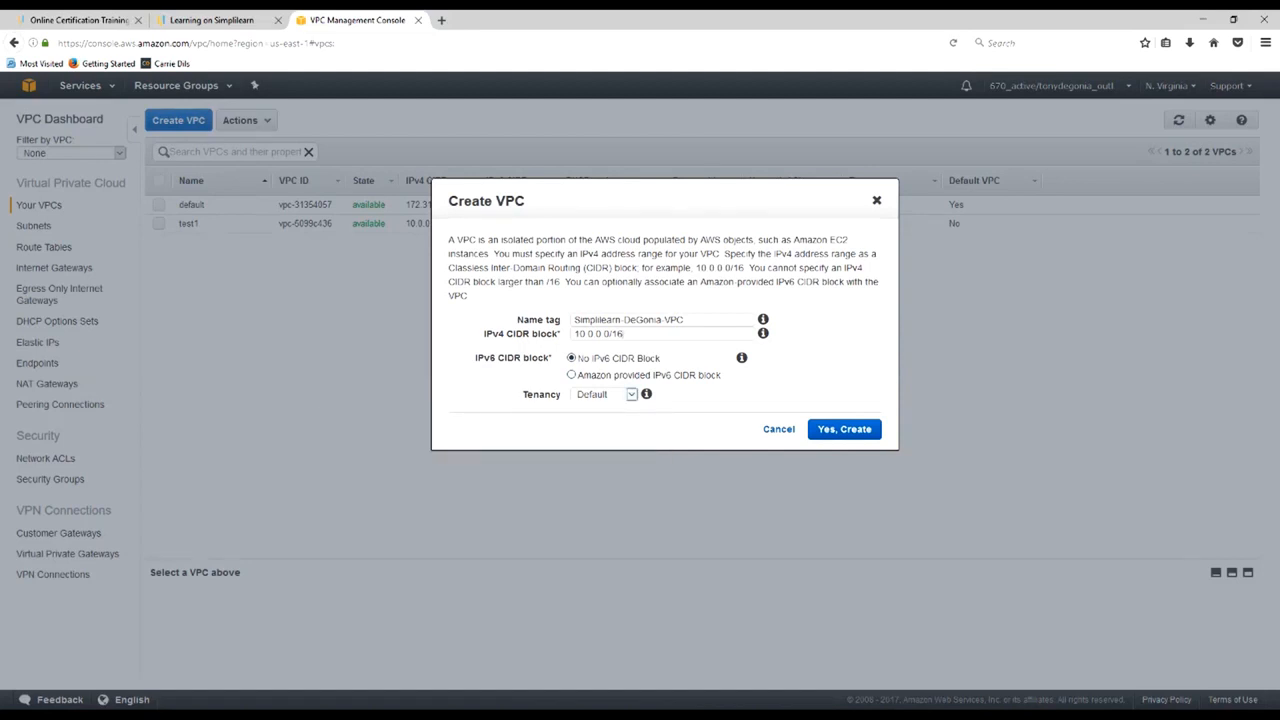
Keep Default tenancy and create the VPC
{"action": "left_click", "coordinate": [630, 394]}
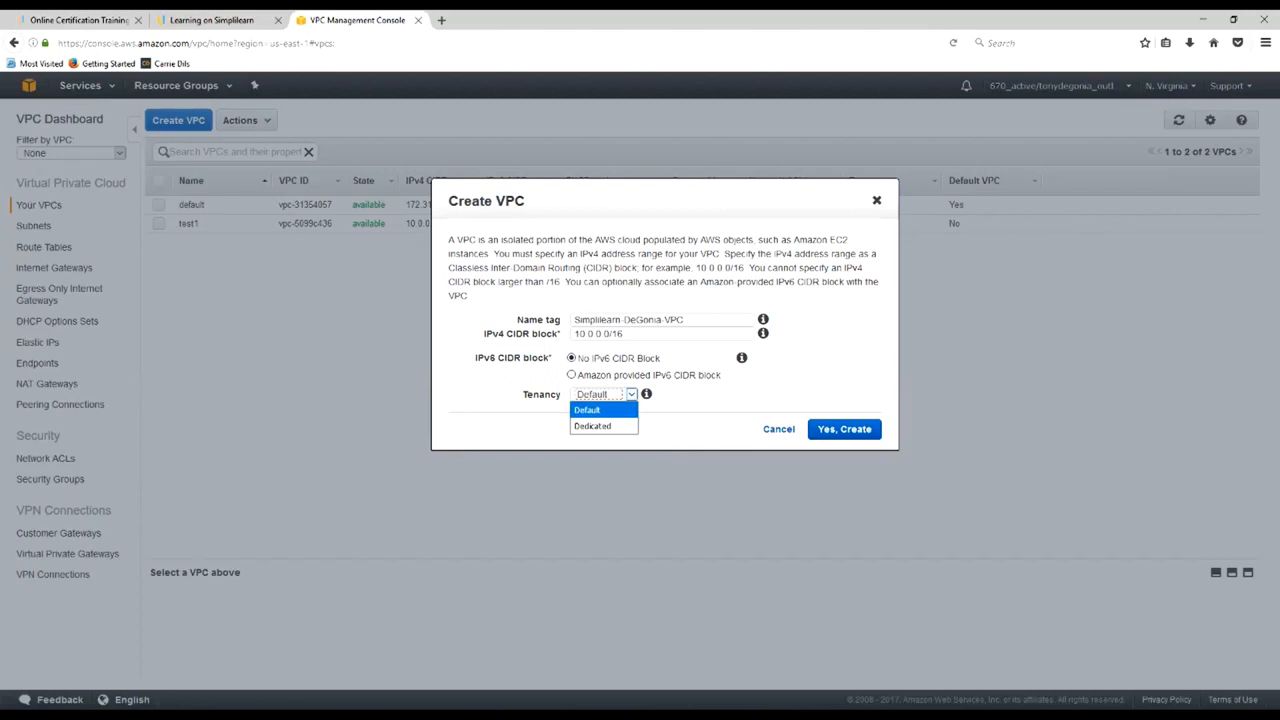
{"action": "mouse_move", "coordinate": [592, 425]}
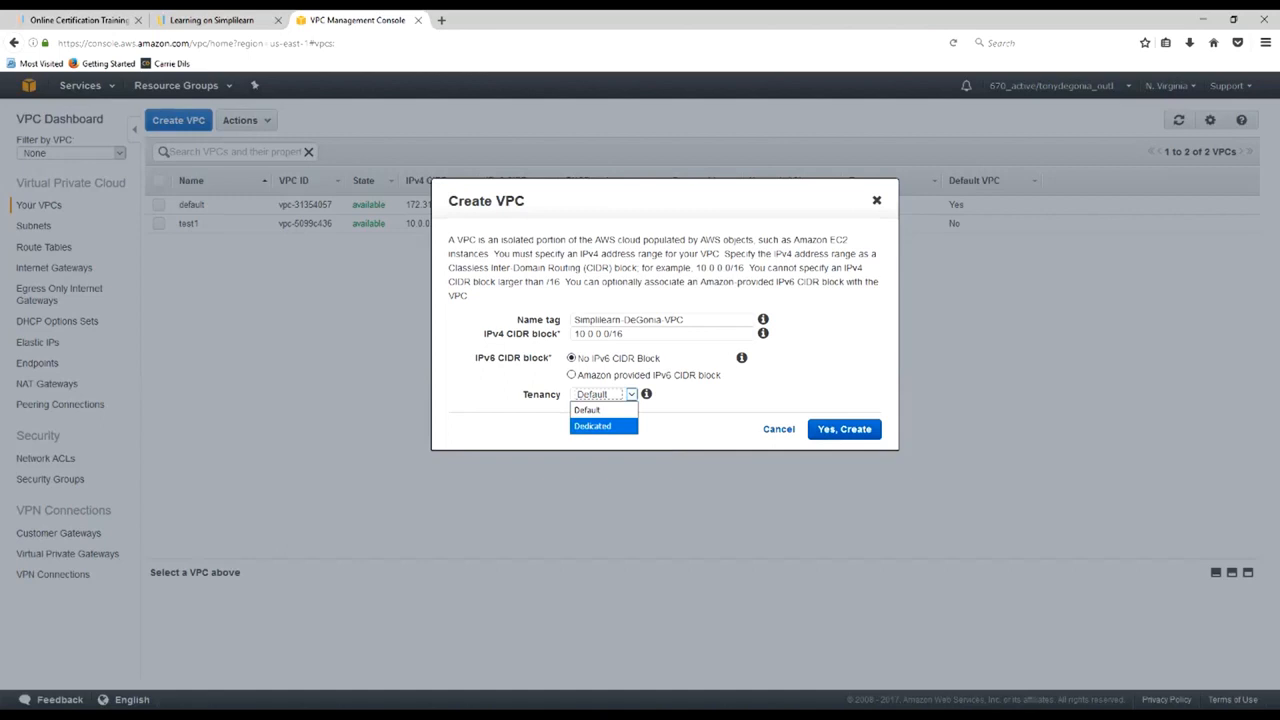
{"action": "left_click", "coordinate": [587, 410]}
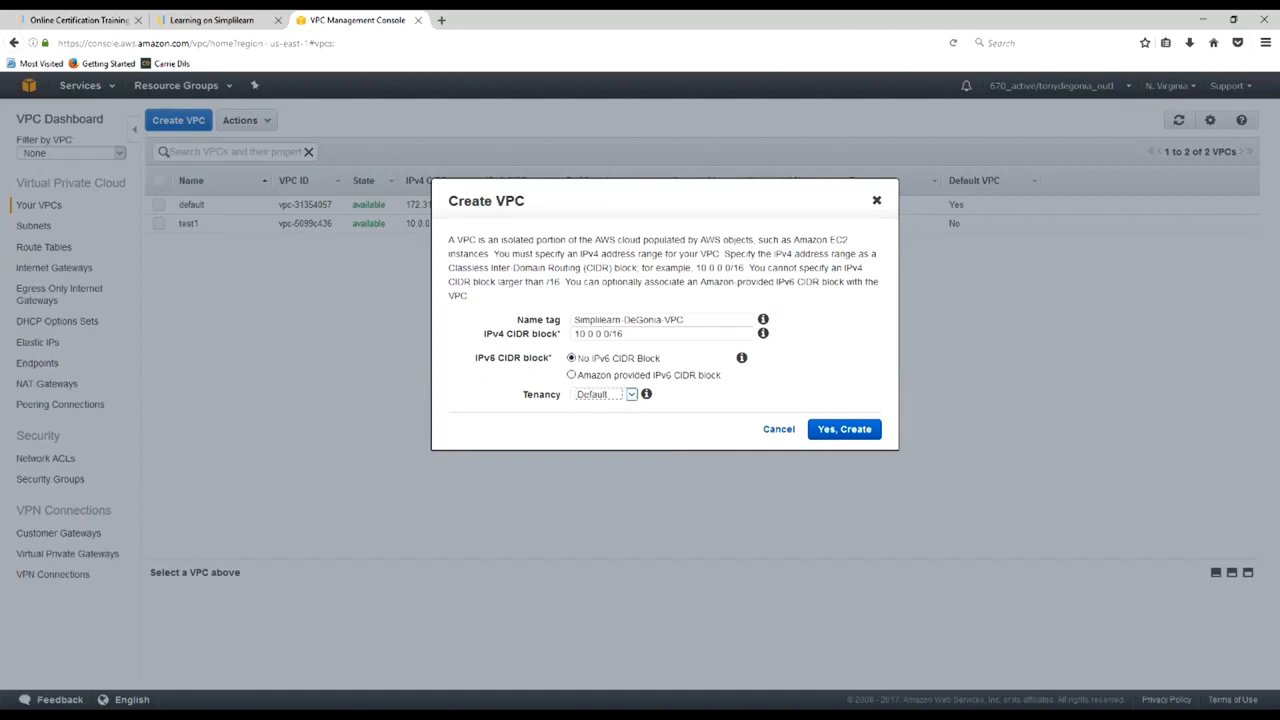
{"action": "left_click", "coordinate": [843, 428]}
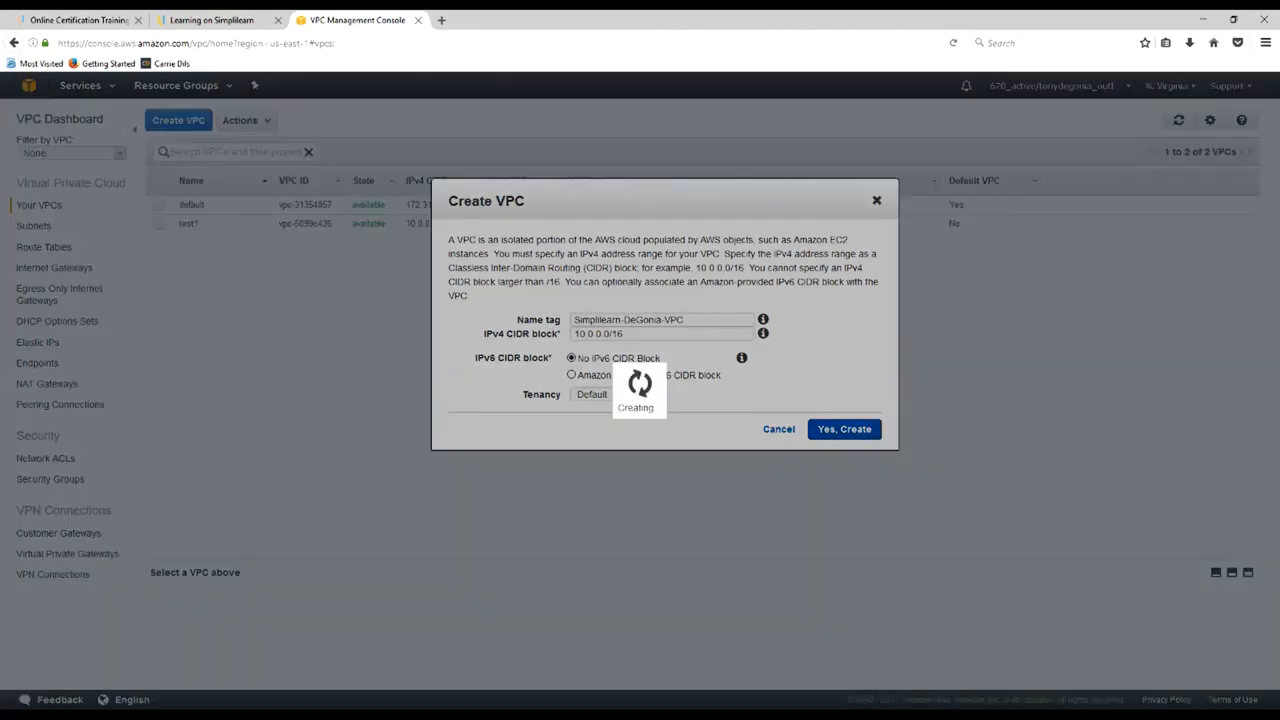
{"action": "left_click", "coordinate": [843, 428]}
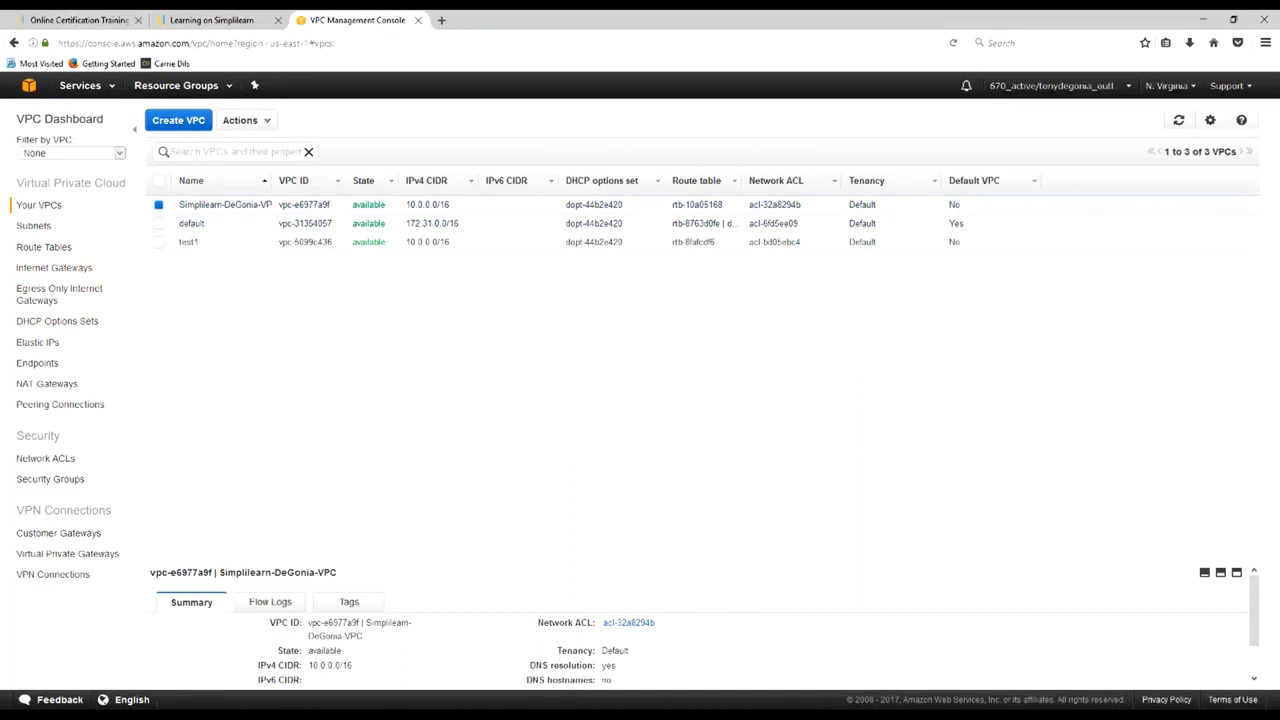
Go from the VPC list to the EC2 Dashboard through the Services menu and scroll through it
{"action": "left_click", "coordinate": [240, 120]}
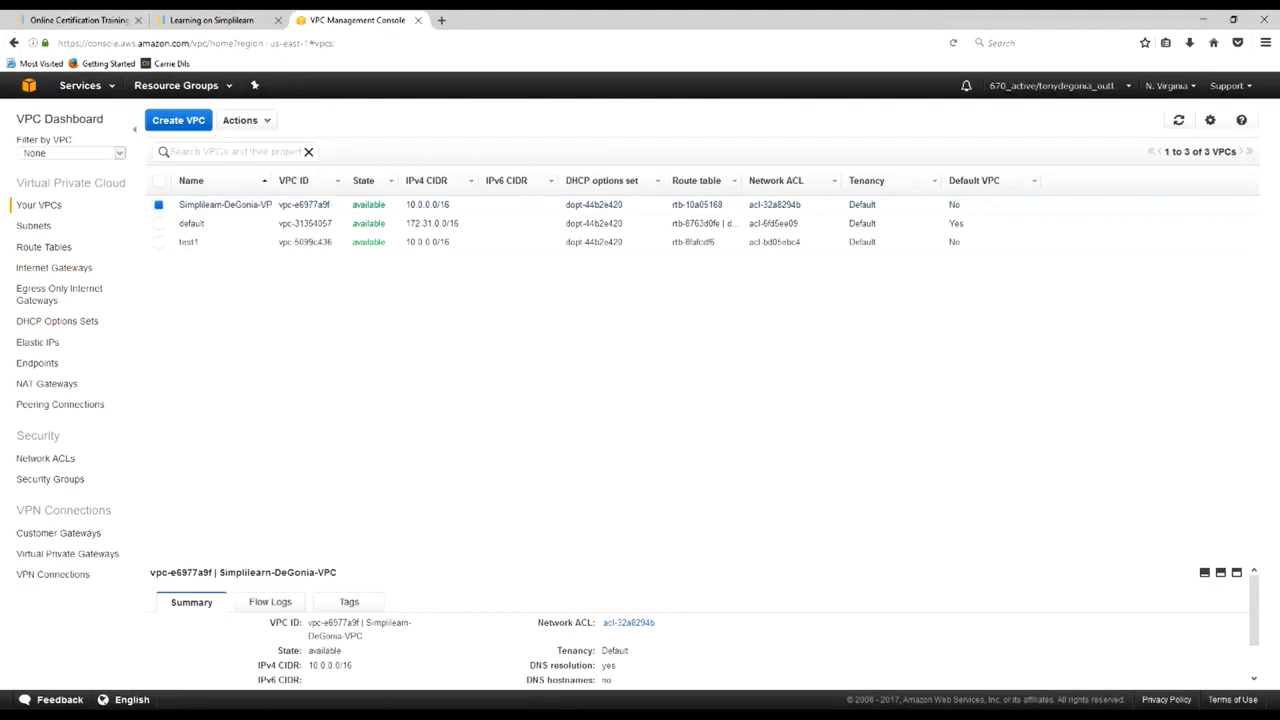
{"action": "left_click", "coordinate": [80, 85]}
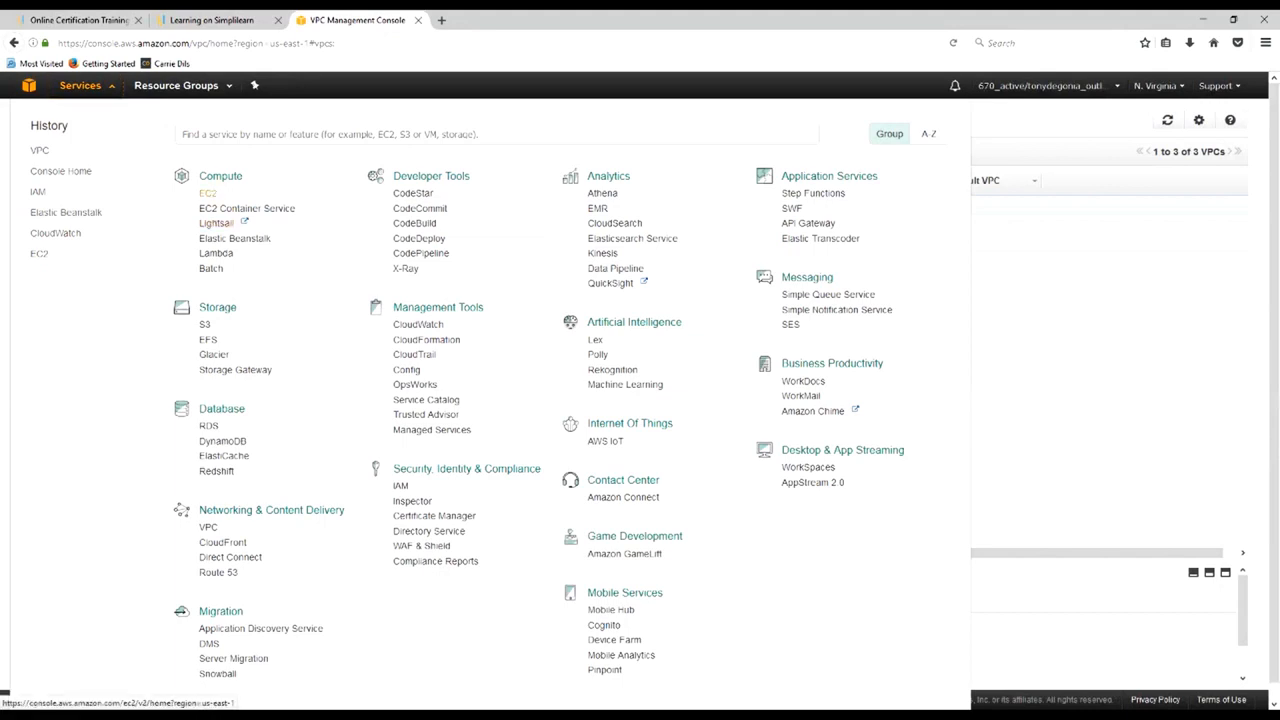
{"action": "left_click", "coordinate": [207, 192]}
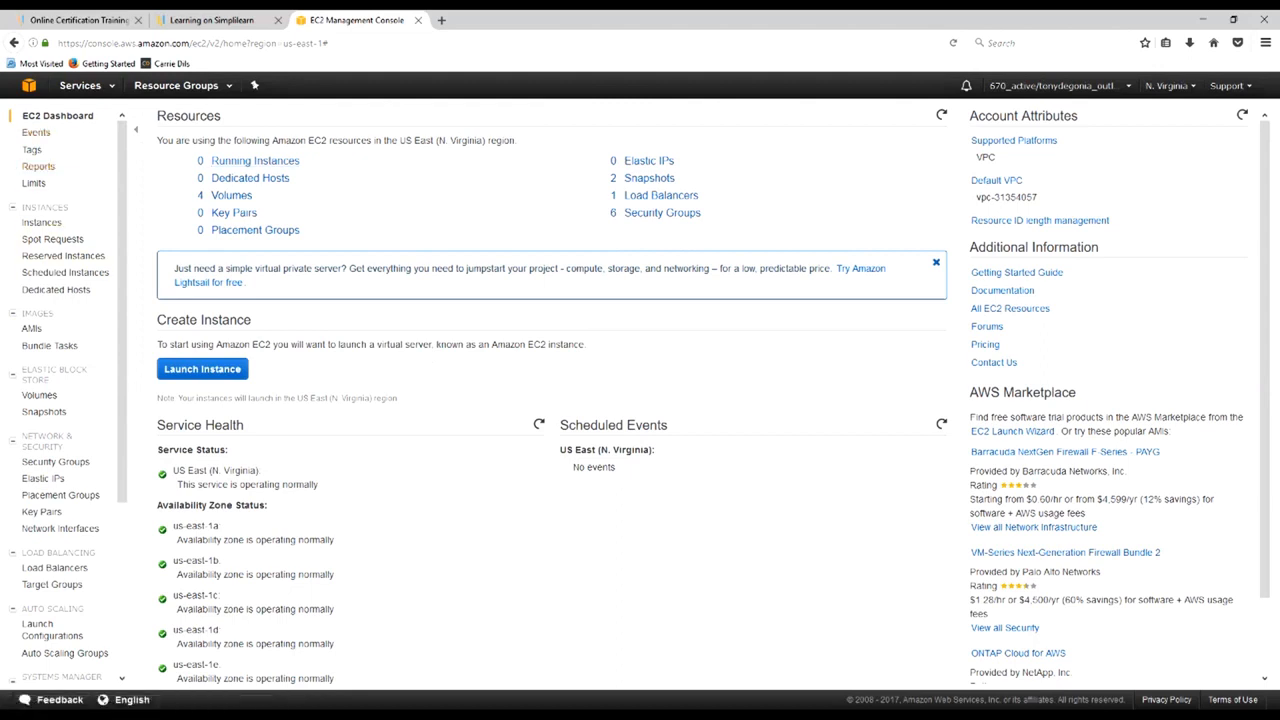
{"action": "scroll", "scroll_direction": "down", "scroll_amount": 3}
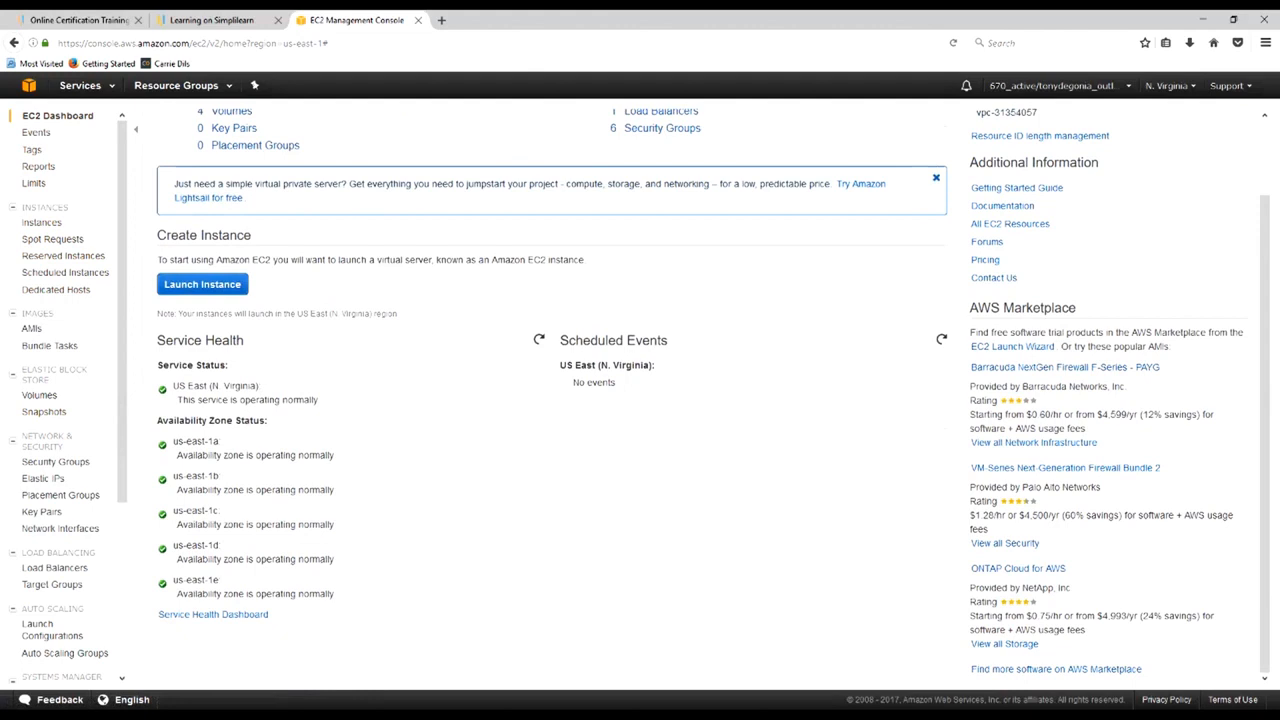
{"action": "scroll", "scroll_direction": "up", "scroll_amount": 3}
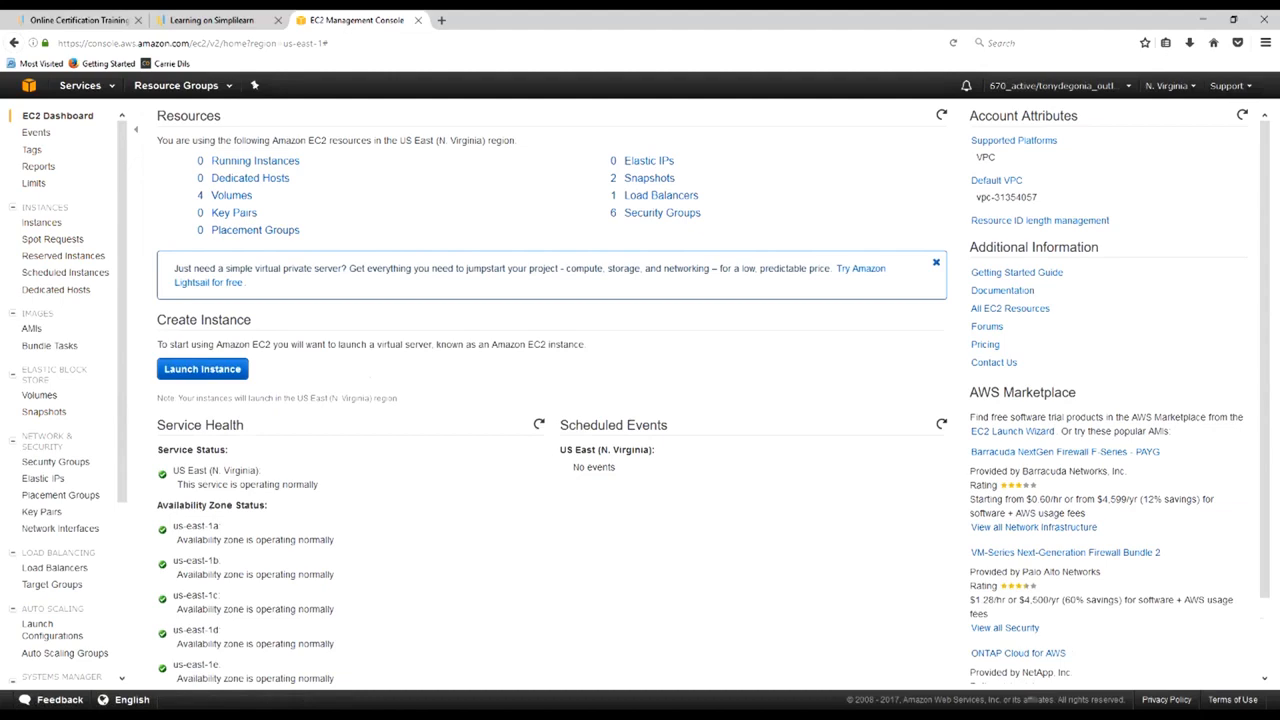
Launch an instance from the Amazon Linux AMI, keeping t2.micro, up to instance details
{"action": "left_click", "coordinate": [202, 369]}
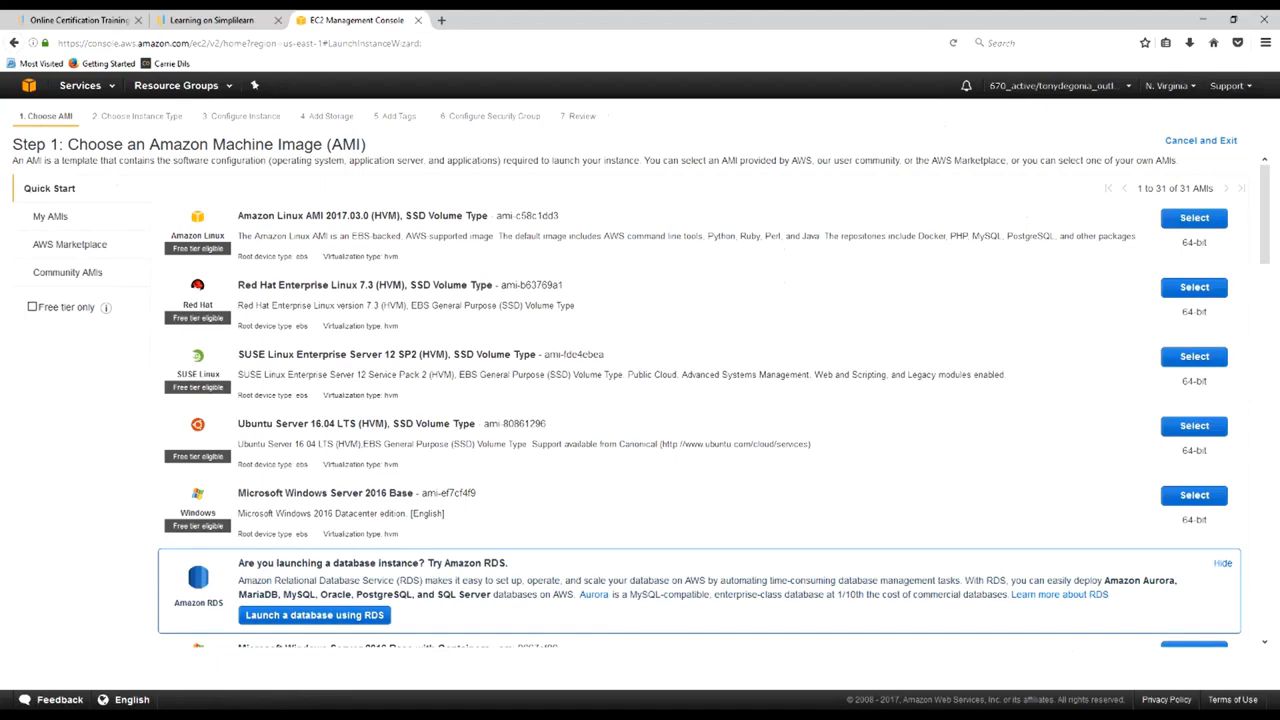
{"action": "left_click", "coordinate": [1193, 217]}
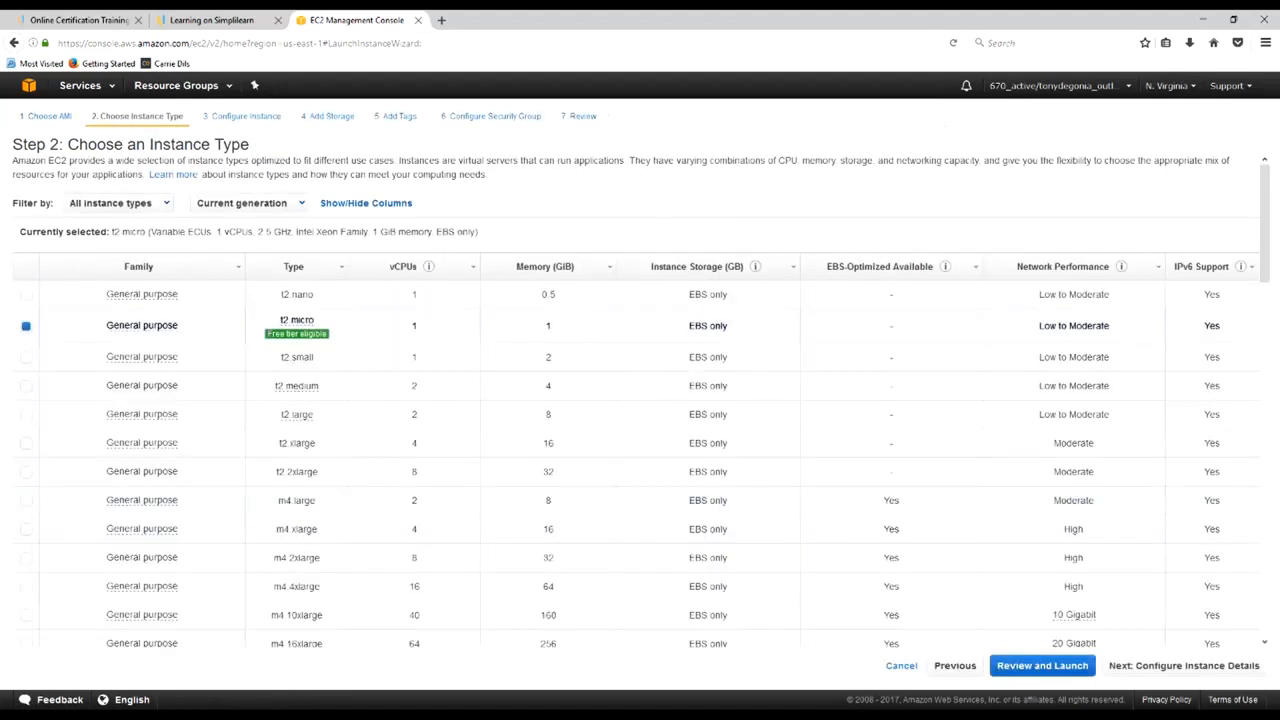
{"action": "mouse_move", "coordinate": [142, 325]}
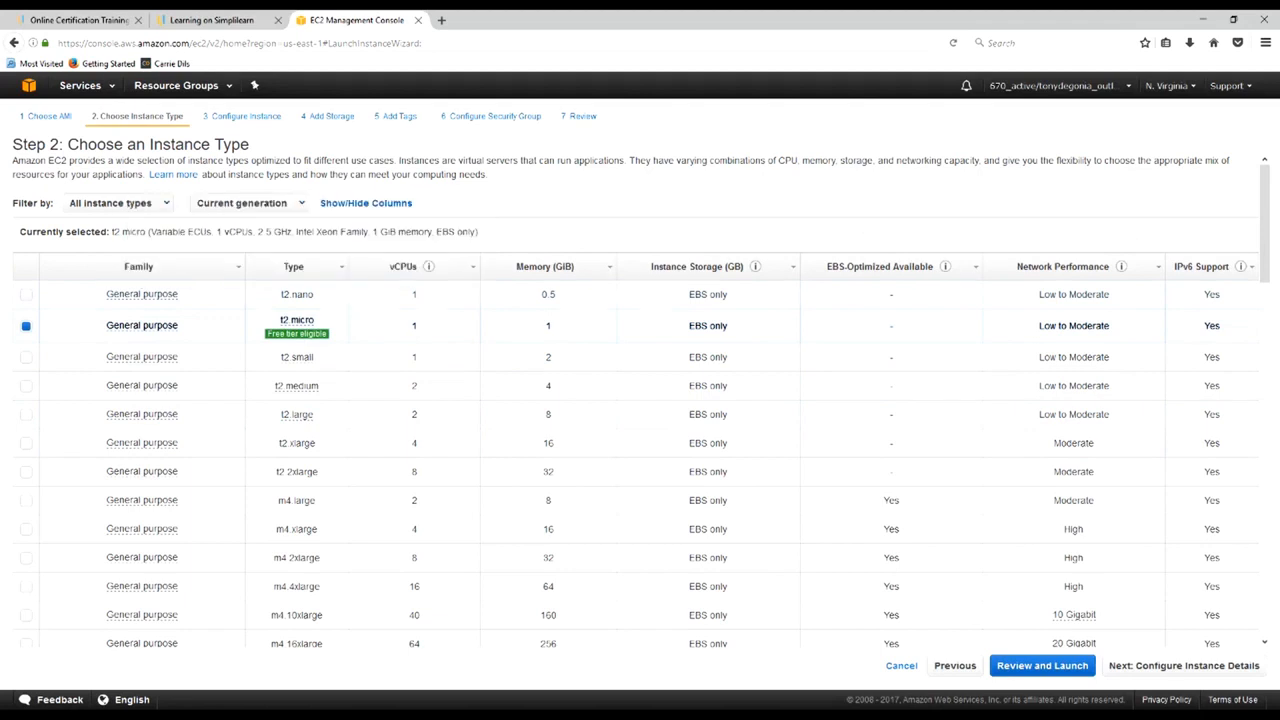
{"action": "left_click", "coordinate": [26, 294]}
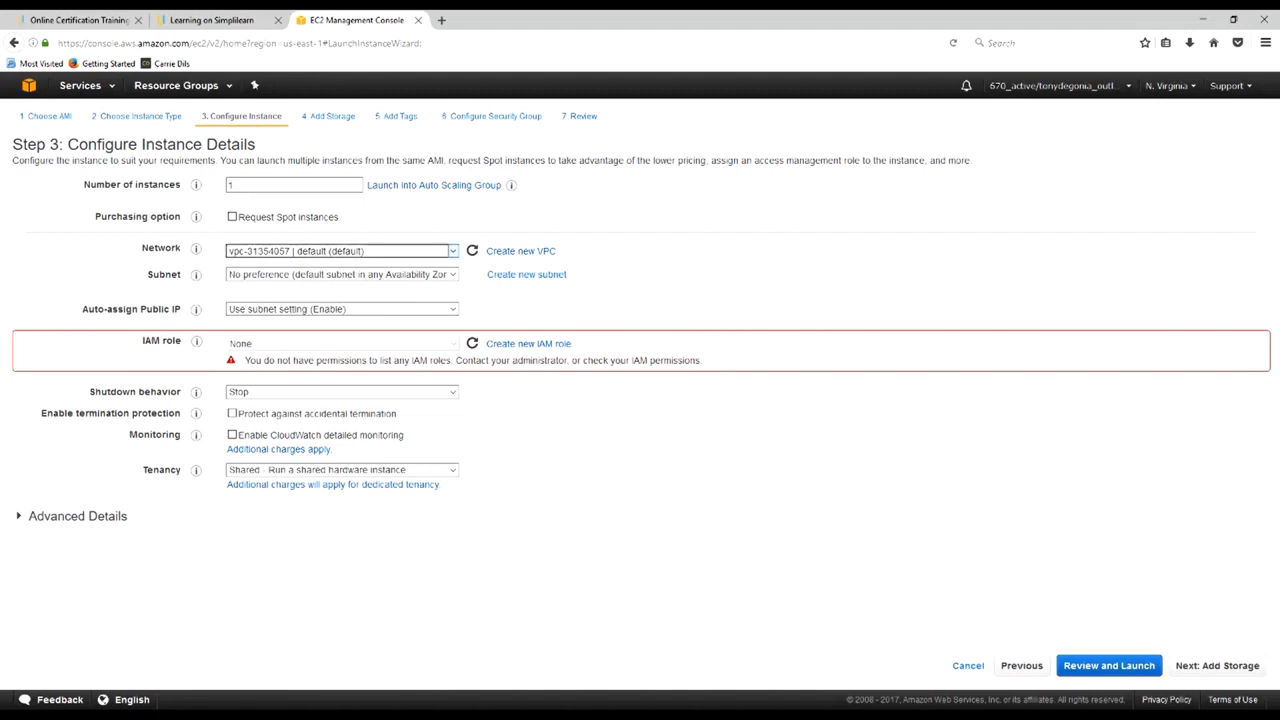
Set the network to Simplilearn-DeGonia-VPC and open its empty subnet list in a new tab
{"action": "left_click", "coordinate": [340, 250]}
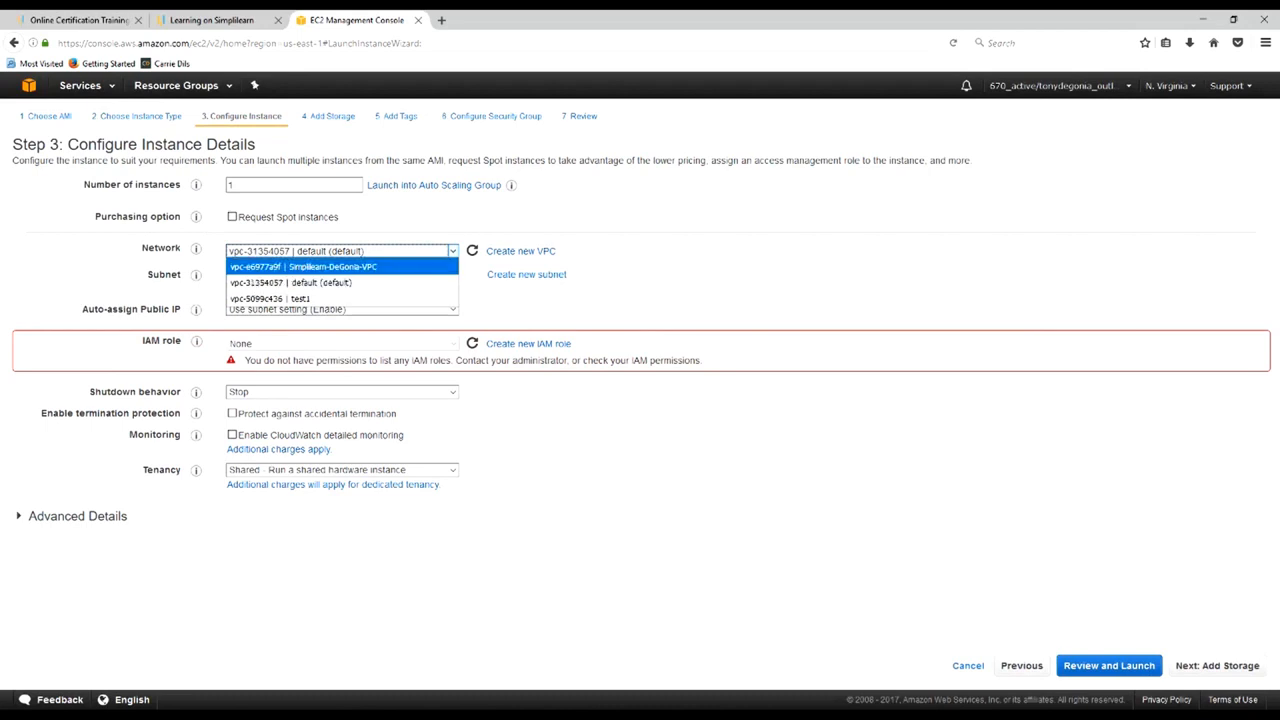
{"action": "left_click", "coordinate": [341, 266]}
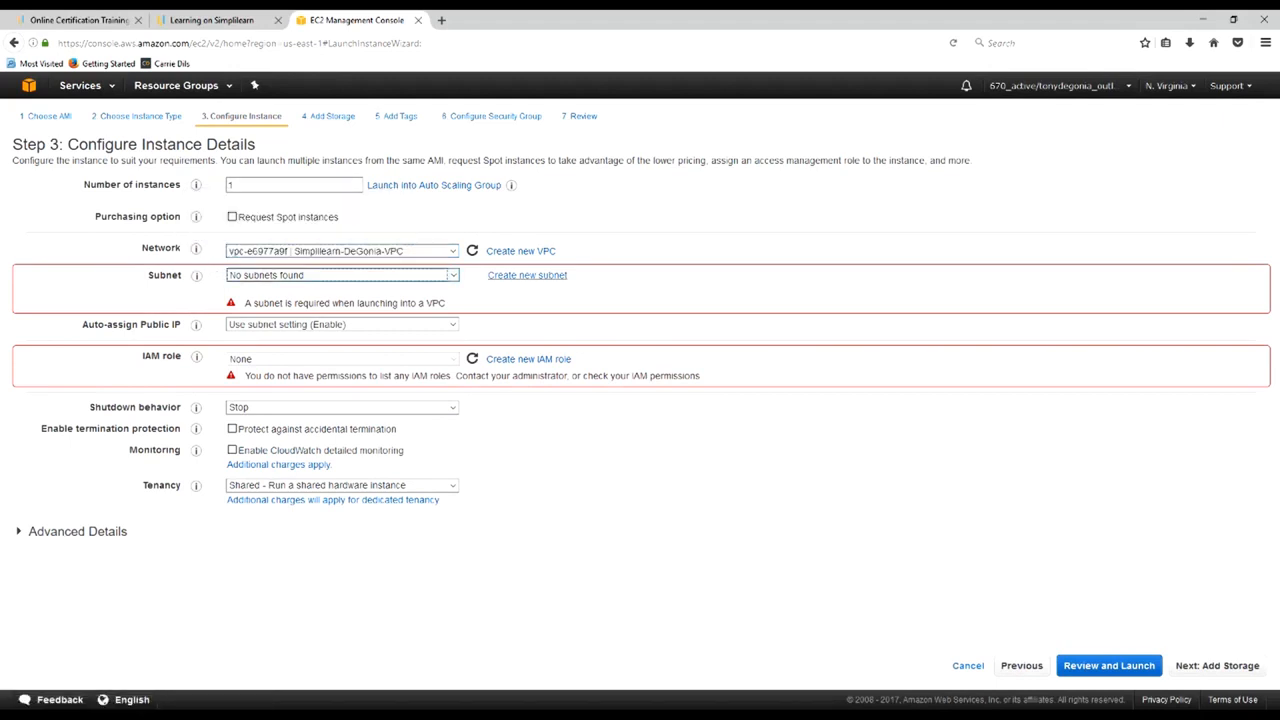
{"action": "left_click", "coordinate": [527, 275]}
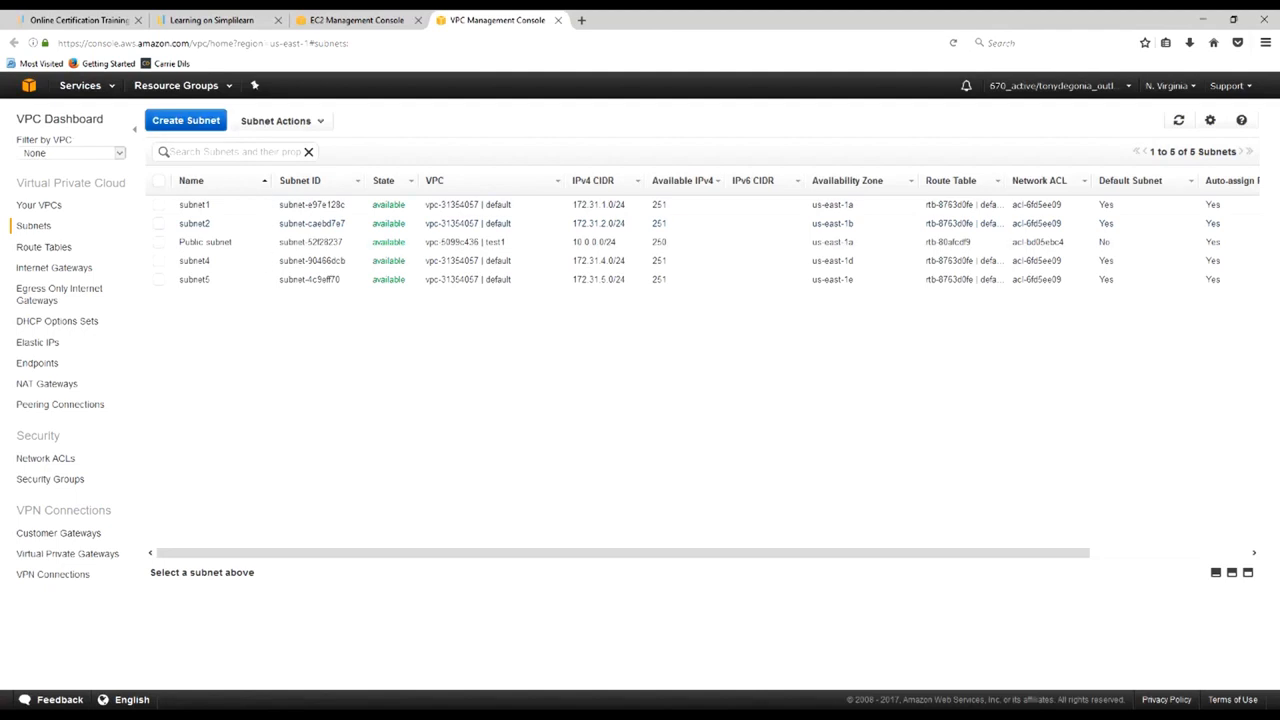
{"action": "mouse_move", "coordinate": [185, 120]}
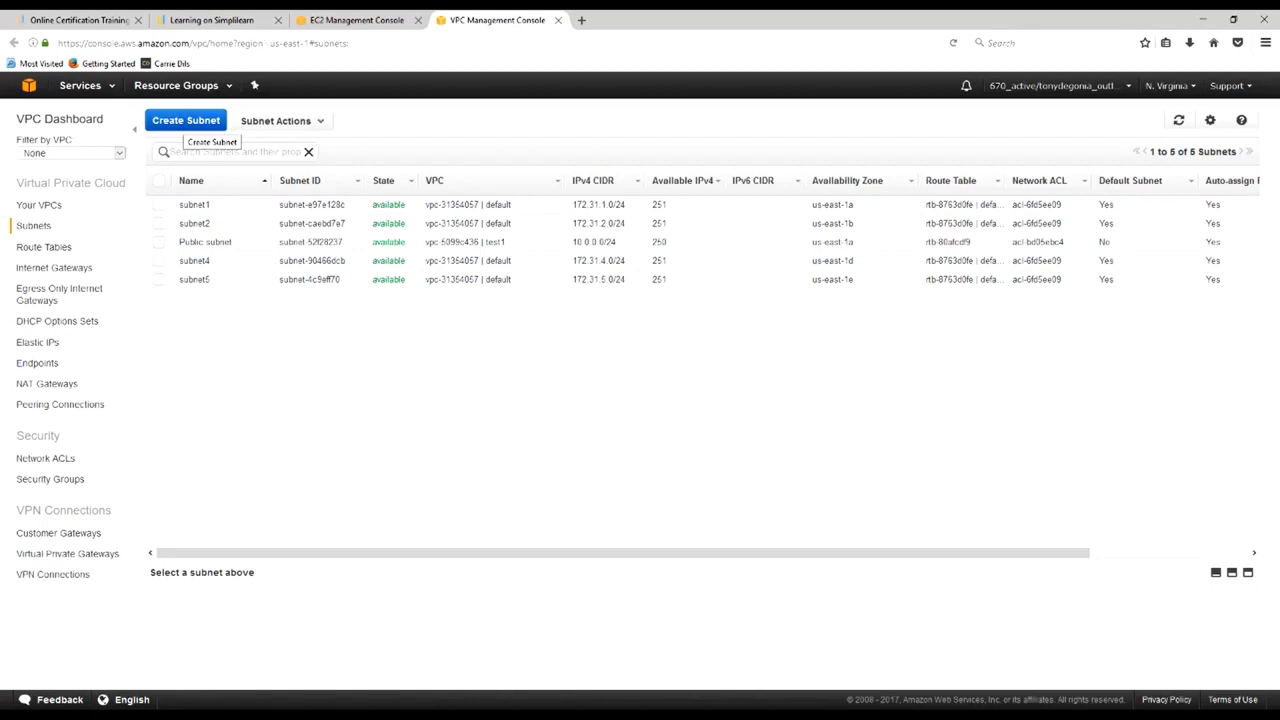
Create Simplilearn-DeGonia-Subnet1 in us-east-1b with CIDR block 10.0.1.0/24
{"action": "left_click", "coordinate": [185, 120]}
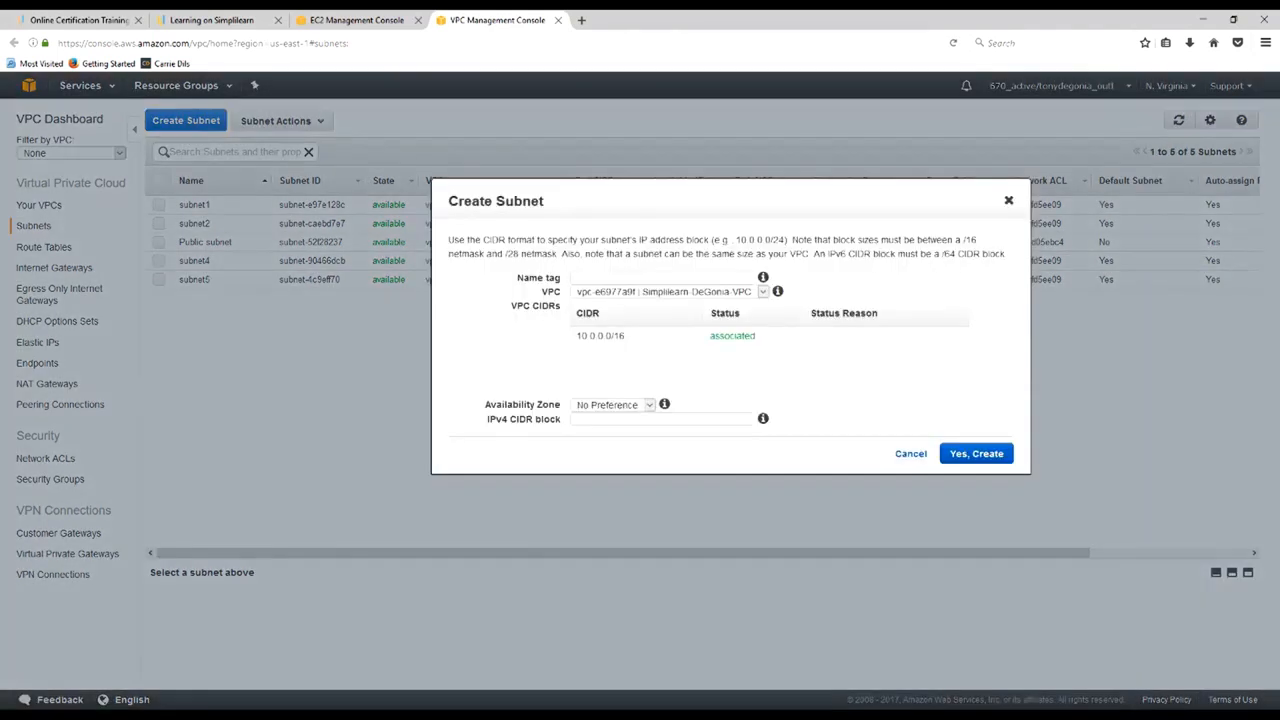
{"action": "type", "text": "Simplilearn-DeGonia-D"}
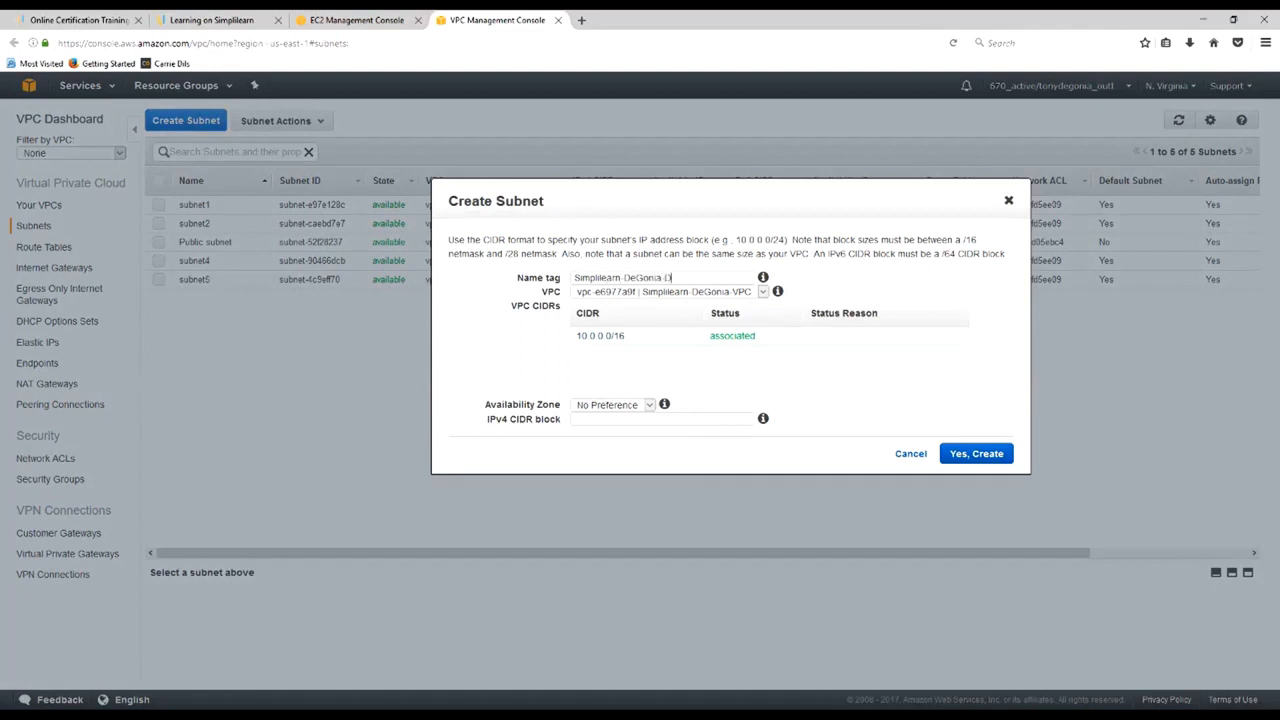
{"action": "type", "text": "Subnet1"}
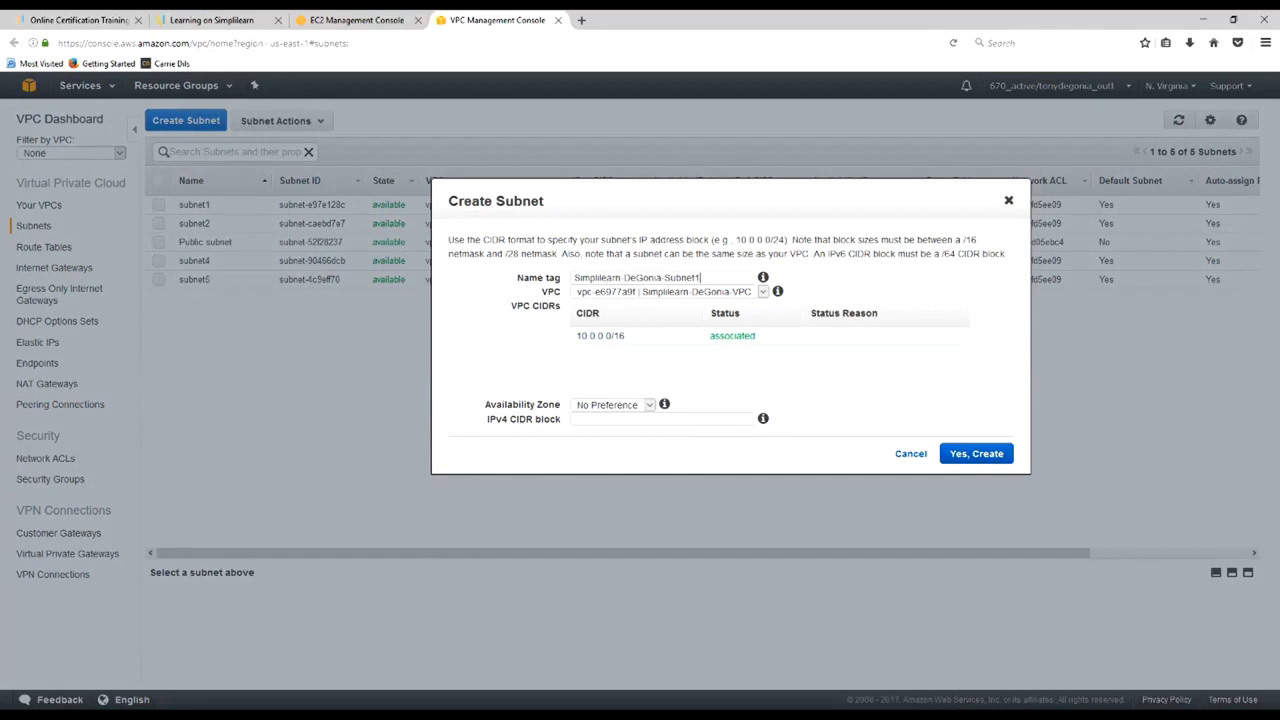
{"action": "left_click", "coordinate": [612, 404]}
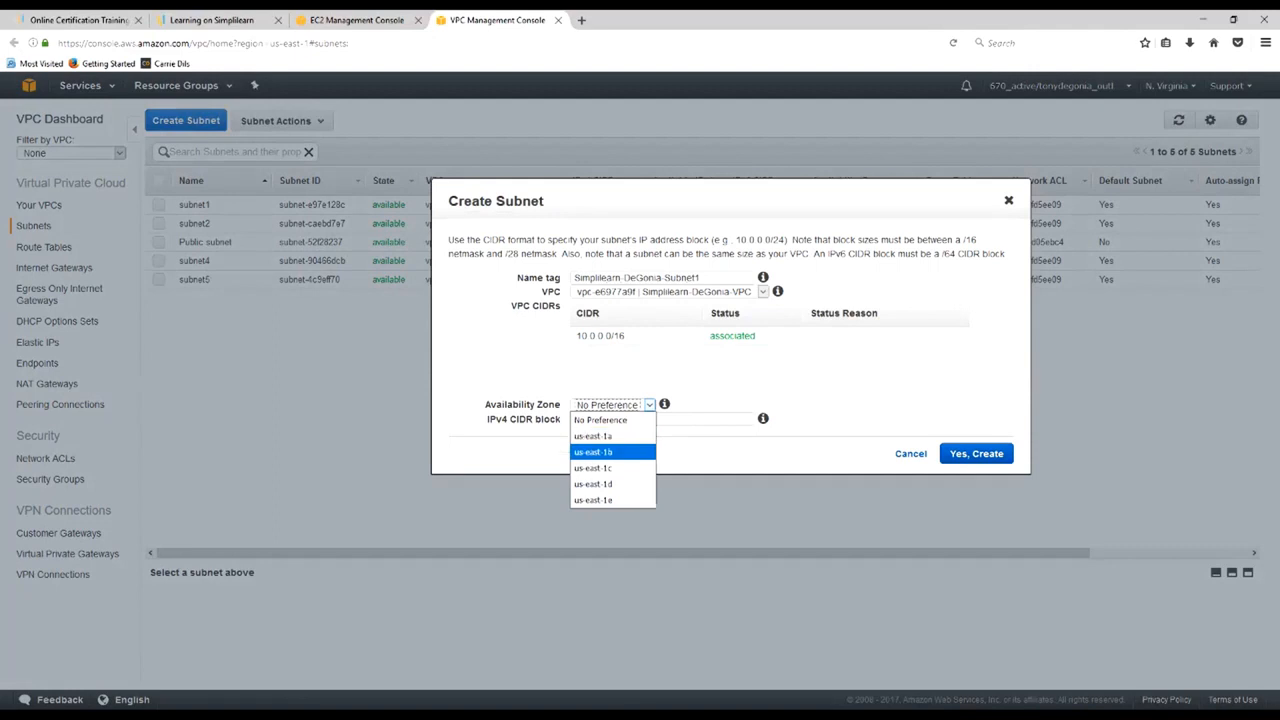
{"action": "left_click", "coordinate": [593, 452]}
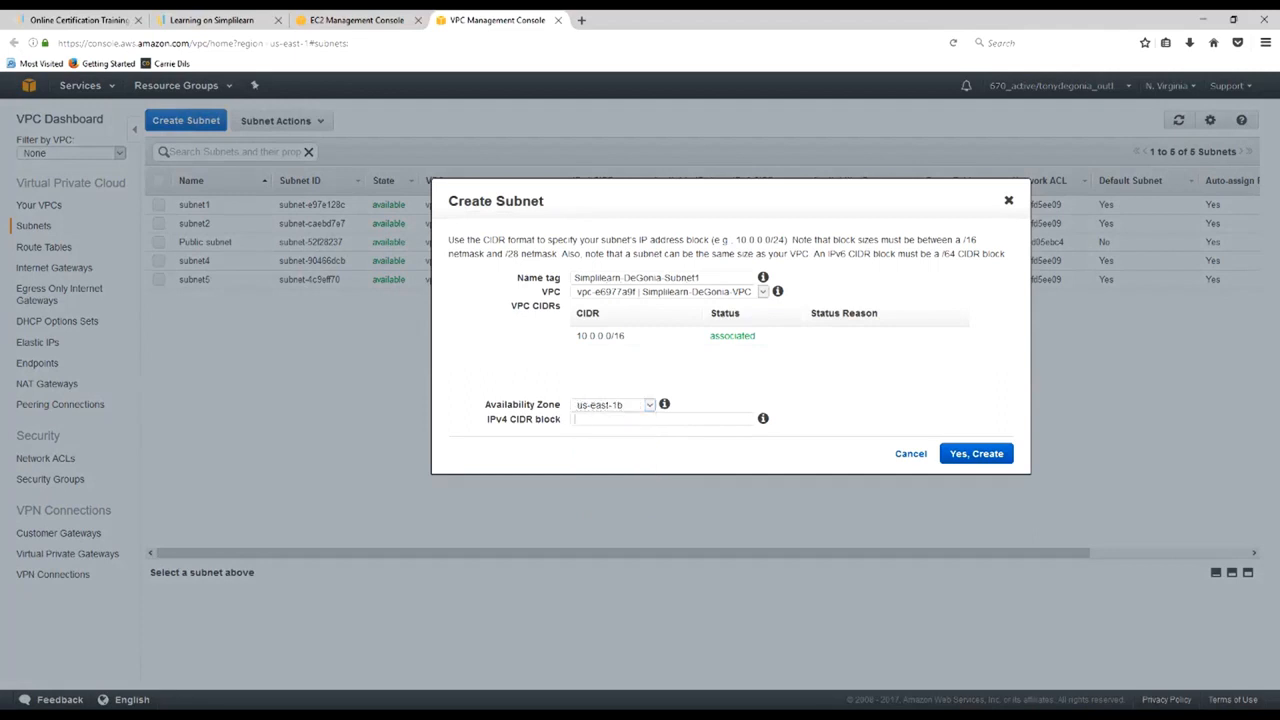
{"action": "type", "text": "10.0.1.0/24"}
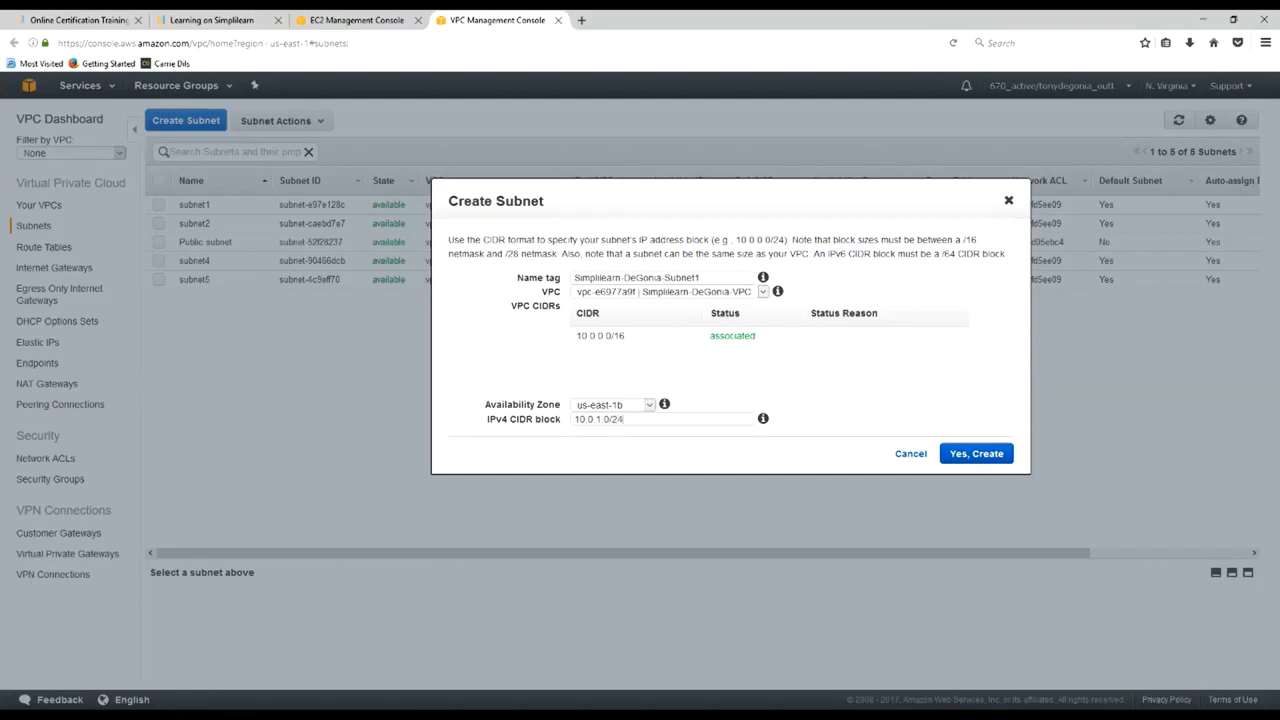
{"action": "left_click", "coordinate": [975, 453]}
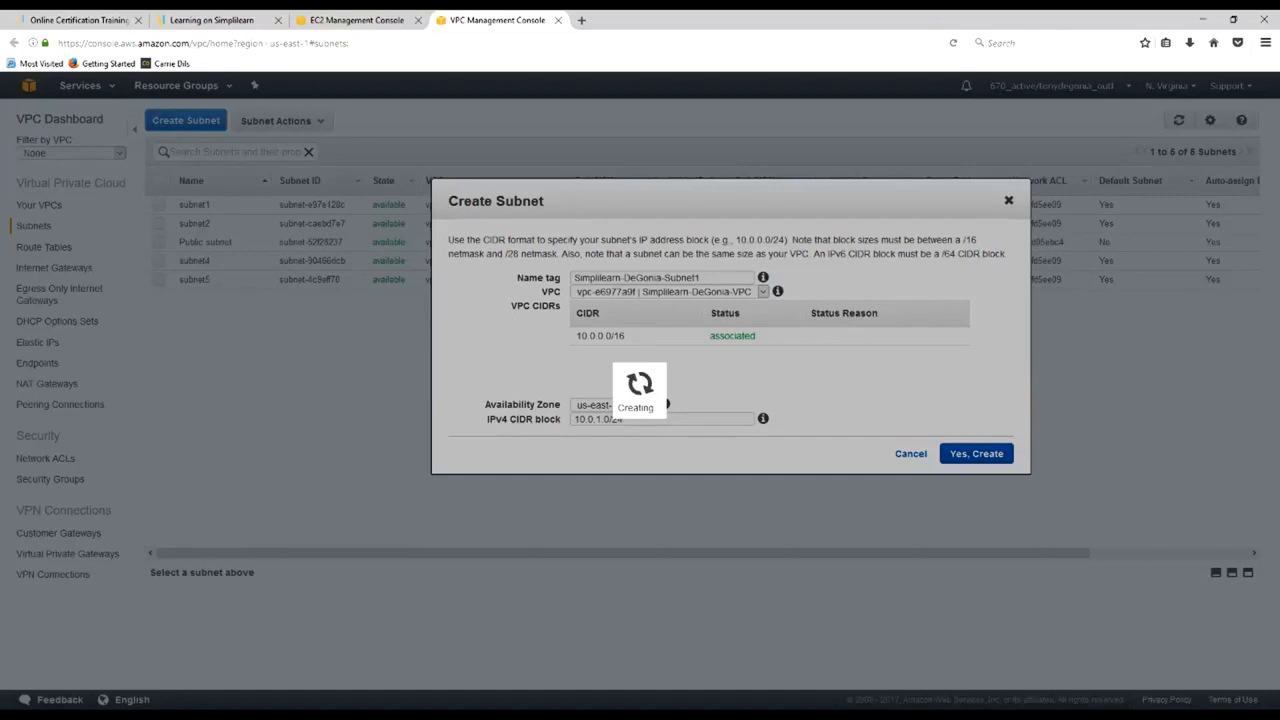
{"action": "left_click", "coordinate": [974, 453]}
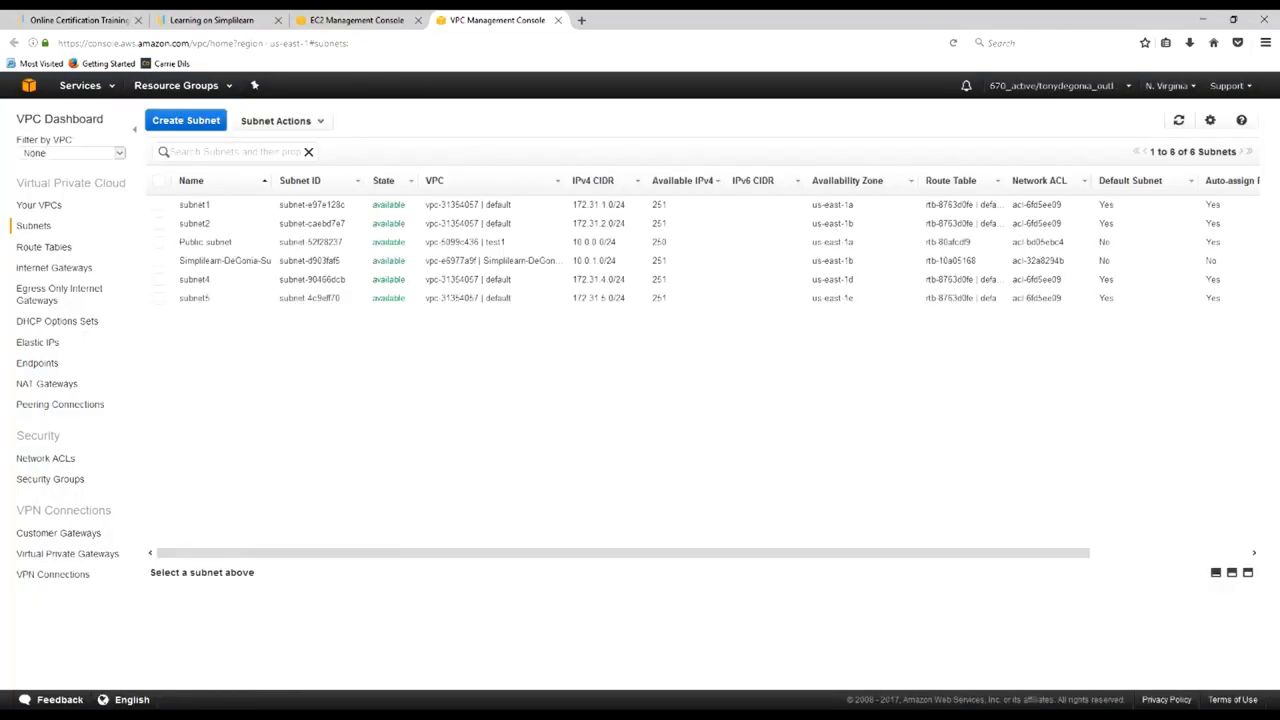
Select the Simplilearn-DeGonia-Subnet1 row to view its Summary panel
{"action": "left_click", "coordinate": [225, 260]}
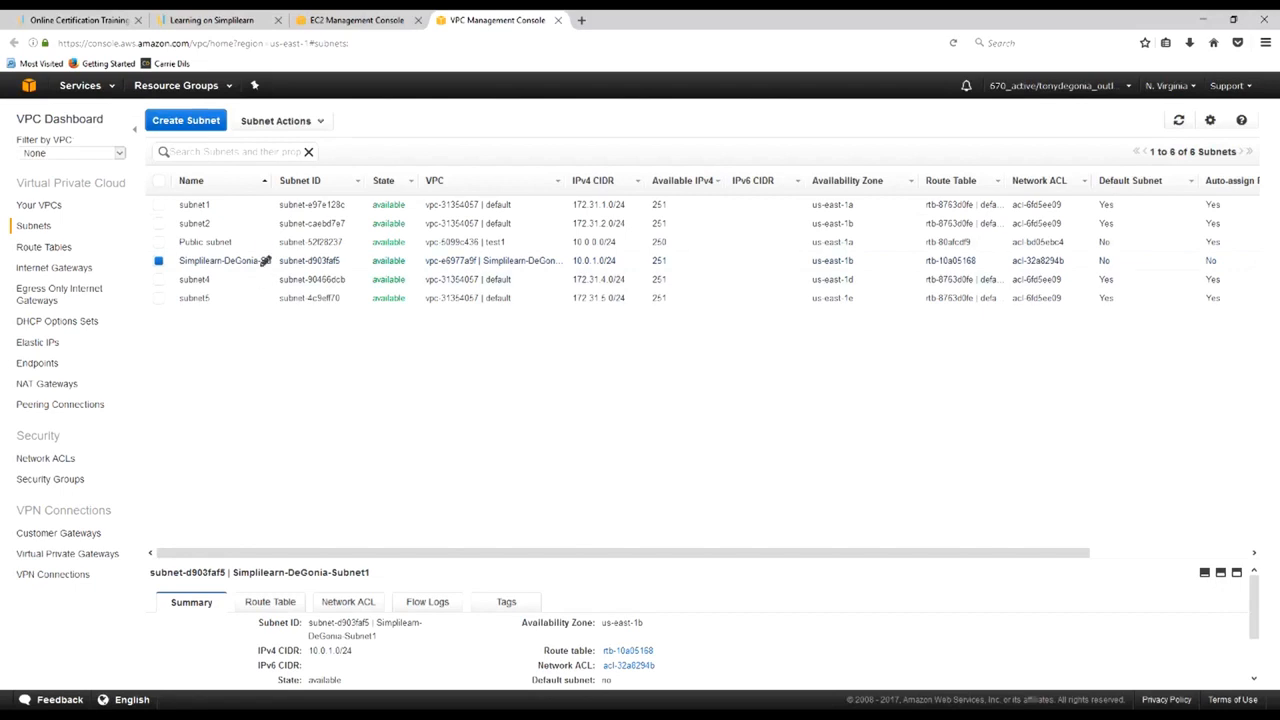
{"action": "left_click", "coordinate": [280, 120]}
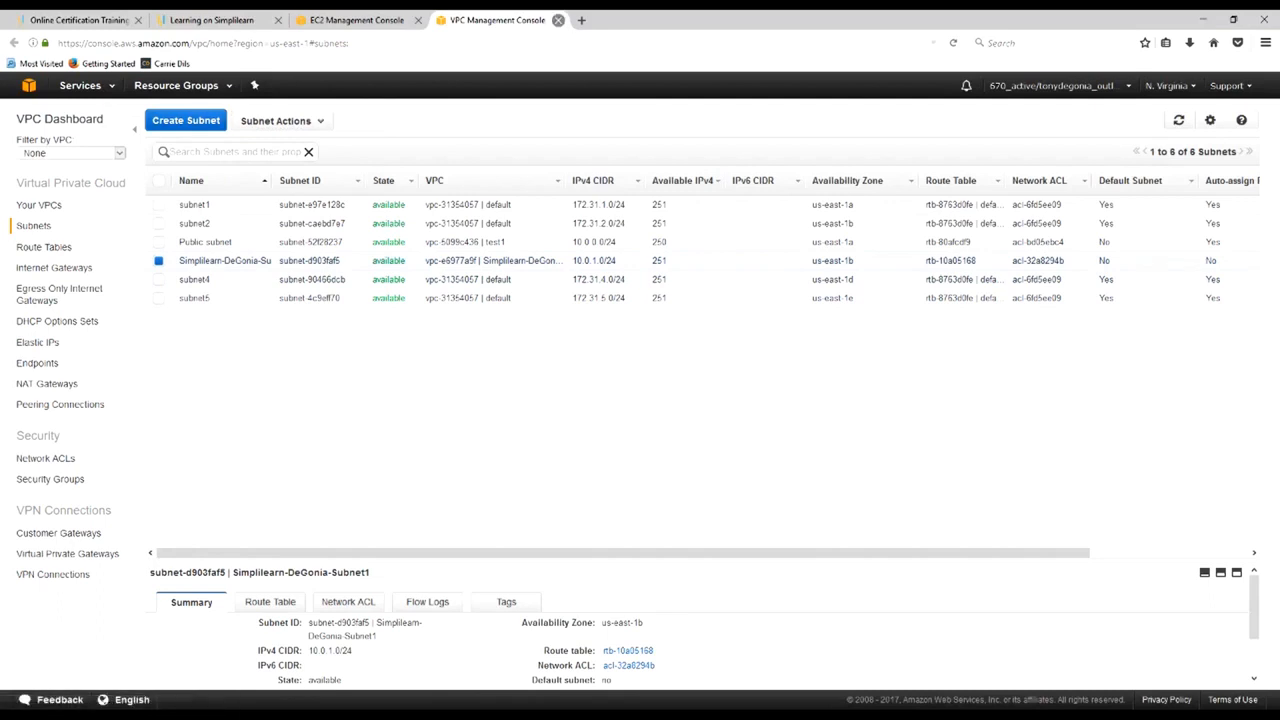
Find the wizard's Subnet list still empty and reload back to Choose AMI
{"action": "left_click", "coordinate": [355, 19]}
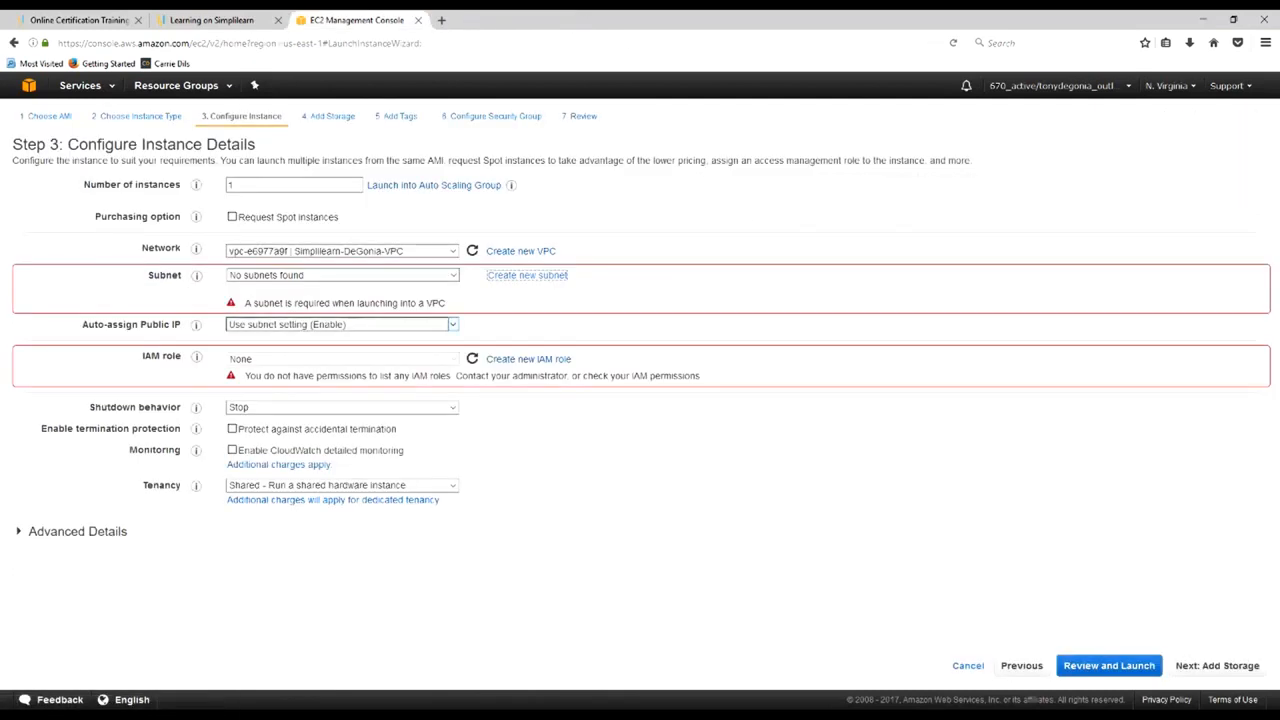
{"action": "left_click", "coordinate": [340, 275]}
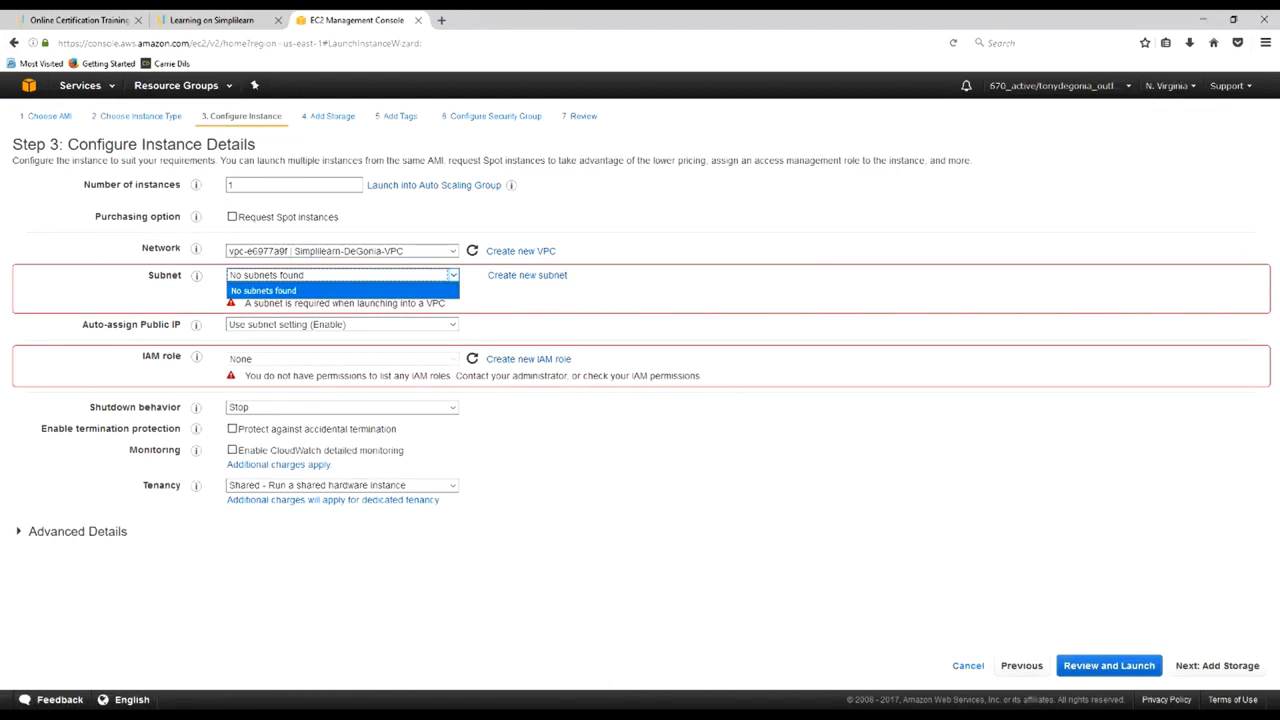
{"action": "left_click", "coordinate": [340, 275]}
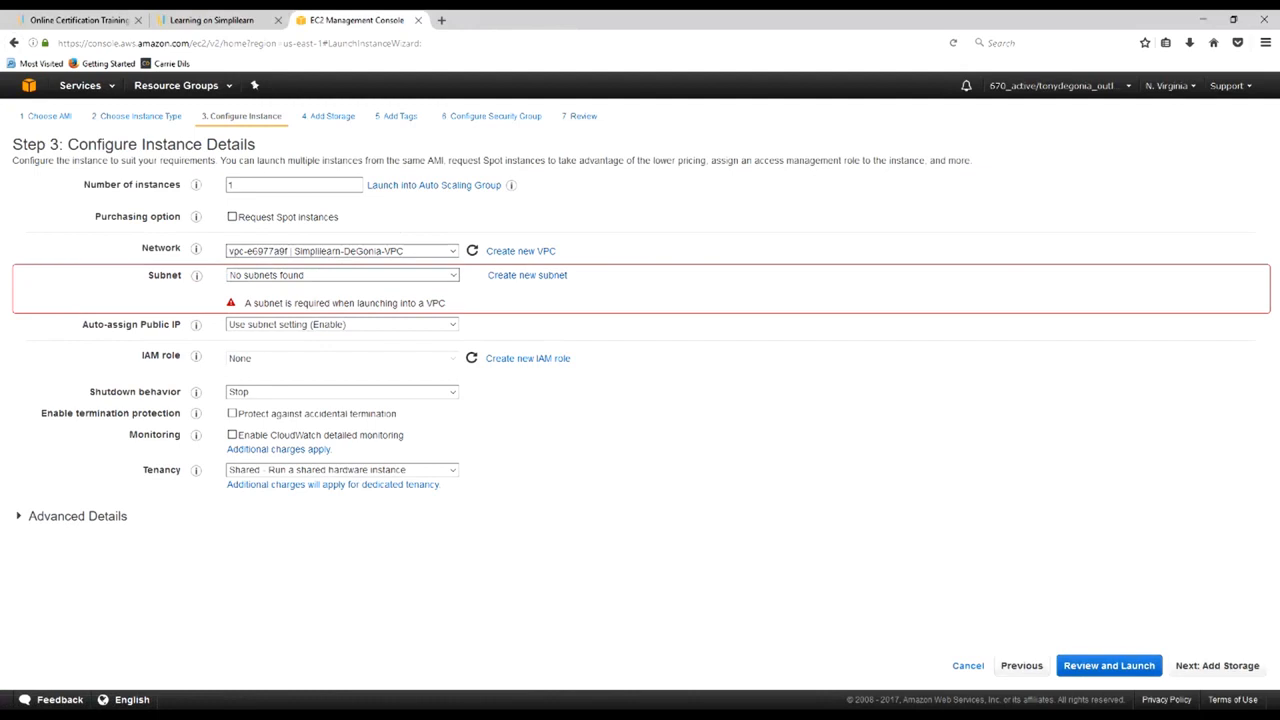
{"action": "left_click", "coordinate": [341, 275]}
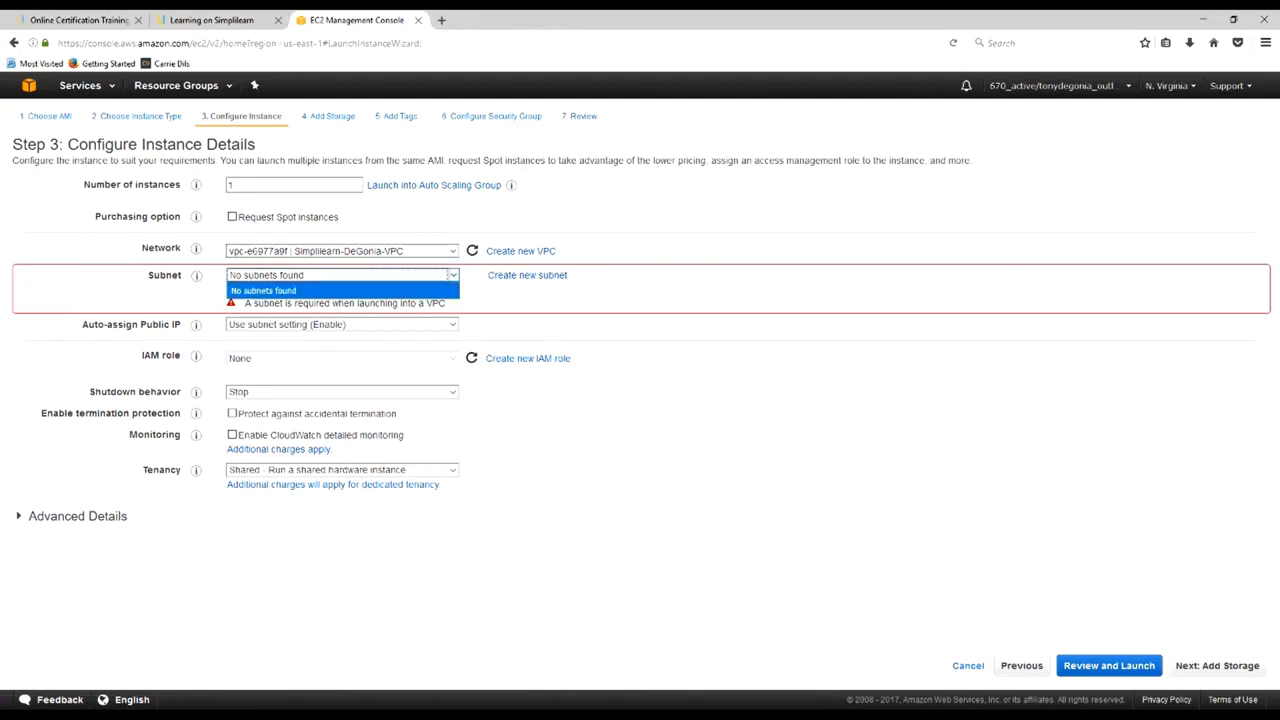
{"action": "left_click", "coordinate": [340, 290]}
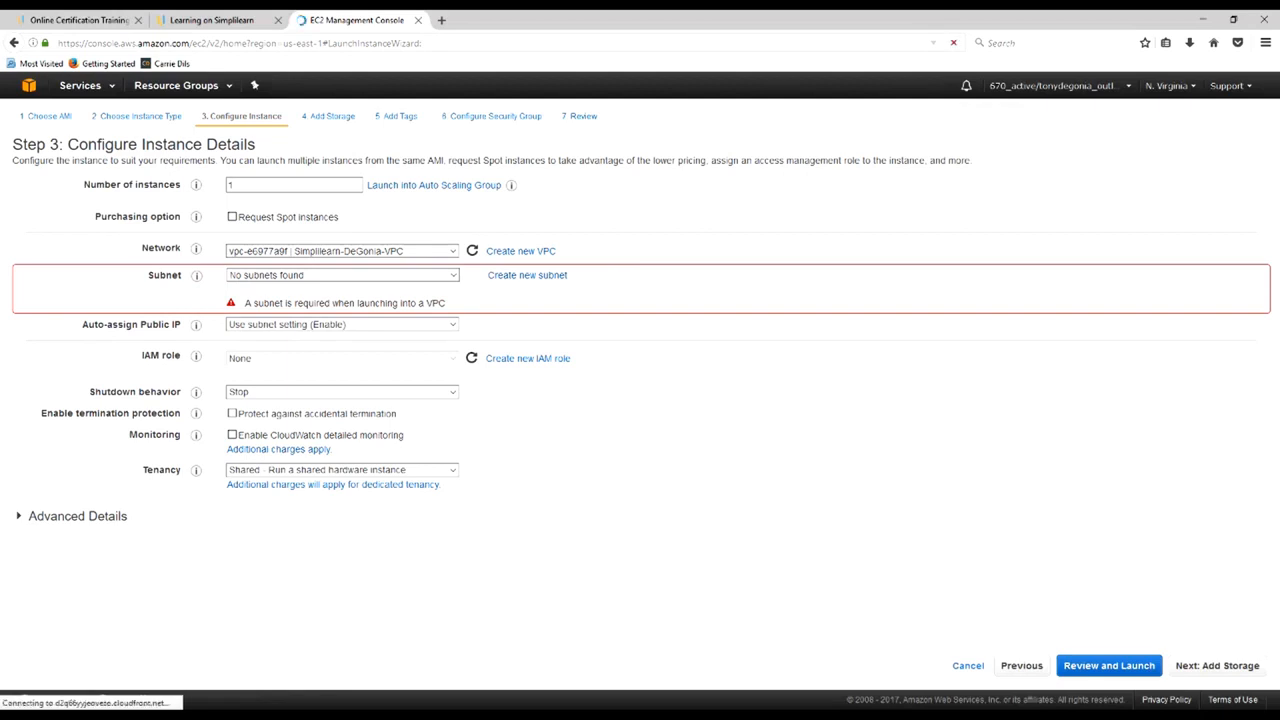
{"action": "left_click", "coordinate": [1108, 665]}
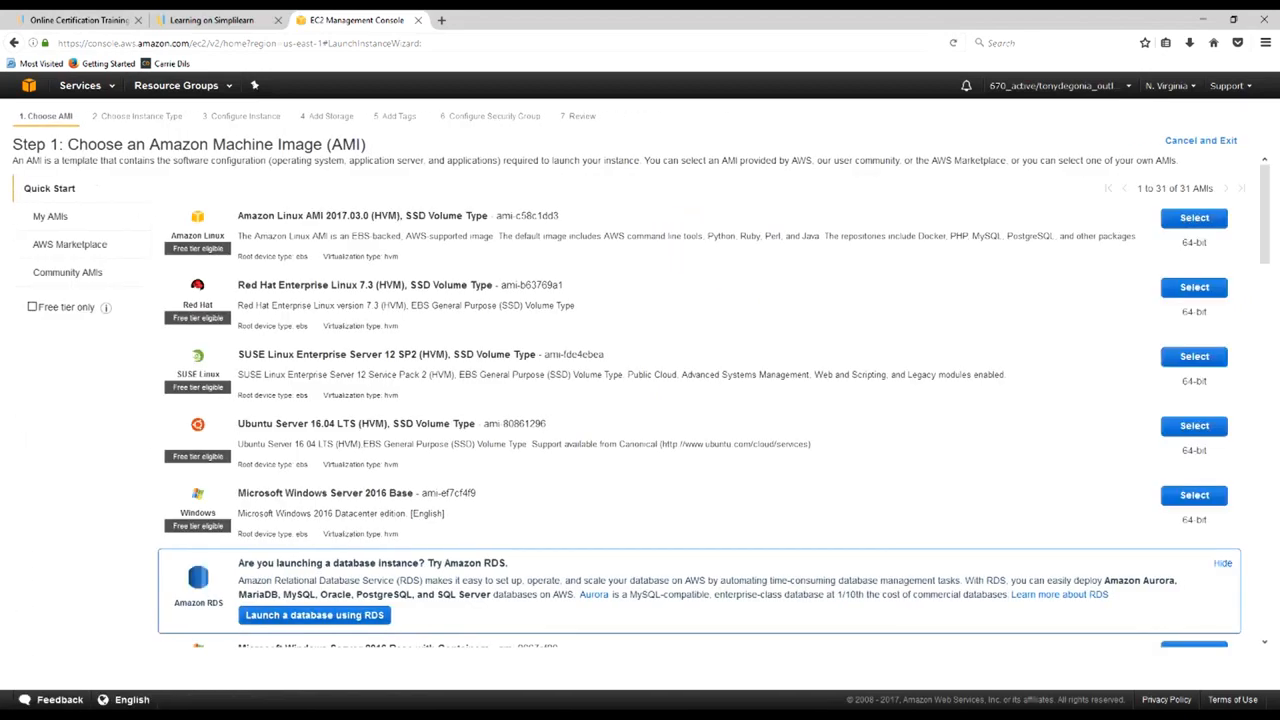
Select the AMI again and continue to Configure Instance Details
{"action": "left_click", "coordinate": [1194, 217]}
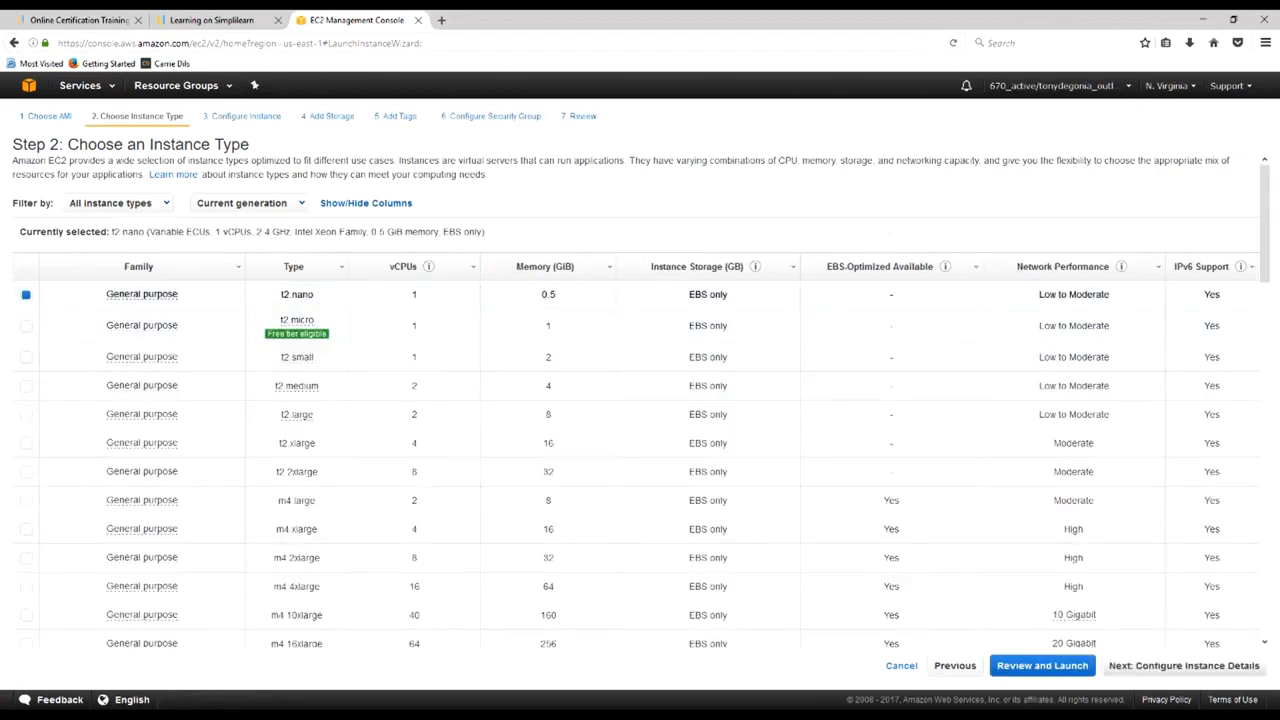
{"action": "left_click", "coordinate": [1183, 665]}
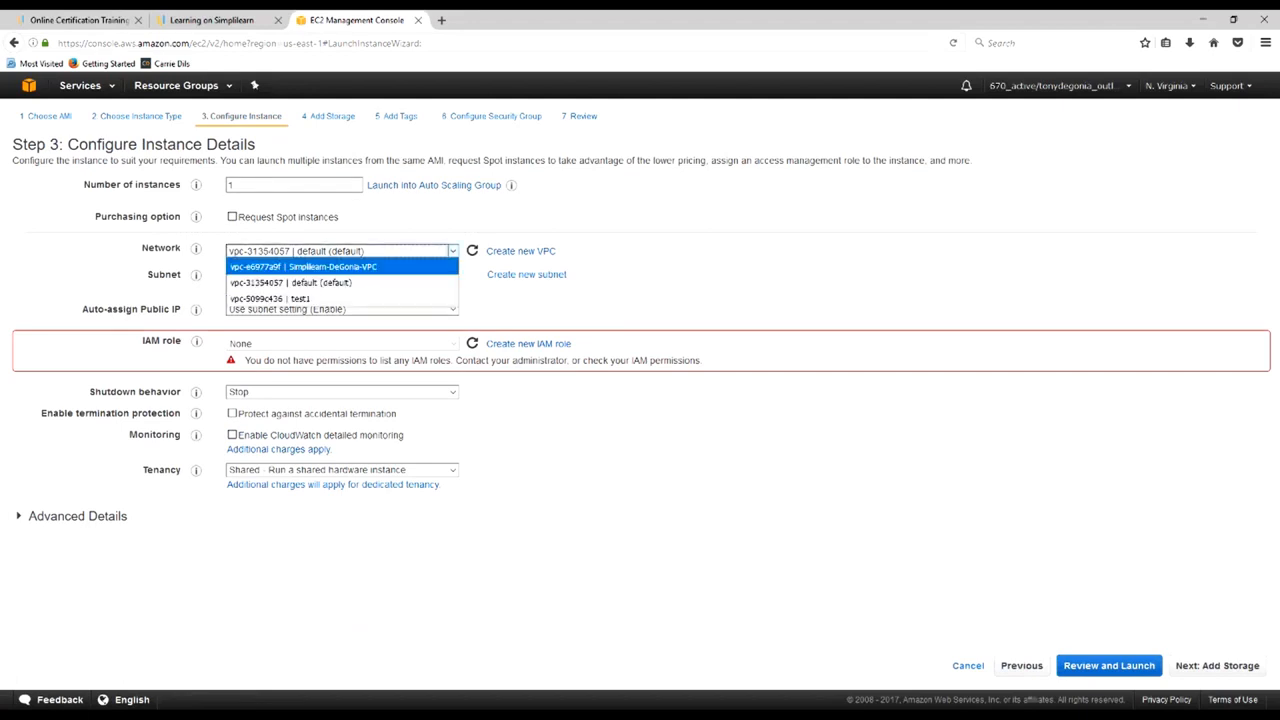
Choose Simplilearn-DeGonia-VPC with Subnet1, keeping the subnet's public IP setting
{"action": "left_click", "coordinate": [340, 267]}
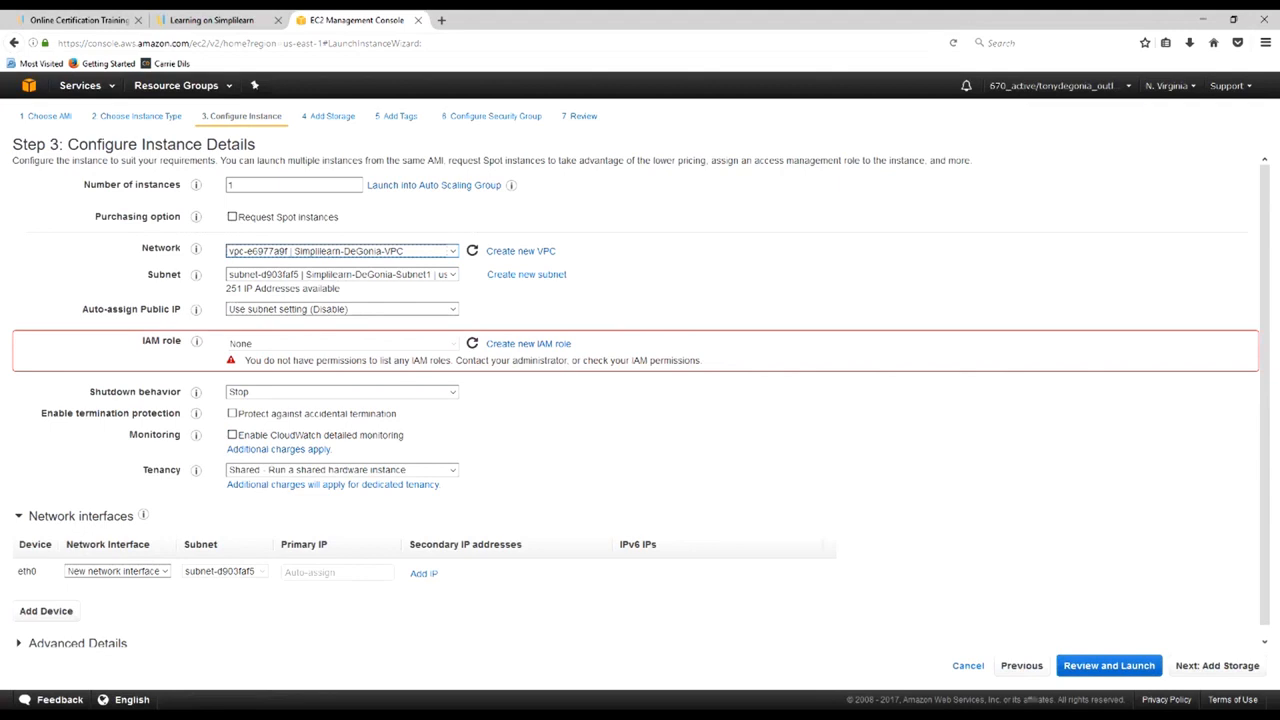
{"action": "left_click", "coordinate": [340, 308]}
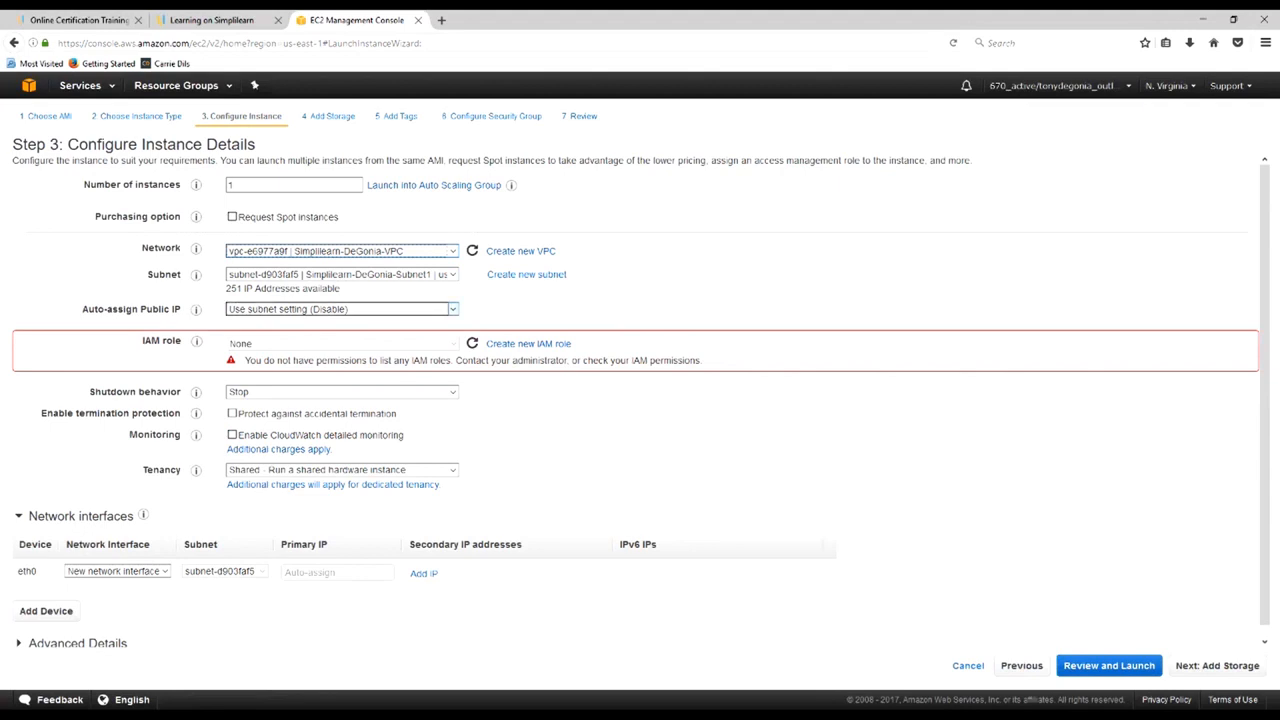
{"action": "left_click", "coordinate": [340, 308]}
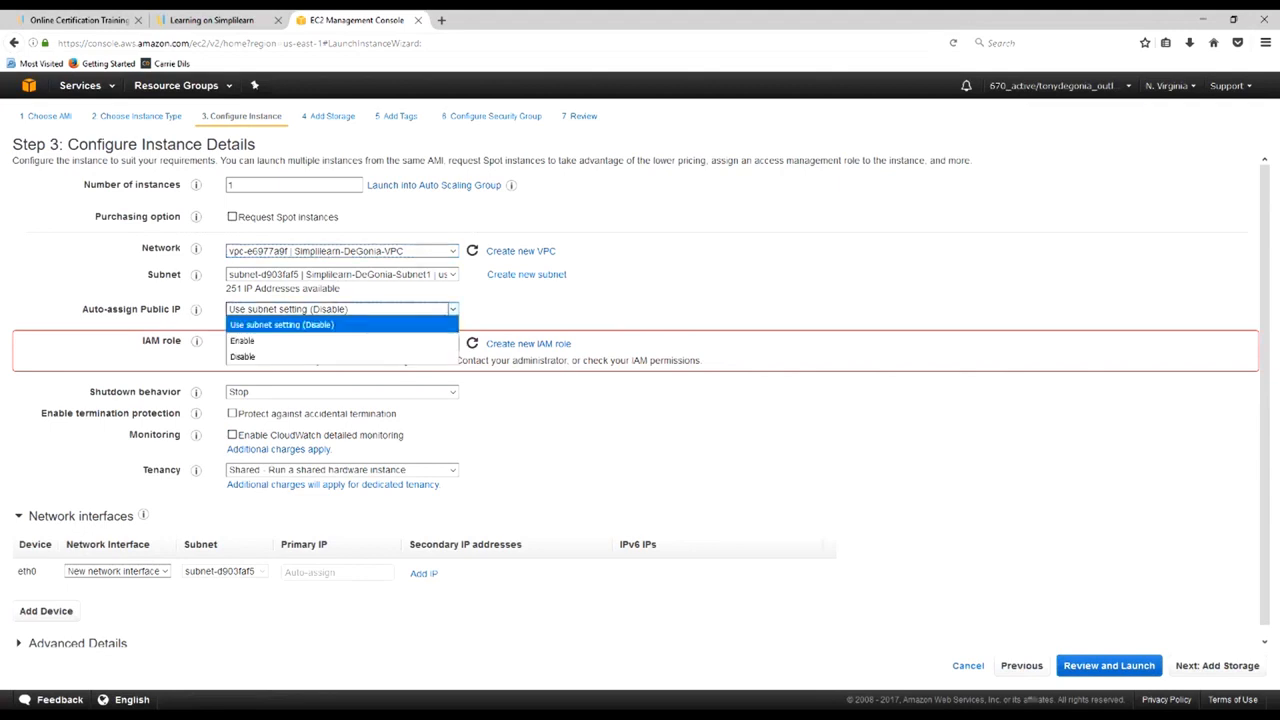
{"action": "left_click", "coordinate": [281, 324]}
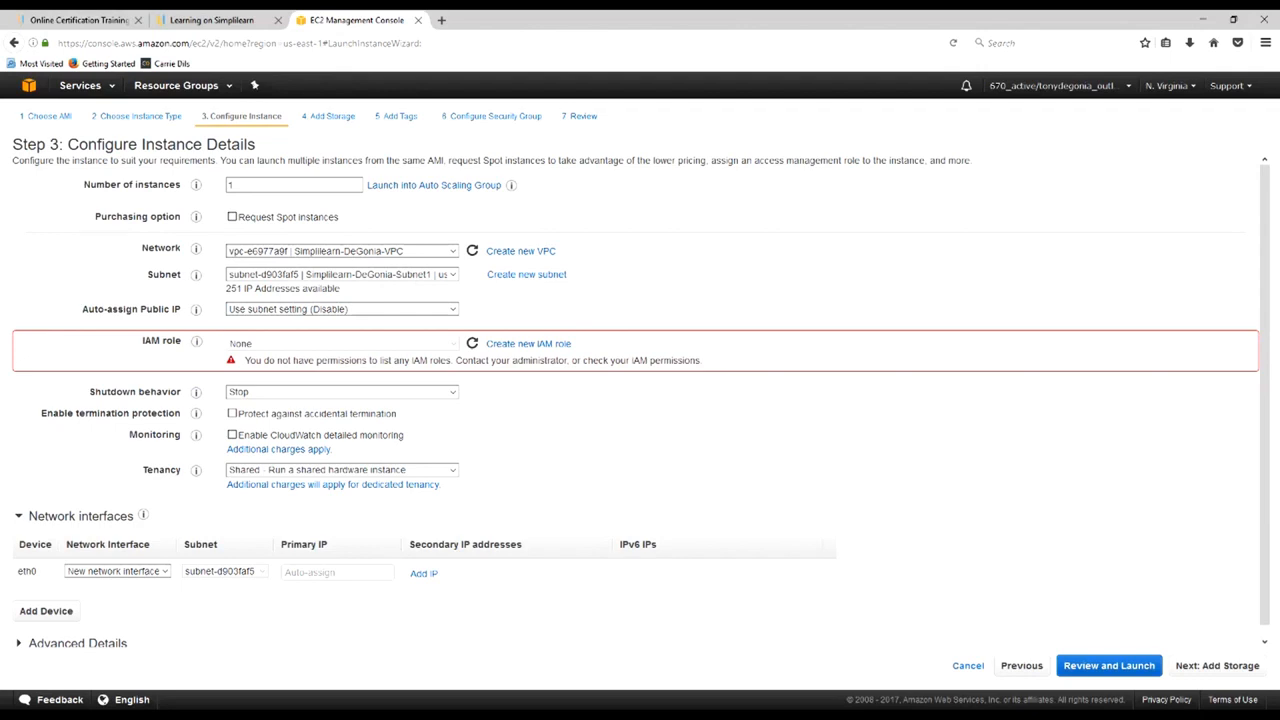
Enable termination protection and keep Stop as the shutdown behaviour
{"action": "left_click", "coordinate": [341, 391]}
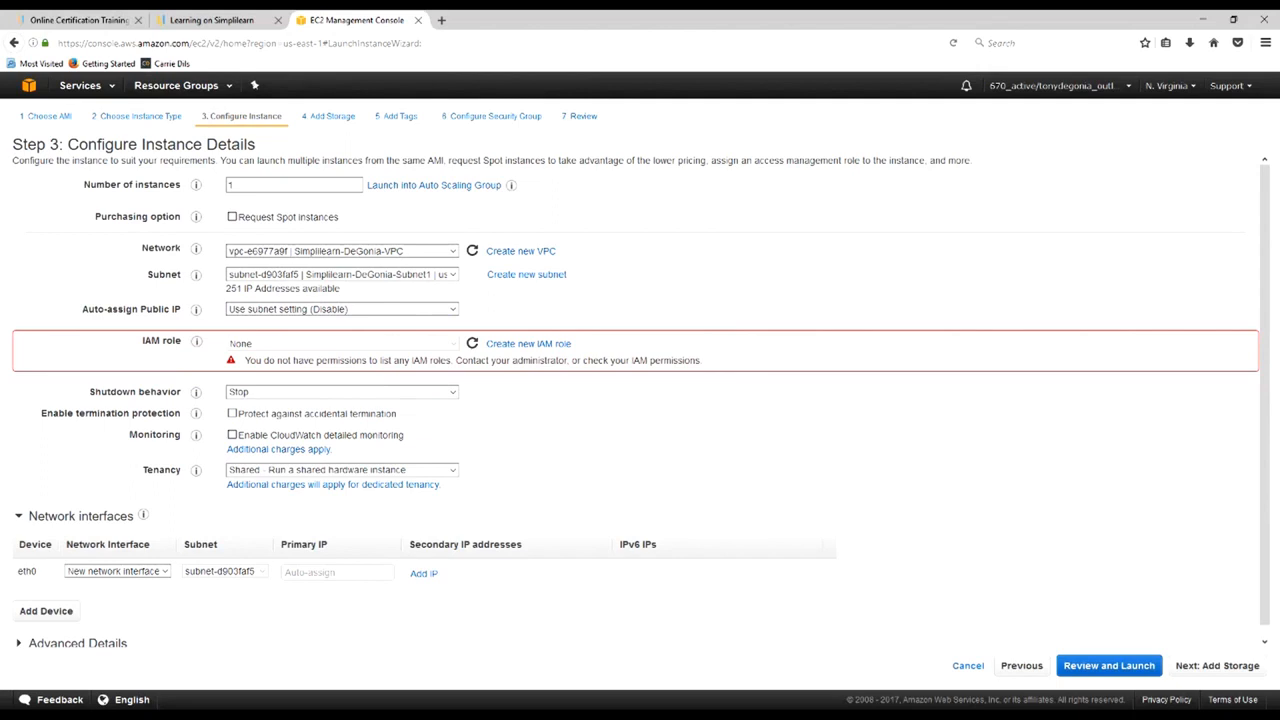
{"action": "left_click", "coordinate": [340, 391]}
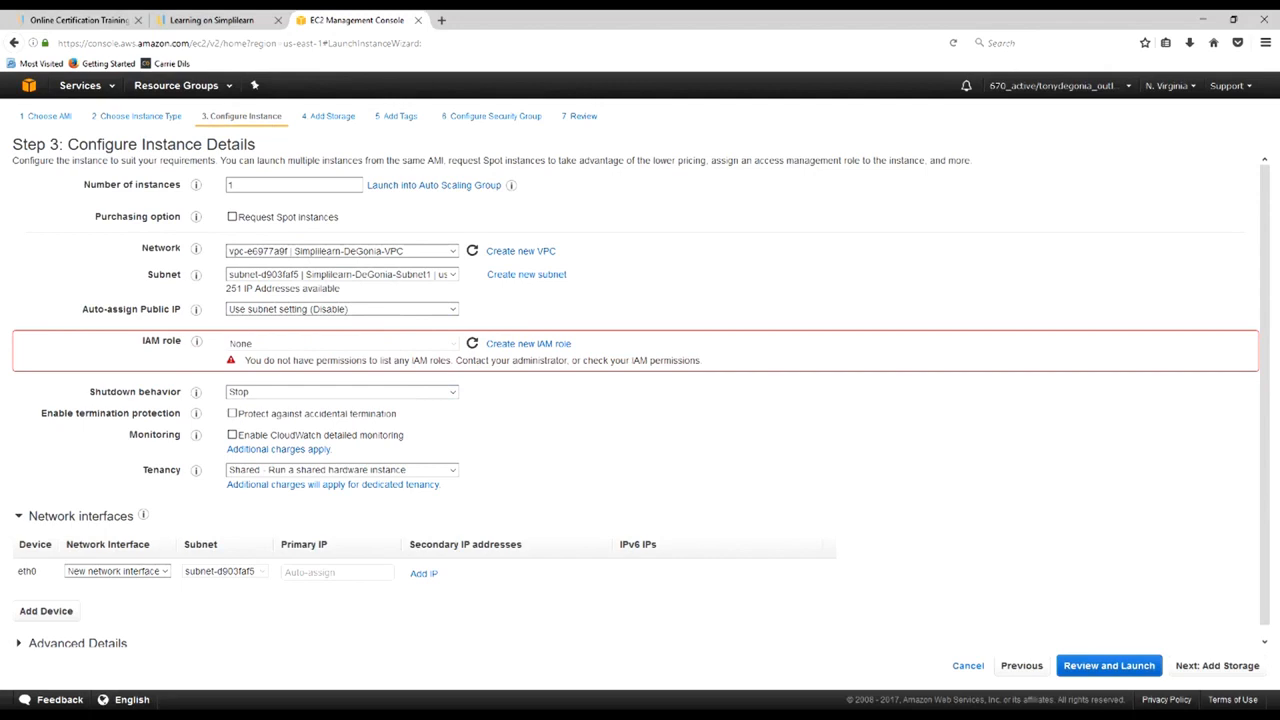
{"action": "left_click", "coordinate": [232, 413]}
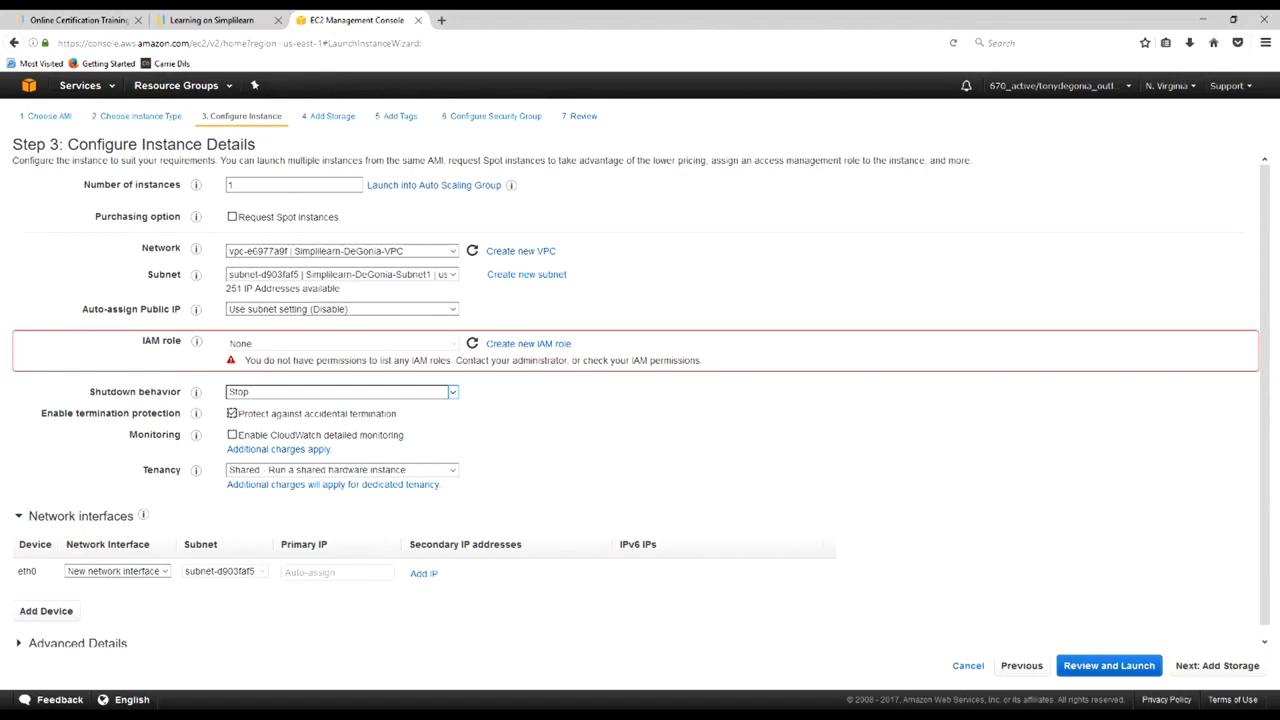
{"action": "left_click", "coordinate": [340, 391]}
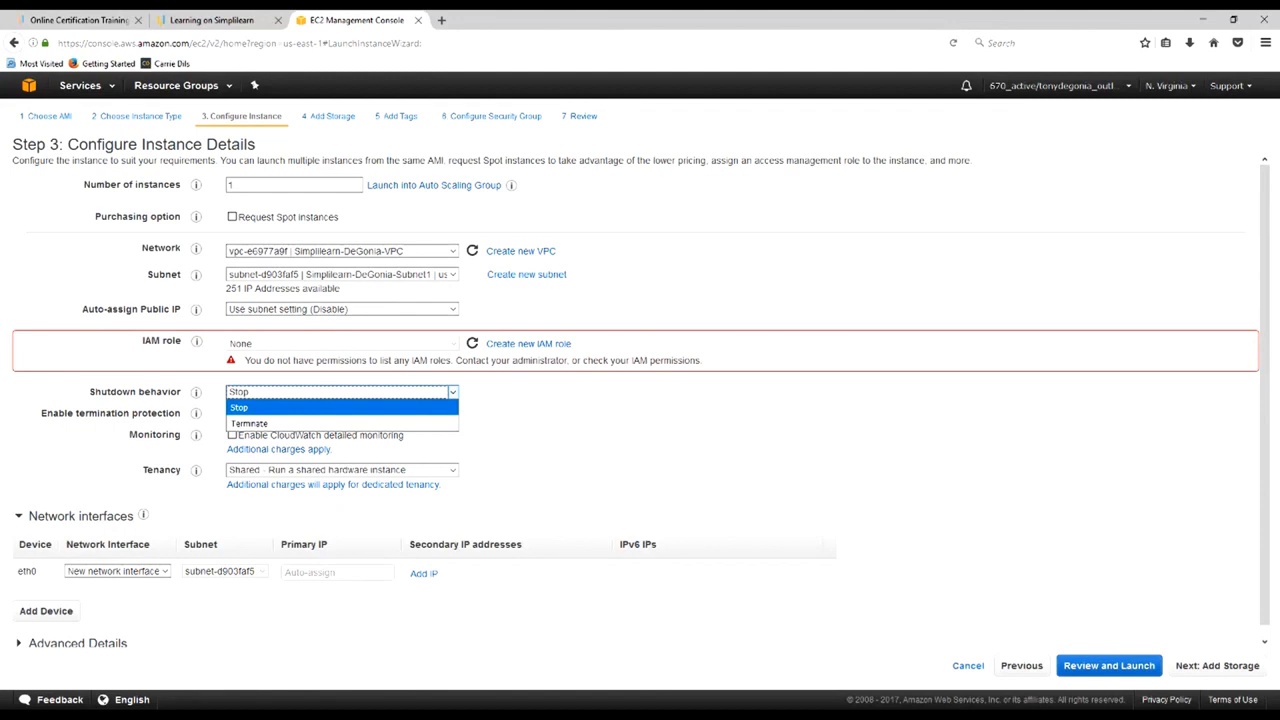
{"action": "left_click", "coordinate": [231, 413]}
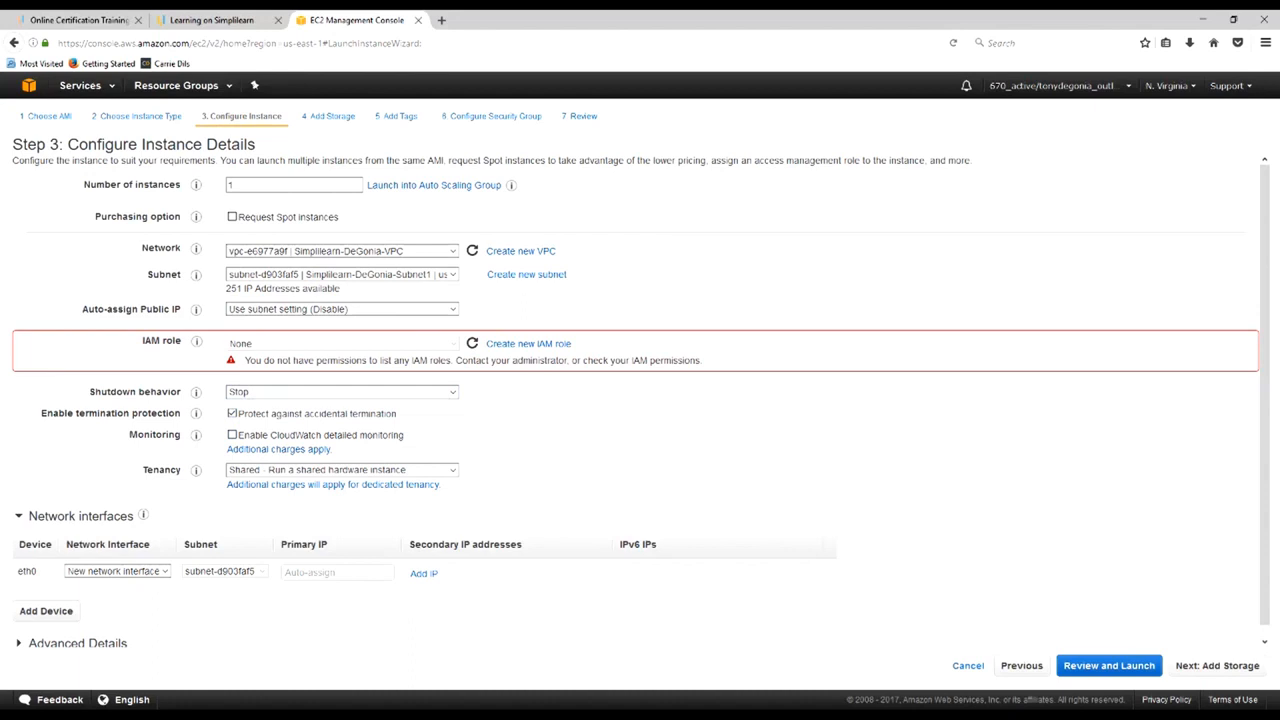
{"action": "left_click", "coordinate": [340, 469]}
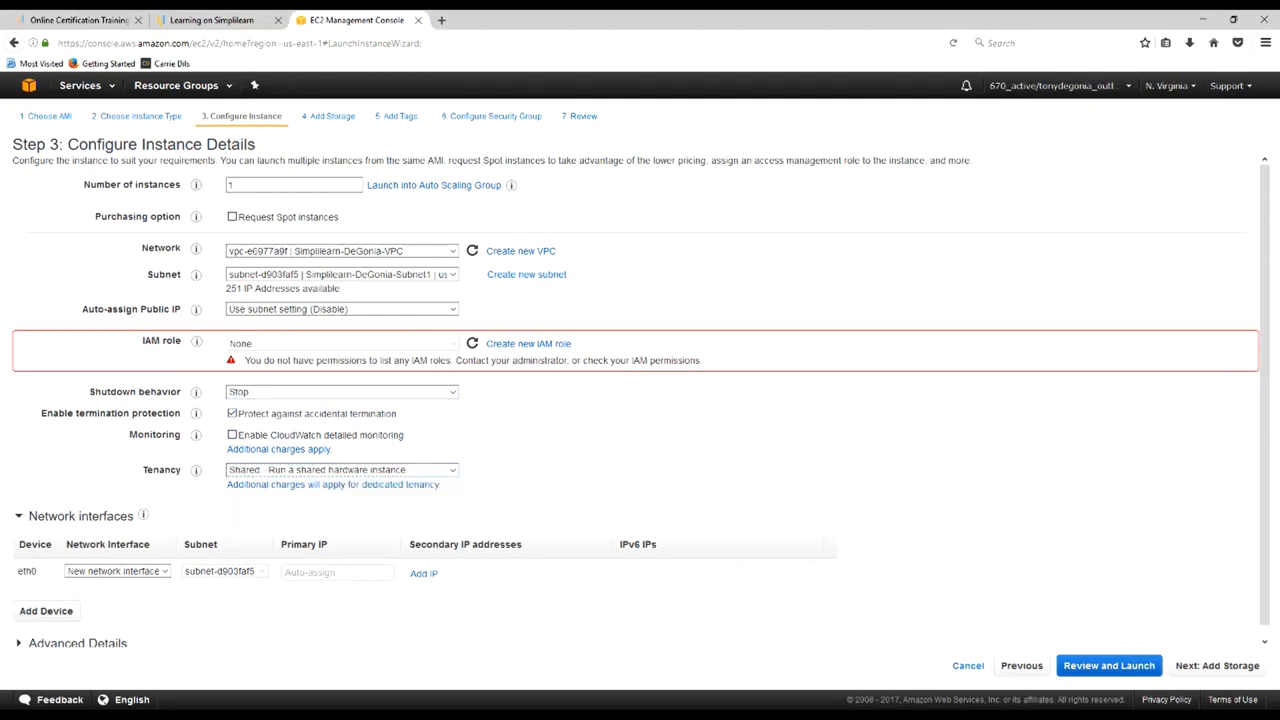
{"action": "left_click", "coordinate": [340, 469]}
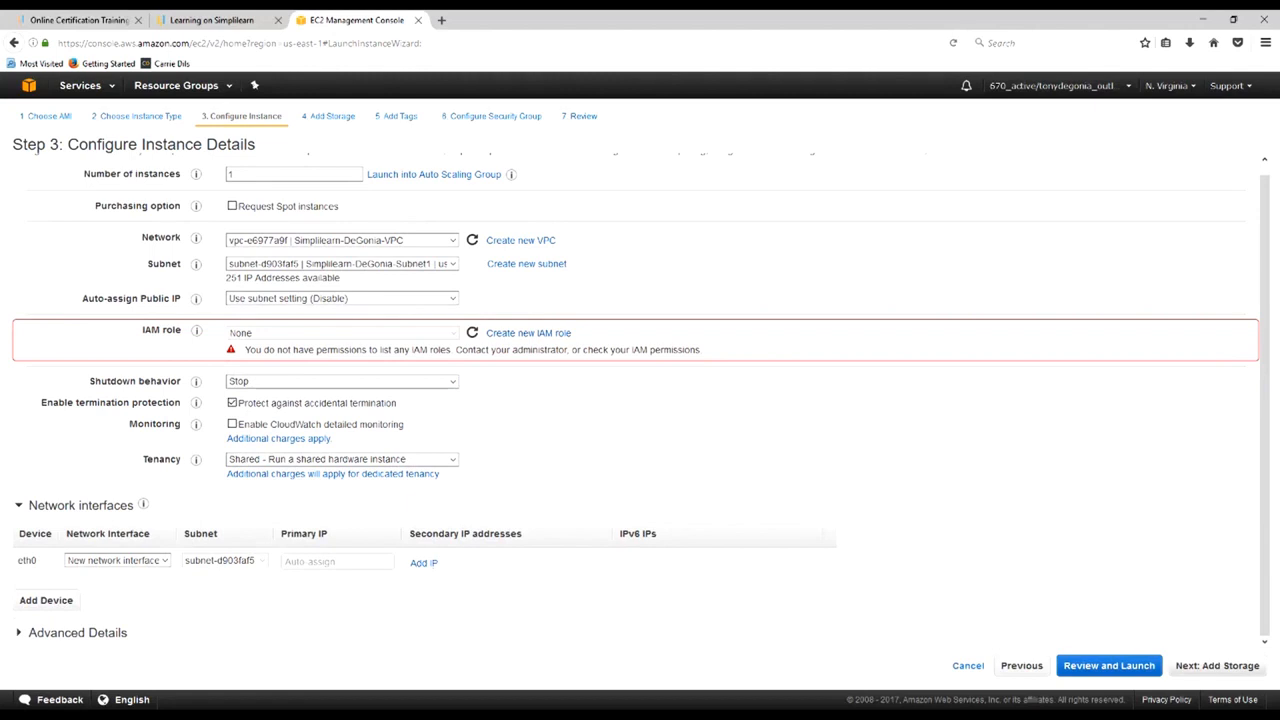
Change the root volume from General Purpose SSD to Magnetic and advance to tagging
{"action": "left_click", "coordinate": [1216, 665]}
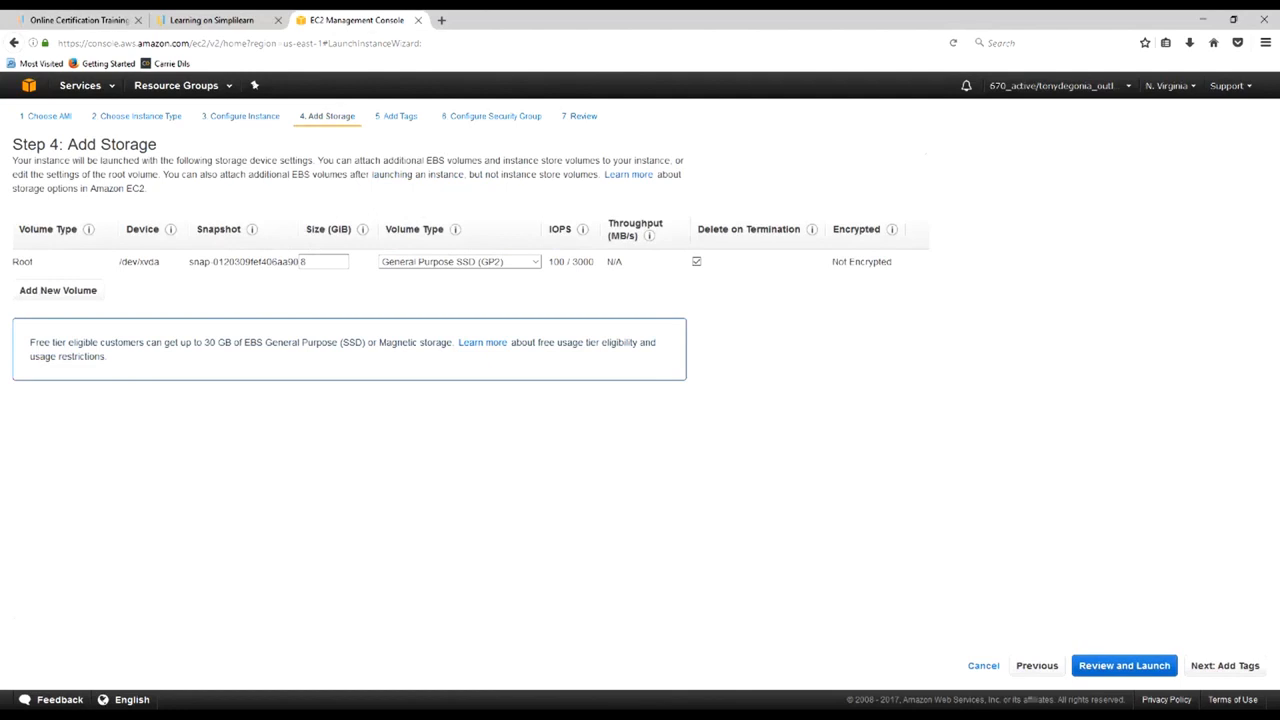
{"action": "double_click", "coordinate": [148, 262]}
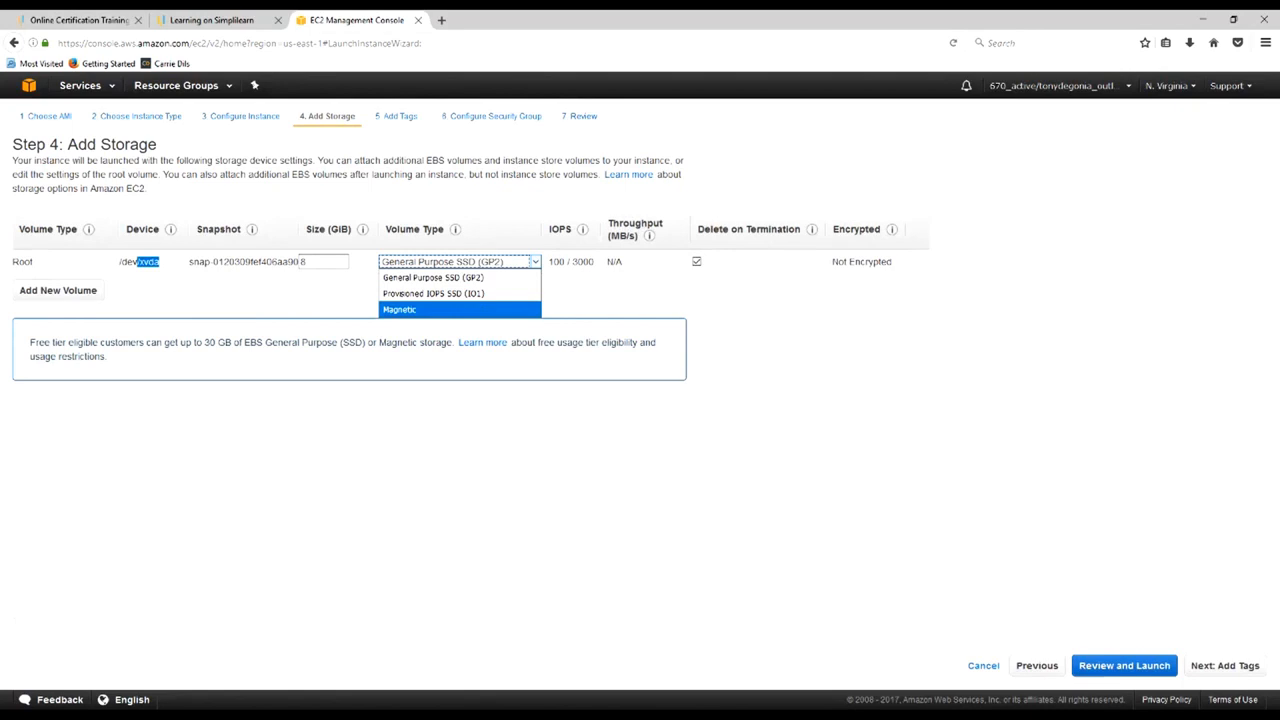
{"action": "left_click", "coordinate": [399, 309]}
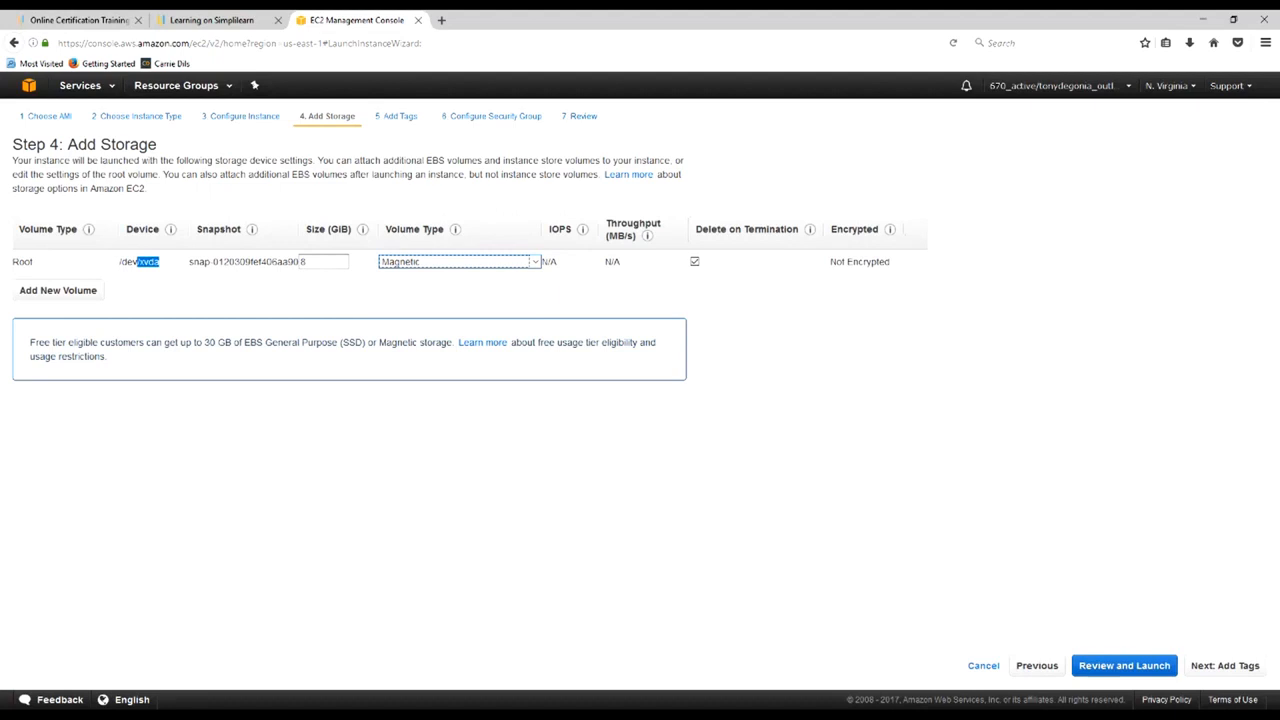
{"action": "left_click", "coordinate": [1224, 665]}
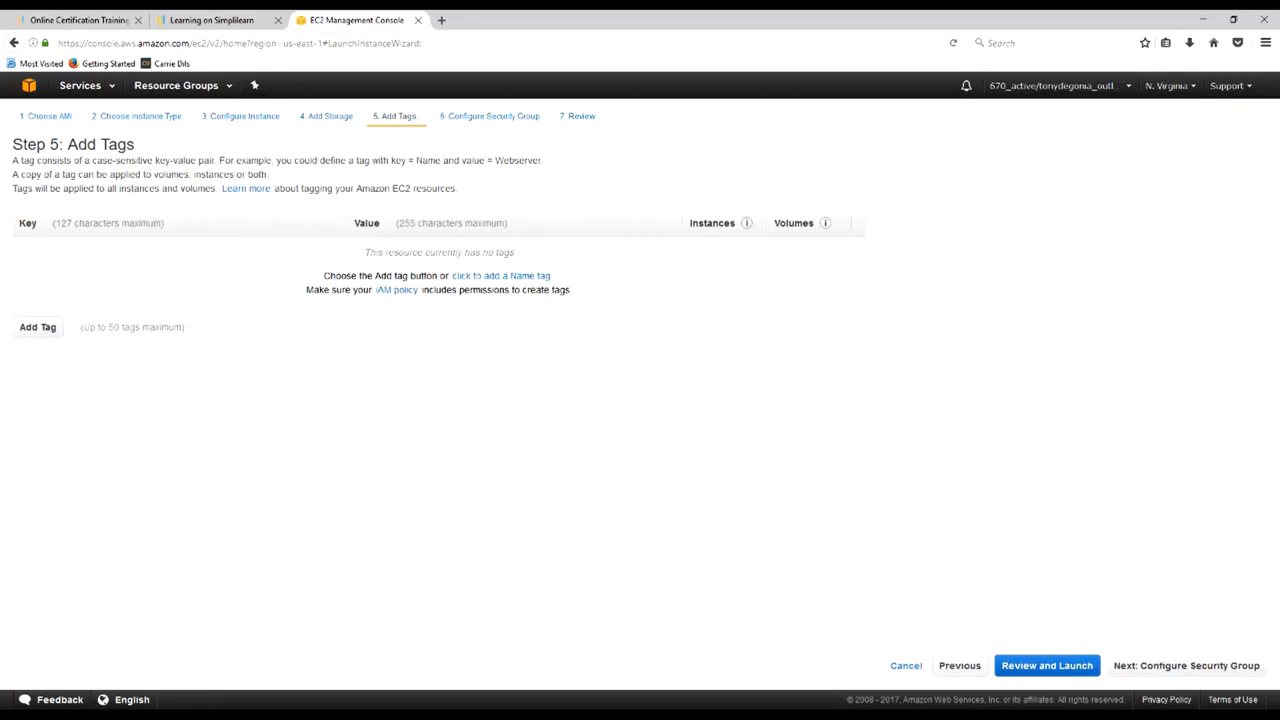
Add a Name tag valued Simplilearn-DeGonia-Project-1 and advance to security group configuration
{"action": "left_click", "coordinate": [37, 327]}
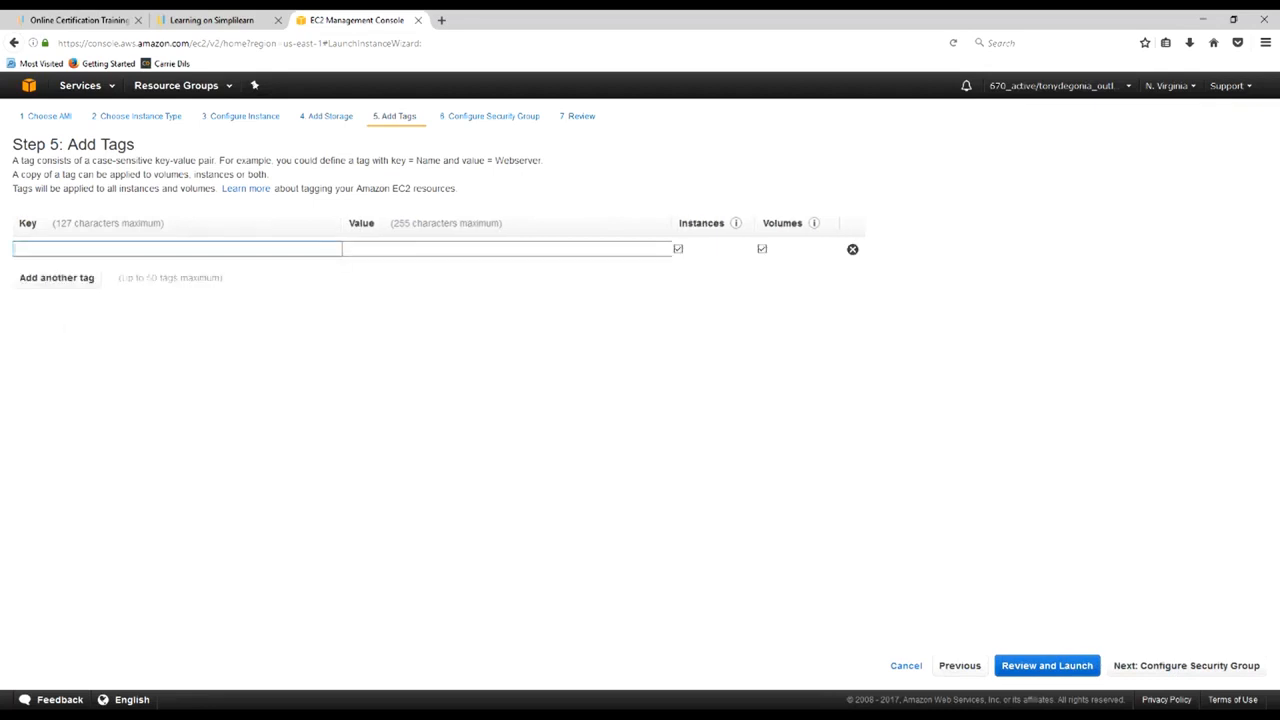
{"action": "type", "text": "Name"}
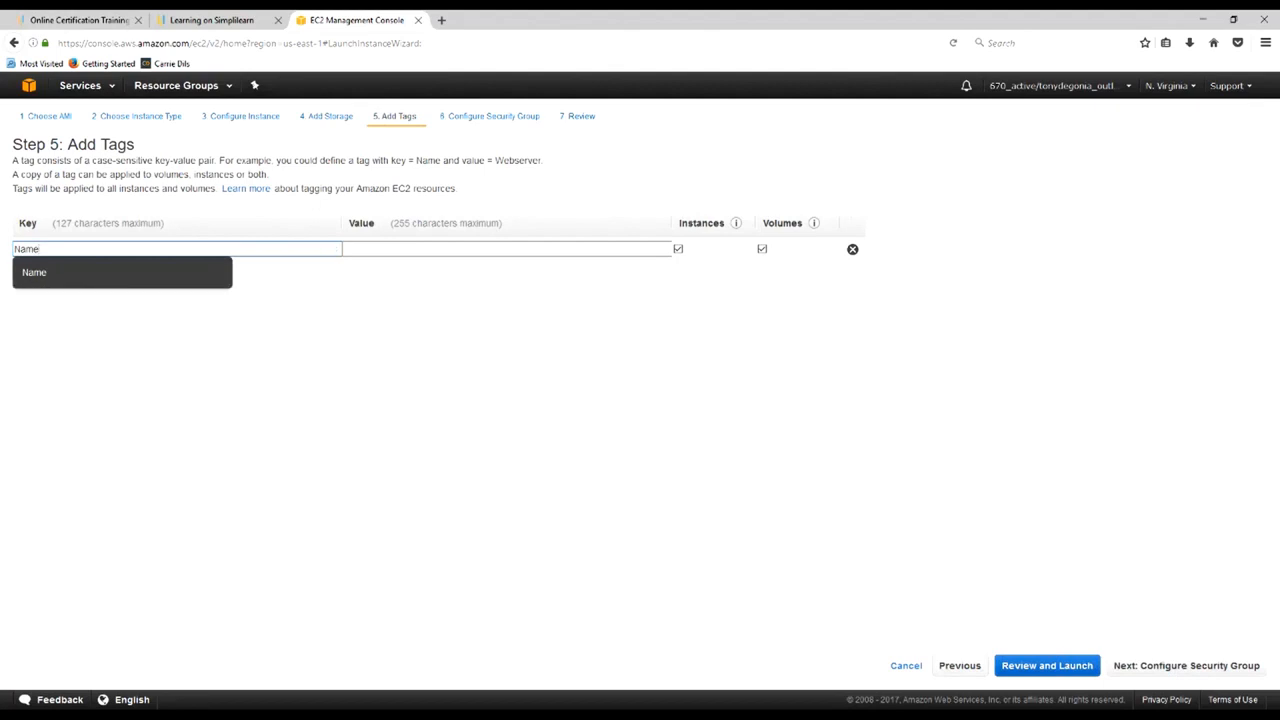
{"action": "left_click", "coordinate": [505, 249]}
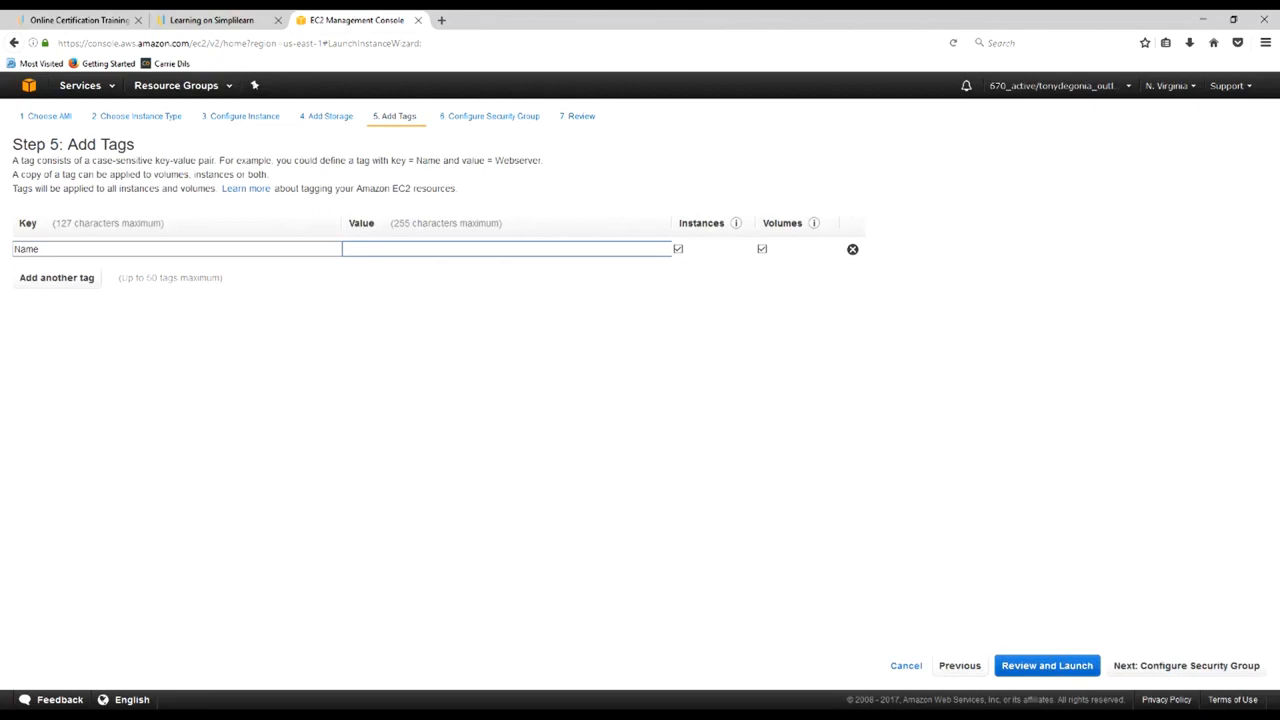
{"action": "type", "text": "s"}
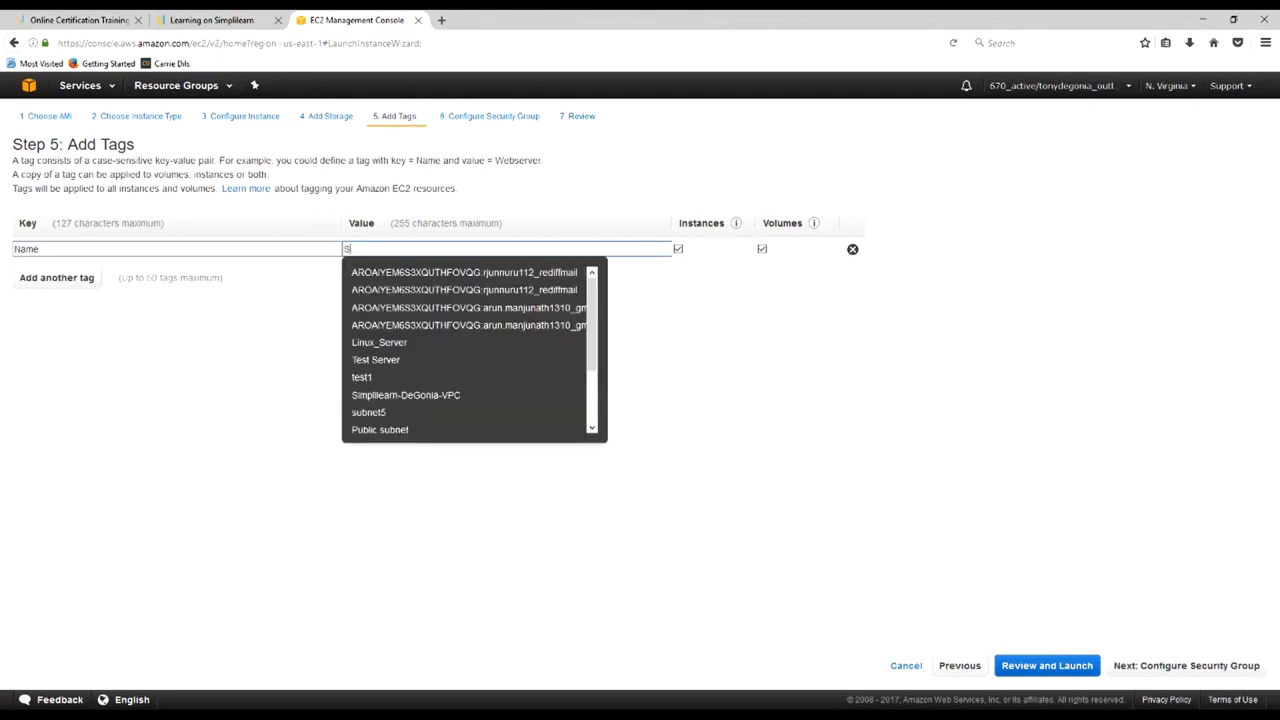
{"action": "type", "text": "implilearn"}
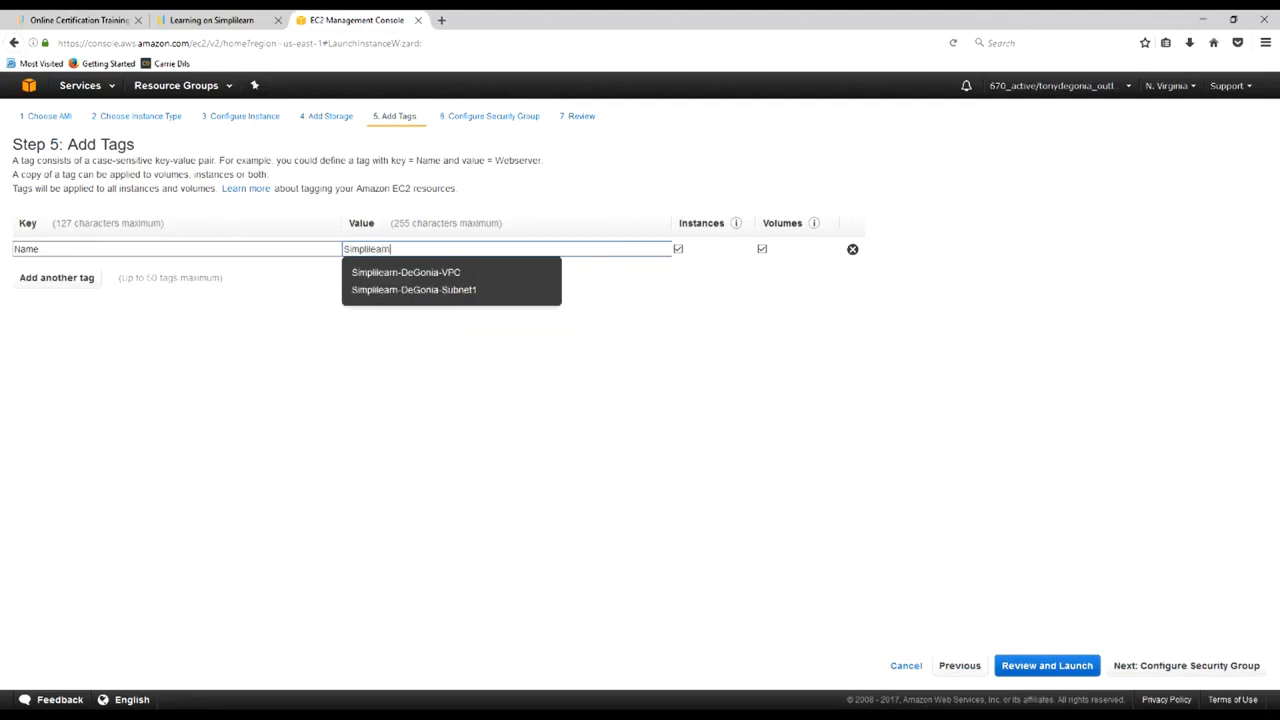
{"action": "type", "text": "-DeGonia-"}
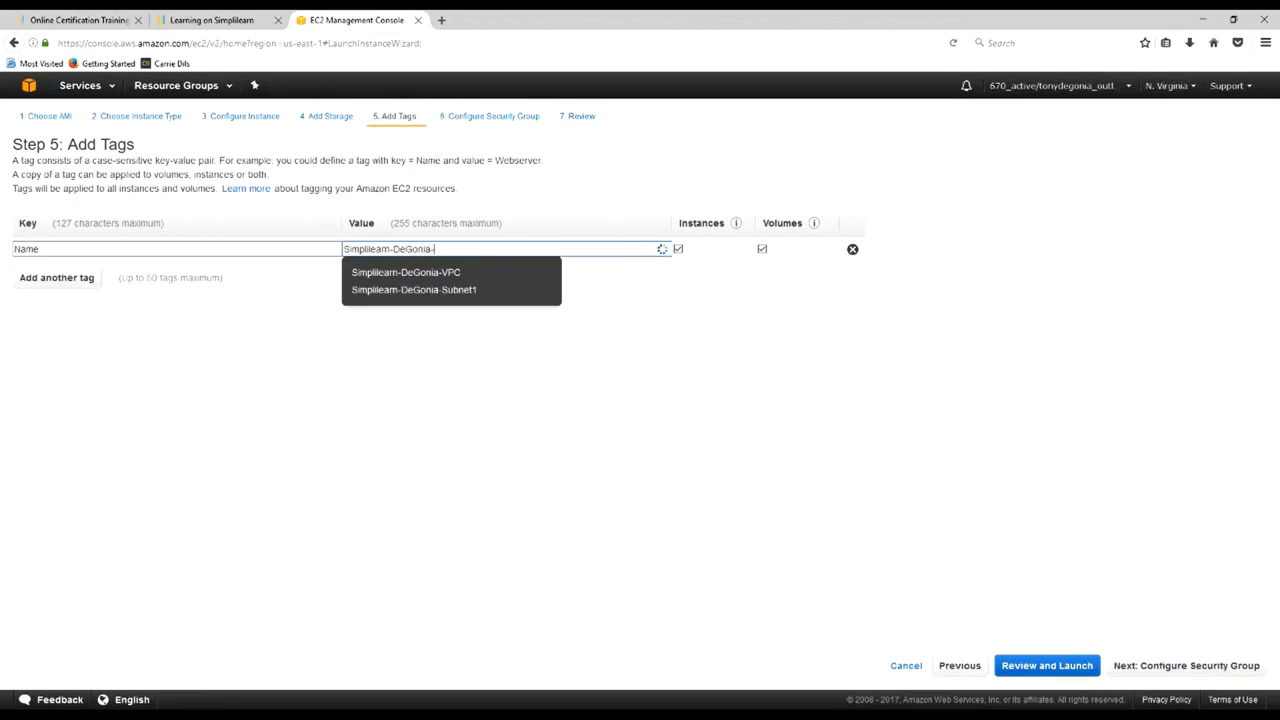
{"action": "type", "text": "Proje"}
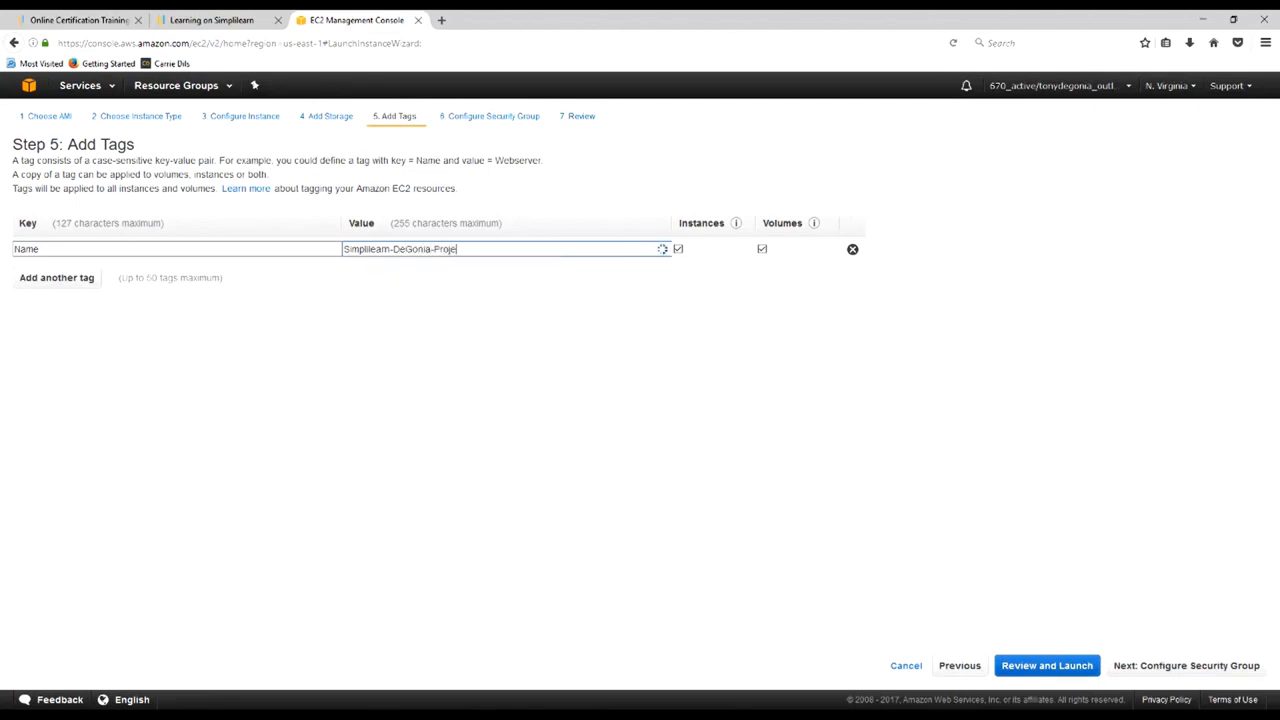
{"action": "type", "text": "ct-1"}
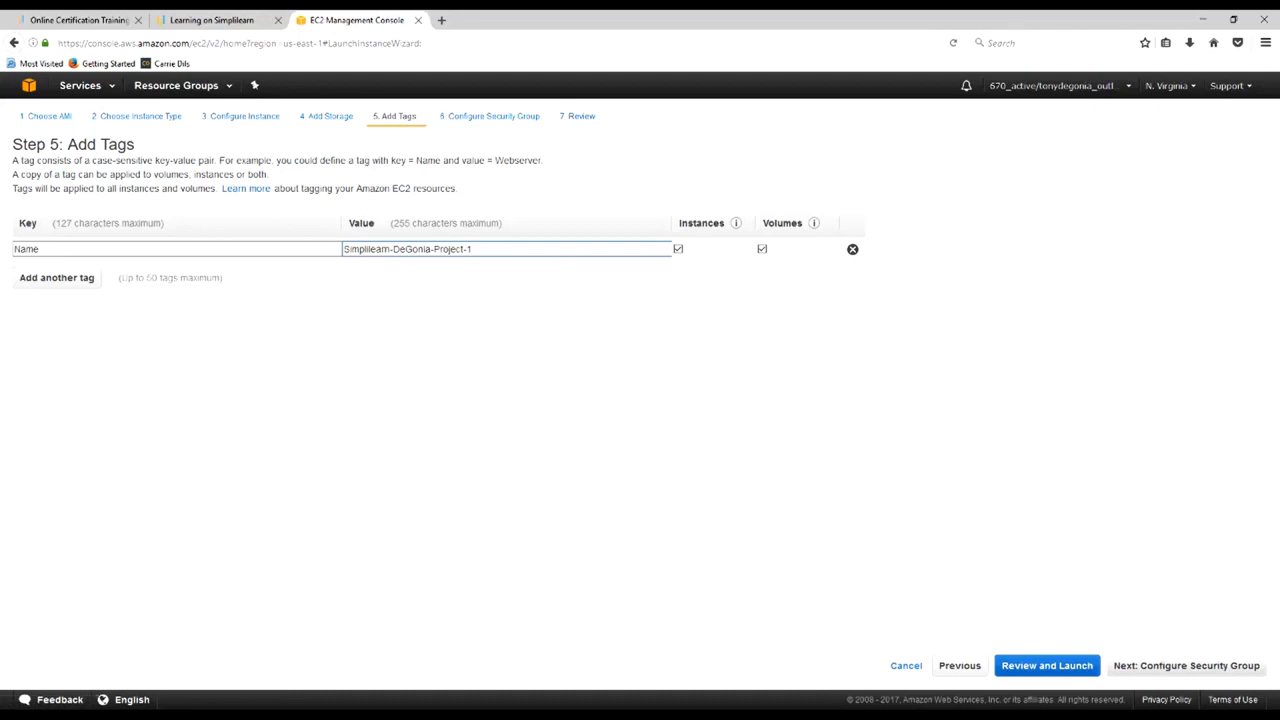
{"action": "left_click", "coordinate": [1186, 665]}
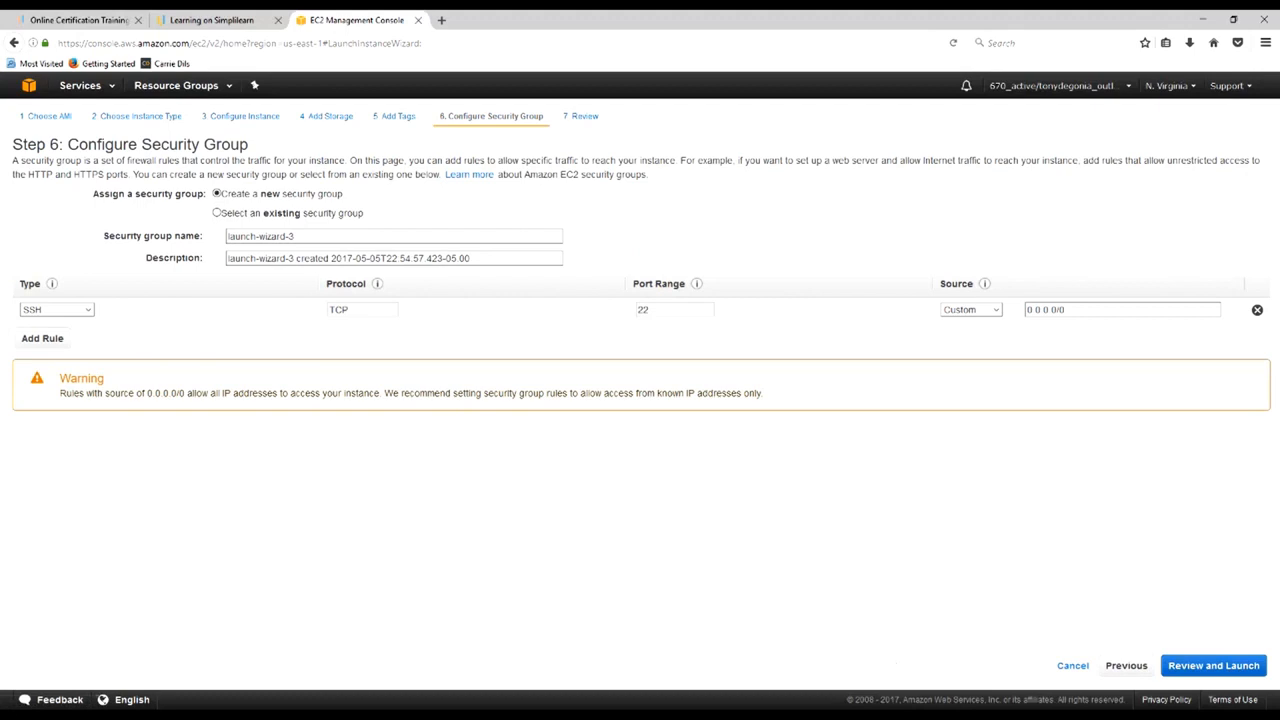
Replace the launch-wizard-3 security group name with Simplilearn-DeGonia-SG1
{"action": "left_click", "coordinate": [393, 235]}
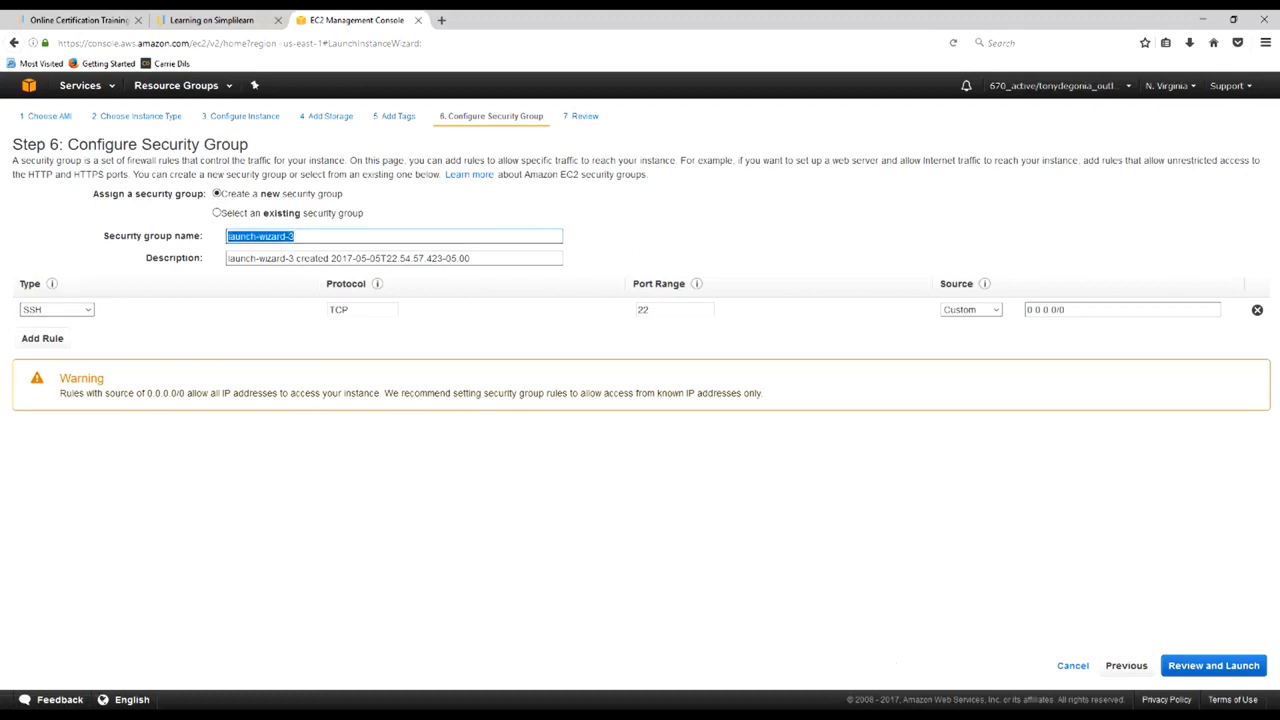
{"action": "type", "text": "Simplilearn-DeGonia-SG1"}
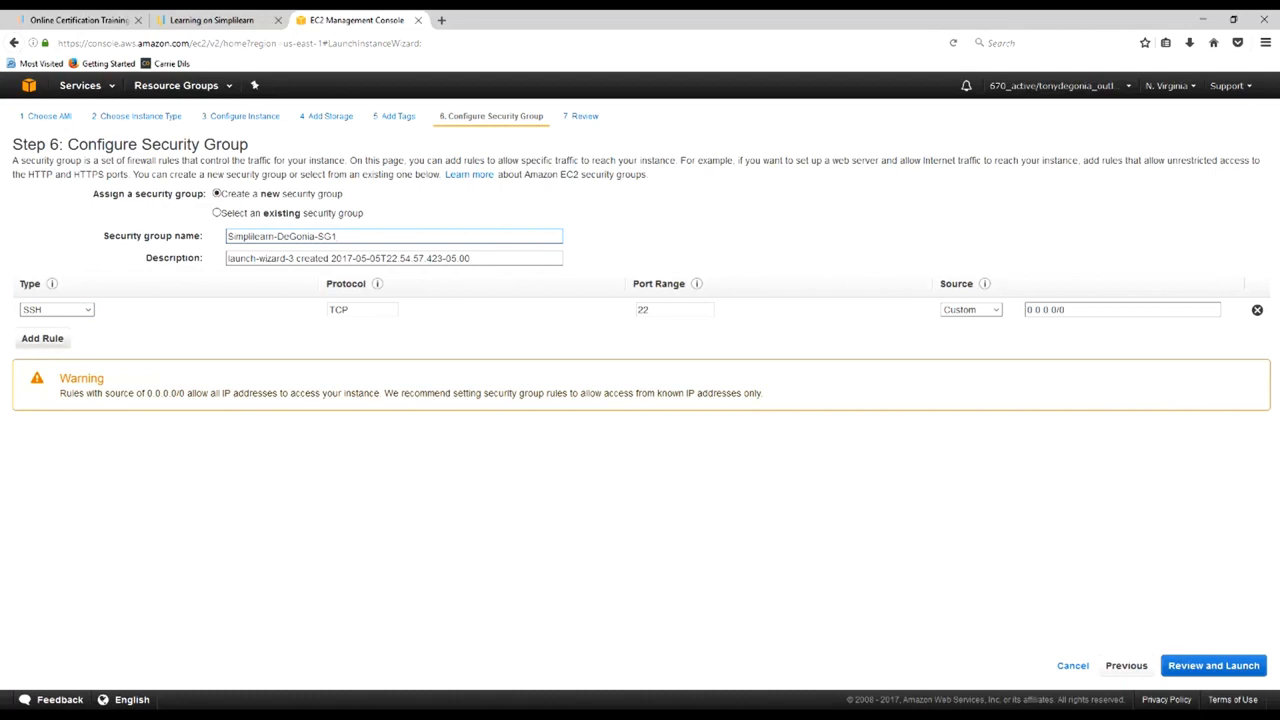
Add an inbound DNS (UDP) rule with source Anywhere
{"action": "left_click", "coordinate": [42, 338]}
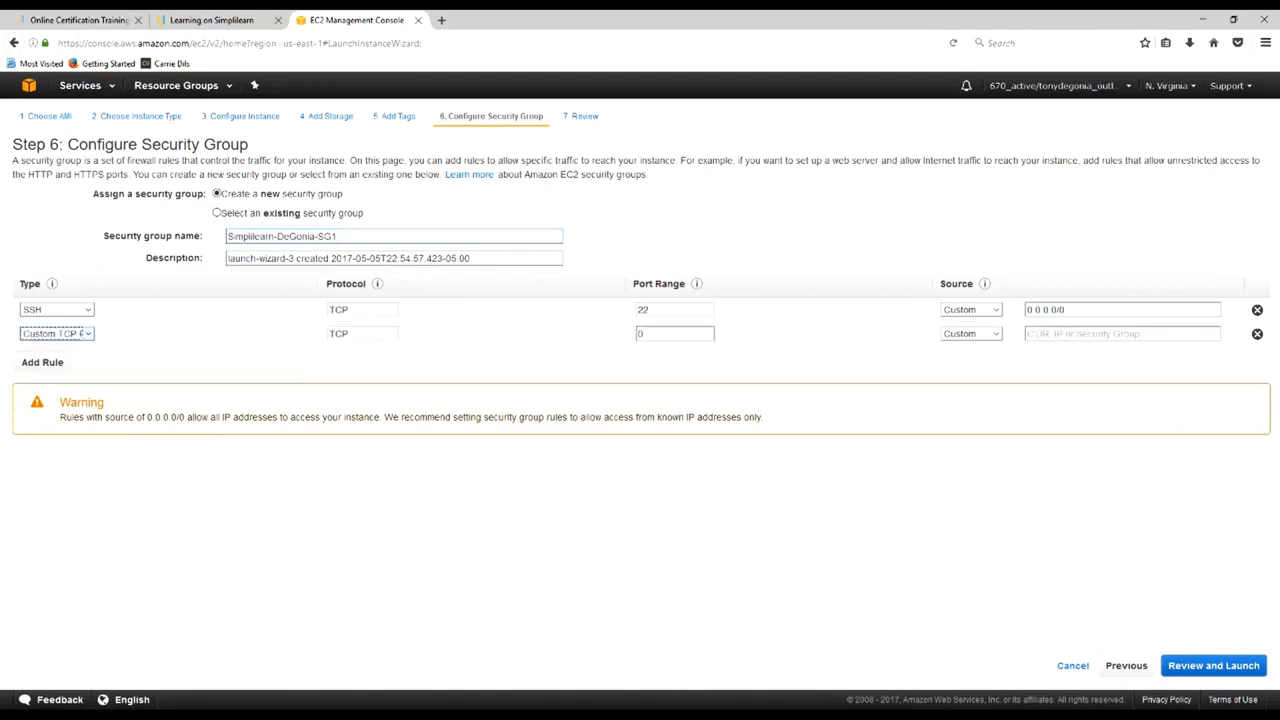
{"action": "left_click", "coordinate": [56, 333]}
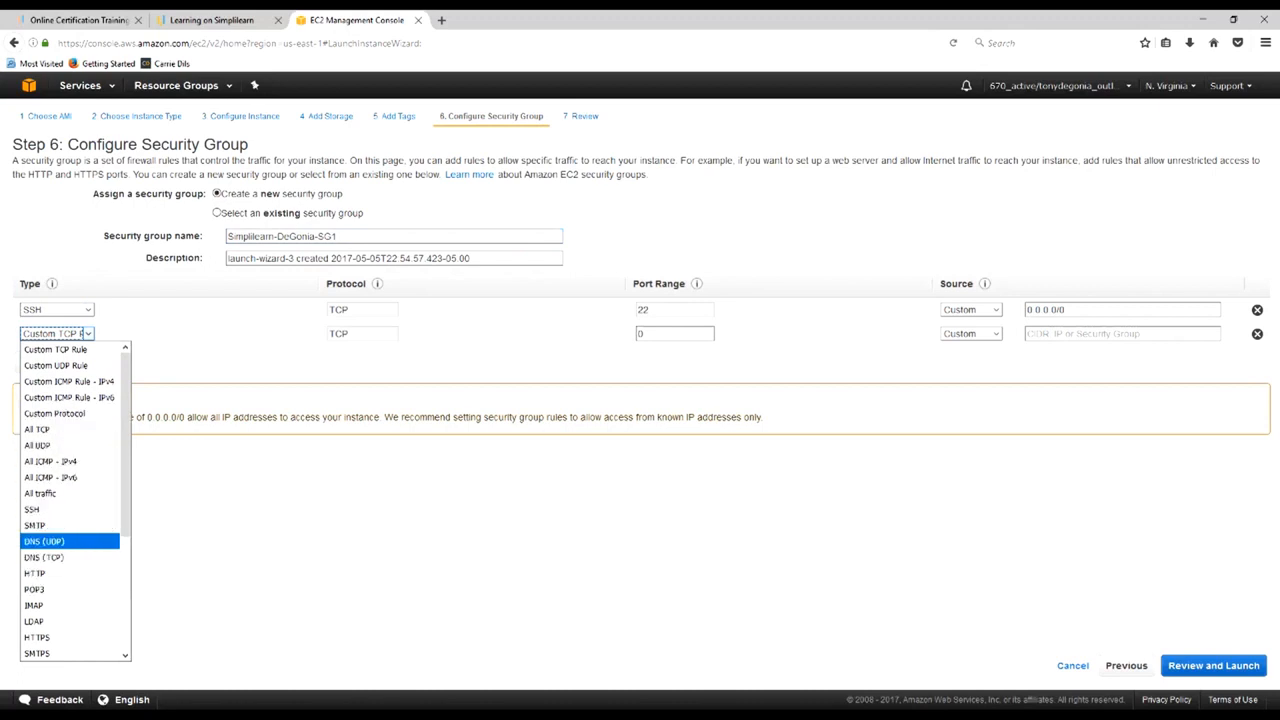
{"action": "left_click", "coordinate": [43, 541]}
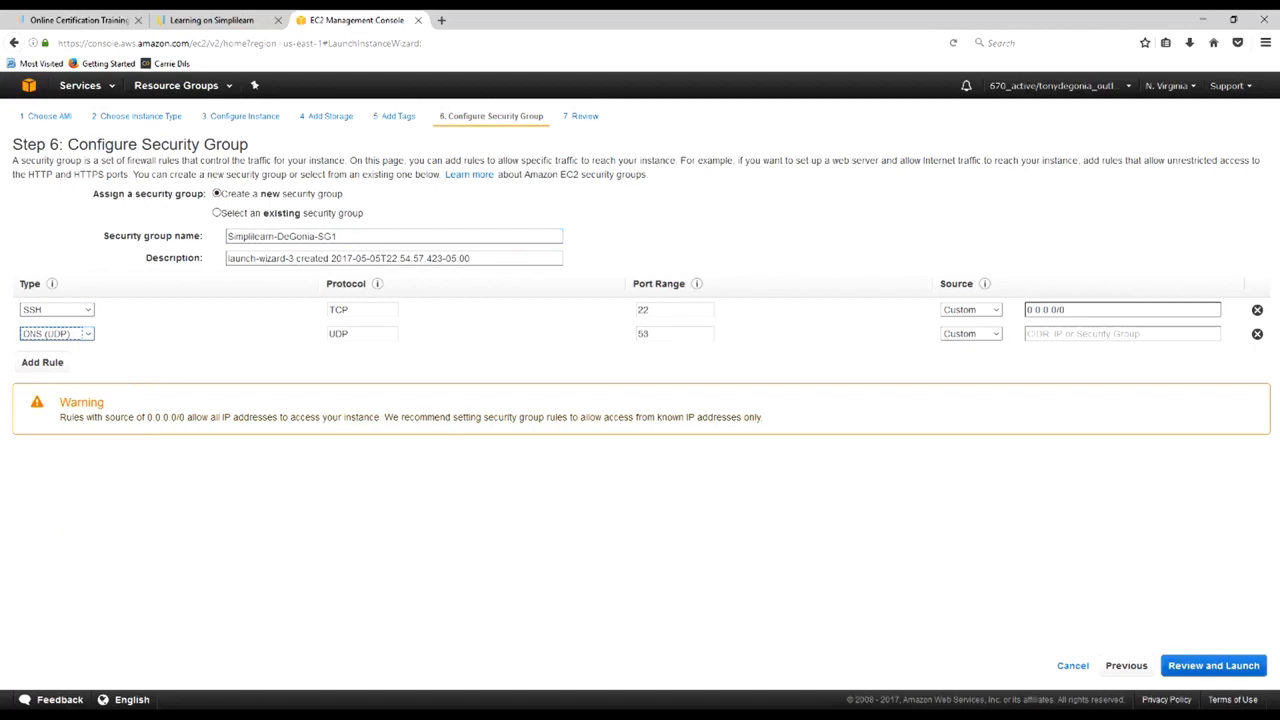
{"action": "left_click", "coordinate": [968, 333]}
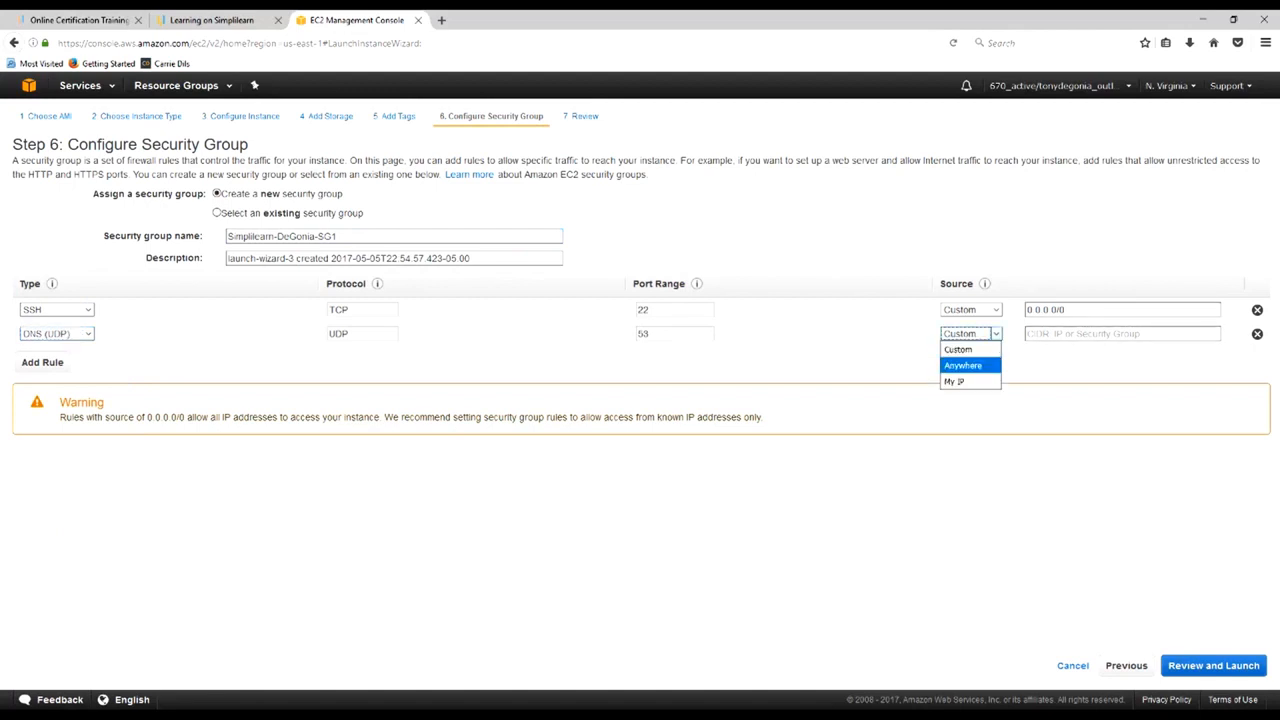
{"action": "left_click", "coordinate": [963, 365]}
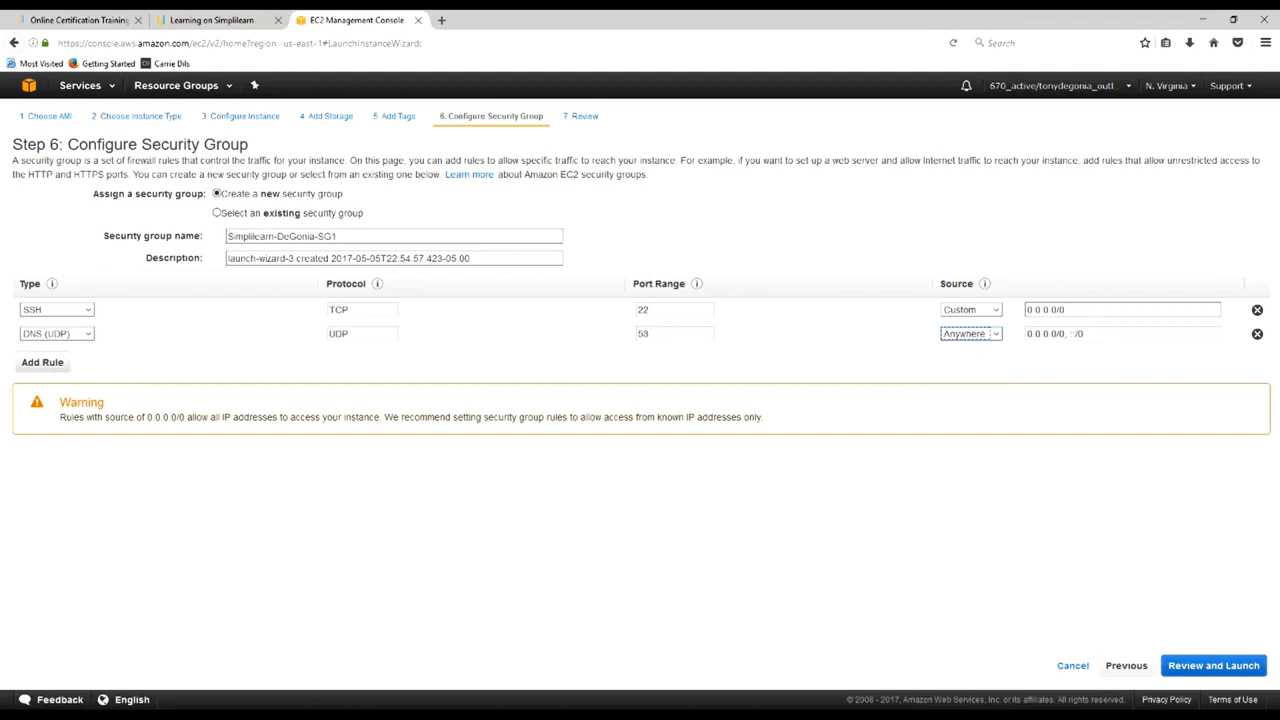
Add HTTP and HTTPS inbound rules and remove the extra empty rule
{"action": "left_click", "coordinate": [42, 362]}
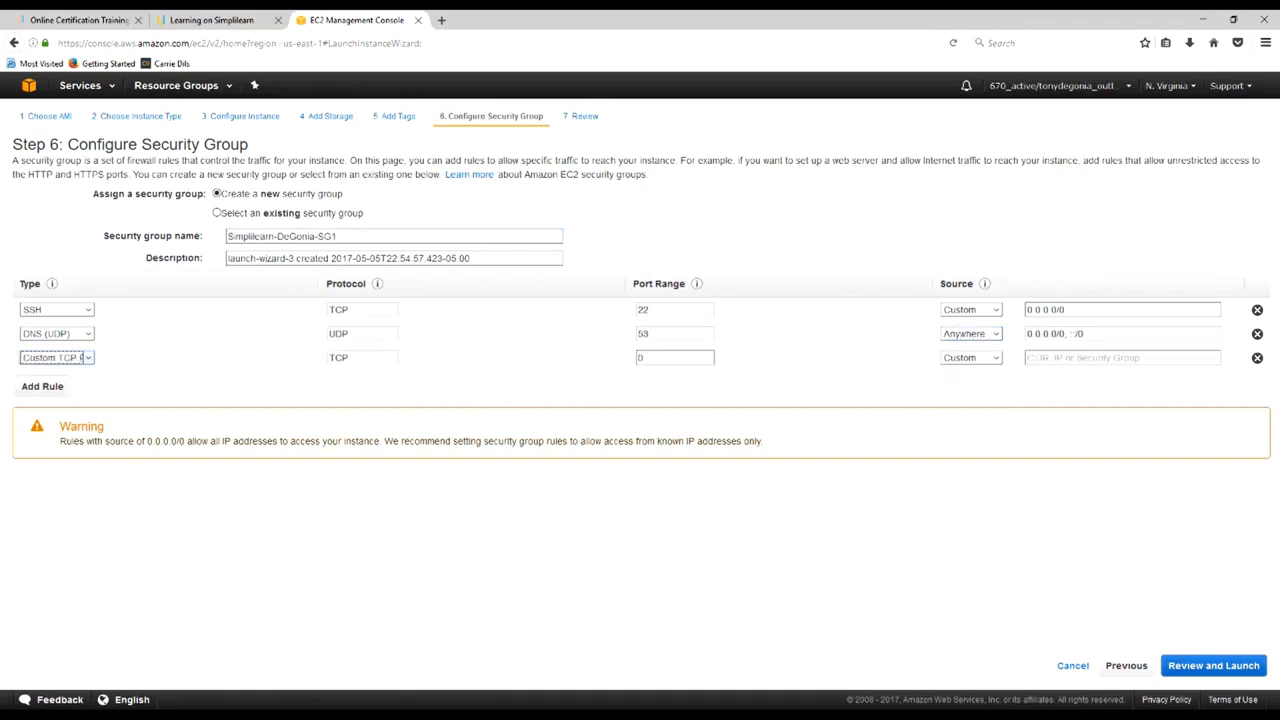
{"action": "left_click", "coordinate": [55, 357]}
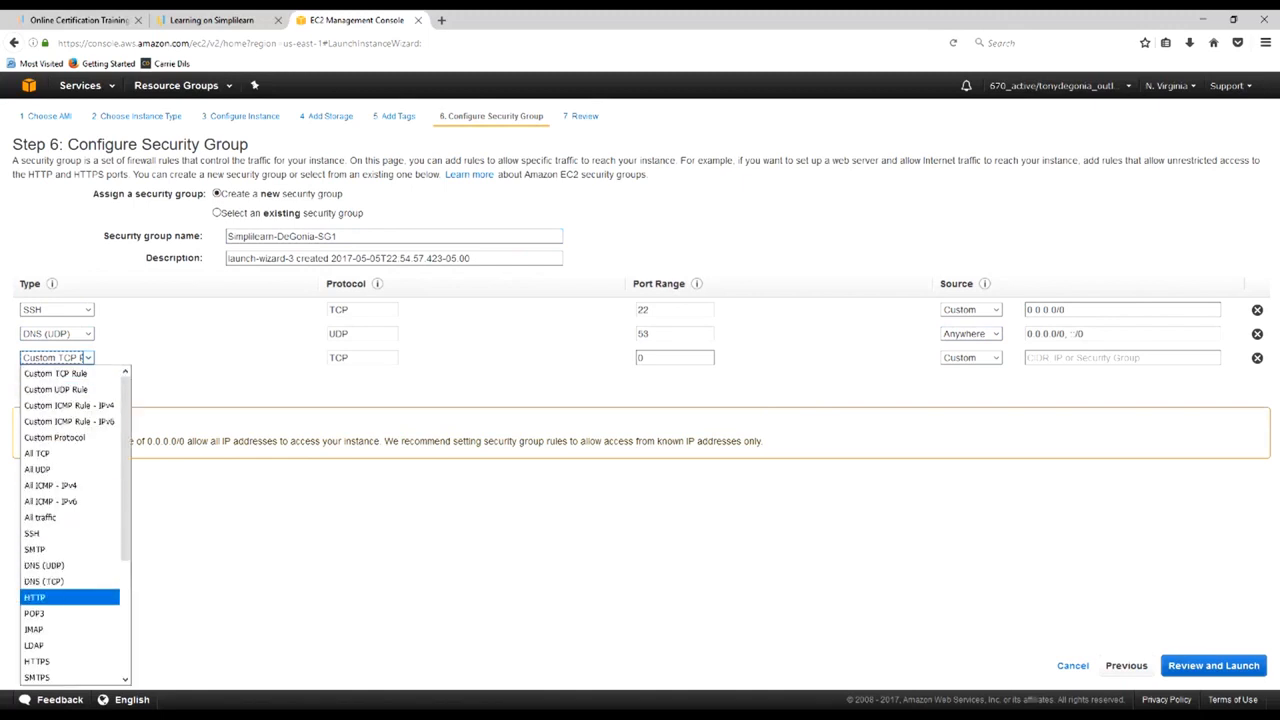
{"action": "left_click", "coordinate": [35, 597]}
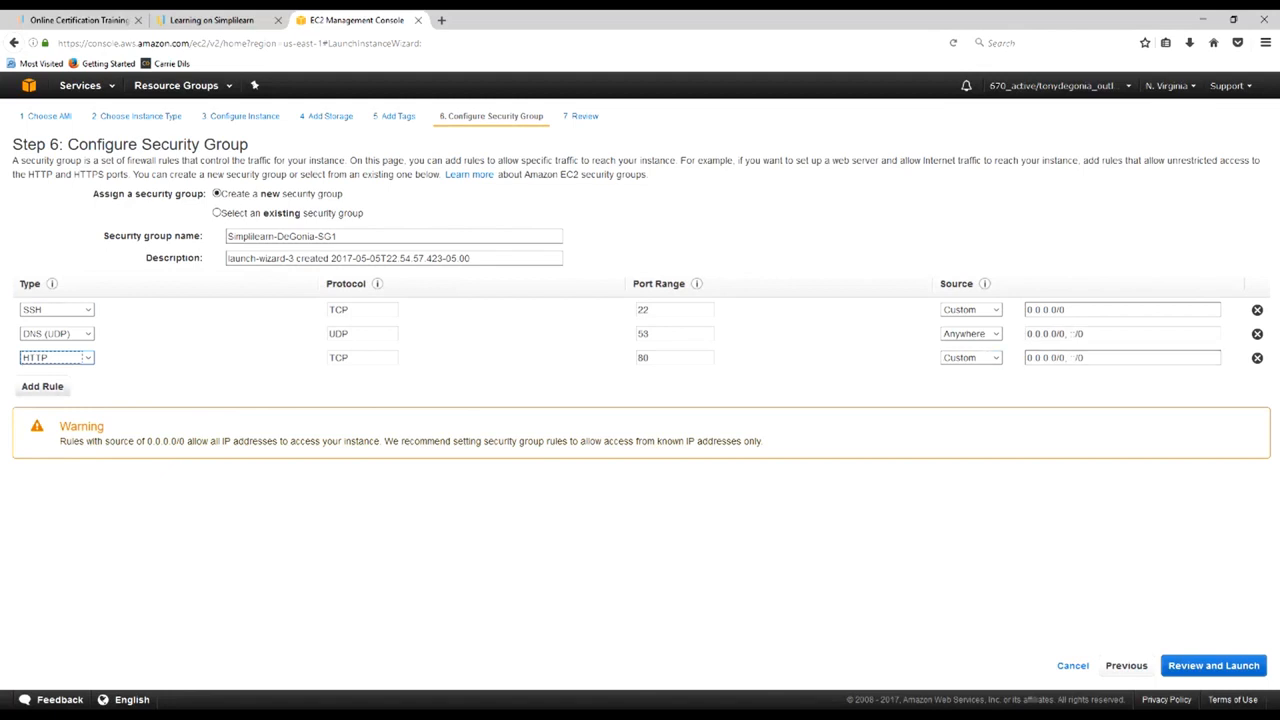
{"action": "left_click", "coordinate": [42, 386]}
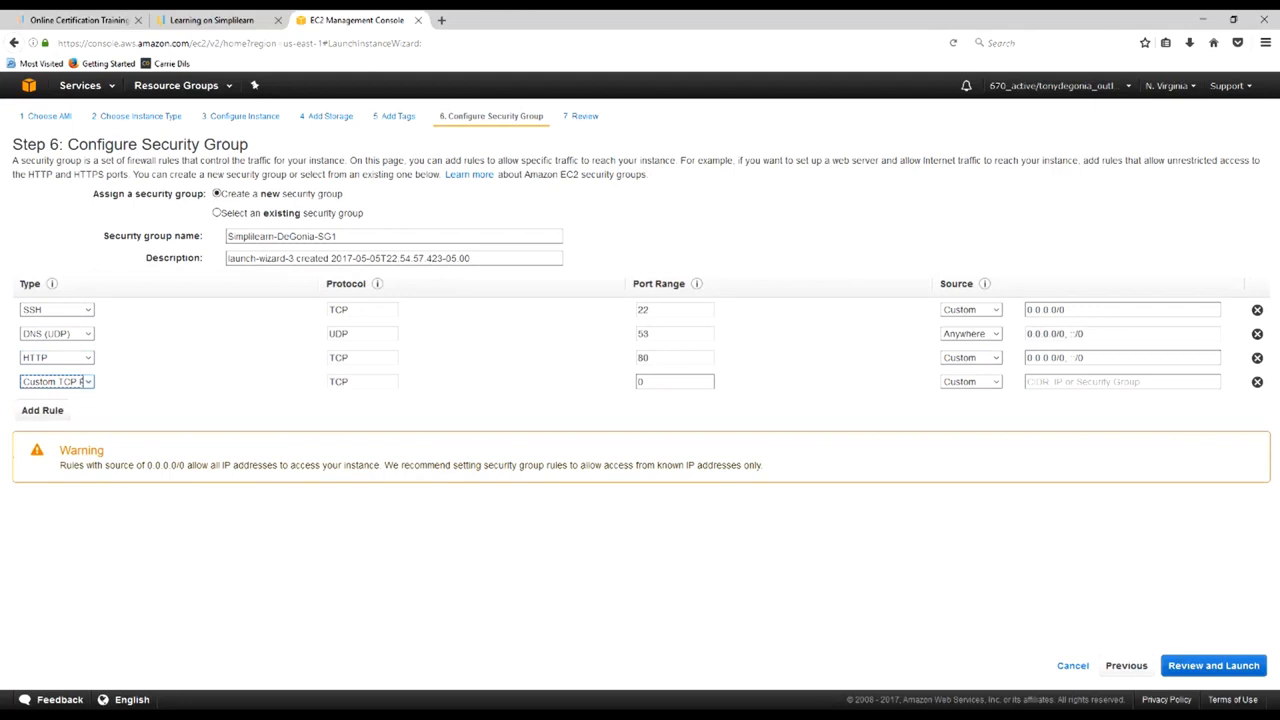
{"action": "left_click", "coordinate": [56, 381]}
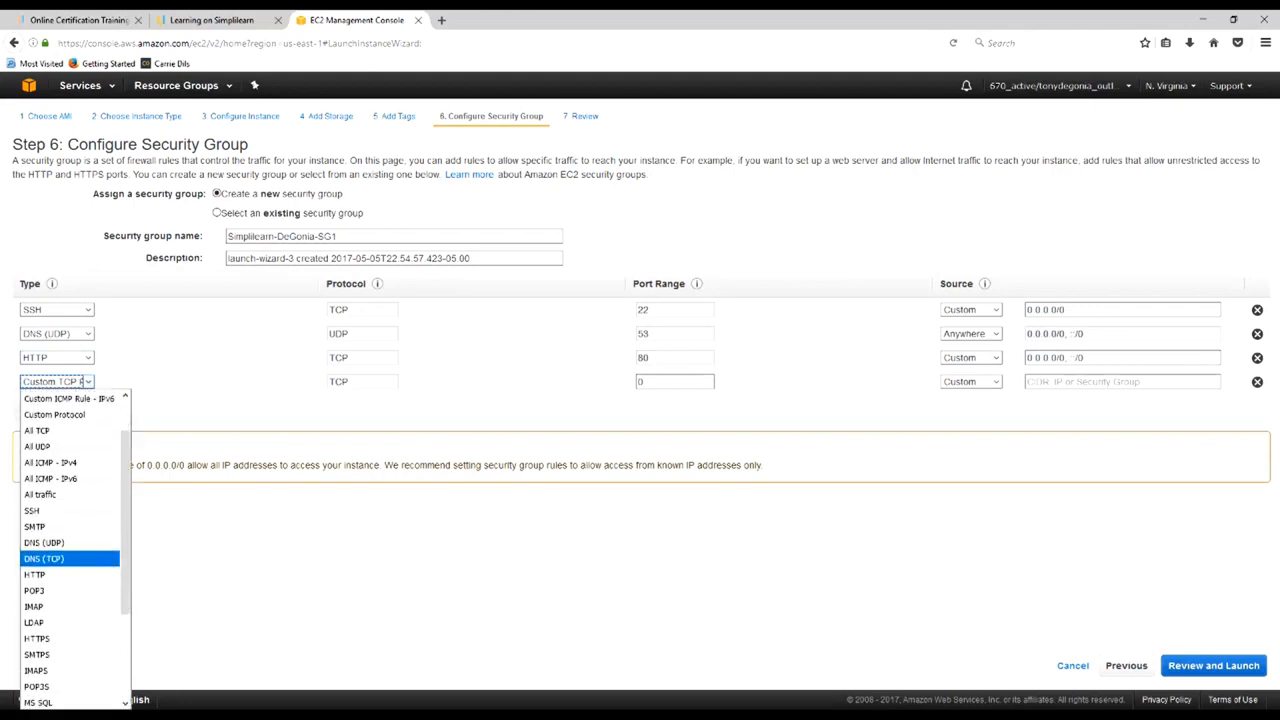
{"action": "left_click", "coordinate": [36, 638]}
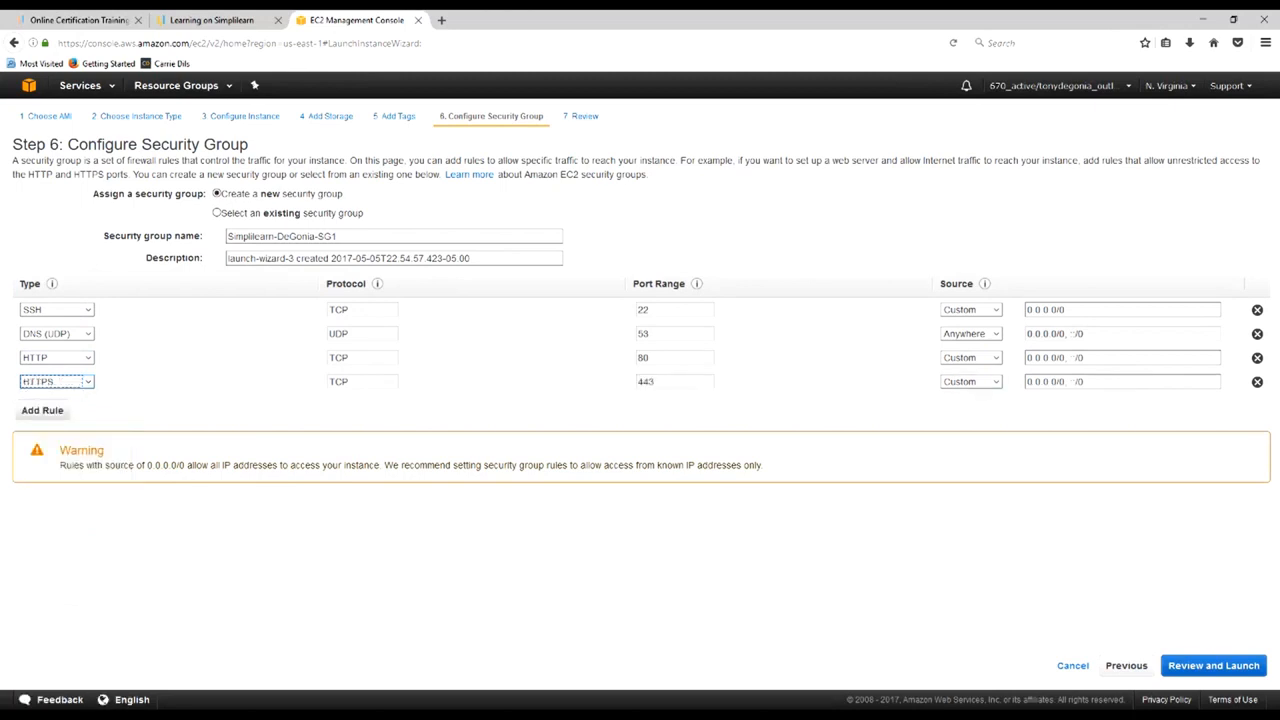
{"action": "left_click", "coordinate": [42, 410]}
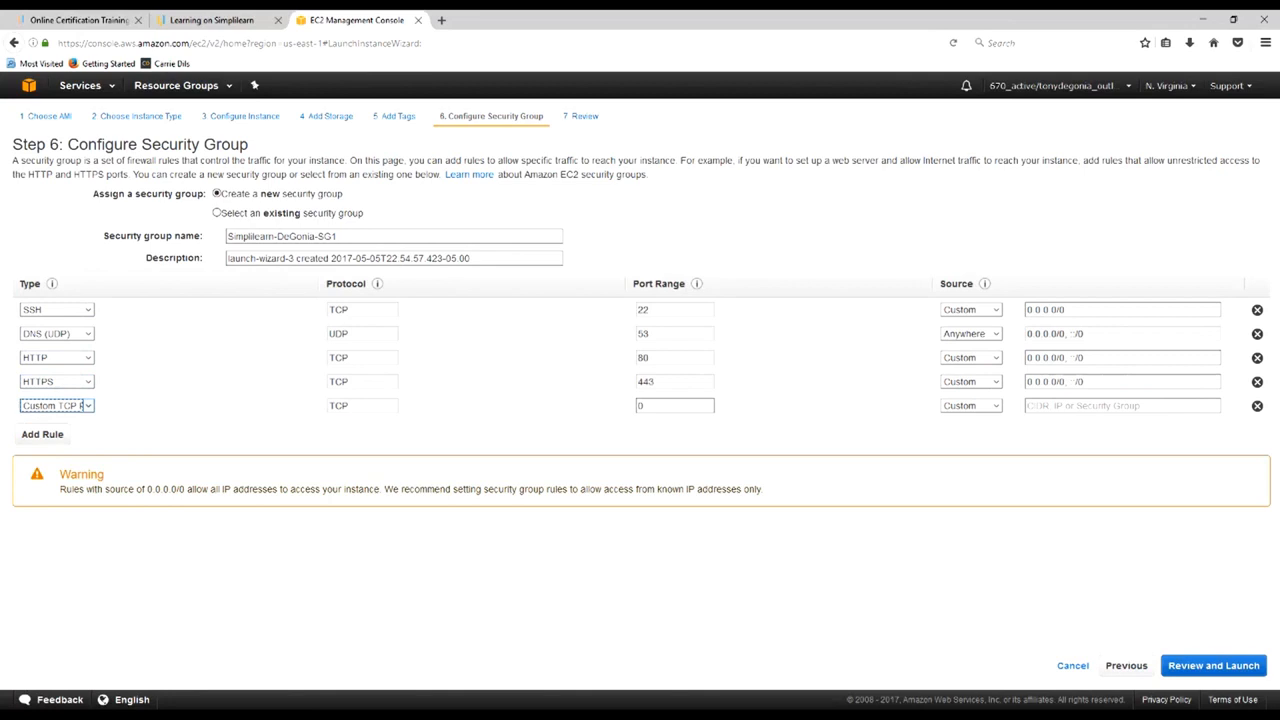
{"action": "left_click", "coordinate": [56, 405]}
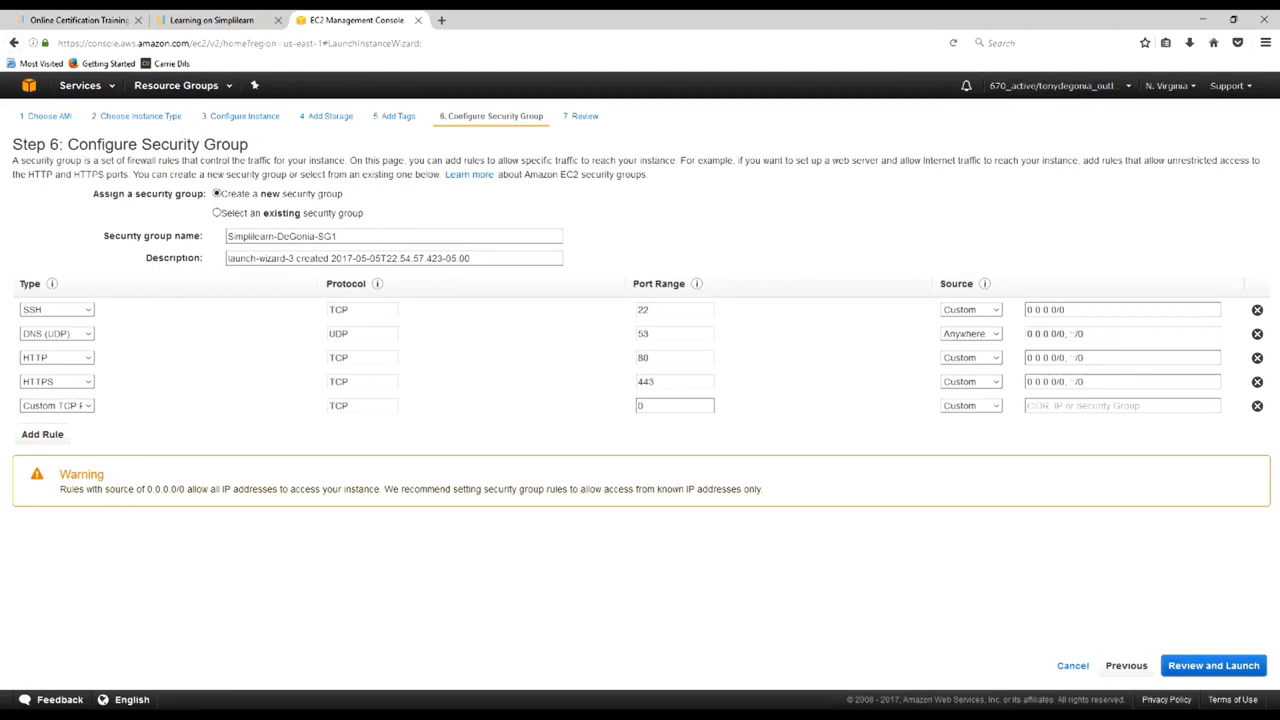
{"action": "left_click", "coordinate": [1257, 405]}
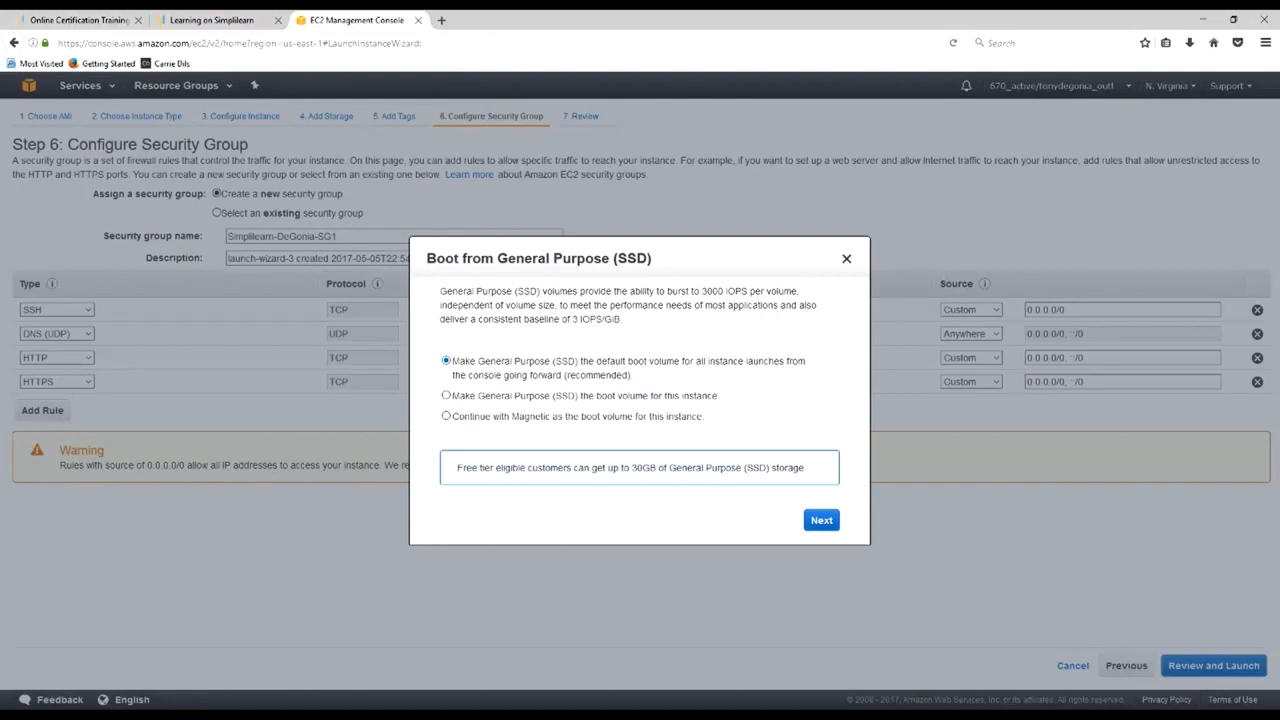
Choose Continue with Magnetic in the boot volume dialog and proceed to review
{"action": "left_click", "coordinate": [446, 416]}
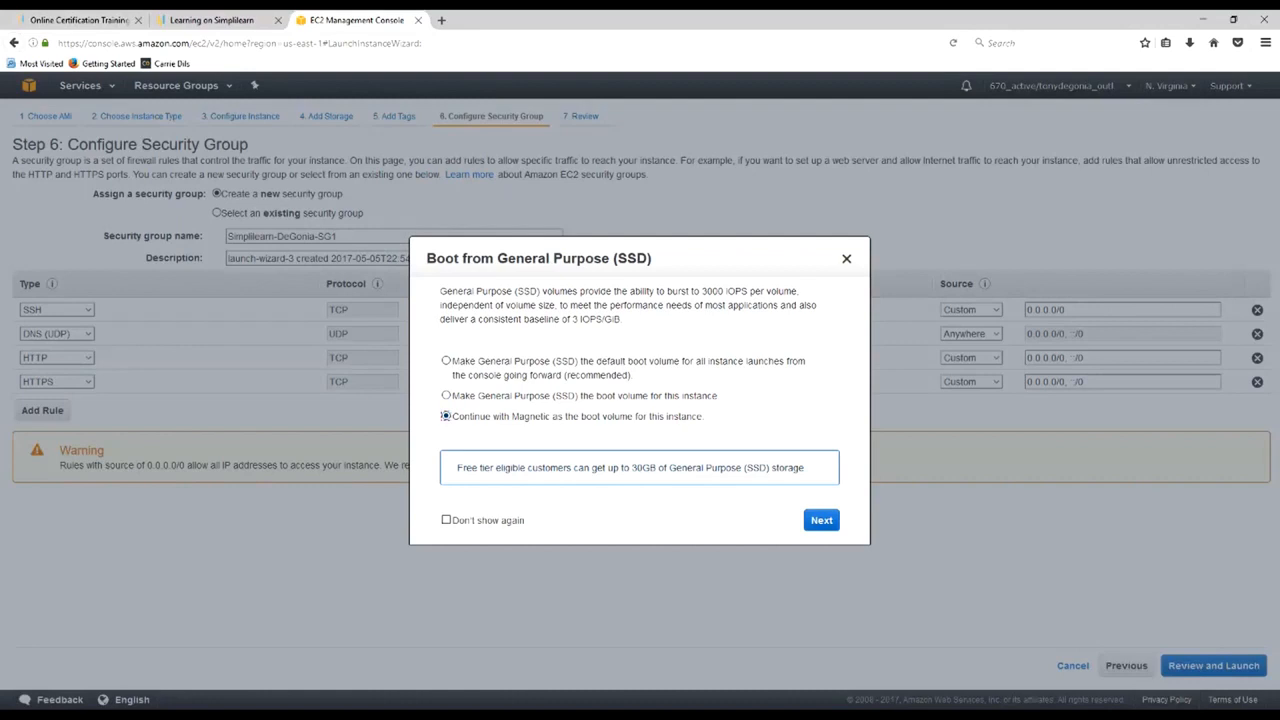
{"action": "left_click", "coordinate": [821, 520]}
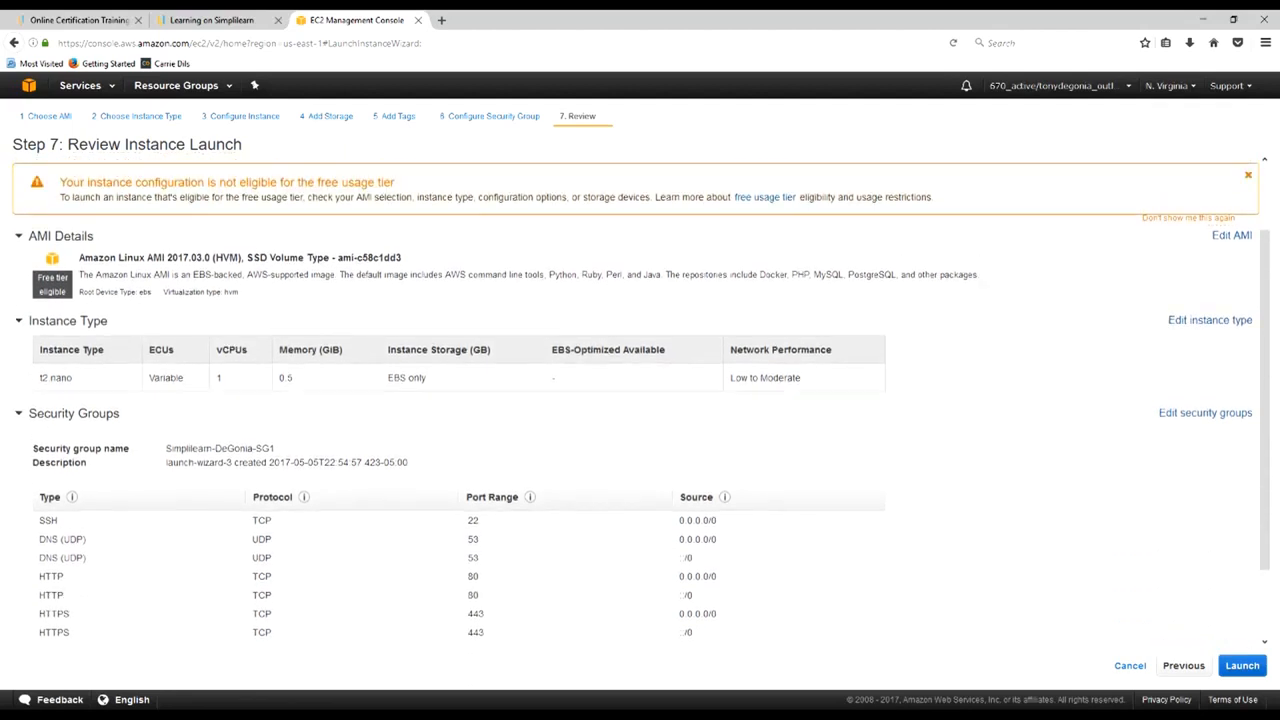
Launch the t2.nano instance from the Step 7 review page
{"action": "scroll", "scroll_direction": "up", "scroll_amount": 3}
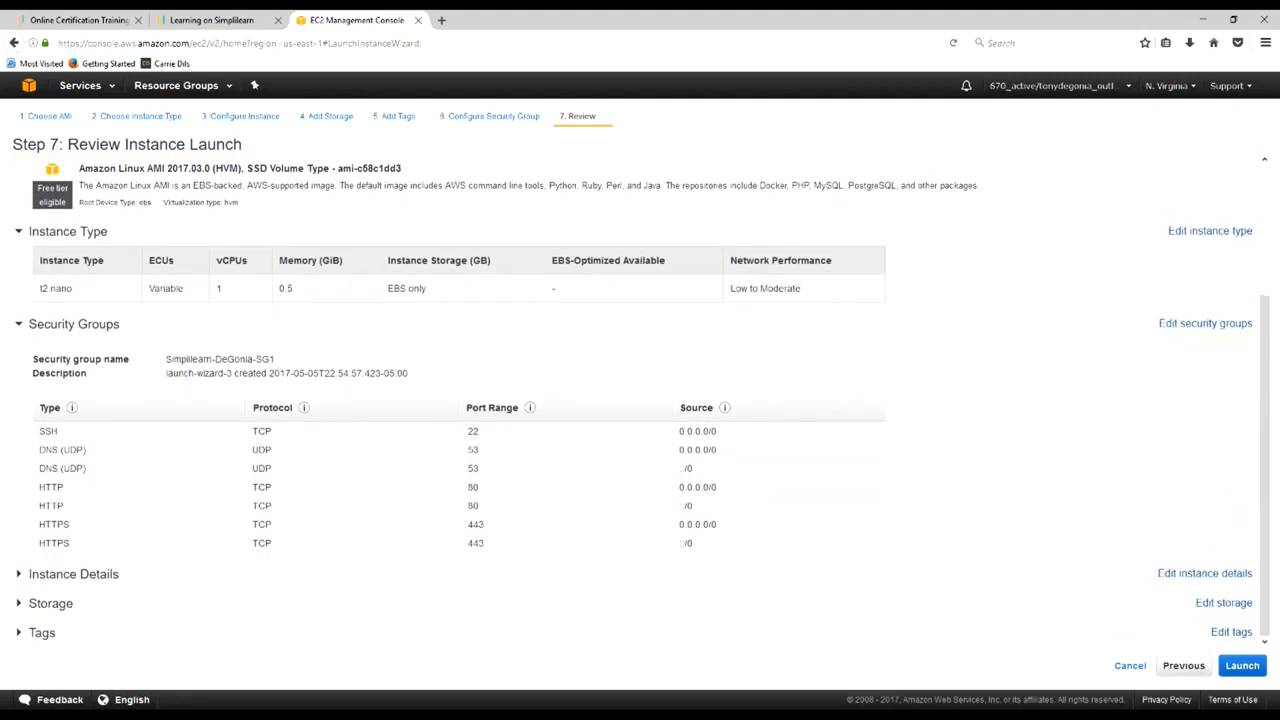
{"action": "left_click", "coordinate": [1242, 665]}
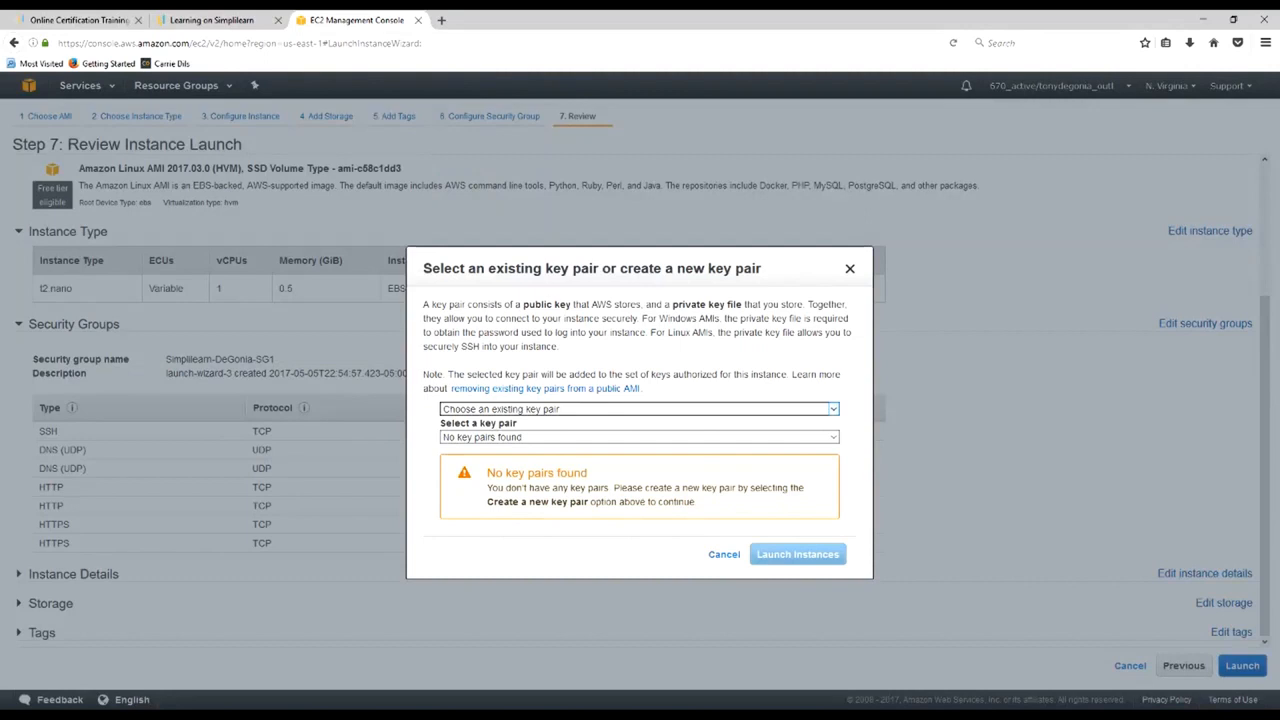
Choose to create a new key pair named Simplilearn-DeGonia-552017
{"action": "left_click", "coordinate": [637, 408]}
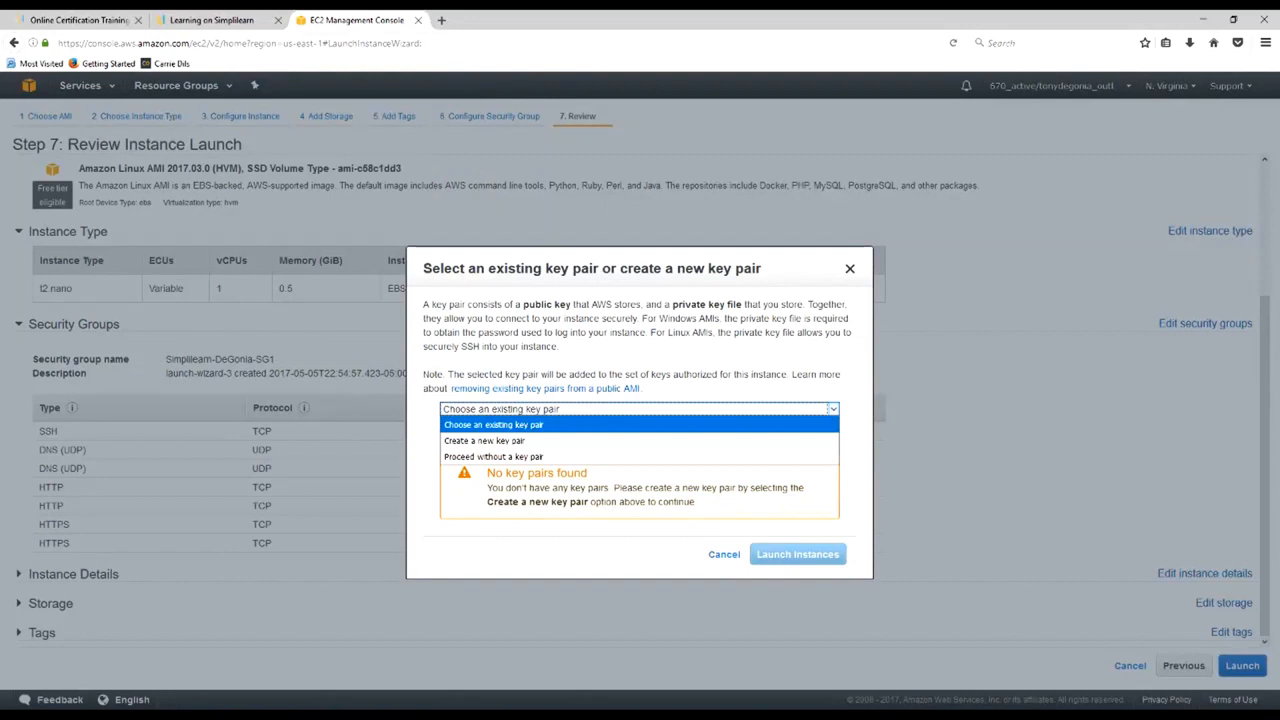
{"action": "left_click", "coordinate": [494, 424]}
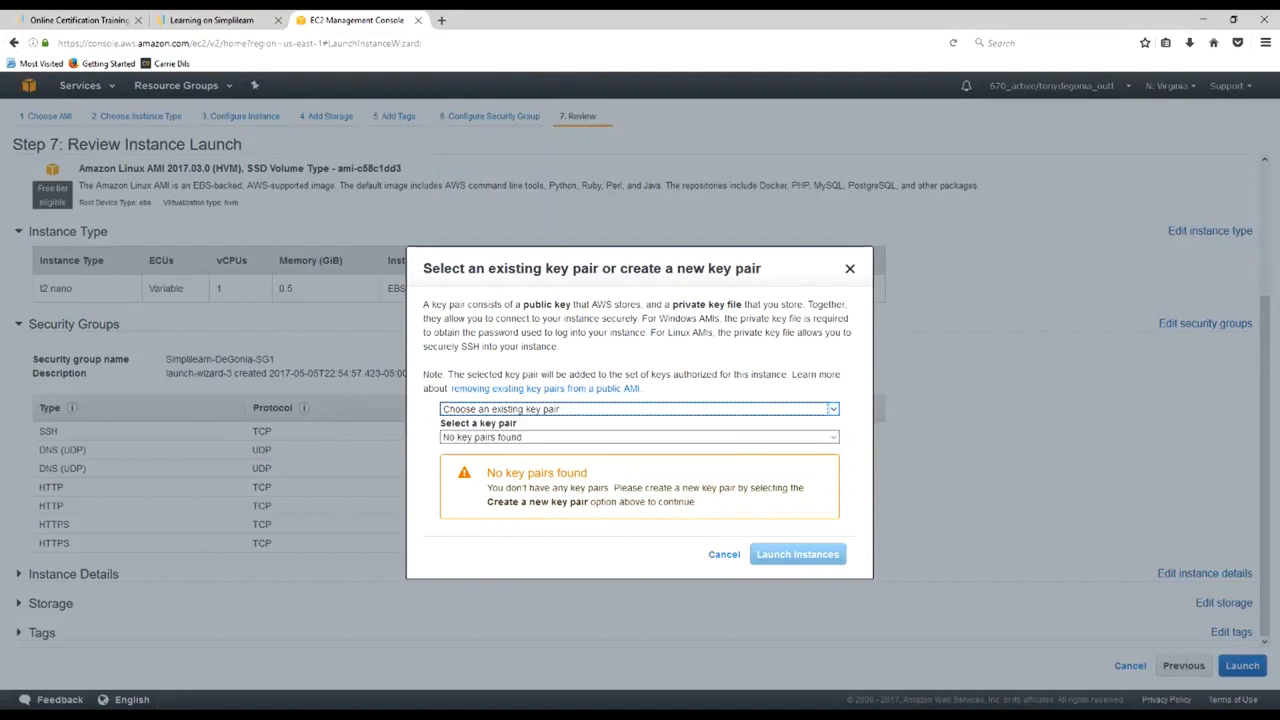
{"action": "left_click", "coordinate": [638, 409]}
{"action": "type", "text": "Simplilearn-De"}
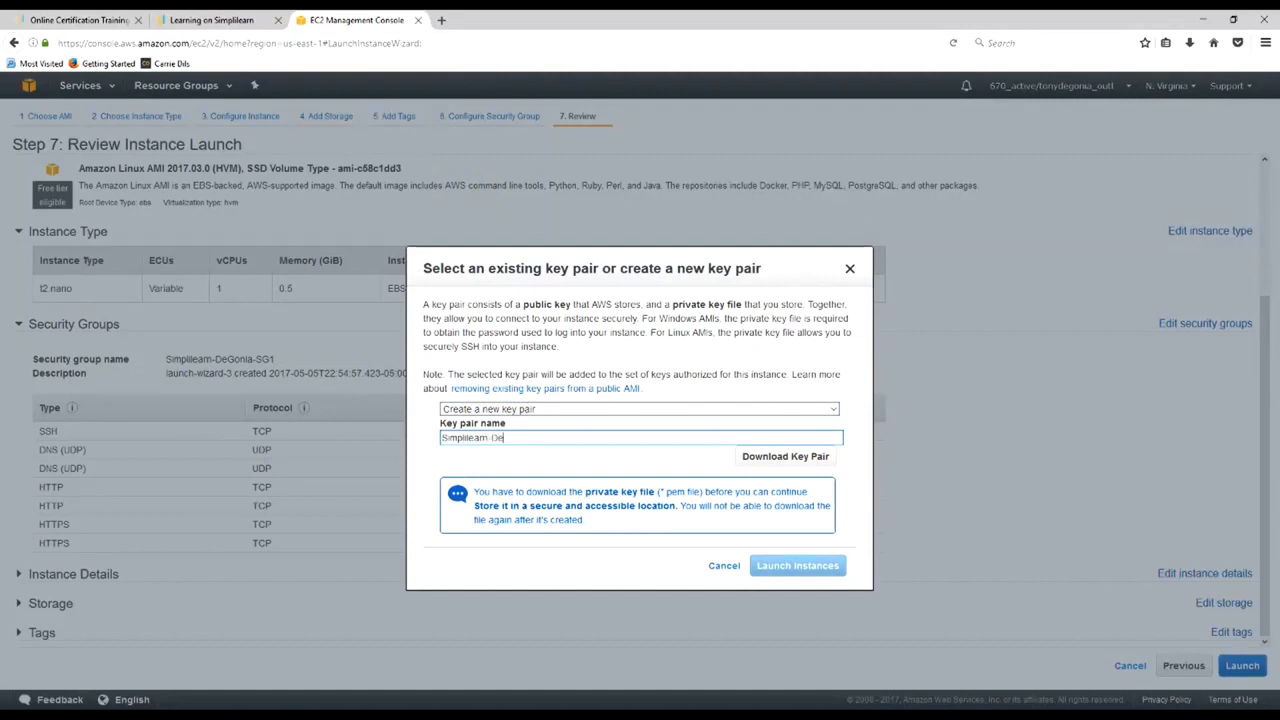
{"action": "type", "text": "Gonia-552017"}
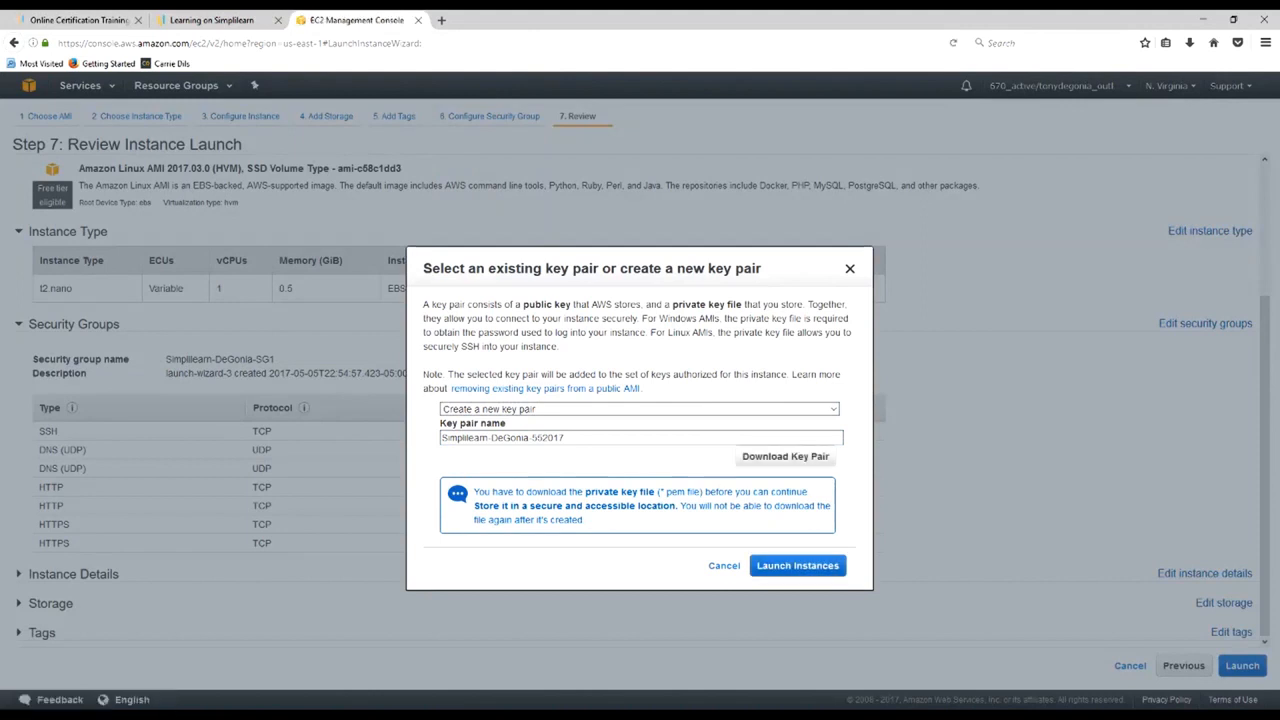
Download and save the key pair's .pem file, then launch the instance
{"action": "left_click", "coordinate": [785, 456]}
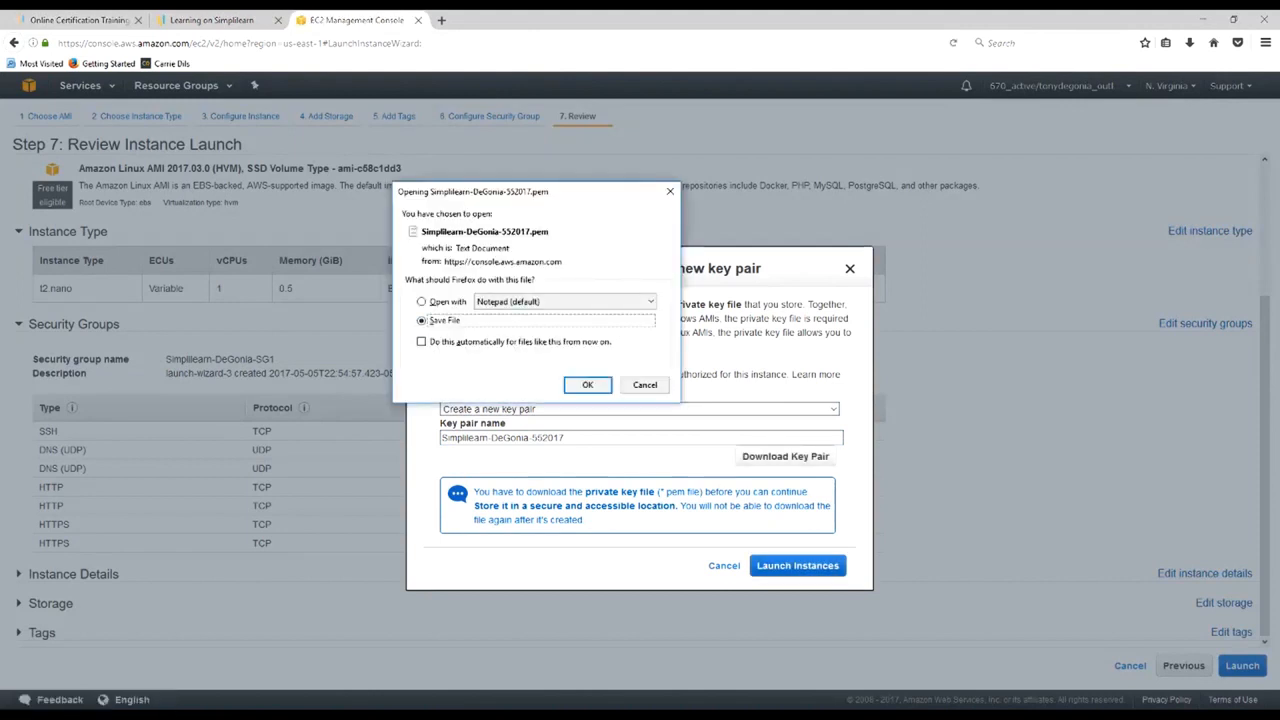
{"action": "left_click", "coordinate": [421, 320]}
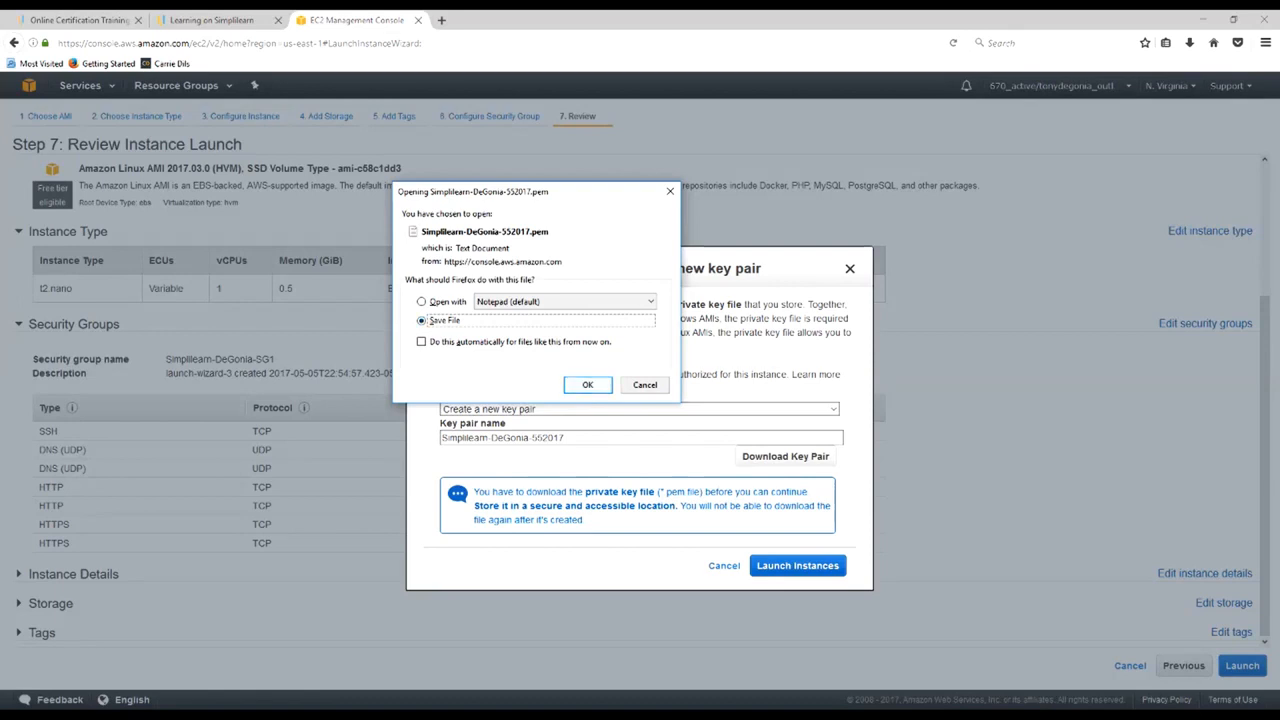
{"action": "left_click", "coordinate": [421, 320]}
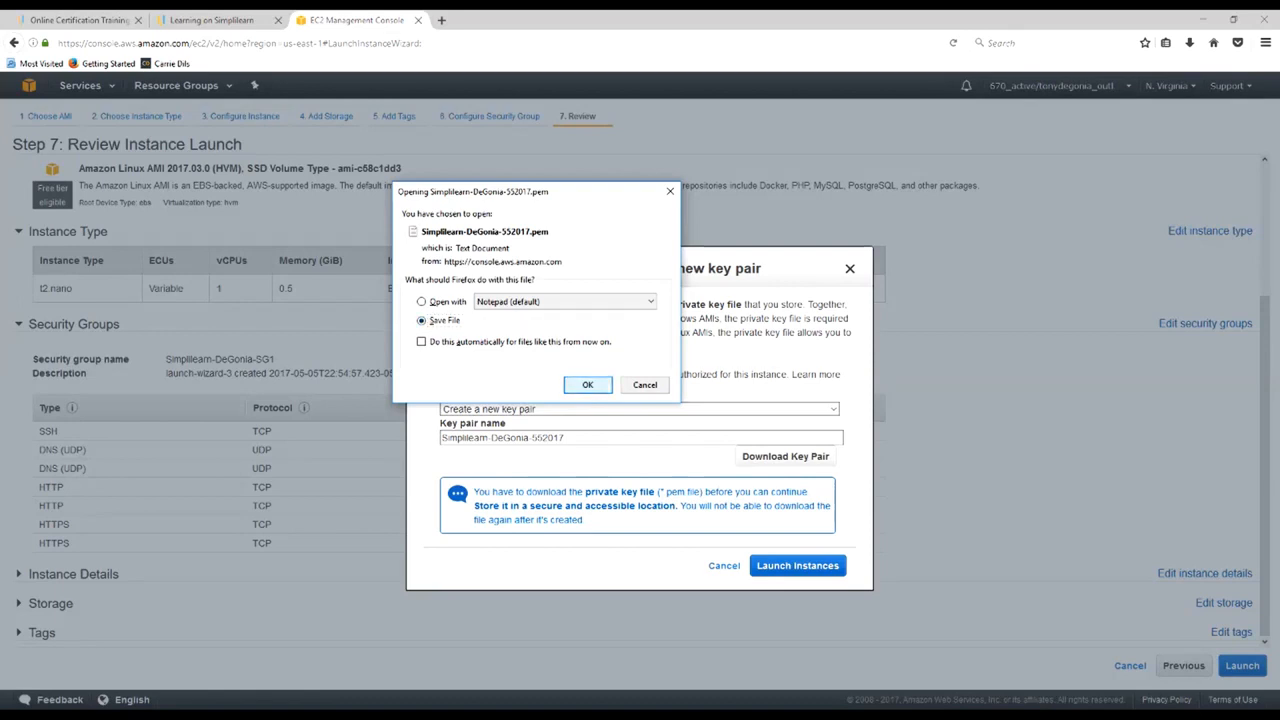
{"action": "left_click", "coordinate": [587, 385]}
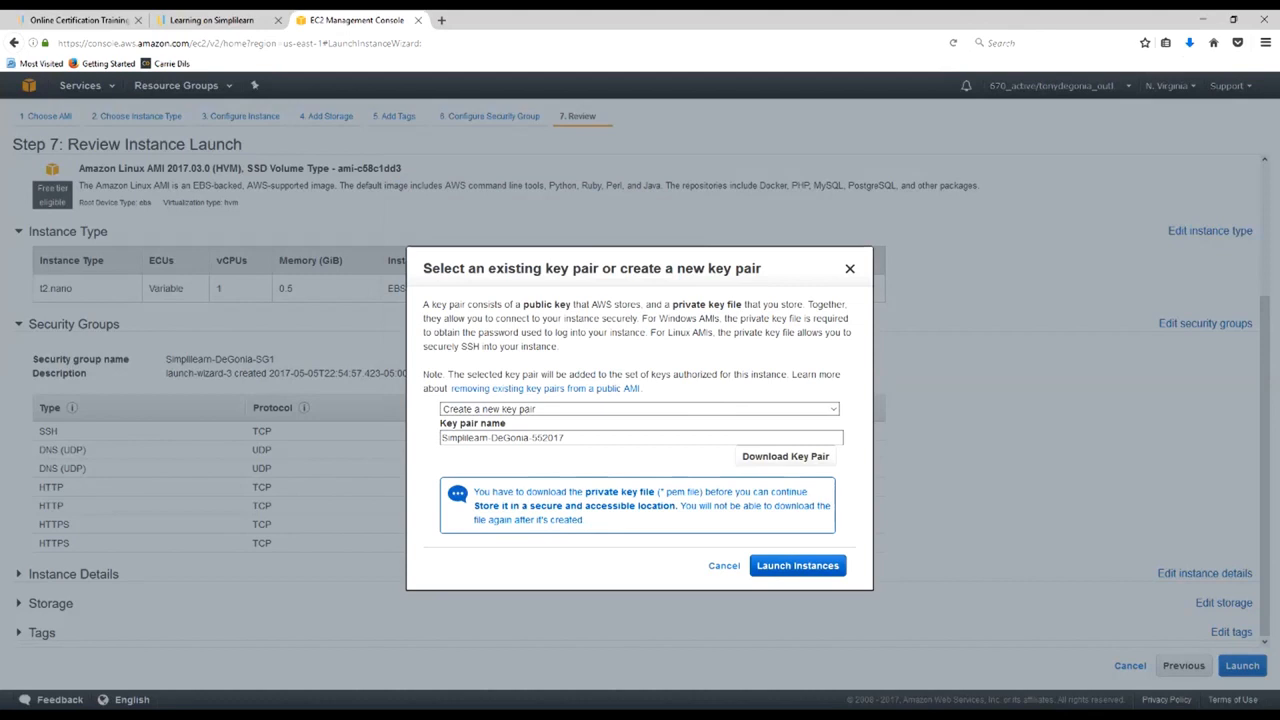
{"action": "left_click", "coordinate": [797, 565]}
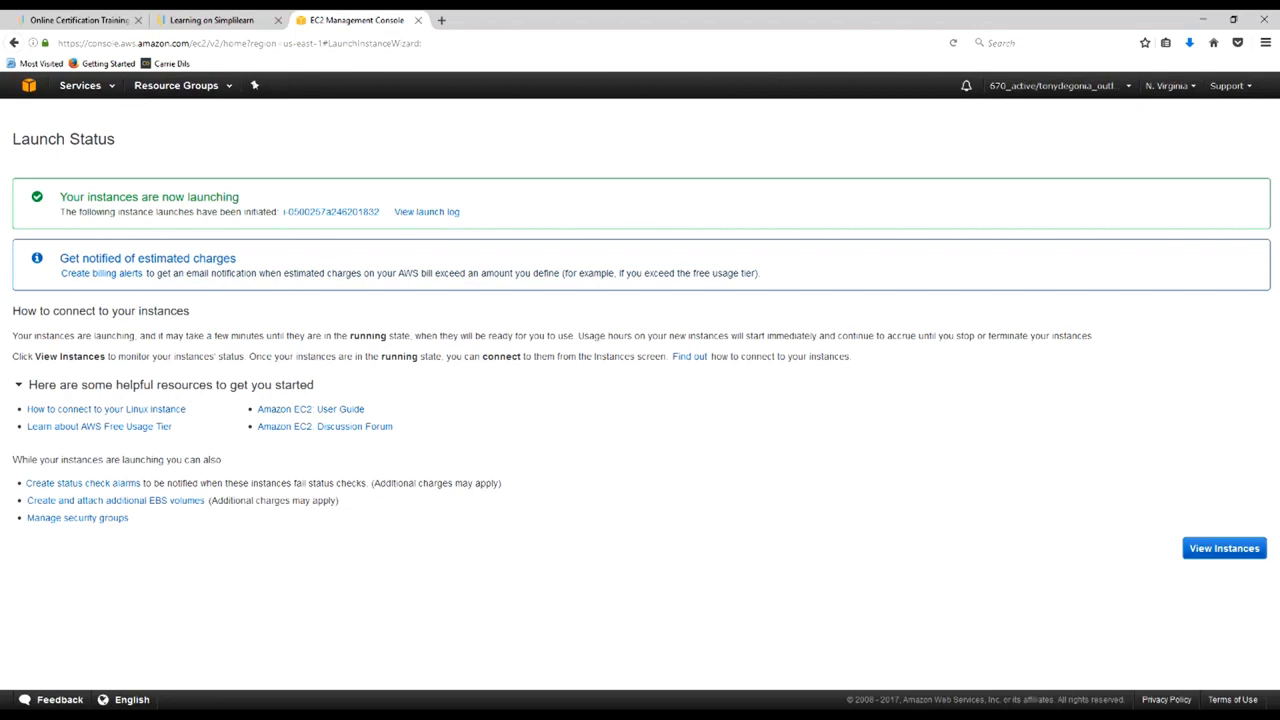
Review the running Simplilearn-DeGonia-Project-1 instance's Description details, then go to Volumes
{"action": "left_click", "coordinate": [1224, 548]}
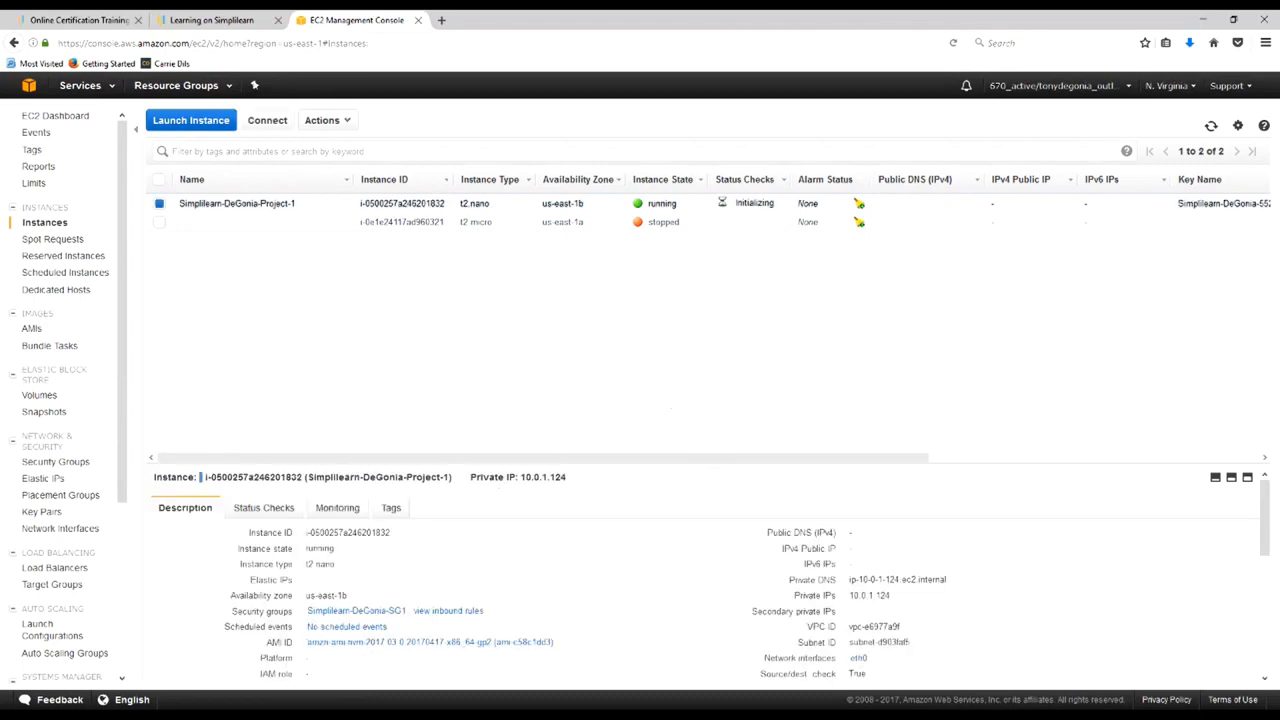
{"action": "scroll", "scroll_direction": "down", "scroll_amount": 3}
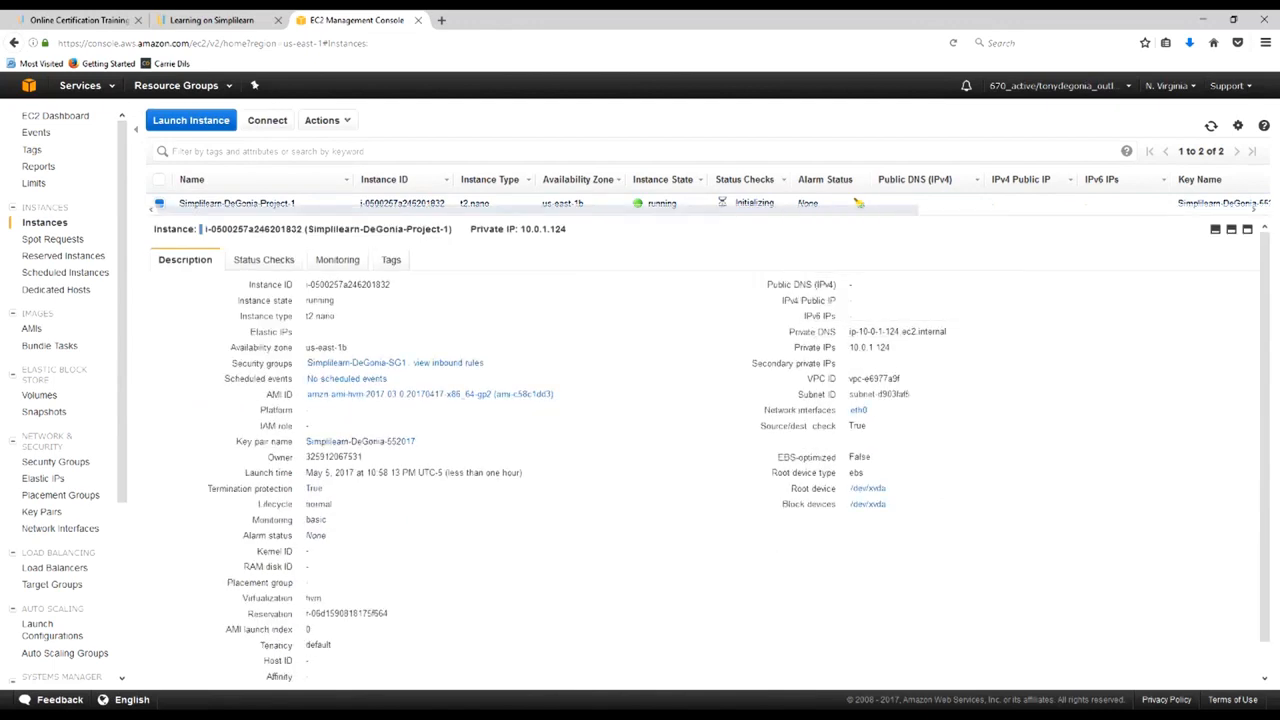
{"action": "mouse_move", "coordinate": [785, 425]}
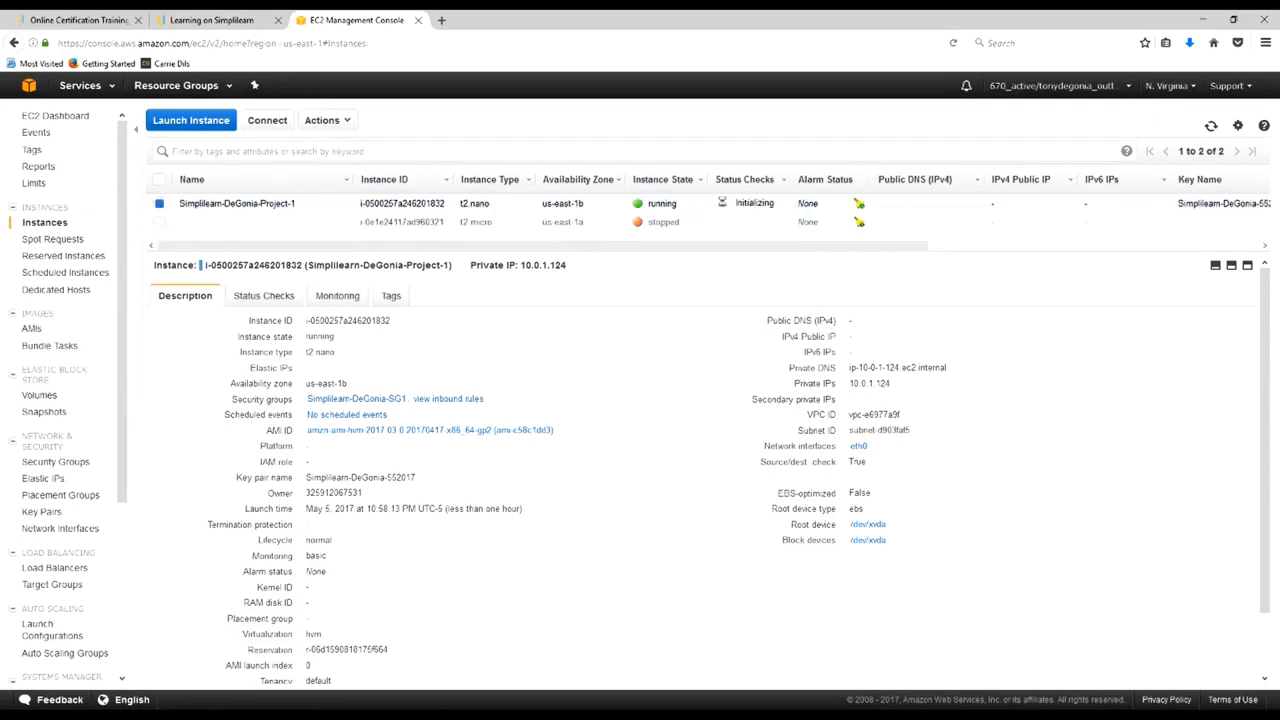
{"action": "mouse_move", "coordinate": [262, 399]}
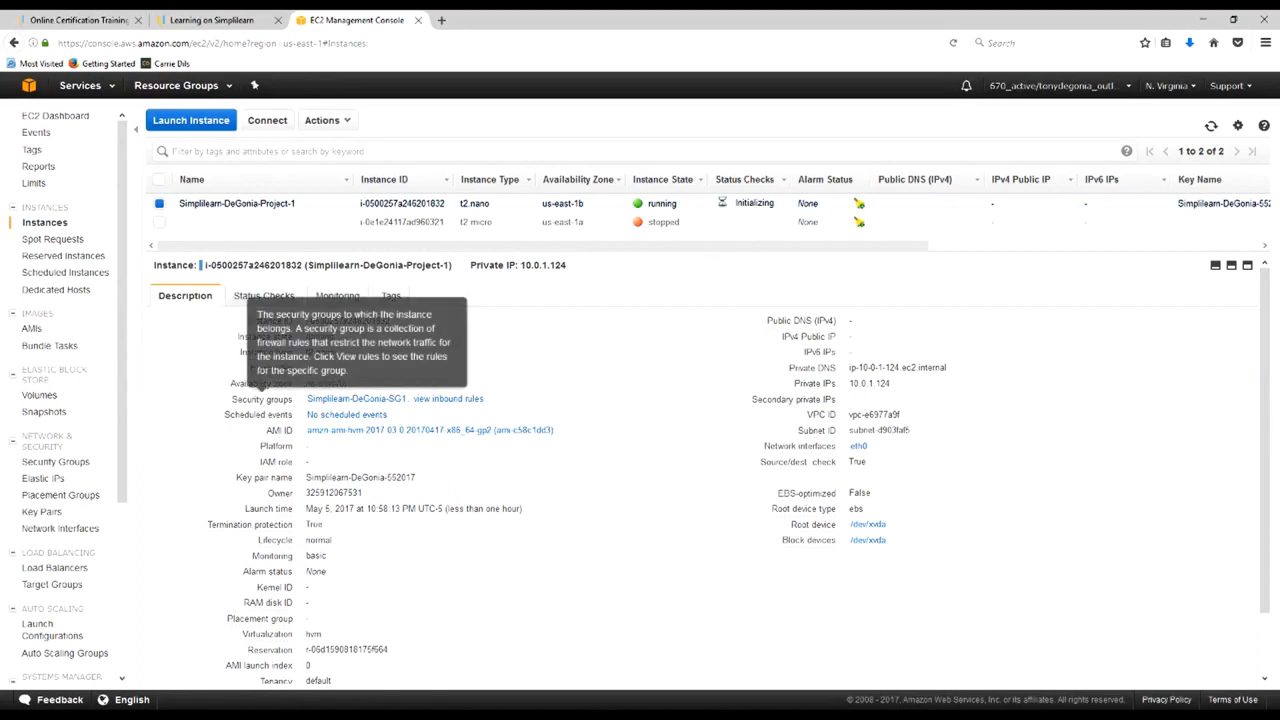
{"action": "scroll", "scroll_direction": "down", "scroll_amount": 3}
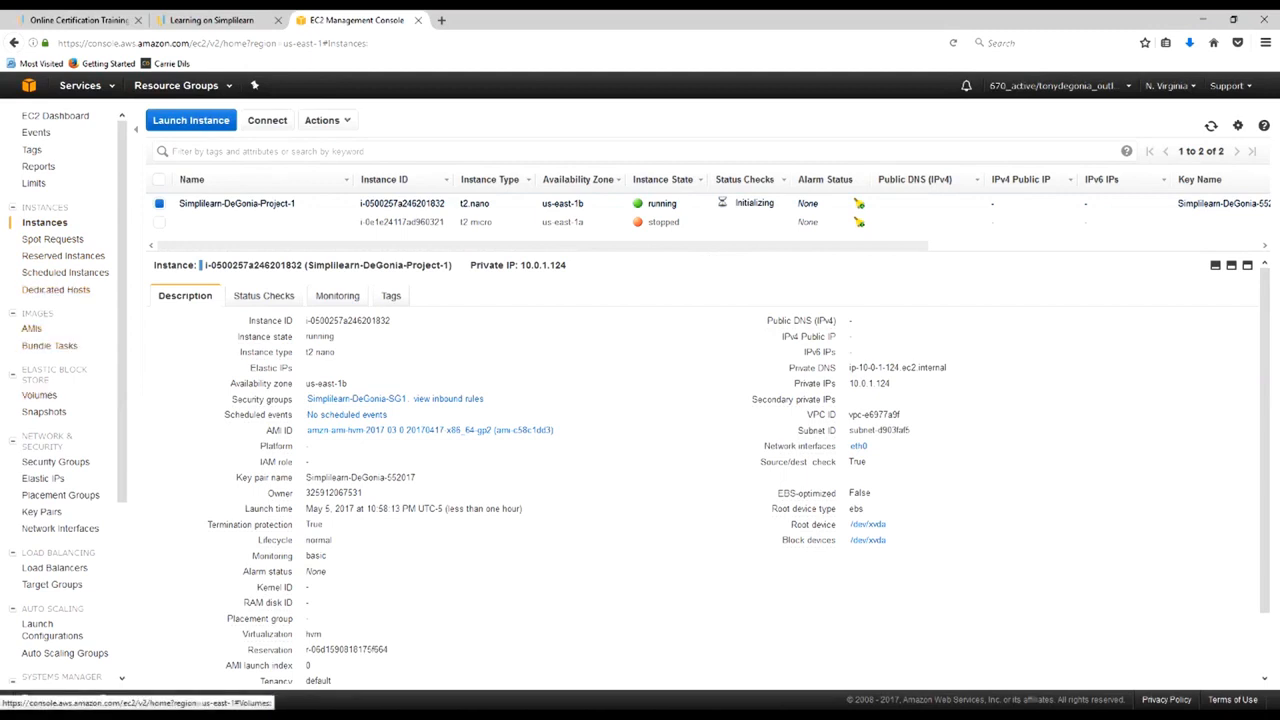
{"action": "left_click", "coordinate": [41, 394]}
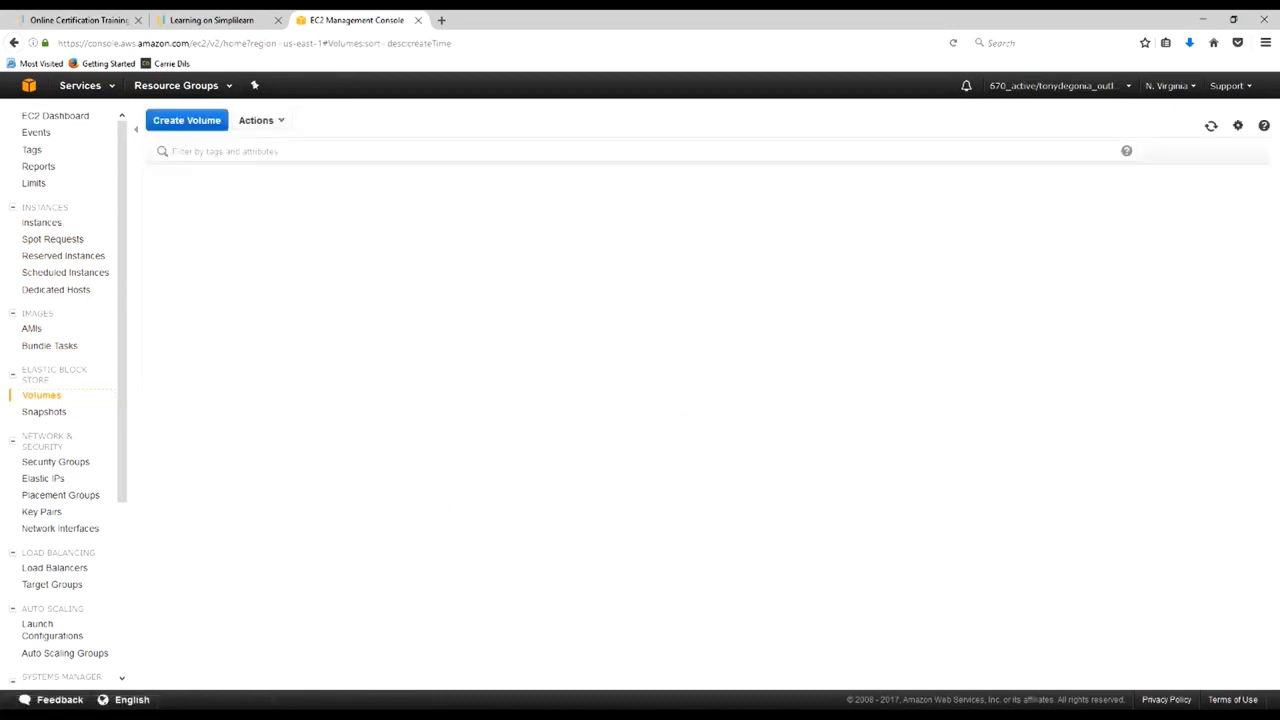
Select the 8 GiB project root volume, view its Status Checks, and open Actions
{"action": "left_click", "coordinate": [41, 395]}
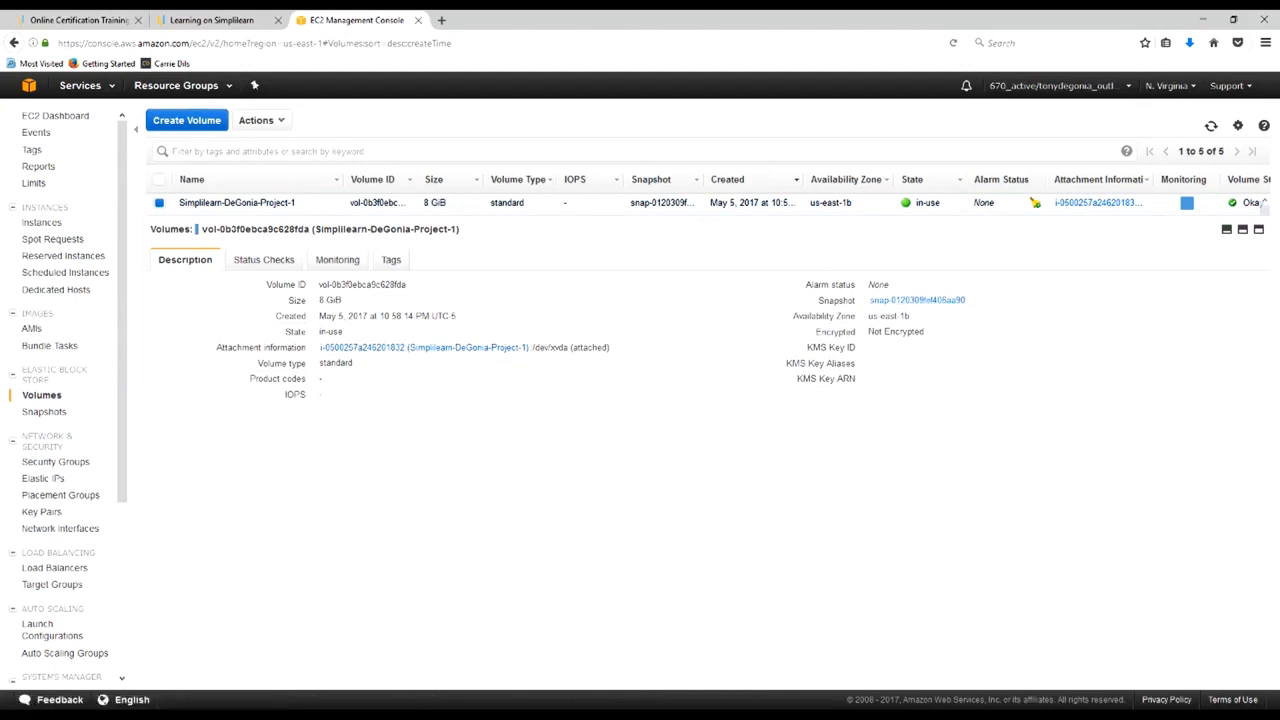
{"action": "left_click", "coordinate": [263, 259]}
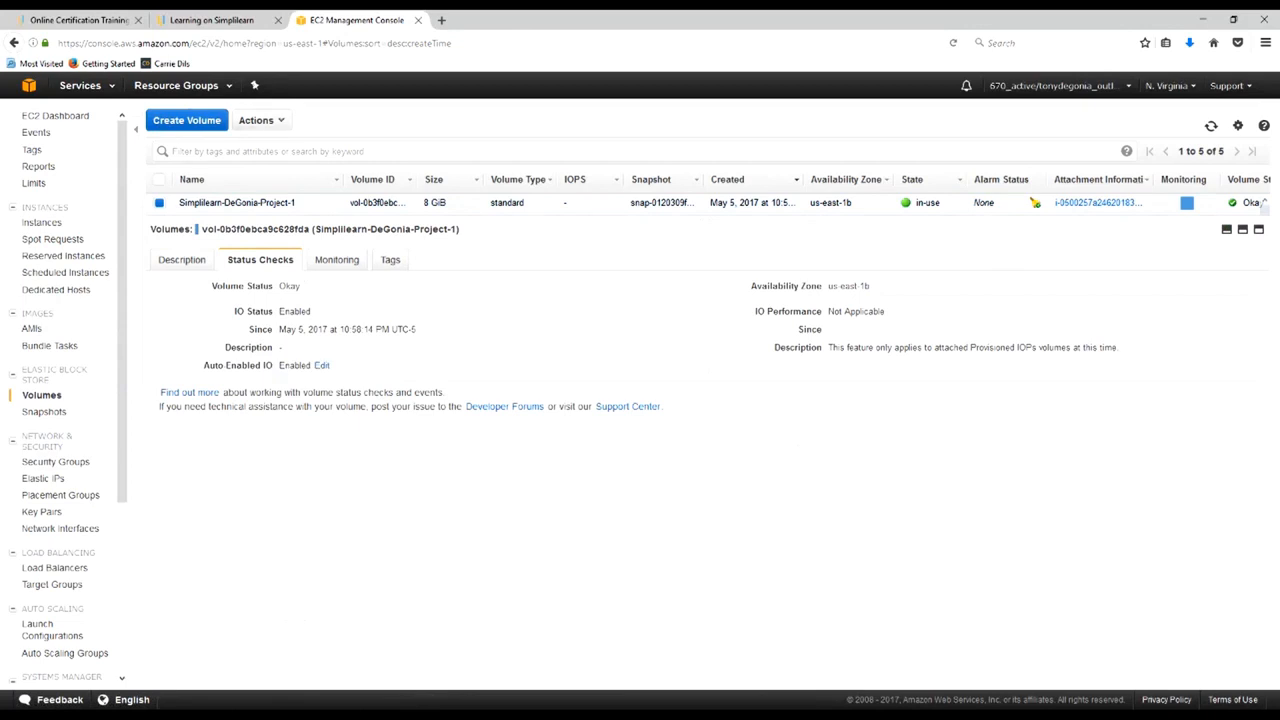
{"action": "left_click", "coordinate": [256, 120]}
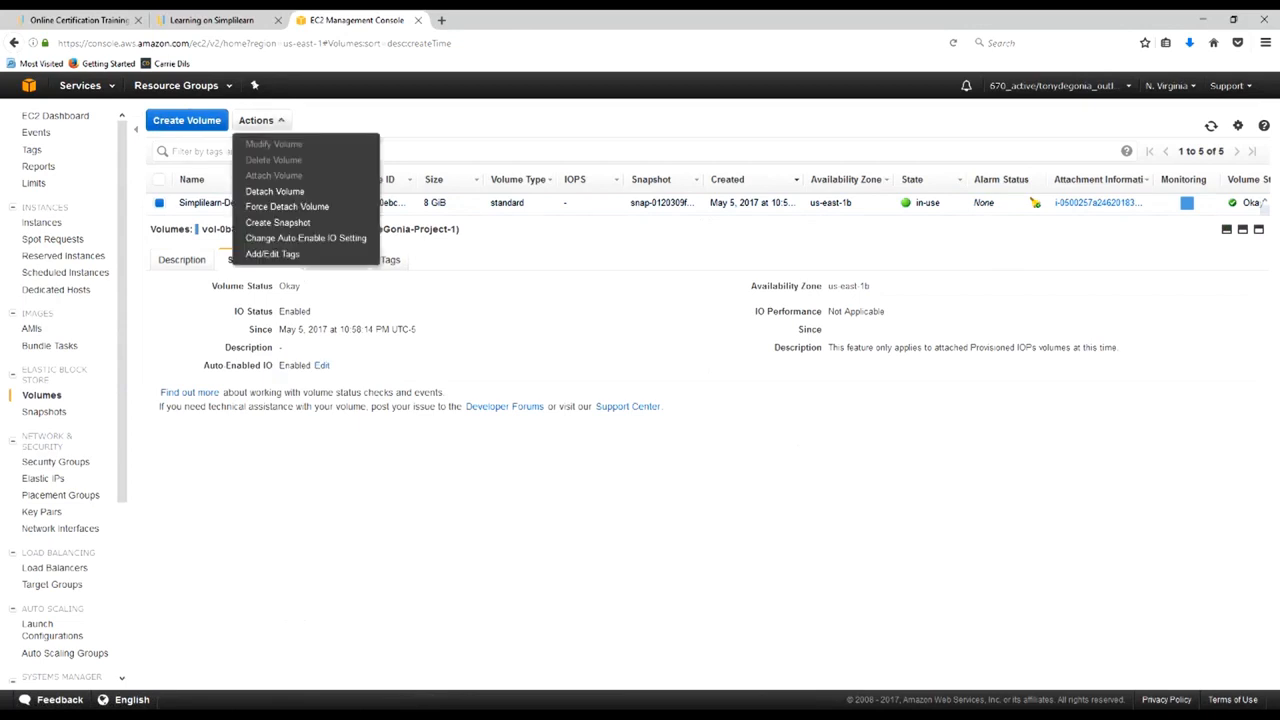
{"action": "mouse_move", "coordinate": [278, 222]}
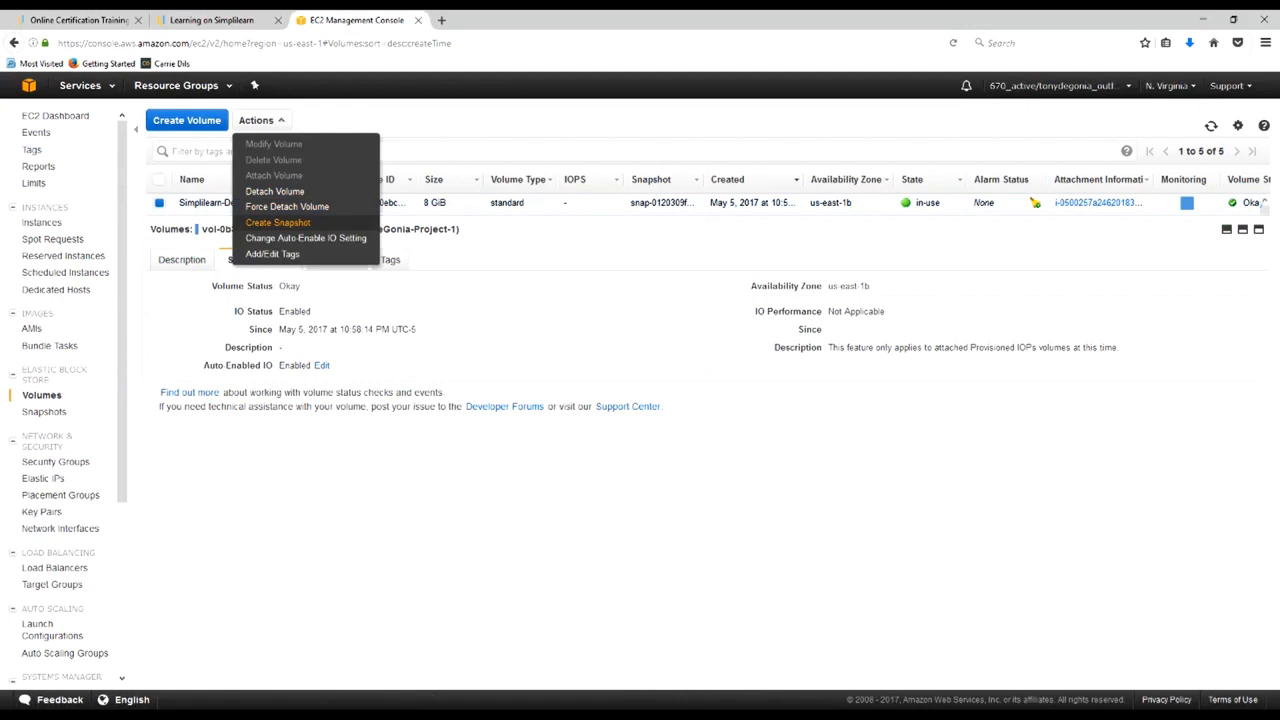
Start a snapshot of the project volume named Simplilearn-DeGonia-SS1
{"action": "left_click", "coordinate": [278, 222]}
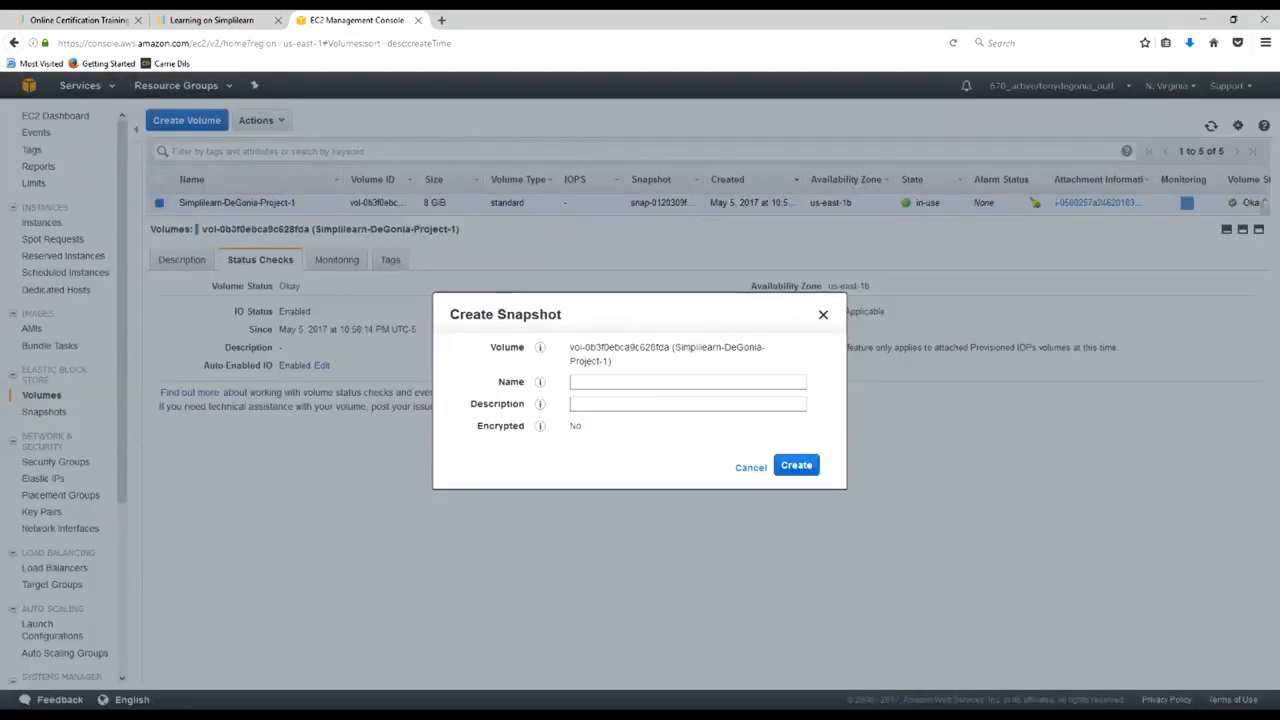
{"action": "left_click", "coordinate": [687, 381]}
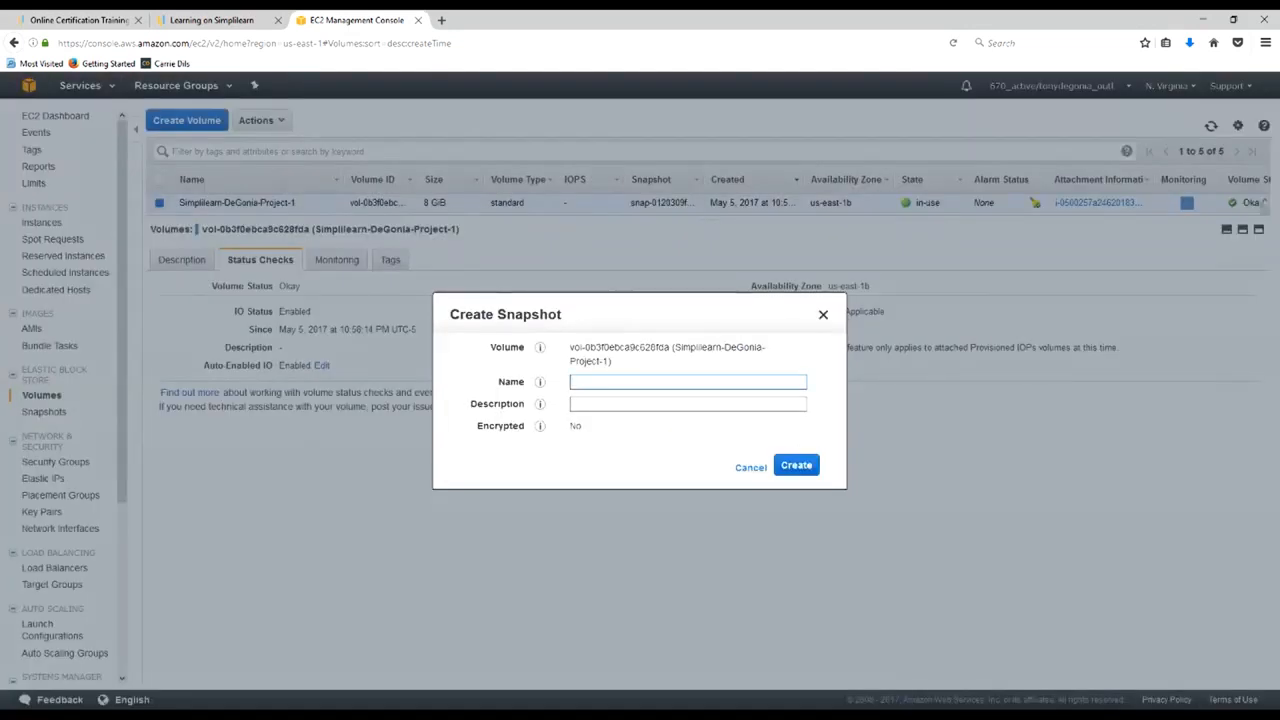
{"action": "type", "text": "S"}
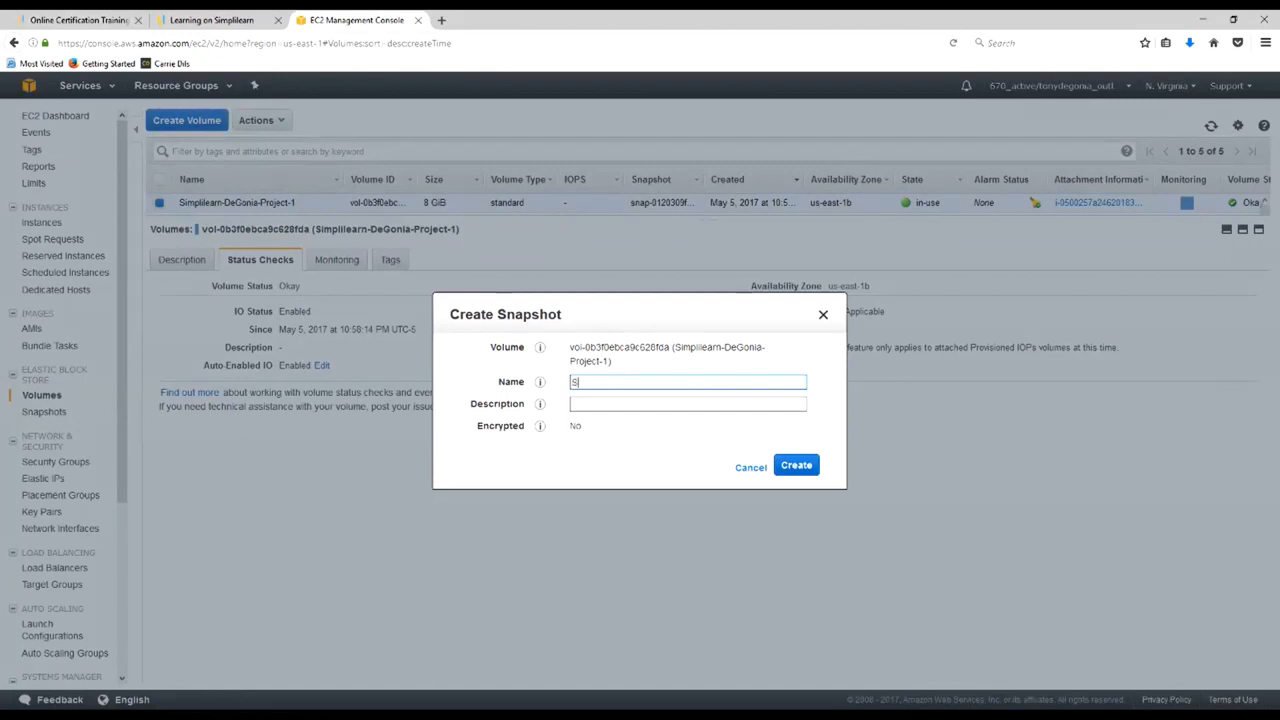
{"action": "type", "text": "Simplilearn-DeGonia-"}
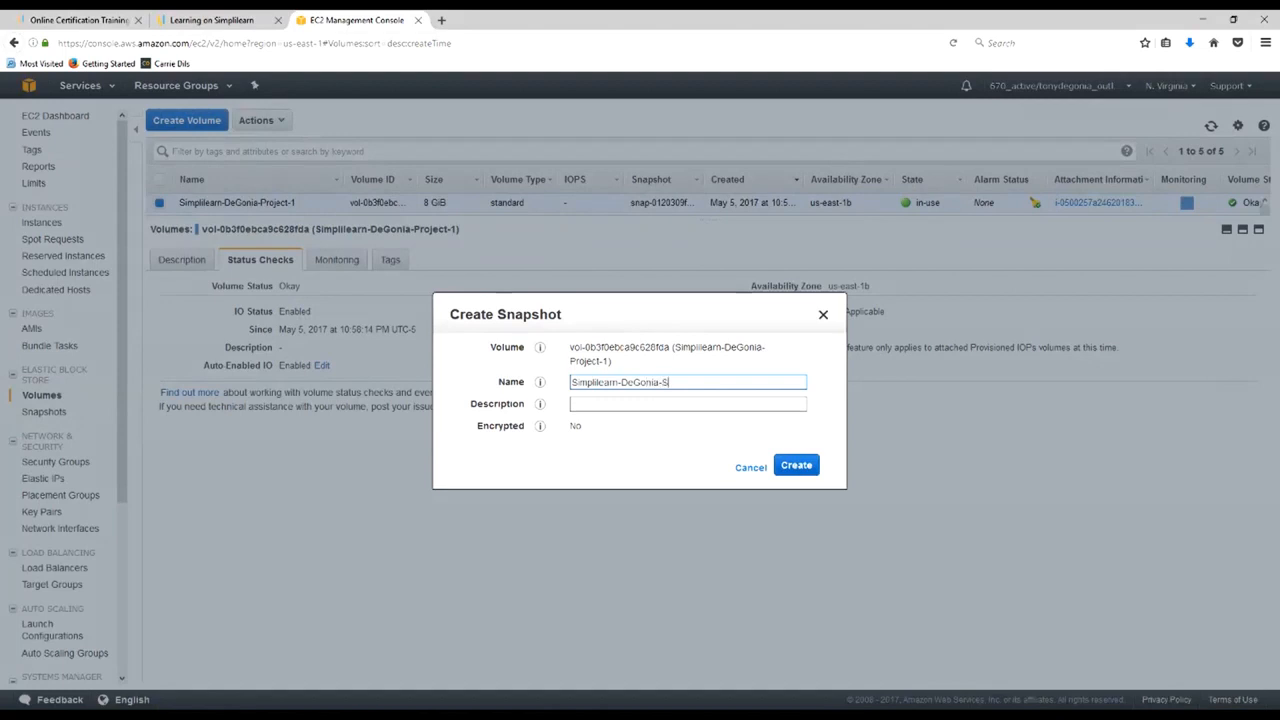
{"action": "type", "text": "S"}
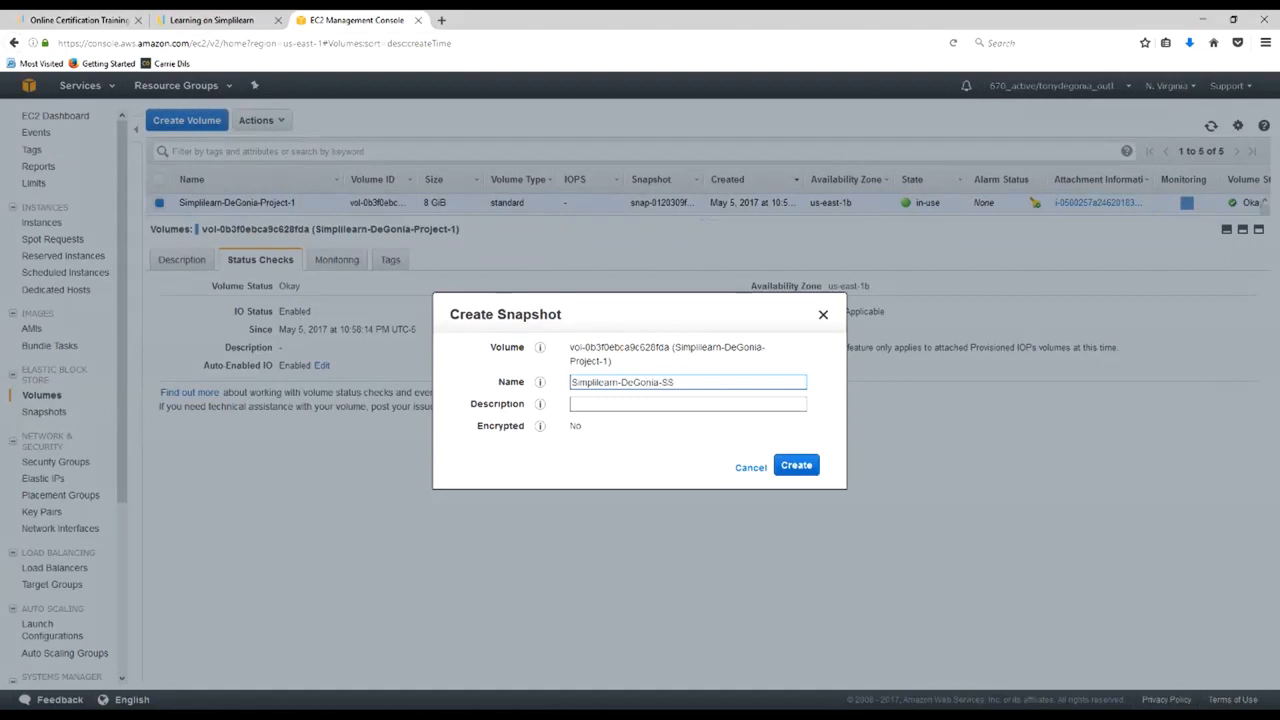
{"action": "type", "text": "1"}
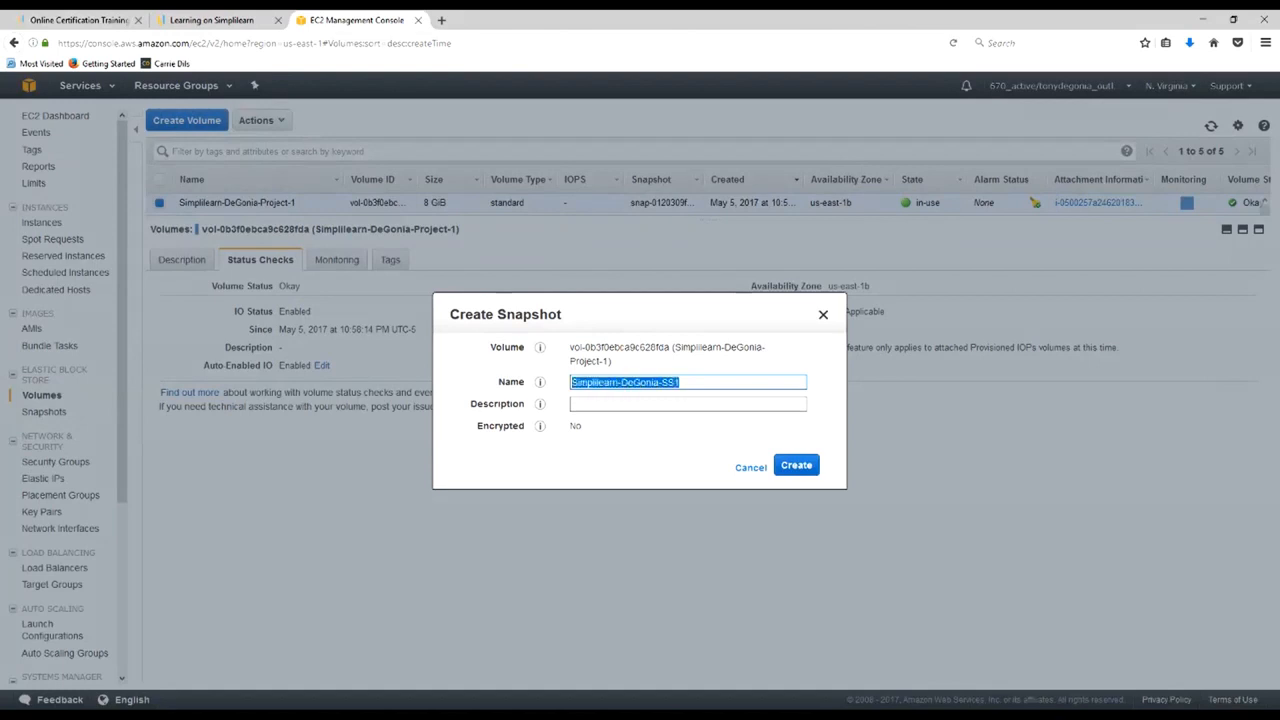
{"action": "type", "text": "Simplilearn-DeGonia-SS1"}
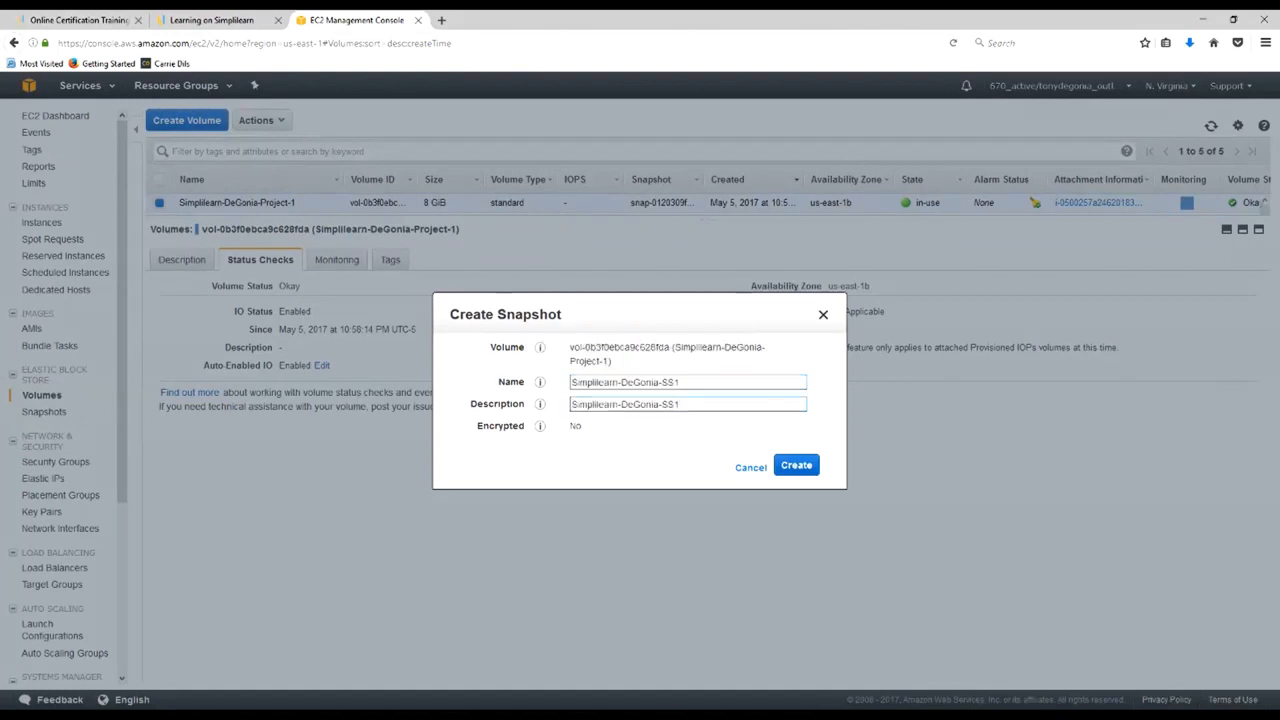
Create the snapshot, dismiss the confirmation, and view the Snapshots list
{"action": "left_click", "coordinate": [795, 465]}
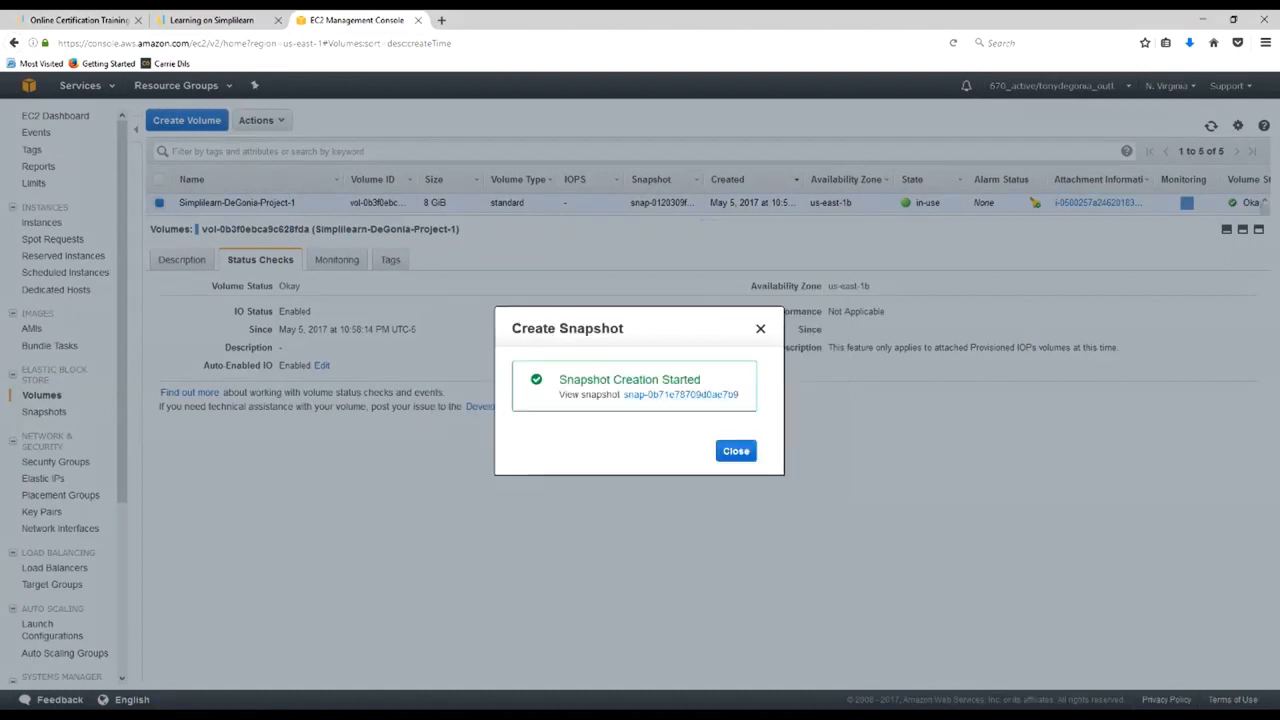
{"action": "left_click", "coordinate": [735, 450]}
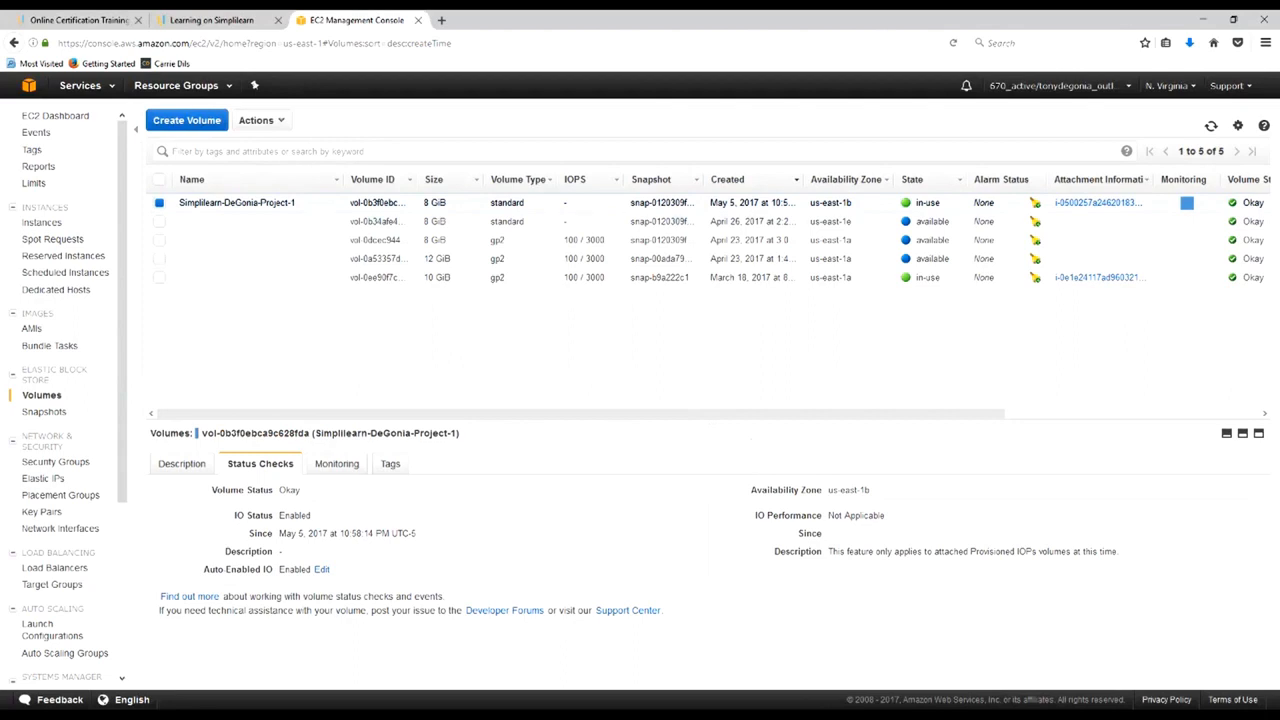
{"action": "left_click", "coordinate": [47, 411]}
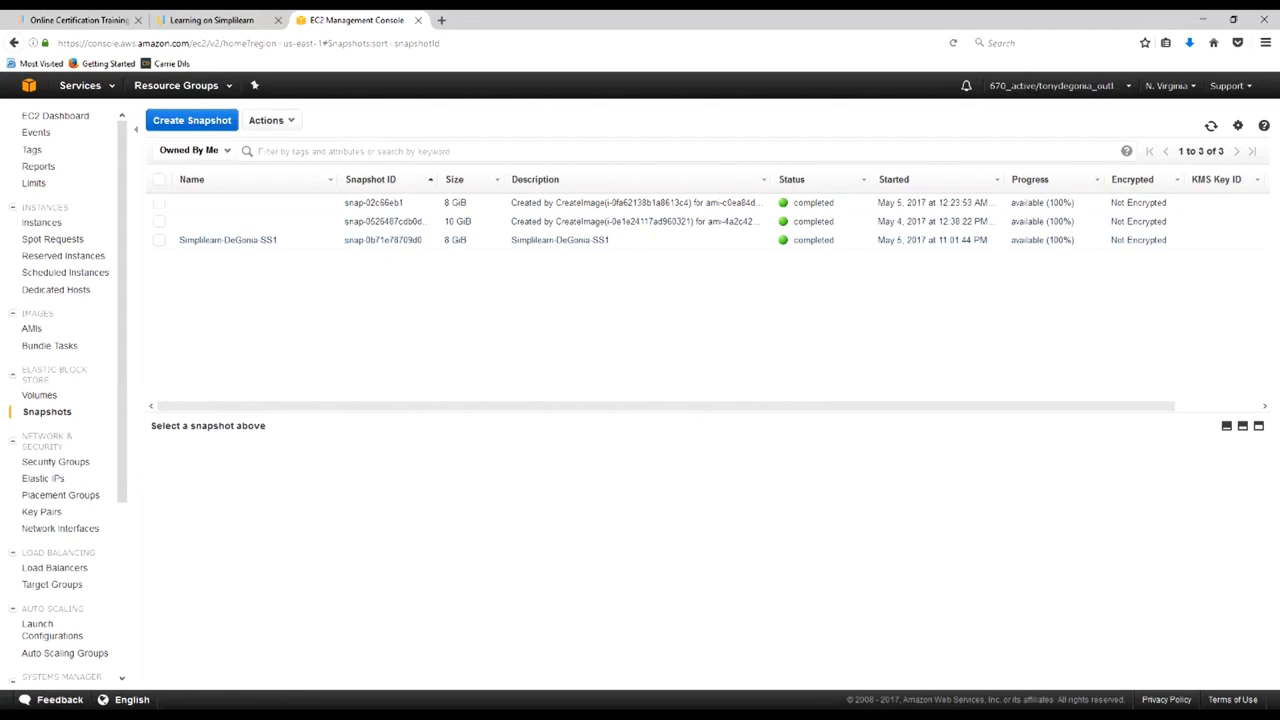
Create a 12 GiB volume in us-east-1b from the 8 GiB Simplilearn-DeGonia-SS1 snapshot
{"action": "left_click", "coordinate": [39, 394]}
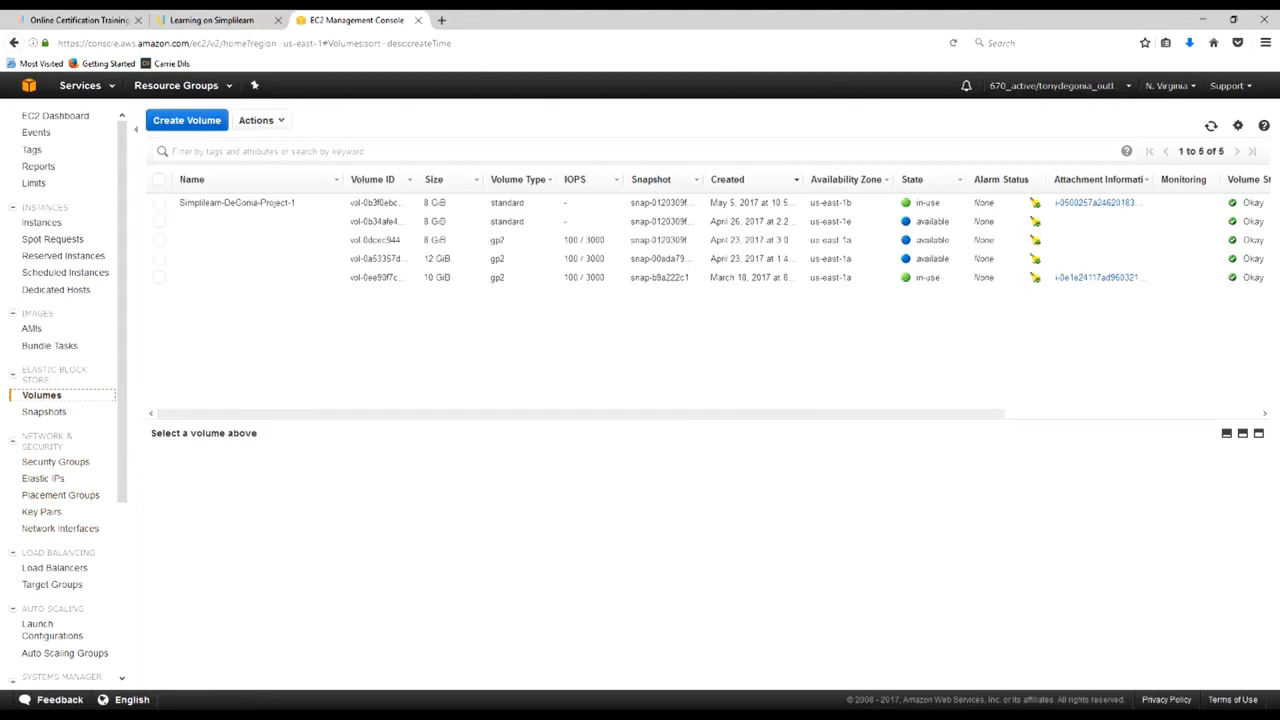
{"action": "left_click", "coordinate": [261, 120]}
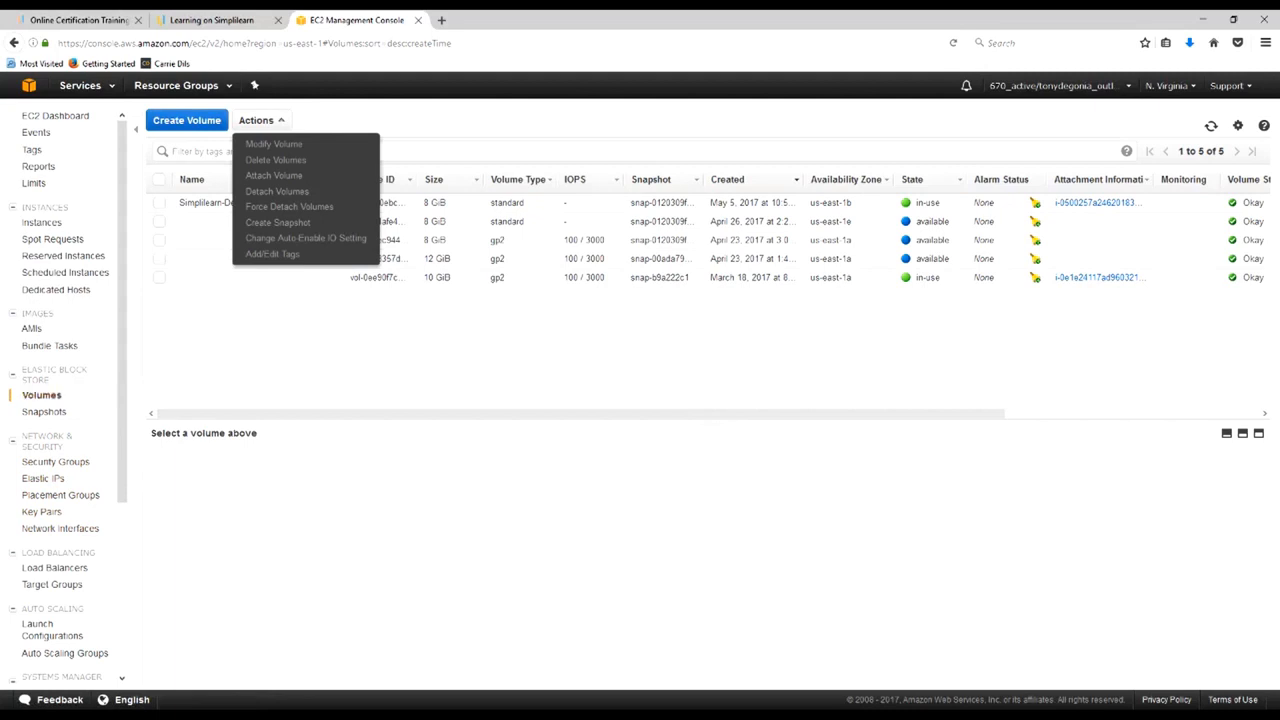
{"action": "left_click", "coordinate": [44, 411]}
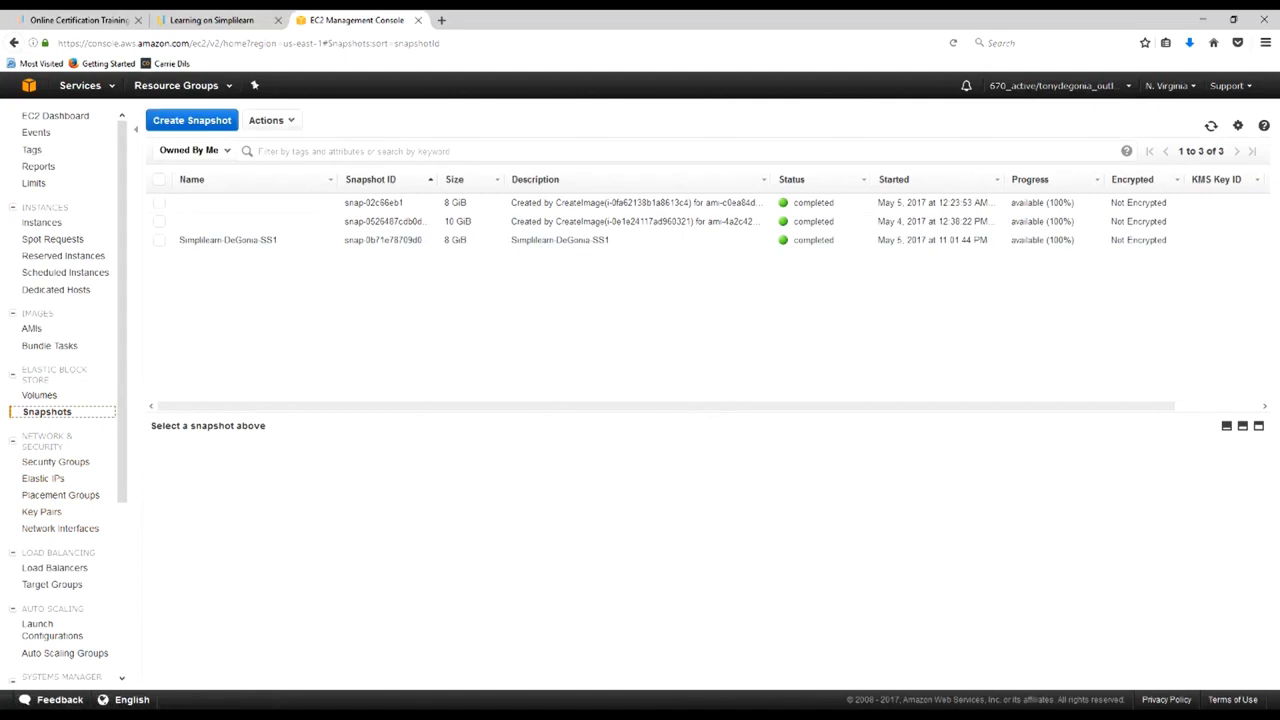
{"action": "left_click", "coordinate": [266, 120]}
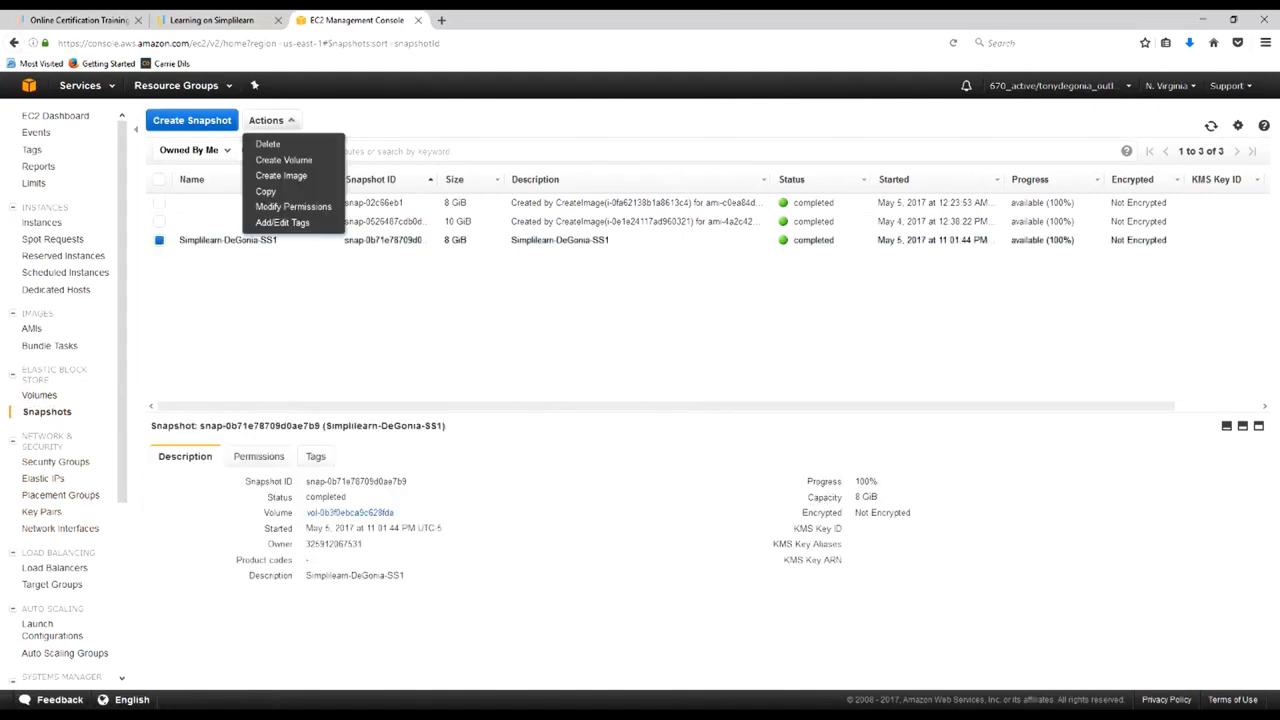
{"action": "mouse_move", "coordinate": [283, 160]}
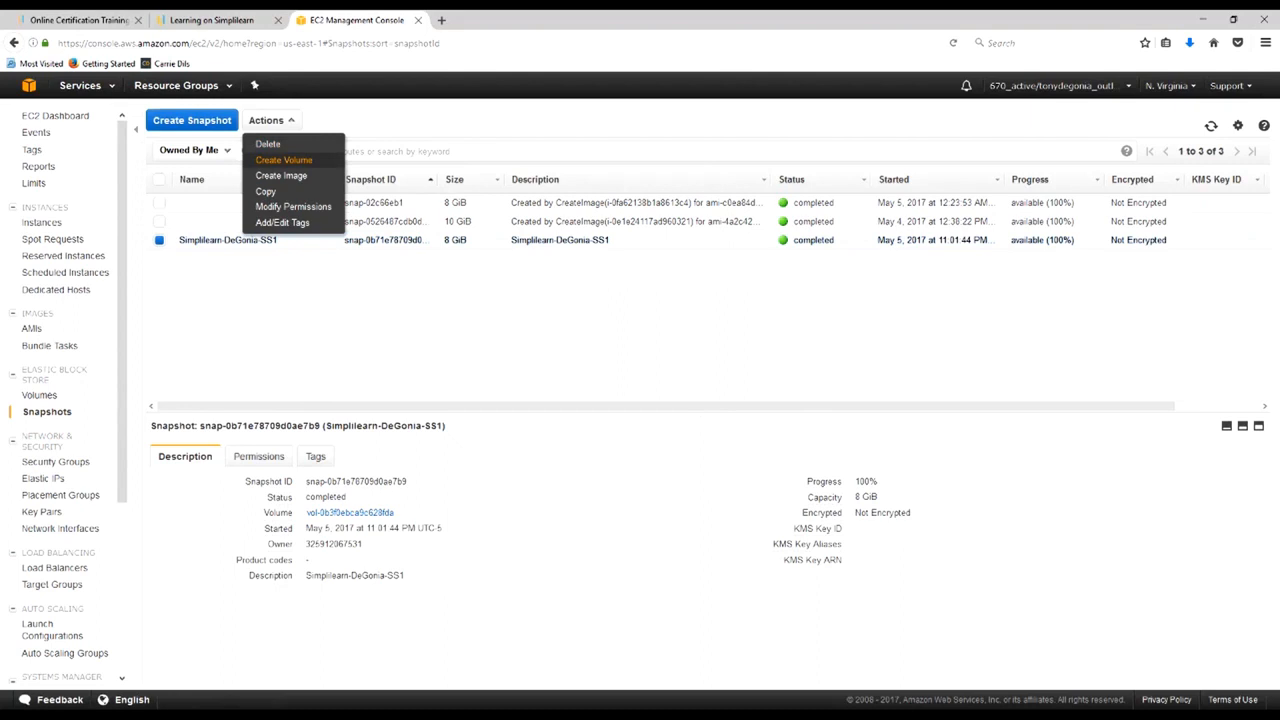
{"action": "left_click", "coordinate": [284, 160]}
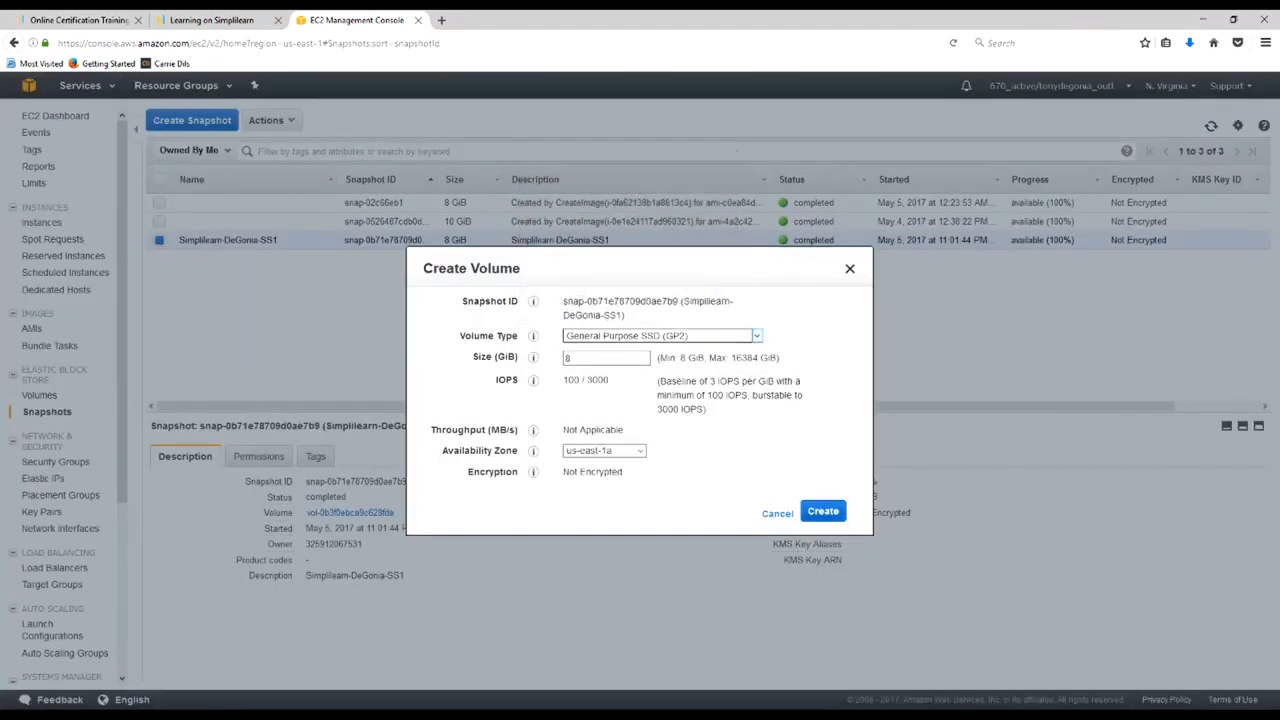
{"action": "type", "text": "12"}
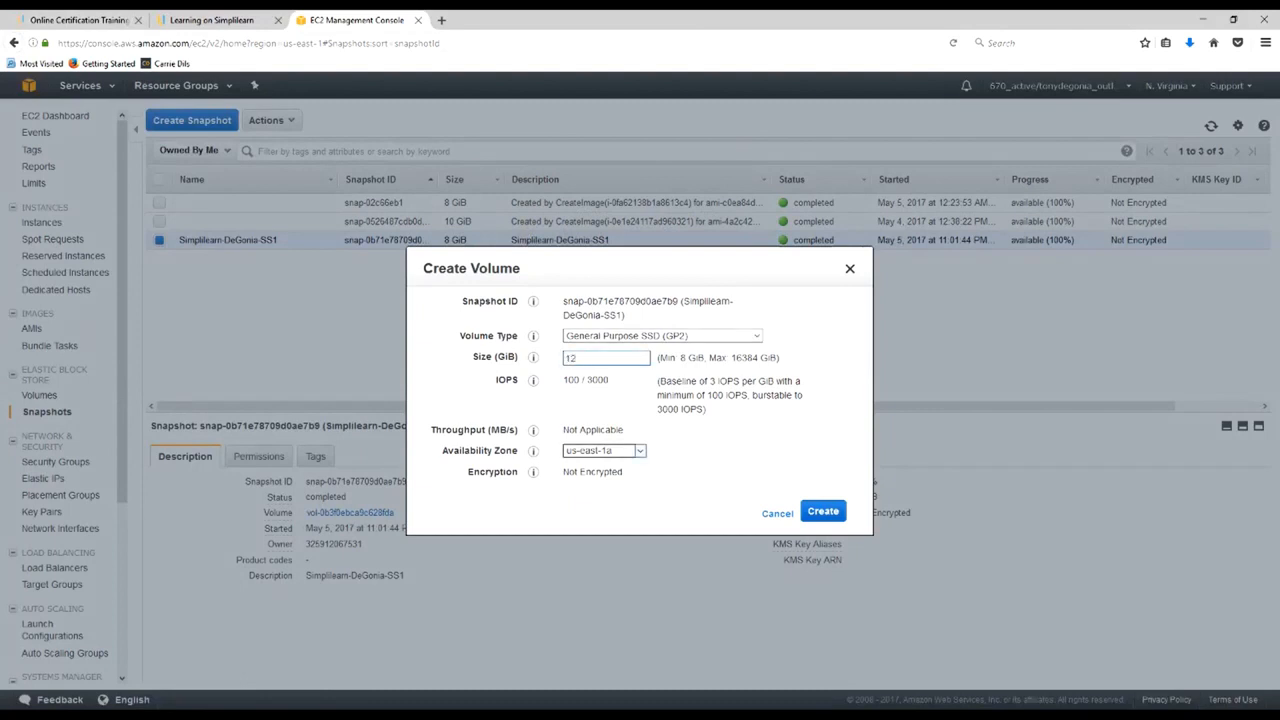
{"action": "left_click", "coordinate": [604, 450]}
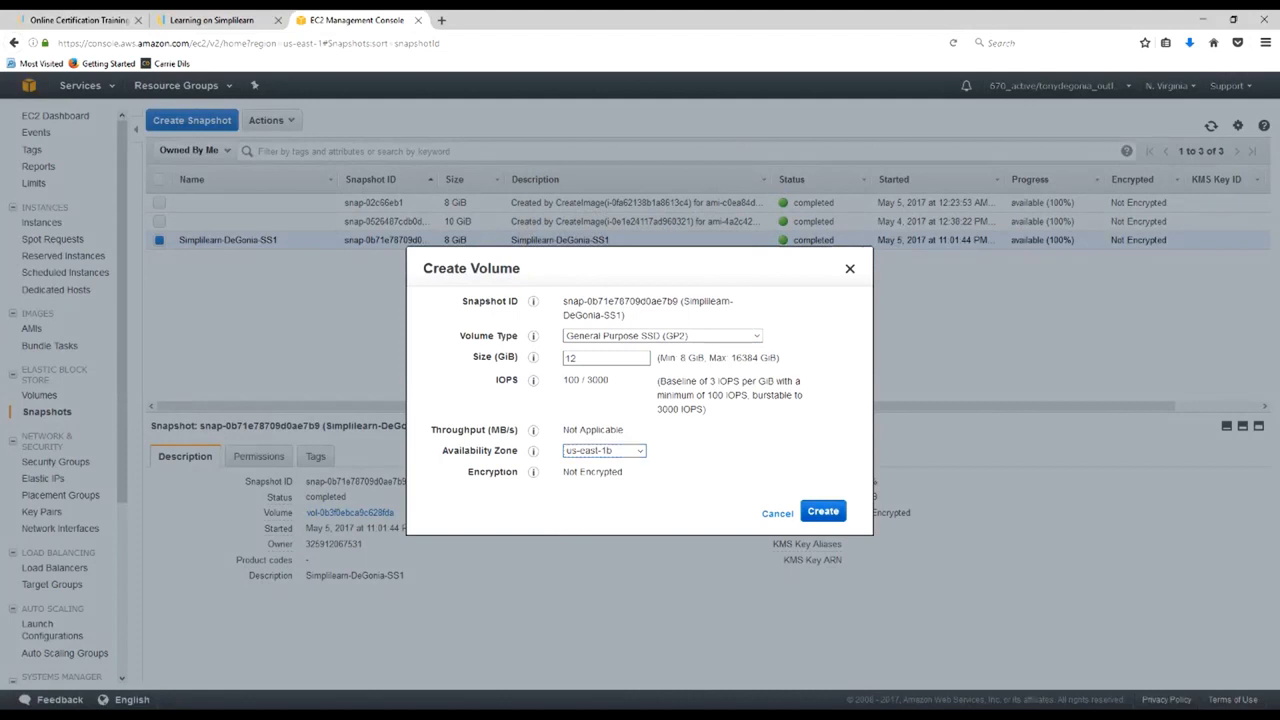
{"action": "left_click", "coordinate": [822, 511]}
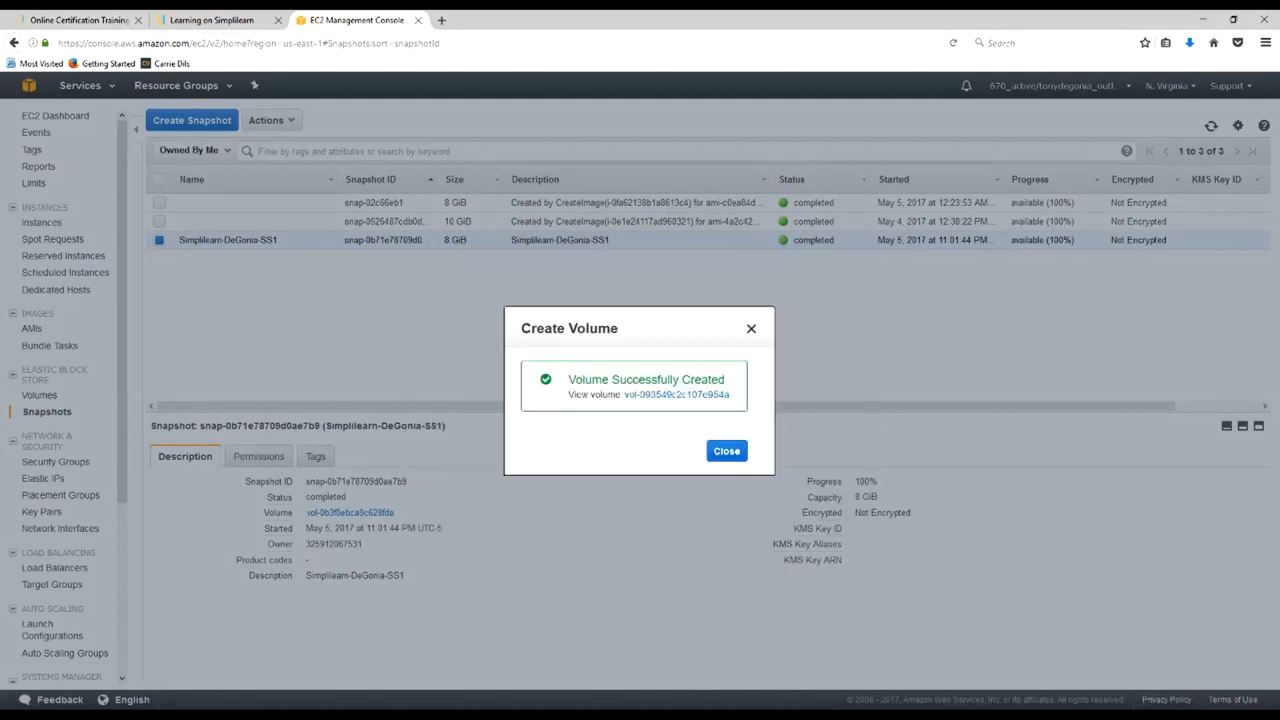
{"action": "left_click", "coordinate": [726, 450]}
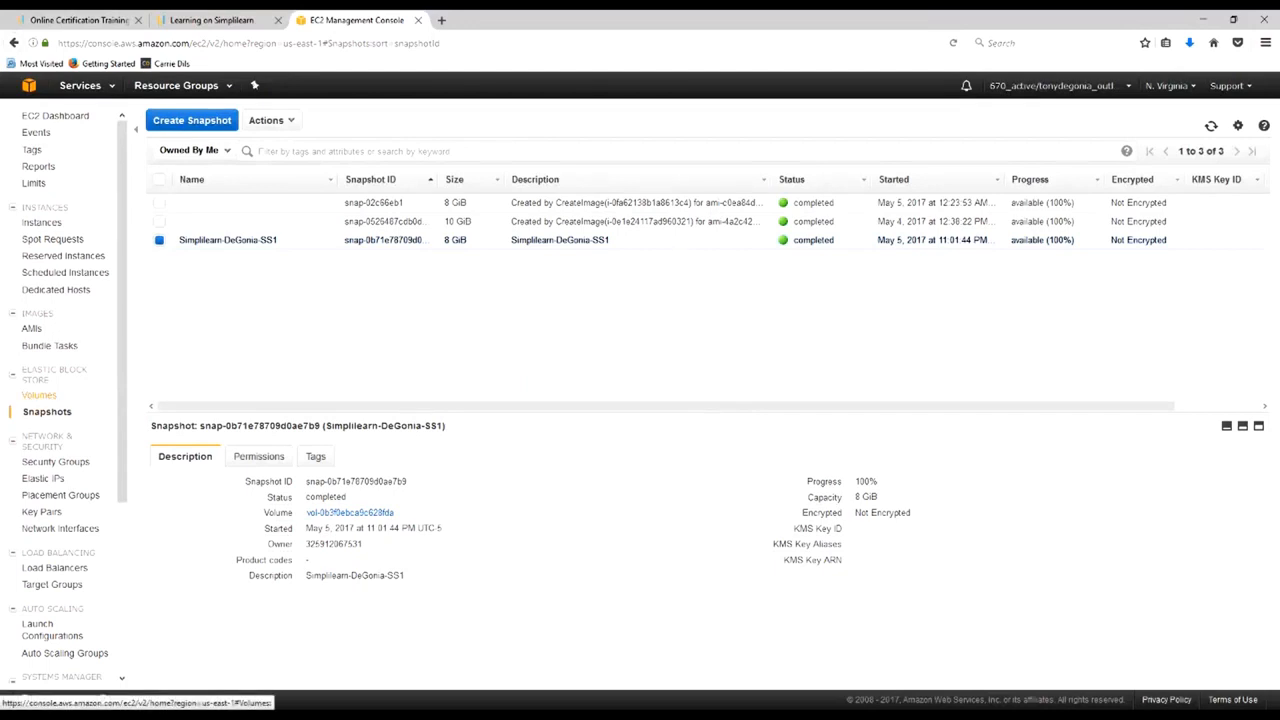
Name the new 12 GiB volume 'Simplilearn-DeGonia-Vol-1-12GB'
{"action": "left_click", "coordinate": [42, 395]}
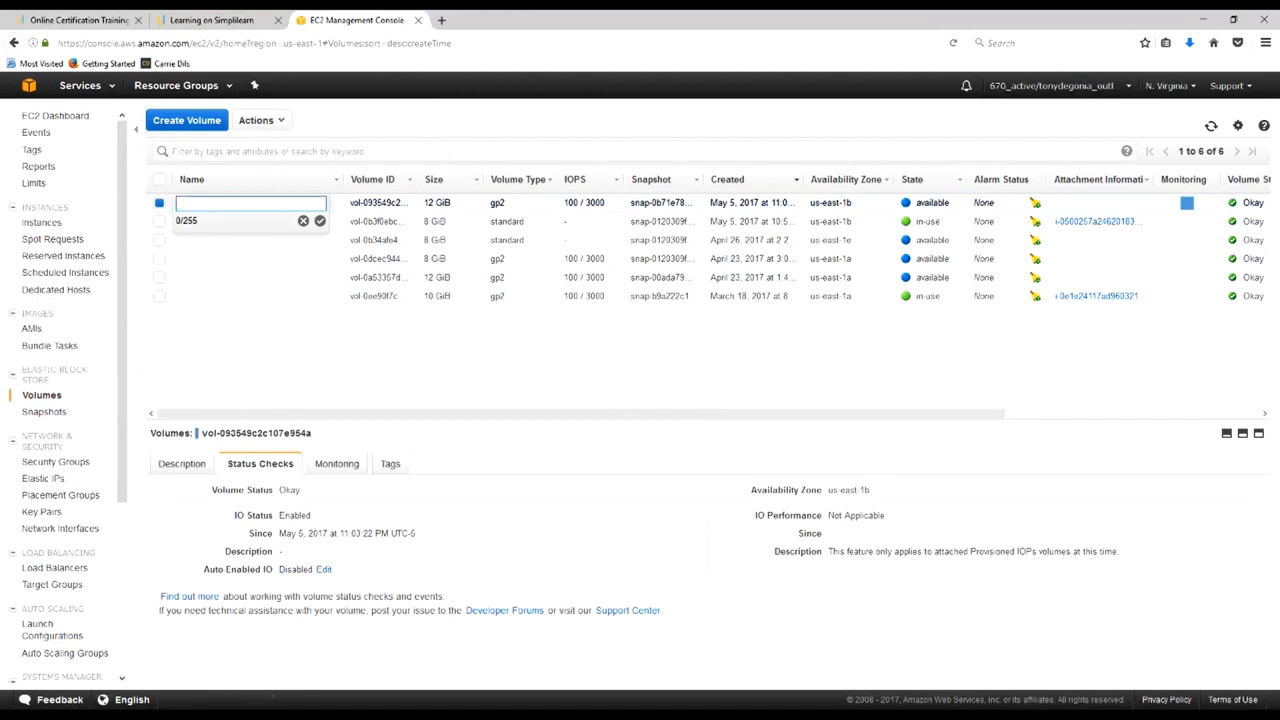
{"action": "type", "text": "Simplilear"}
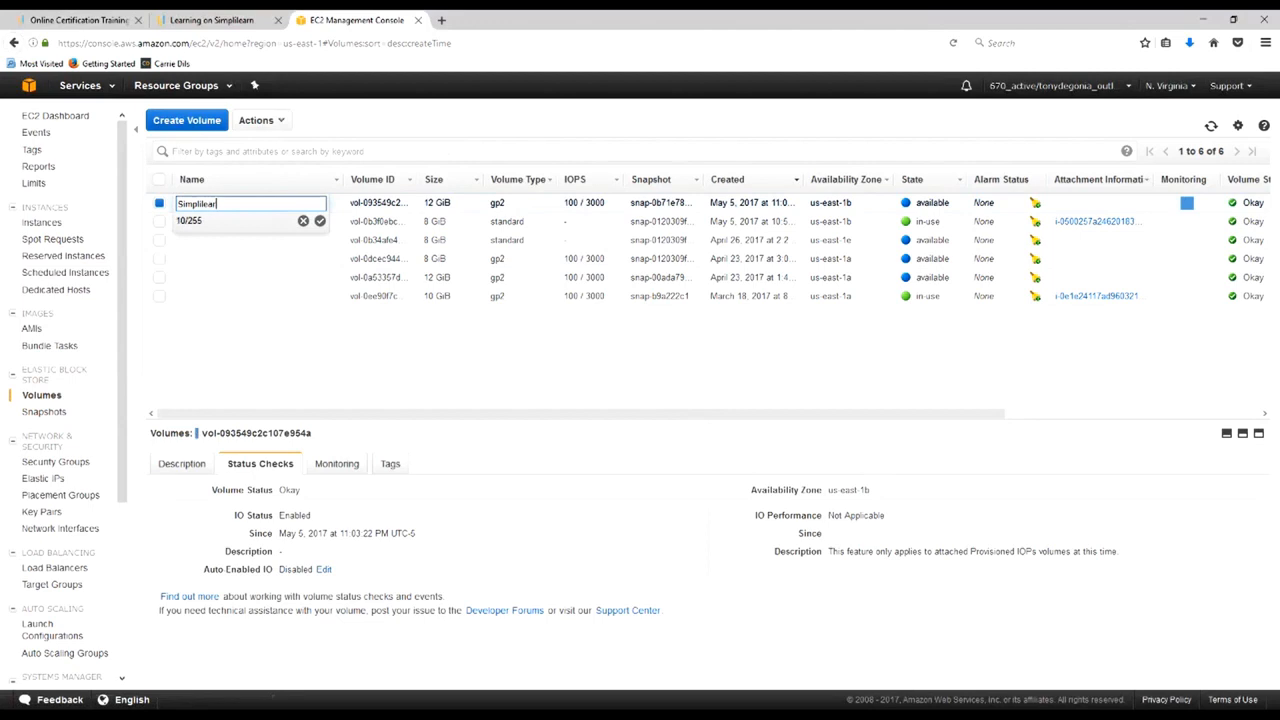
{"action": "type", "text": "-DeGonia-V"}
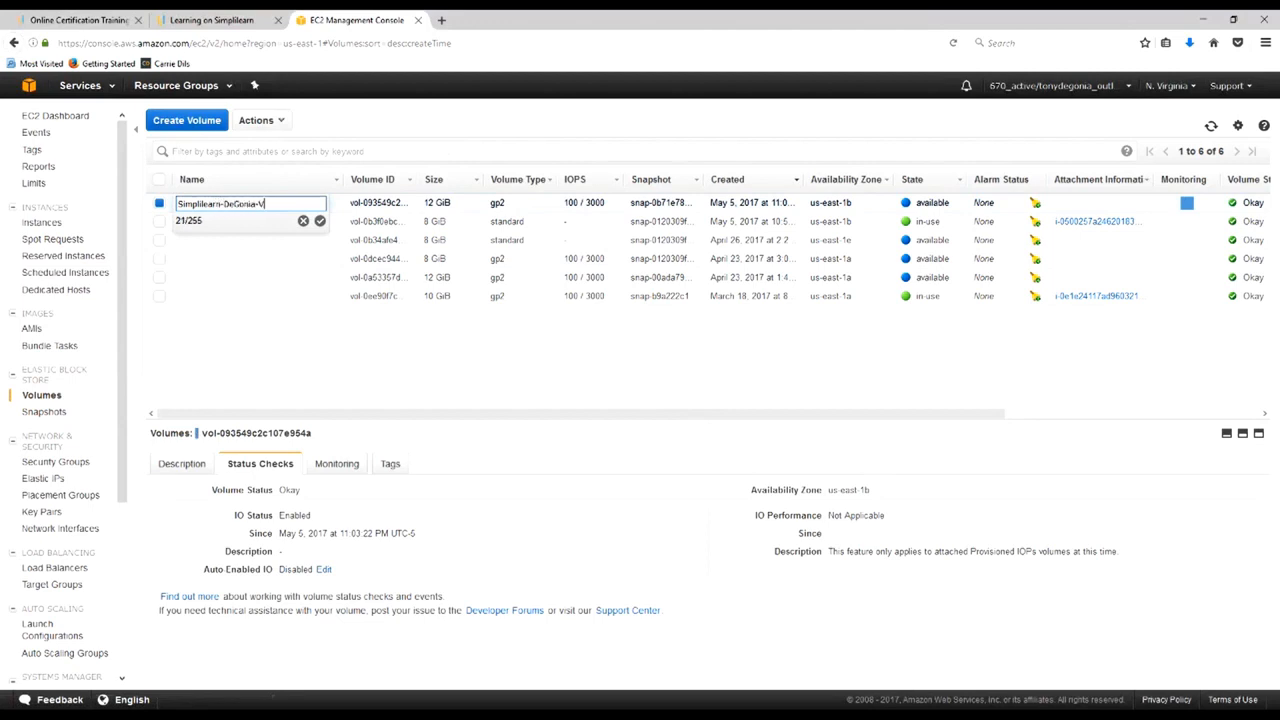
{"action": "type", "text": "ol-1"}
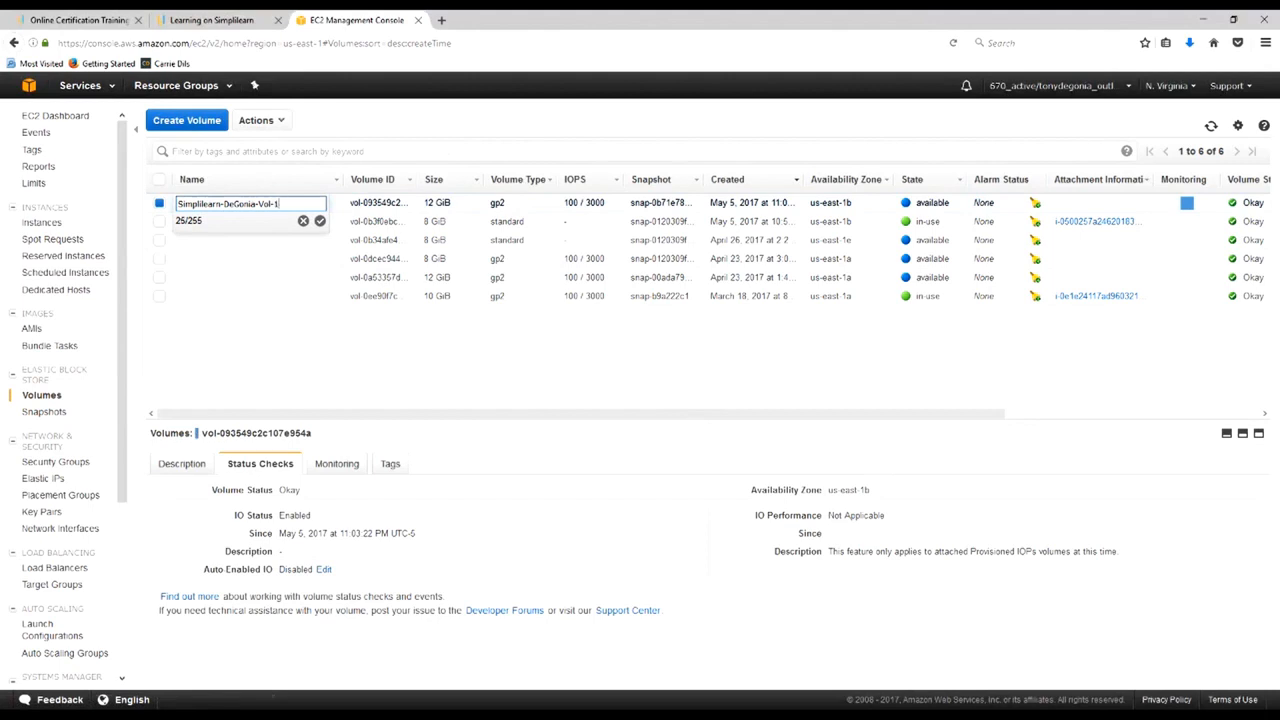
{"action": "type", "text": "-12GB"}
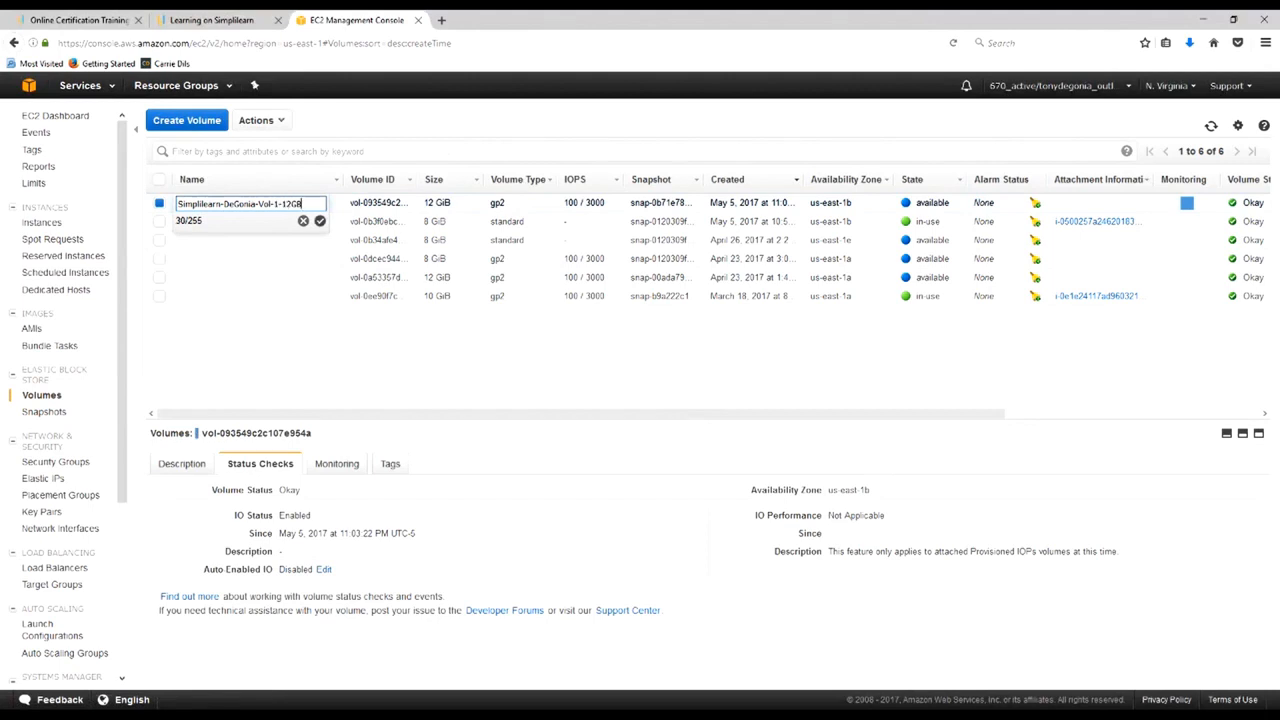
{"action": "left_click", "coordinate": [319, 220]}
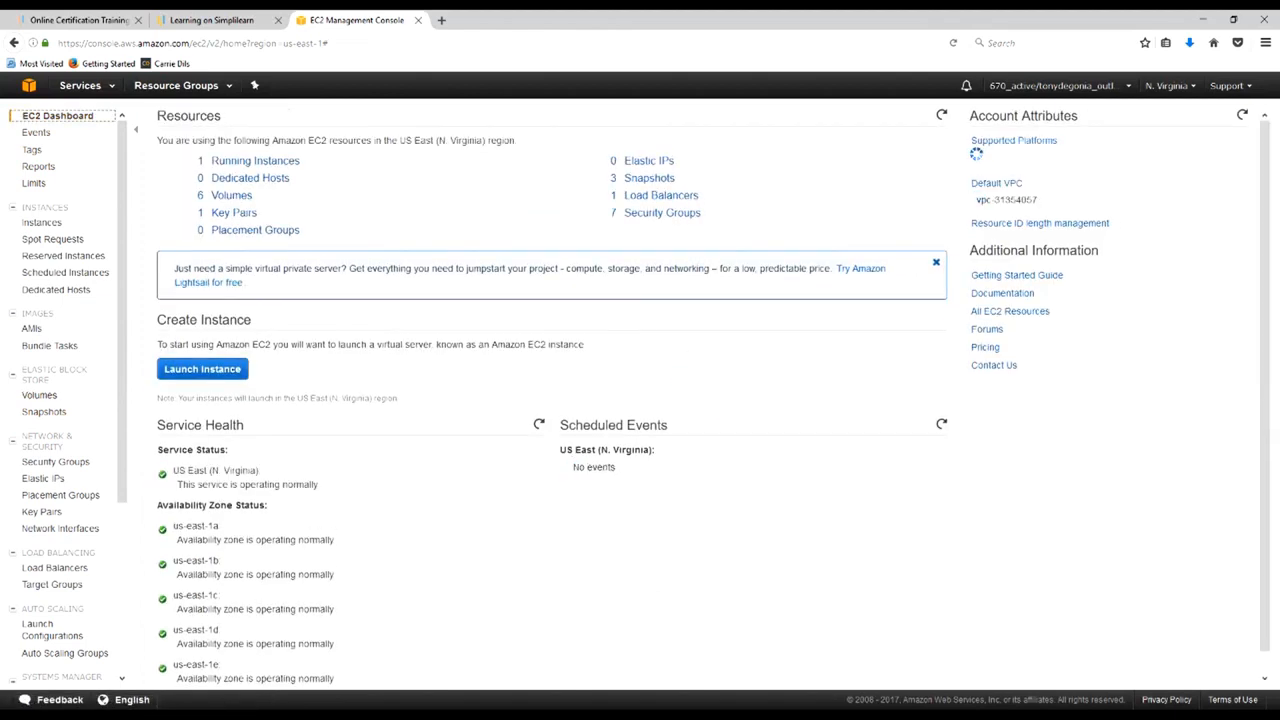
Stop the t2.nano Simplilearn-DeGonia-Project-1 instance and refresh until it shows stopped
{"action": "left_click", "coordinate": [41, 222]}
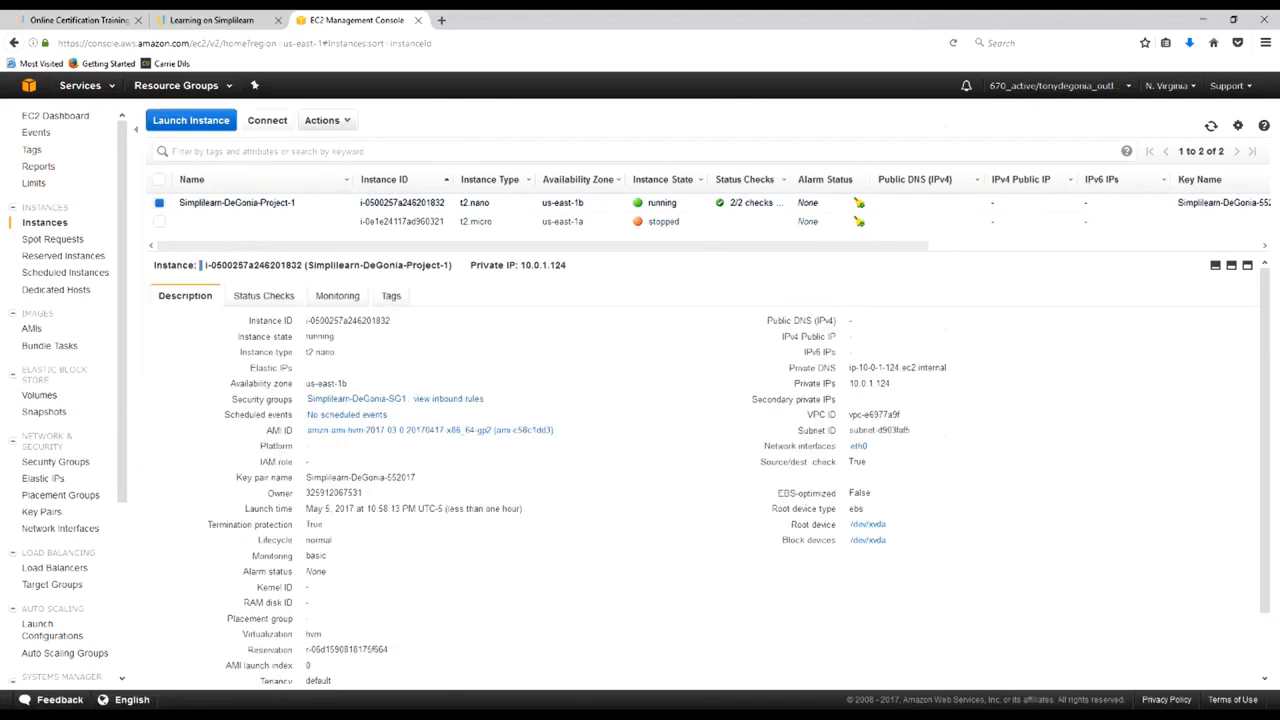
{"action": "left_click", "coordinate": [322, 120]}
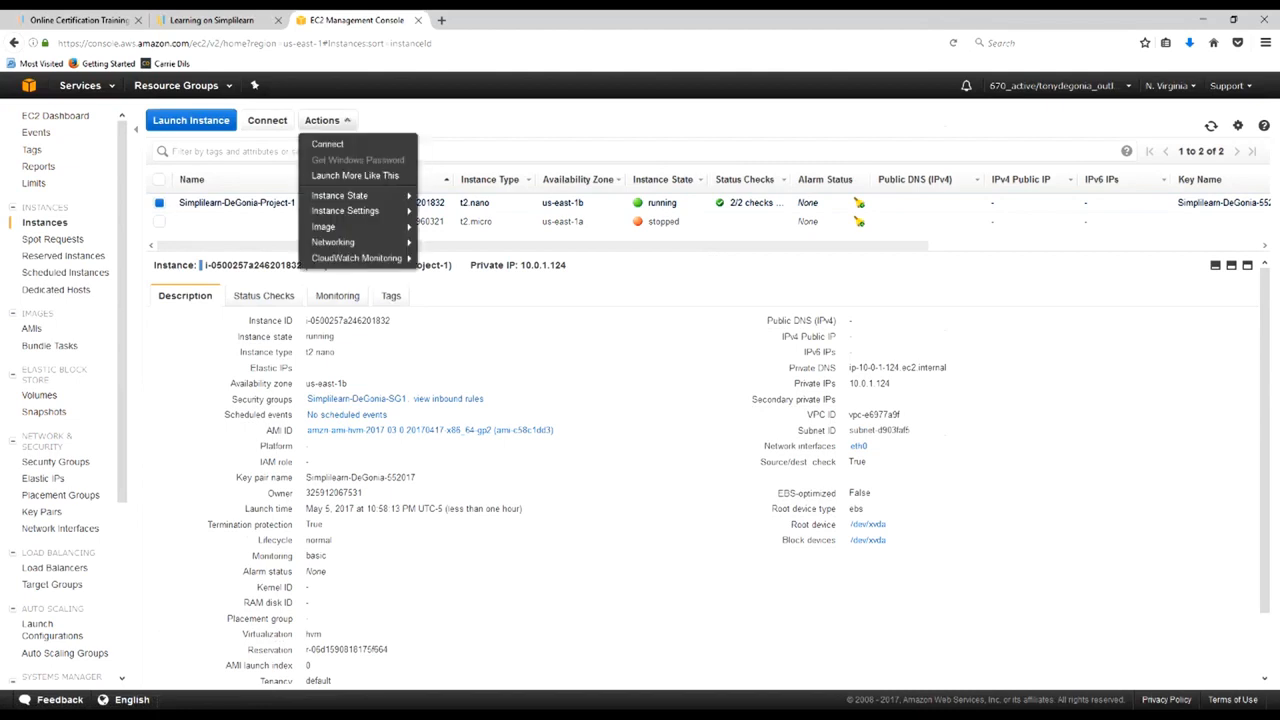
{"action": "mouse_move", "coordinate": [340, 195]}
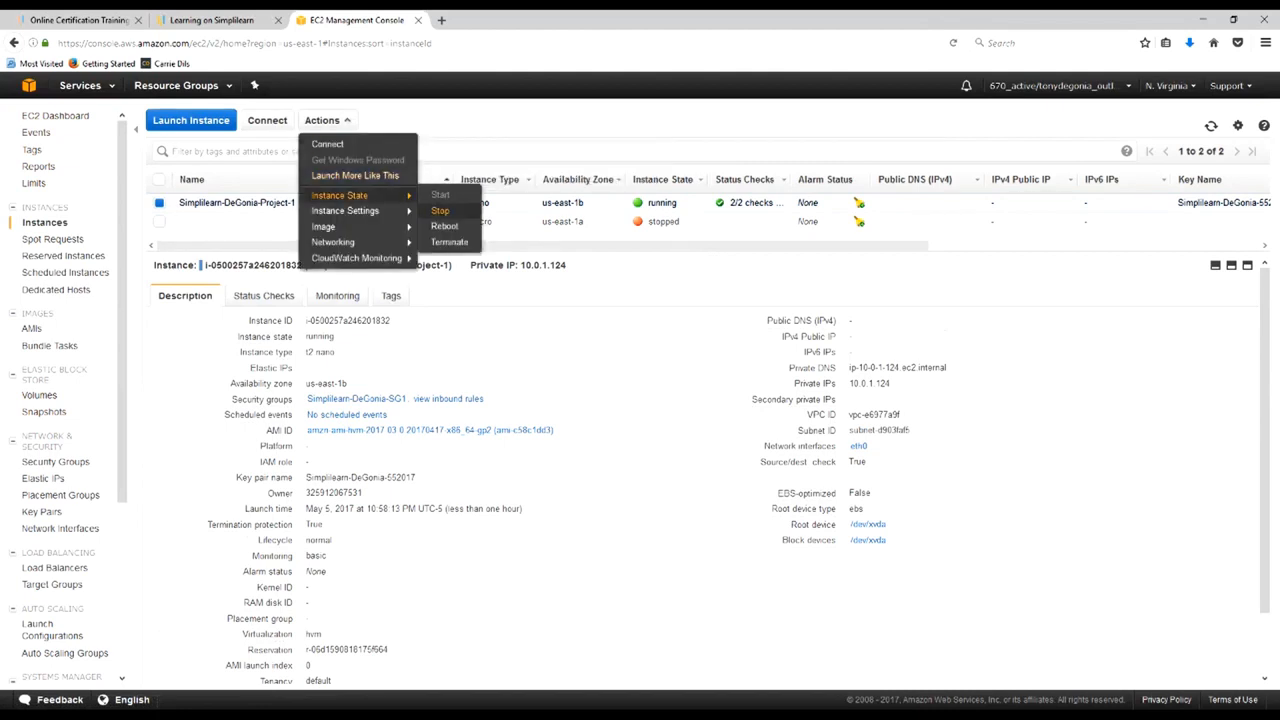
{"action": "left_click", "coordinate": [440, 210]}
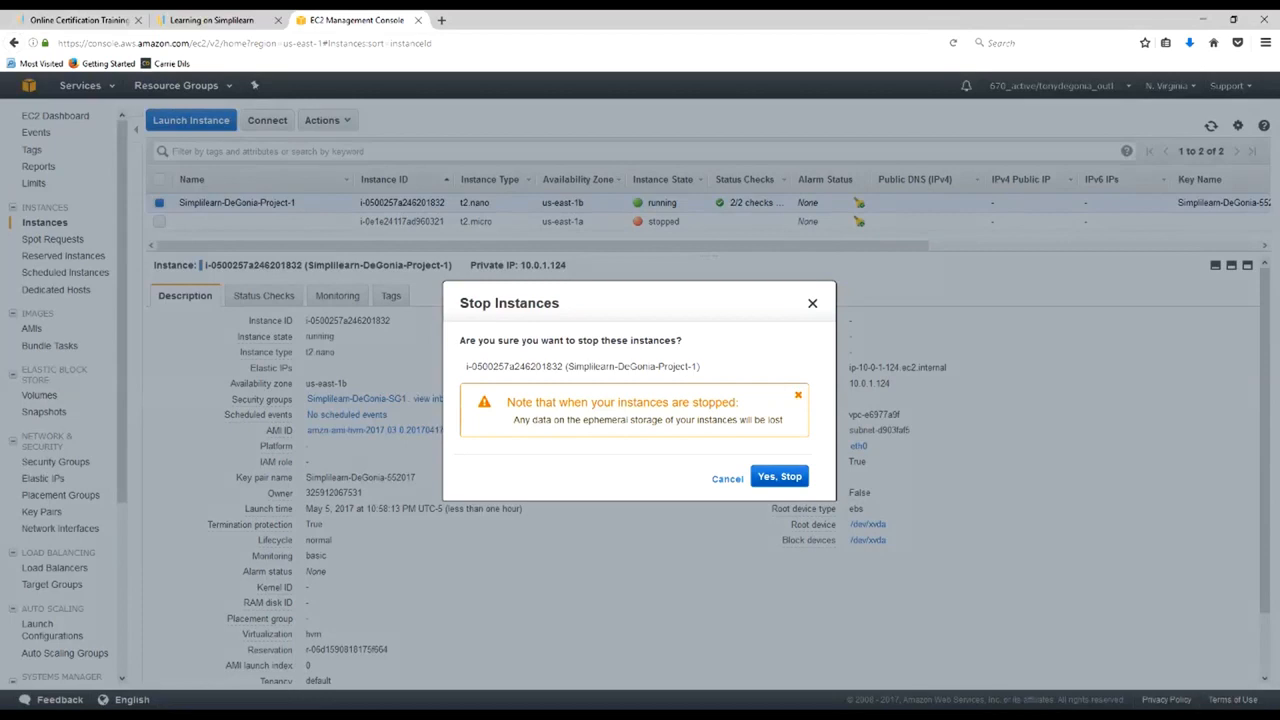
{"action": "left_click", "coordinate": [779, 475]}
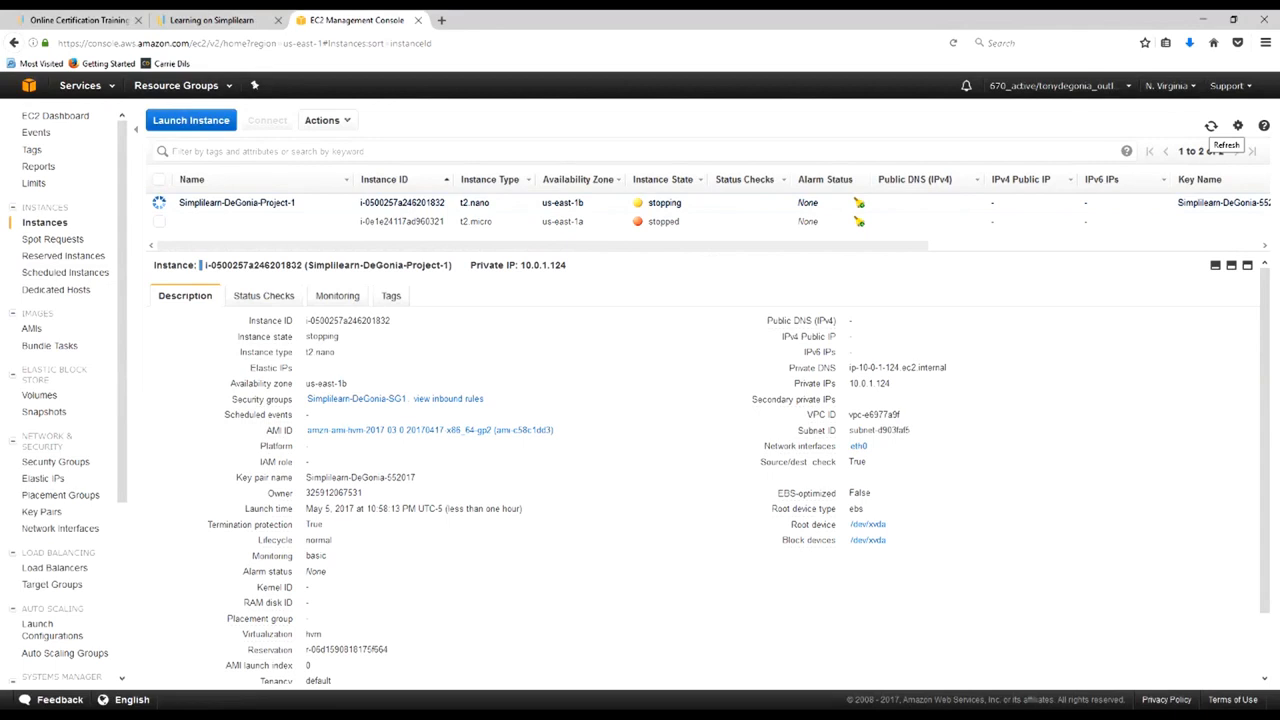
{"action": "left_click", "coordinate": [1211, 125]}
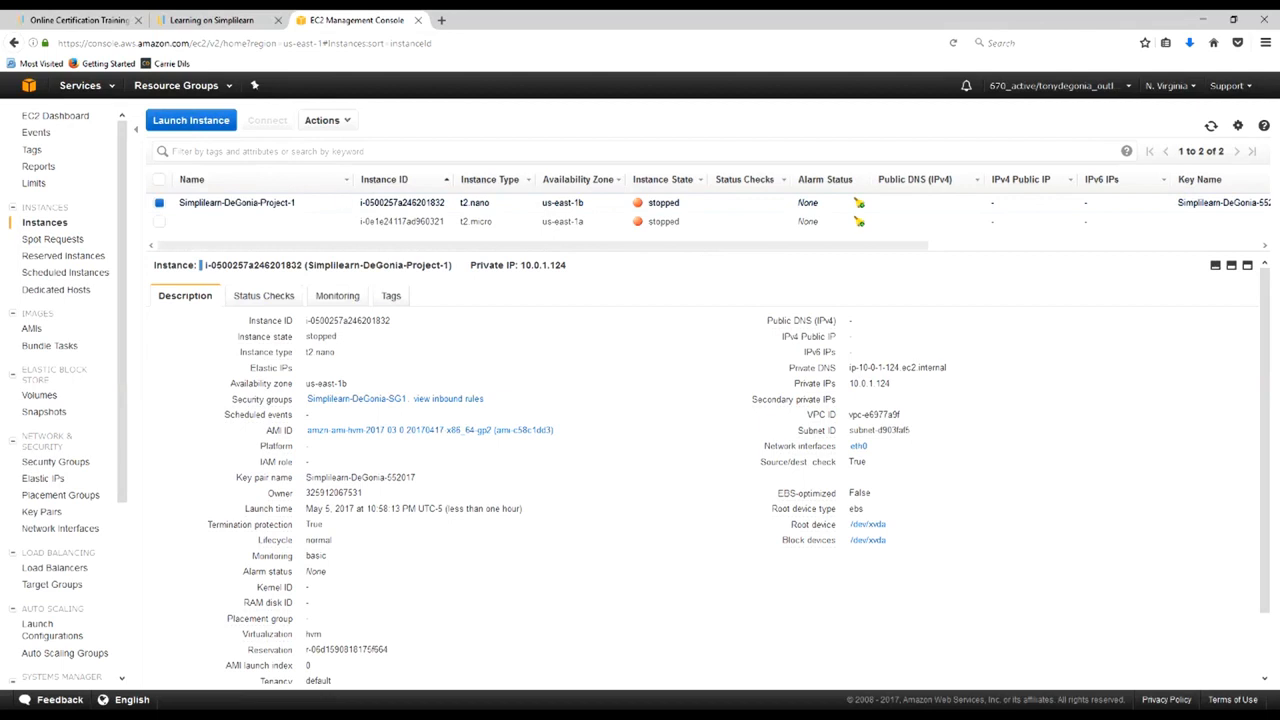
Change Simplilearn-DeGonia-Project-1's instance type from t2.nano to t2.small
{"action": "left_click", "coordinate": [325, 120]}
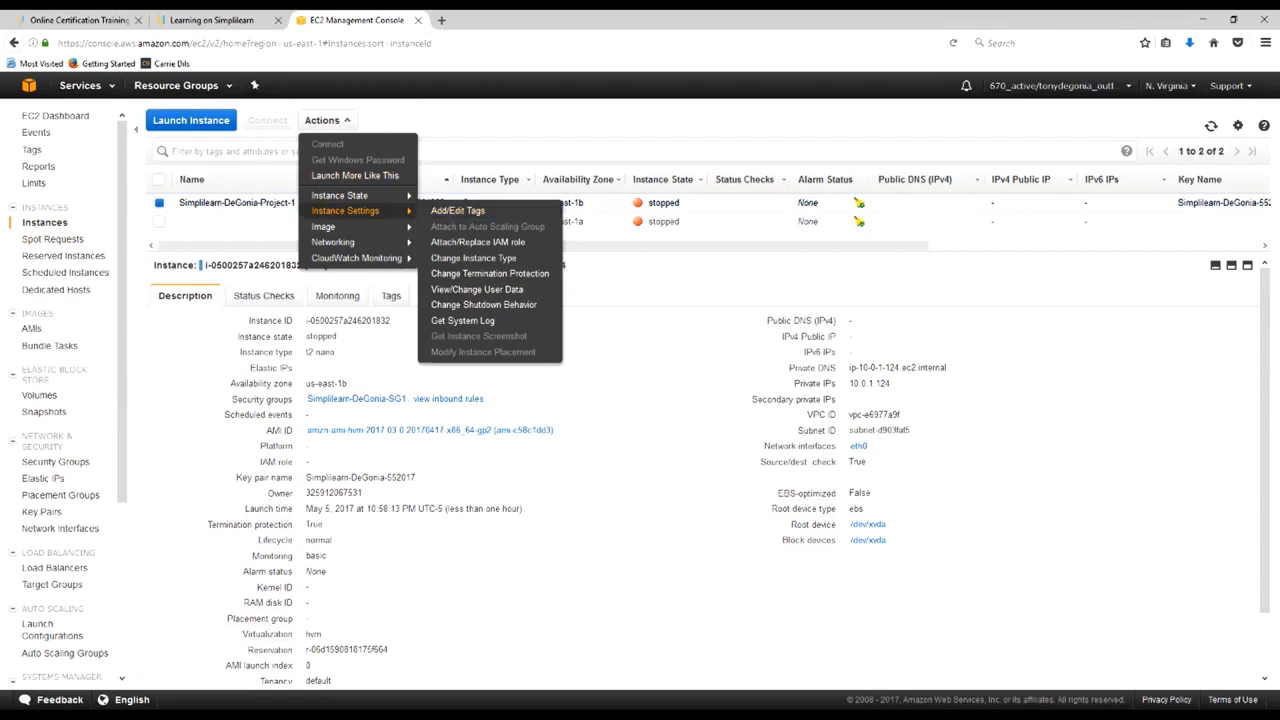
{"action": "mouse_move", "coordinate": [473, 258]}
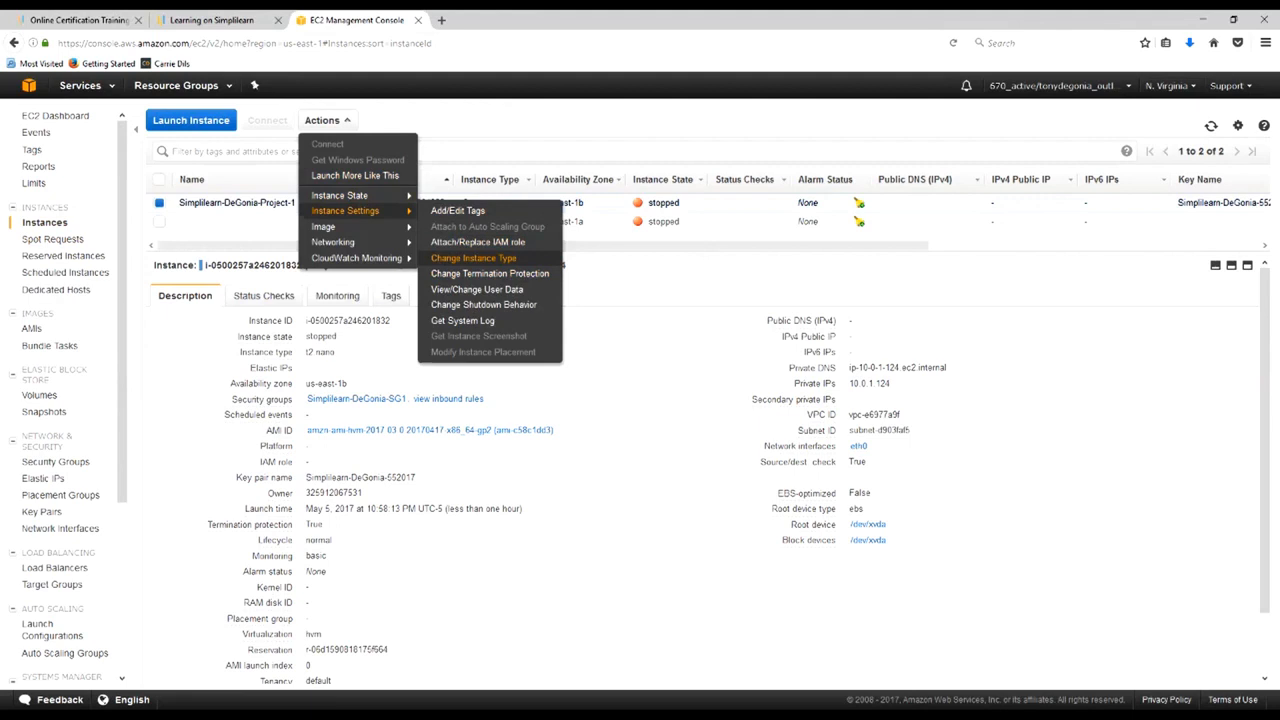
{"action": "left_click", "coordinate": [473, 258]}
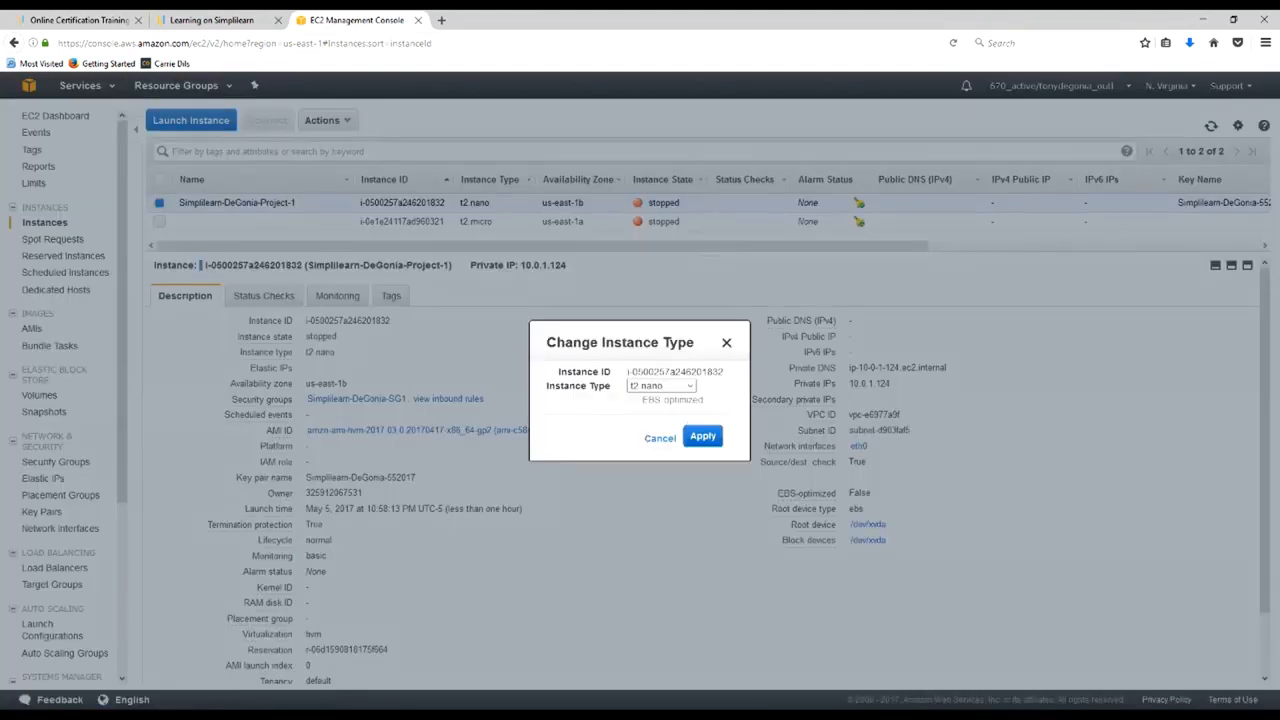
{"action": "left_click", "coordinate": [660, 385]}
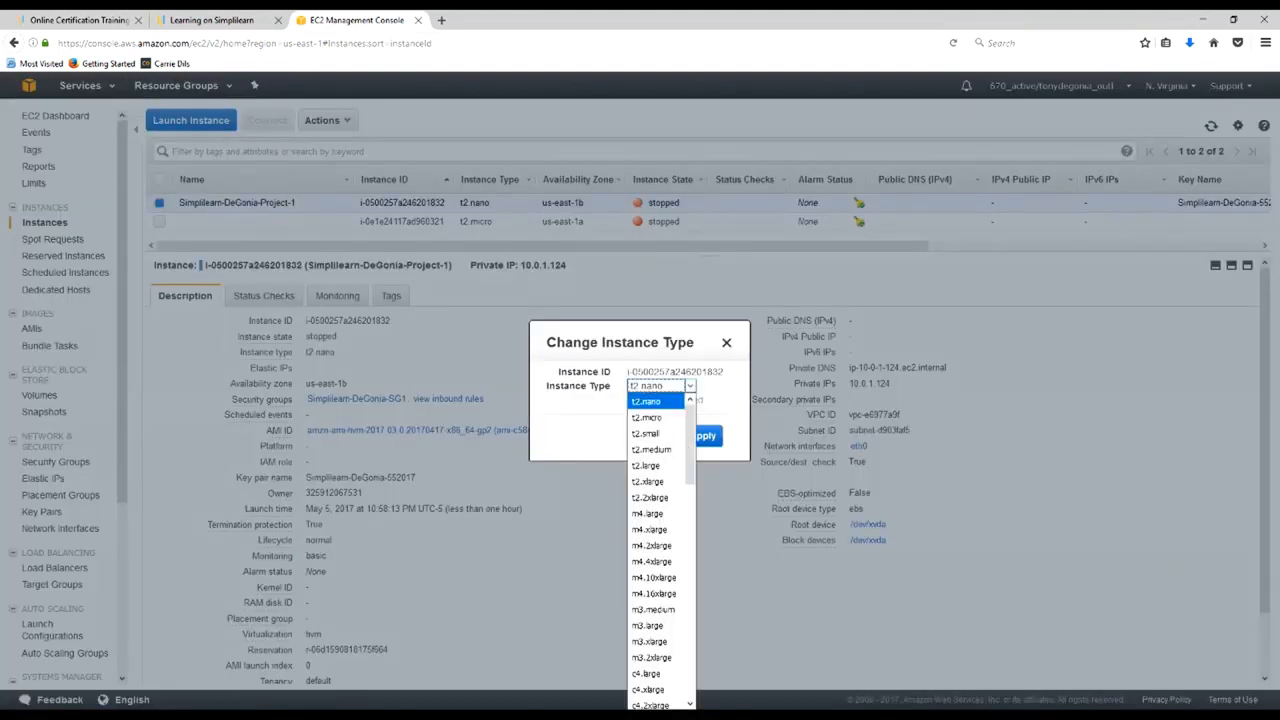
{"action": "left_click", "coordinate": [645, 432]}
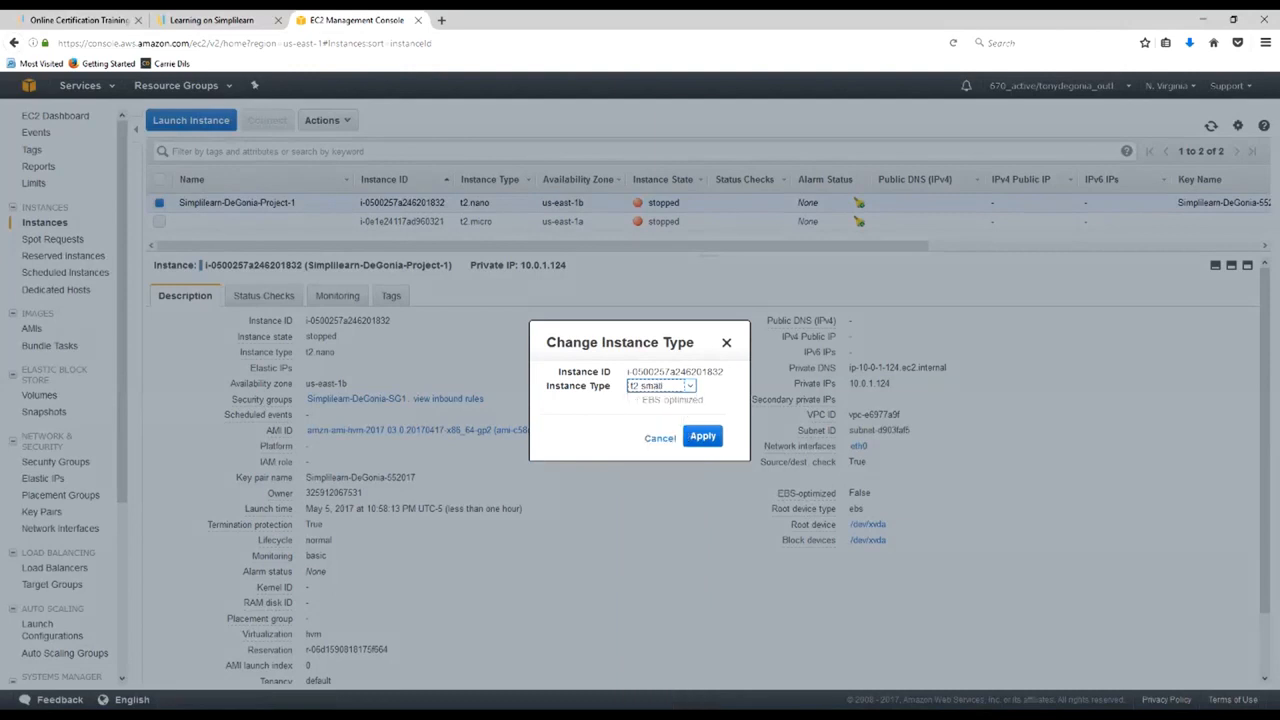
{"action": "left_click", "coordinate": [702, 436]}
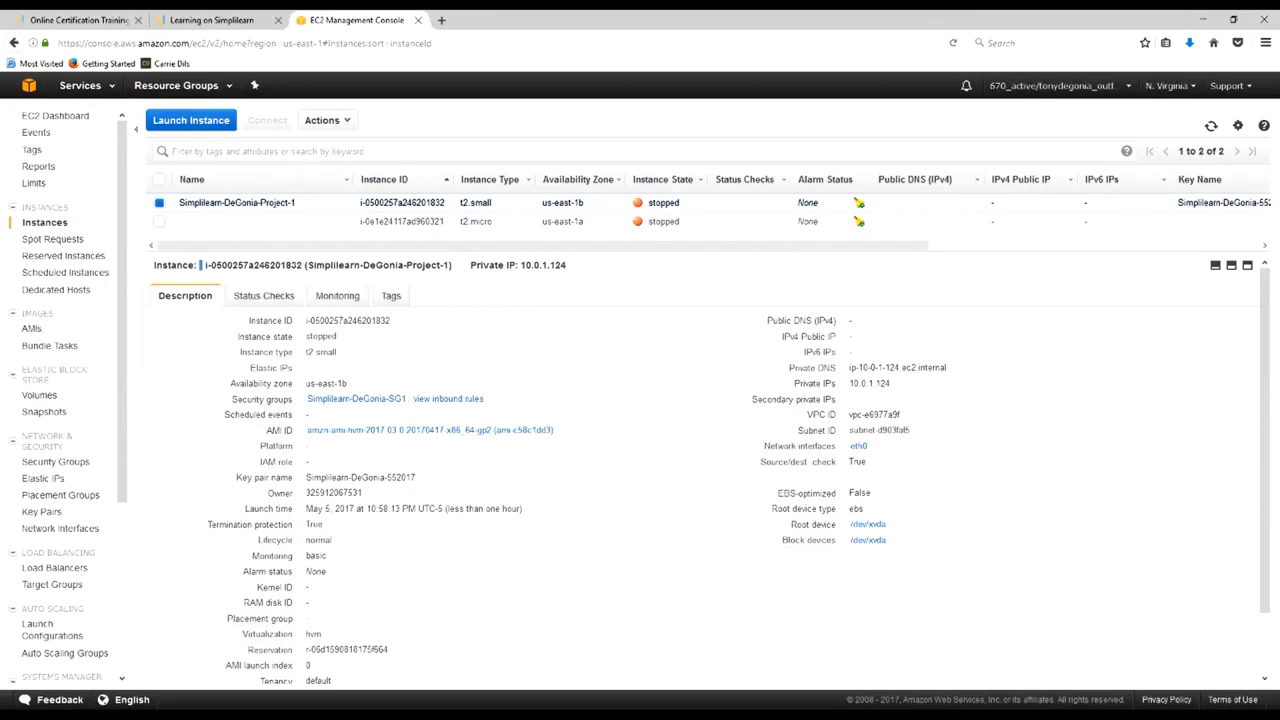
{"action": "left_click", "coordinate": [321, 120]}
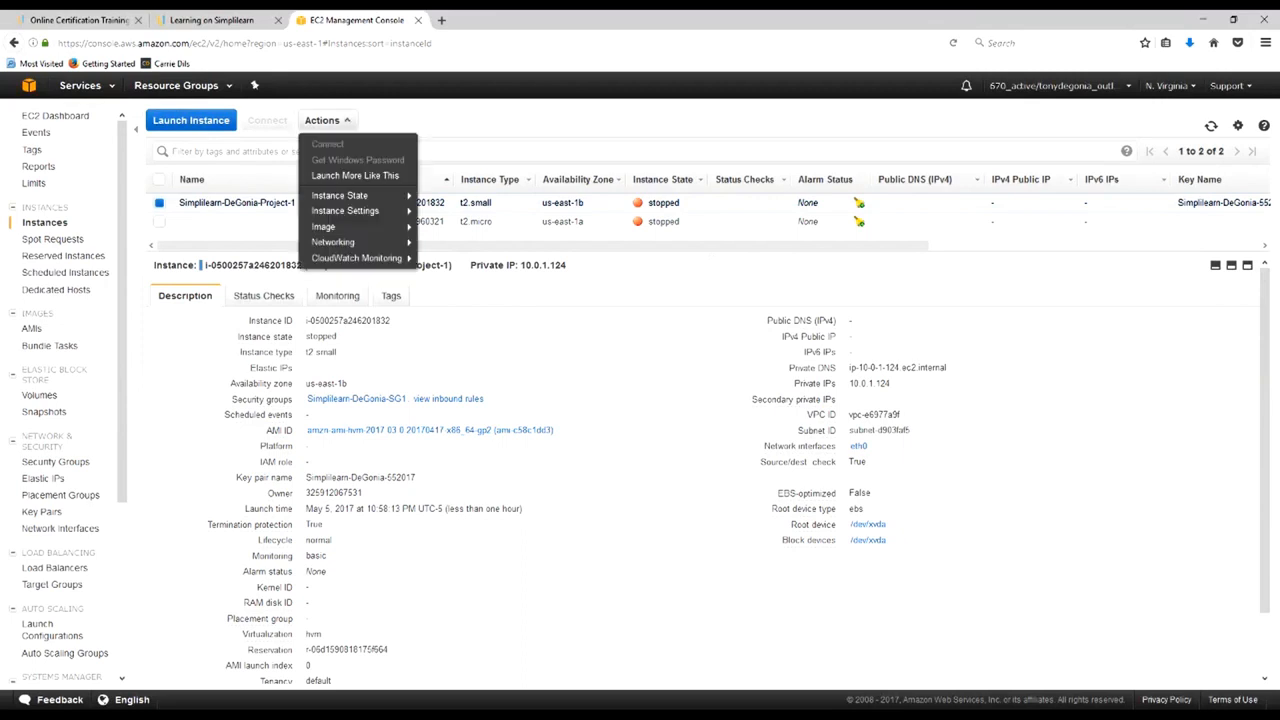
{"action": "mouse_move", "coordinate": [339, 195]}
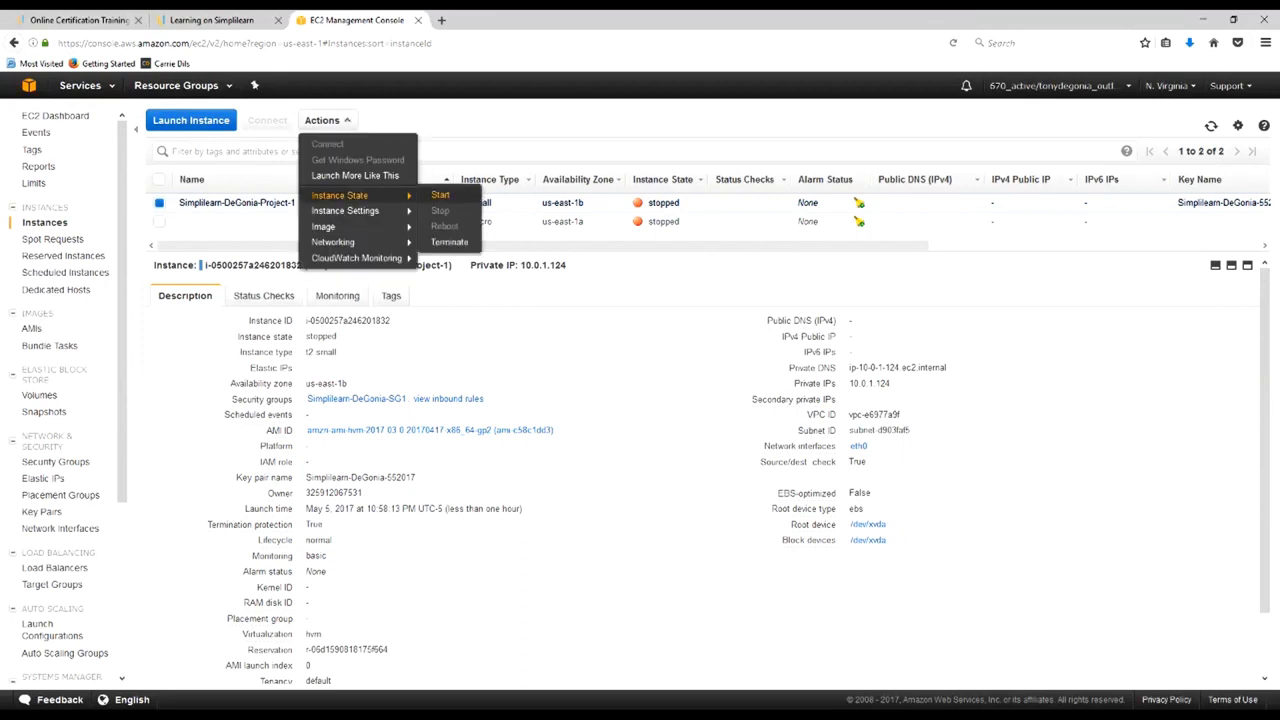
{"action": "left_click", "coordinate": [440, 194]}
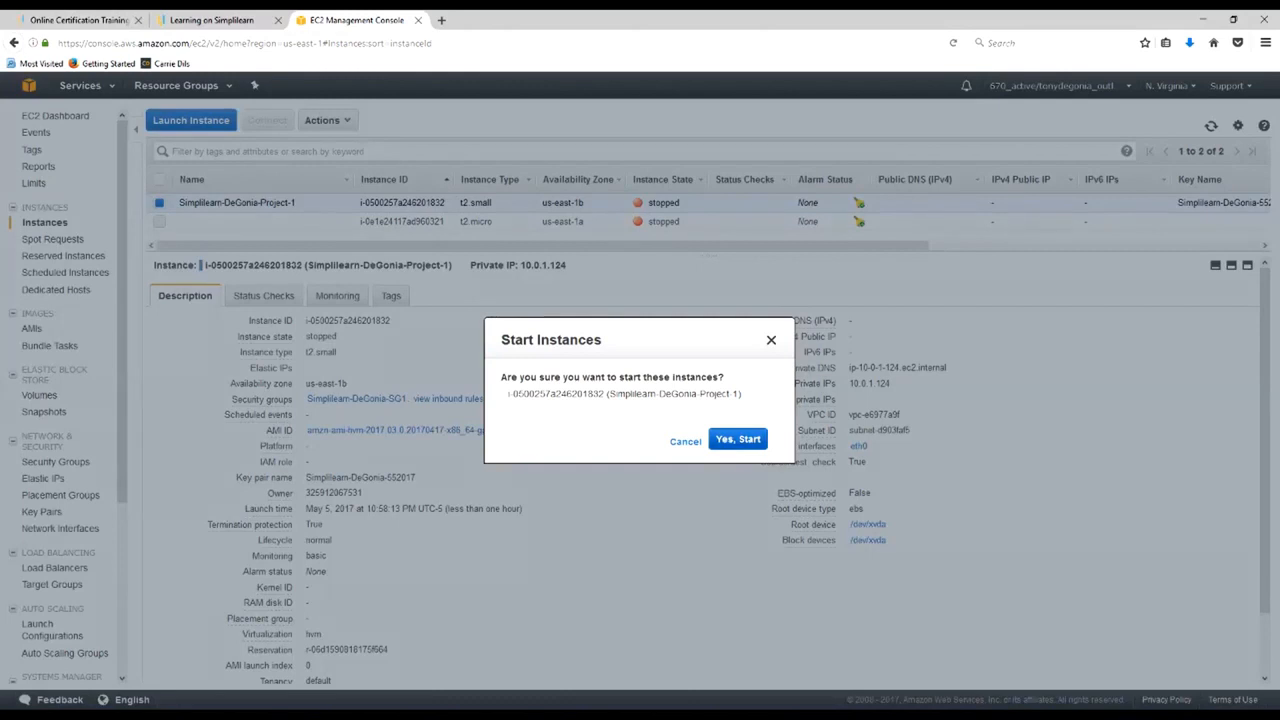
{"action": "left_click", "coordinate": [738, 440]}
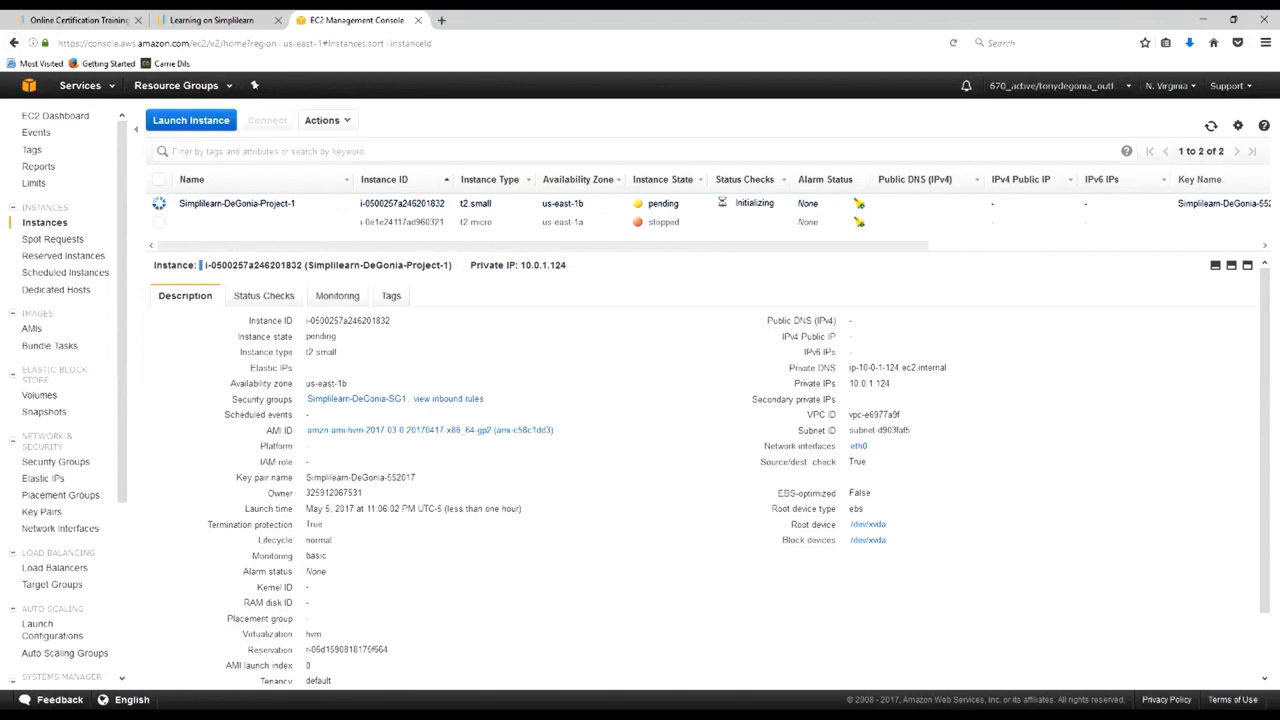
{"action": "mouse_move", "coordinate": [1211, 126]}
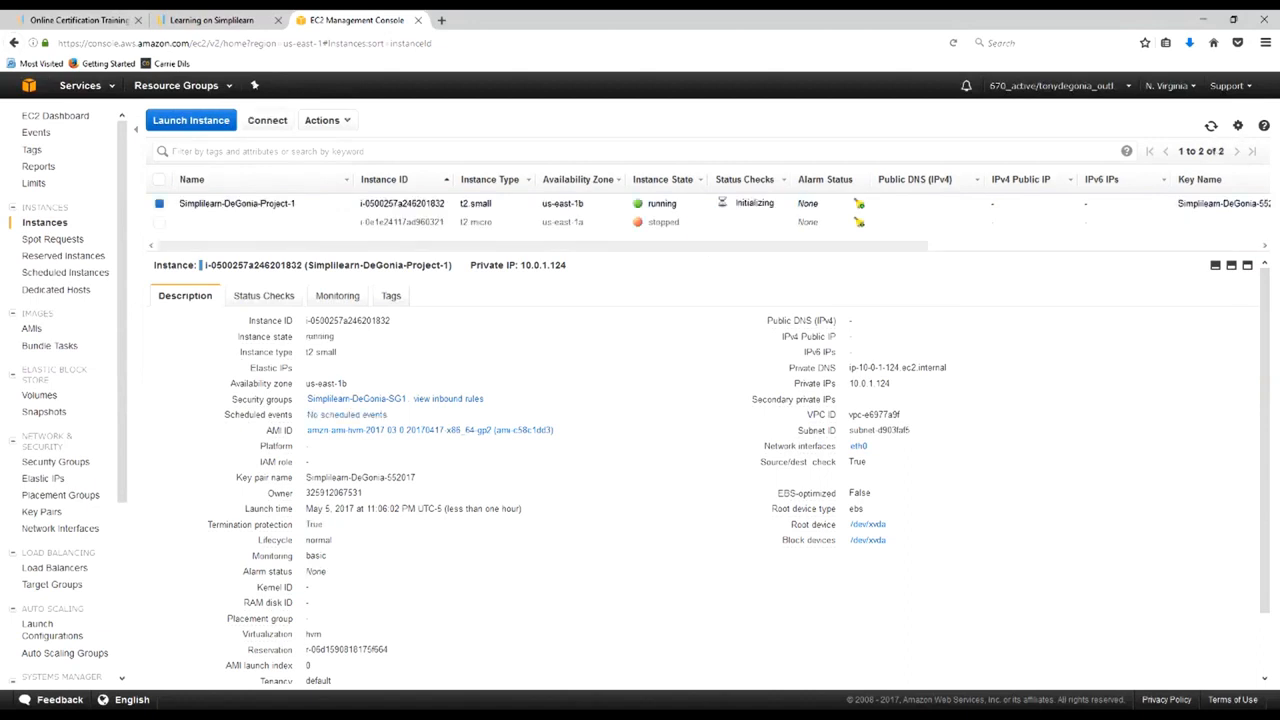
{"action": "scroll", "scroll_direction": "down", "scroll_amount": 3}
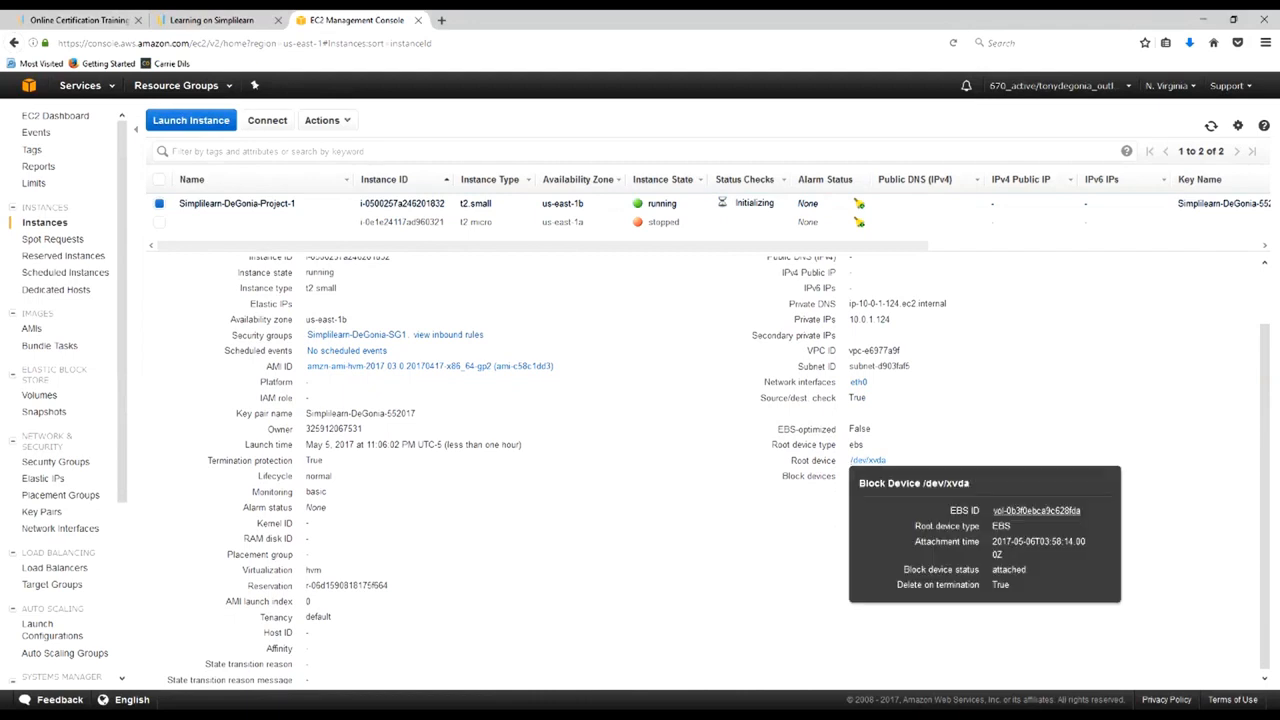
{"action": "mouse_move", "coordinate": [1037, 510]}
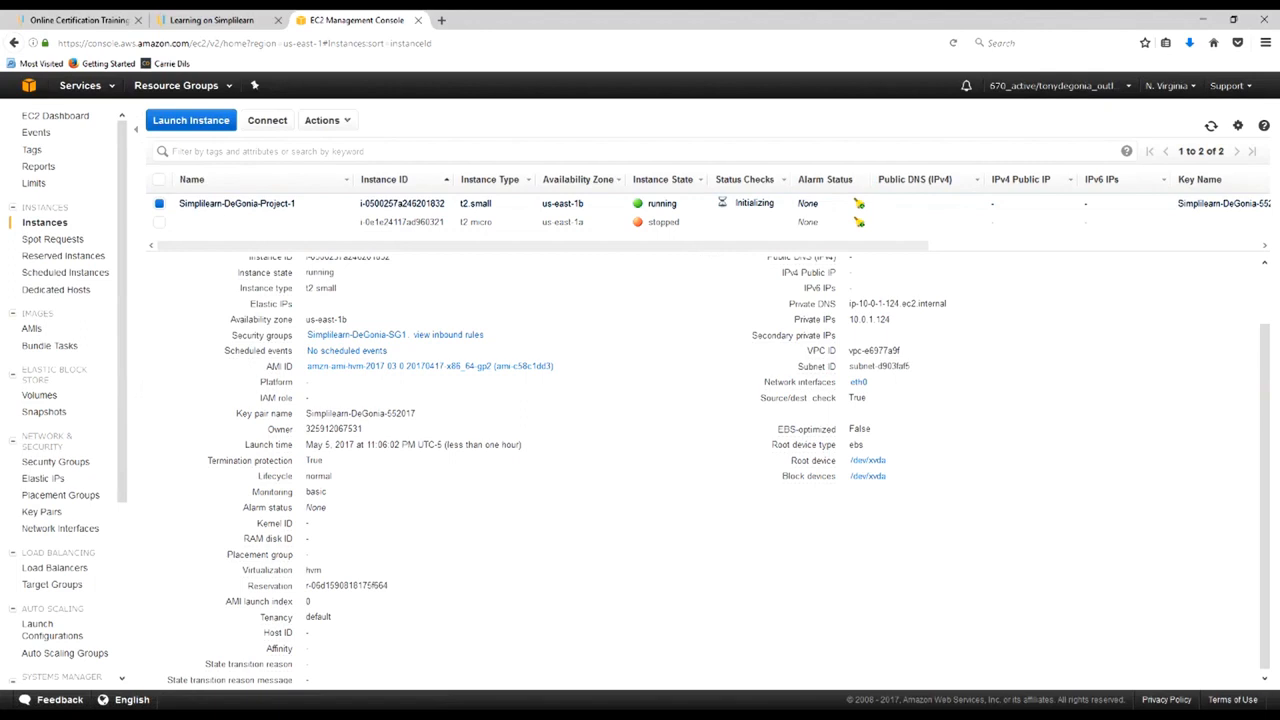
{"action": "left_click", "coordinate": [237, 203]}
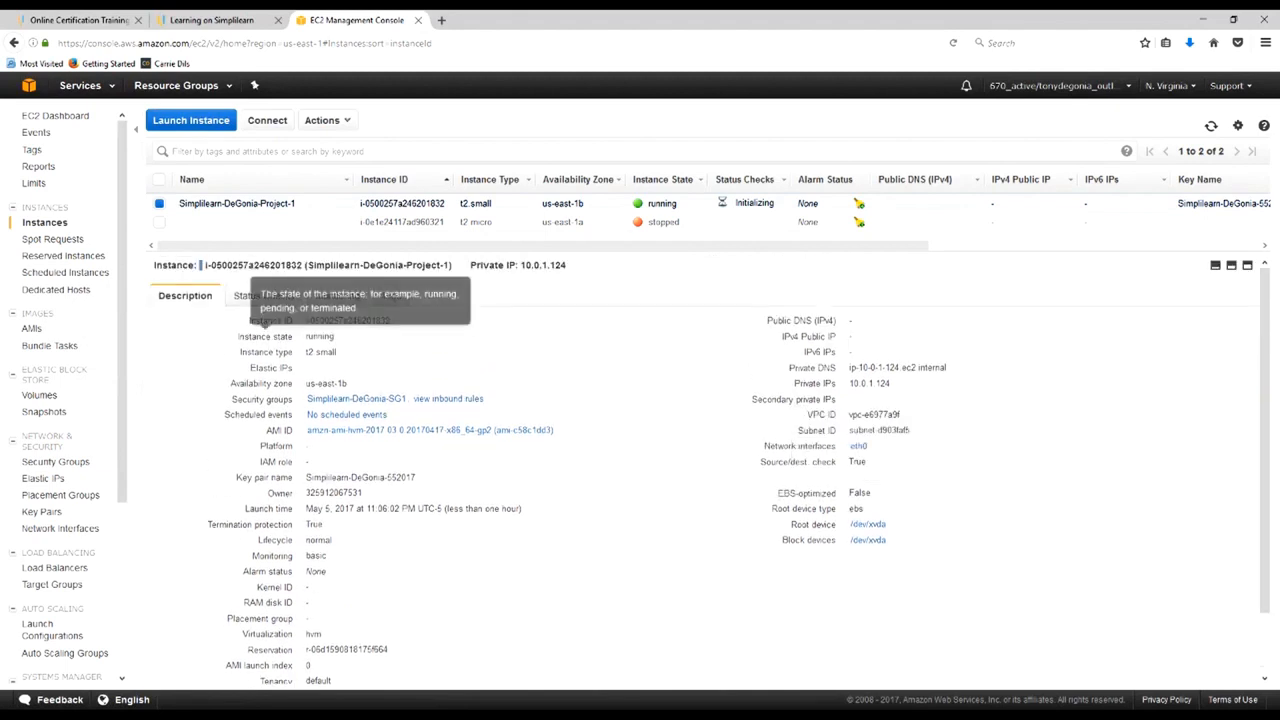
Stop the t2.small Simplilearn-DeGonia-Project-1 instance and wait for the stopped state
{"action": "left_click", "coordinate": [322, 120]}
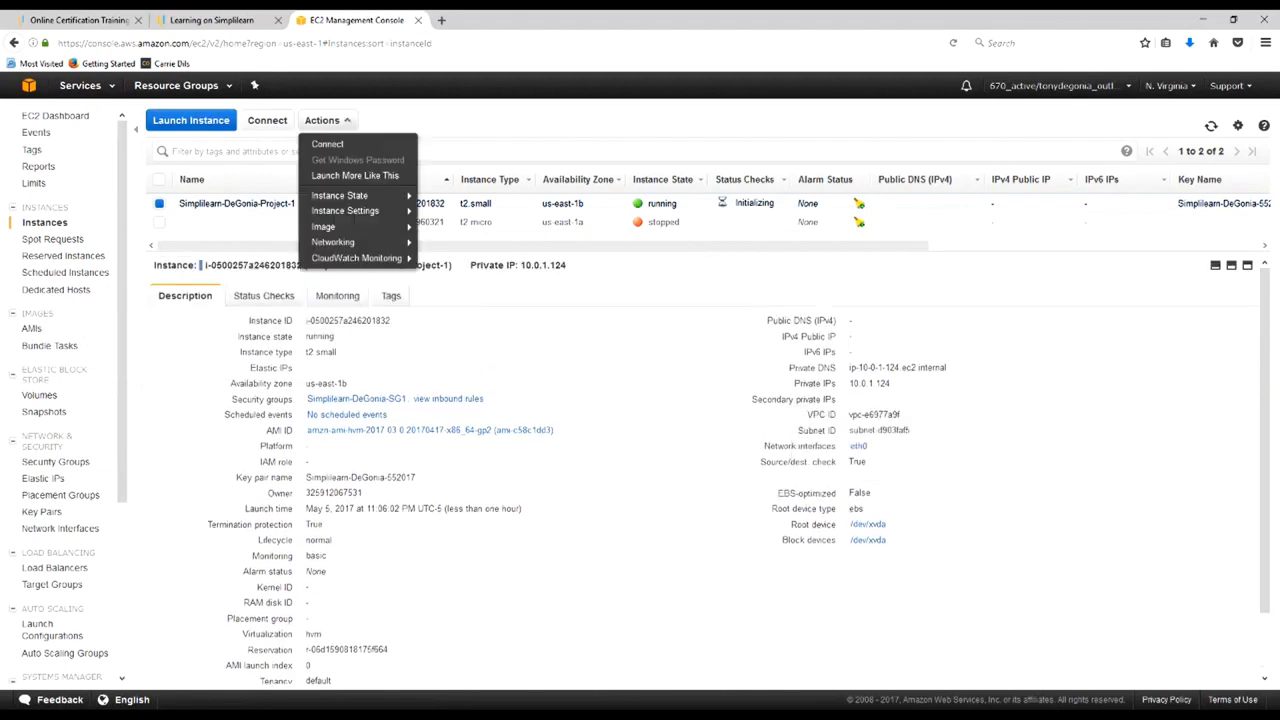
{"action": "mouse_move", "coordinate": [340, 195]}
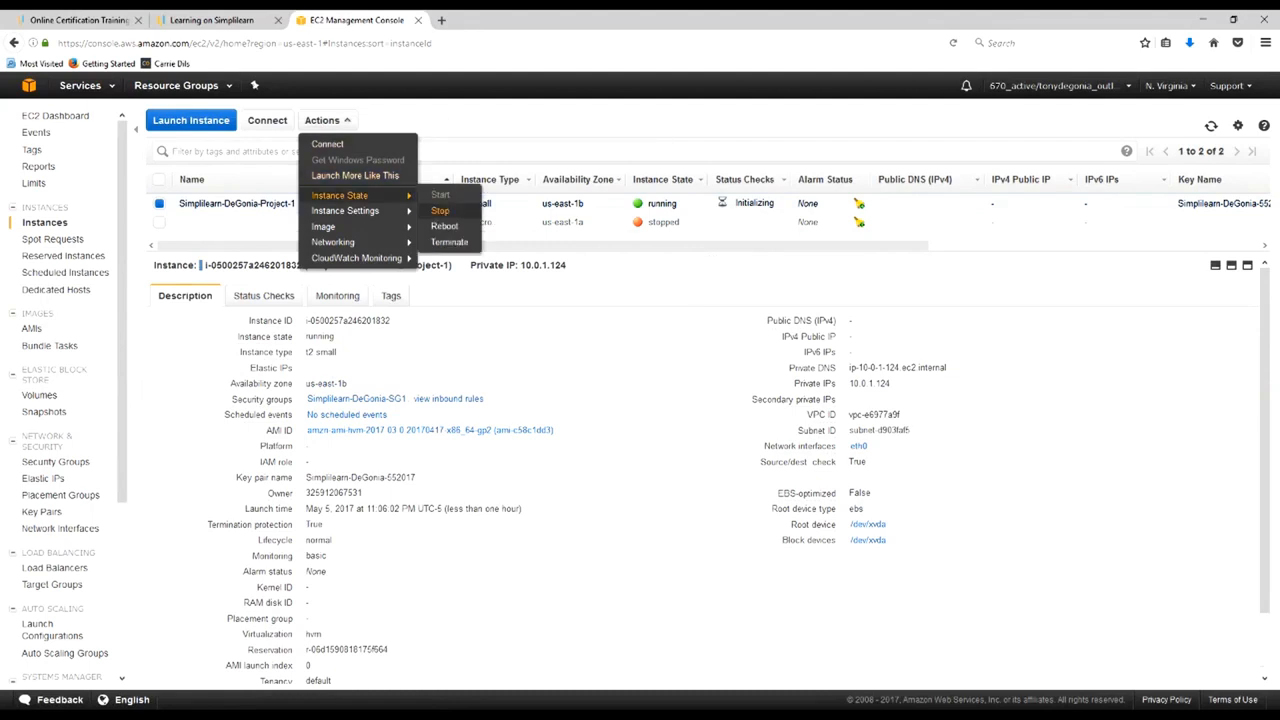
{"action": "left_click", "coordinate": [440, 211]}
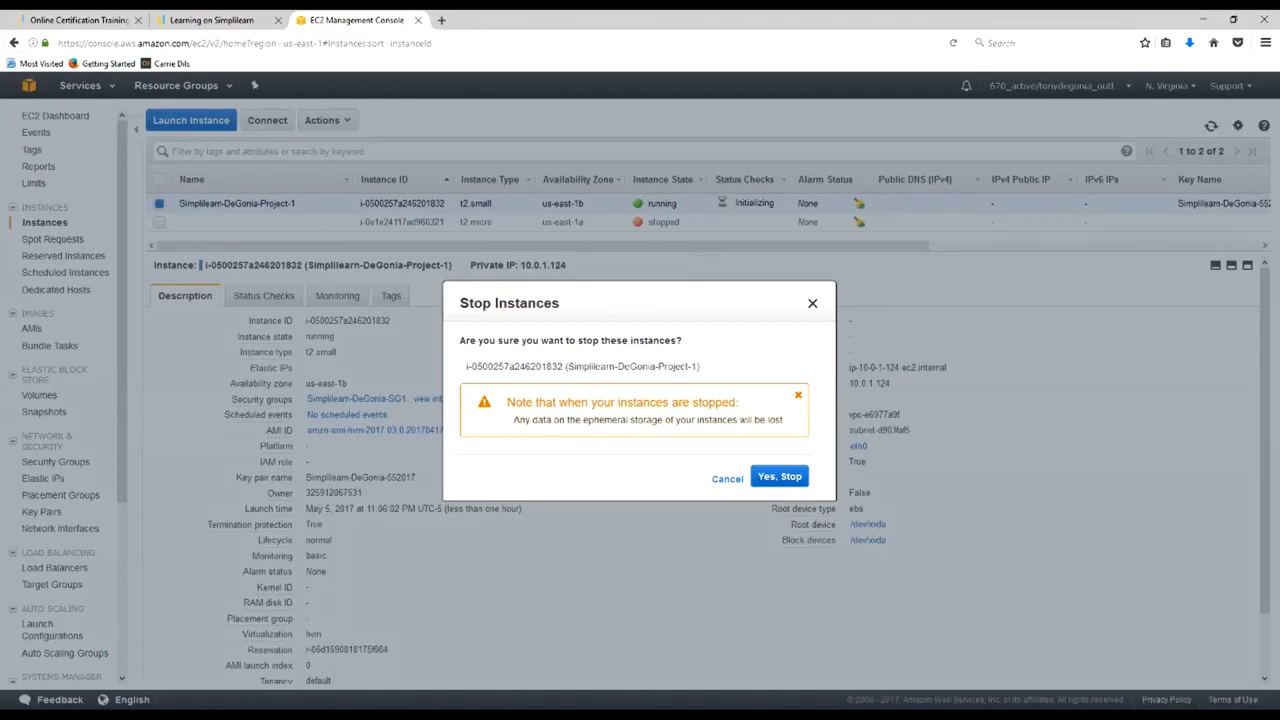
{"action": "left_click", "coordinate": [779, 476]}
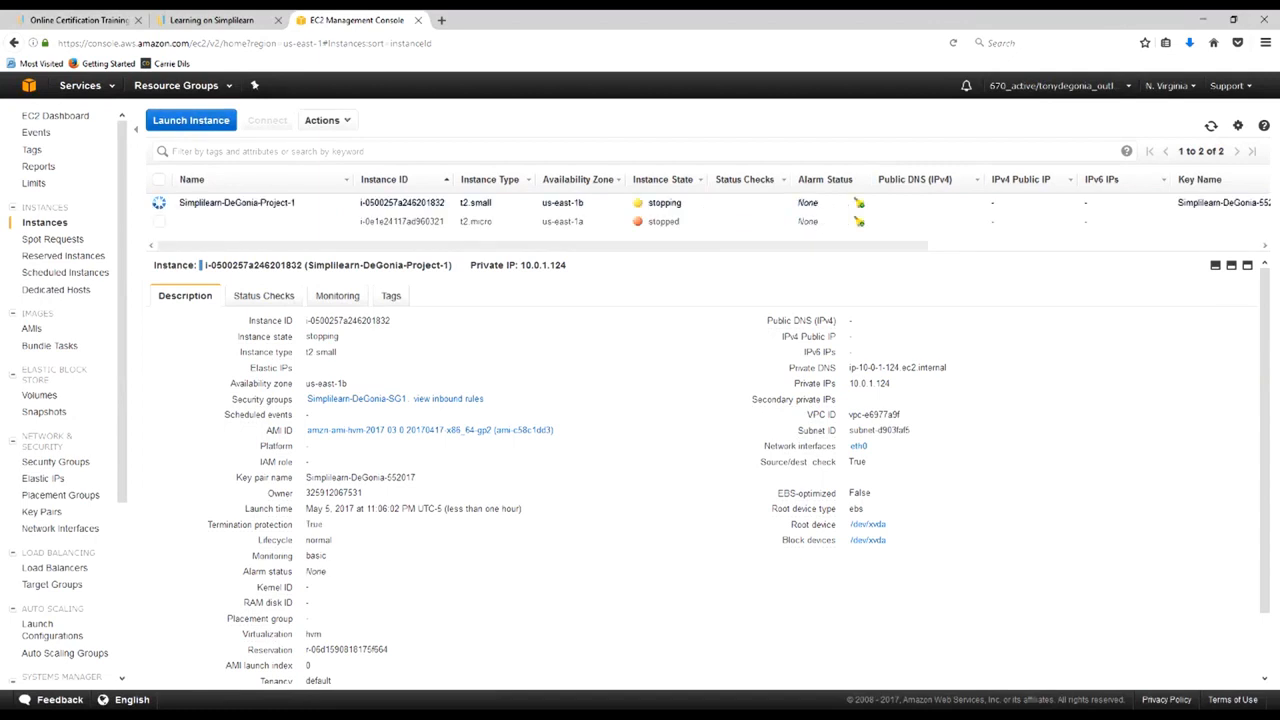
{"action": "scroll", "scroll_direction": "down", "scroll_amount": 3}
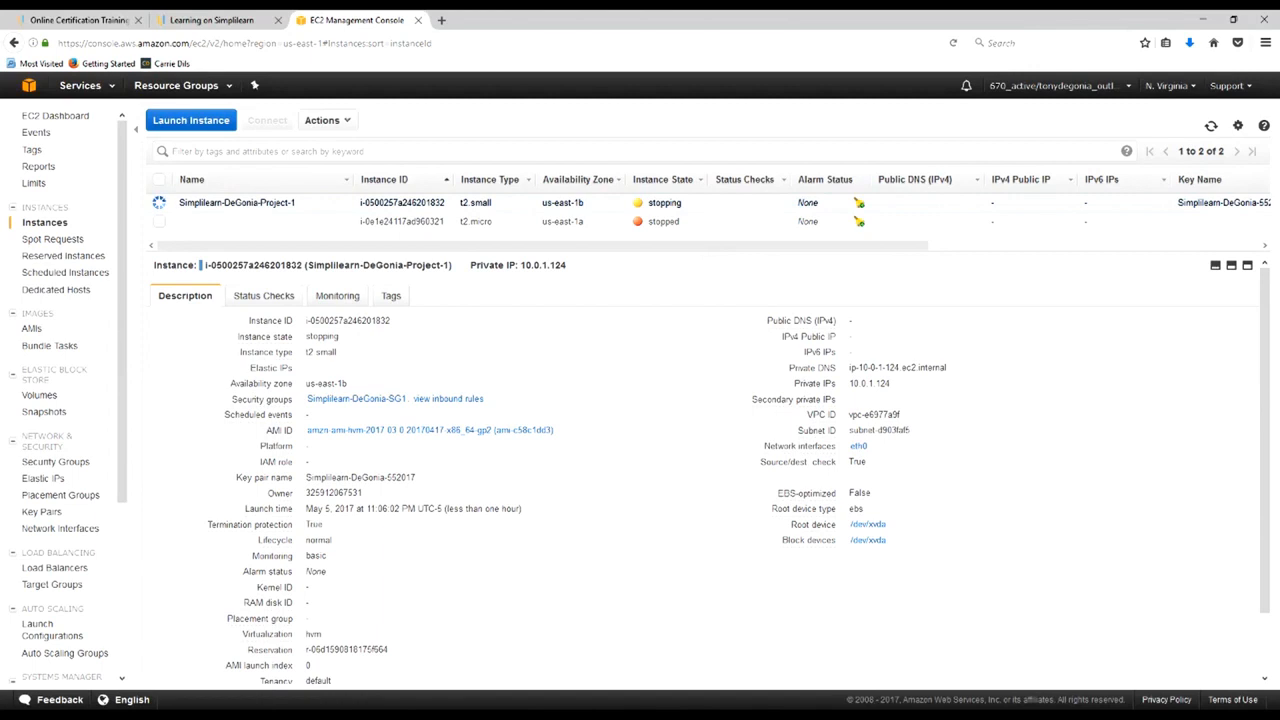
{"action": "scroll", "scroll_direction": "down", "scroll_amount": 3}
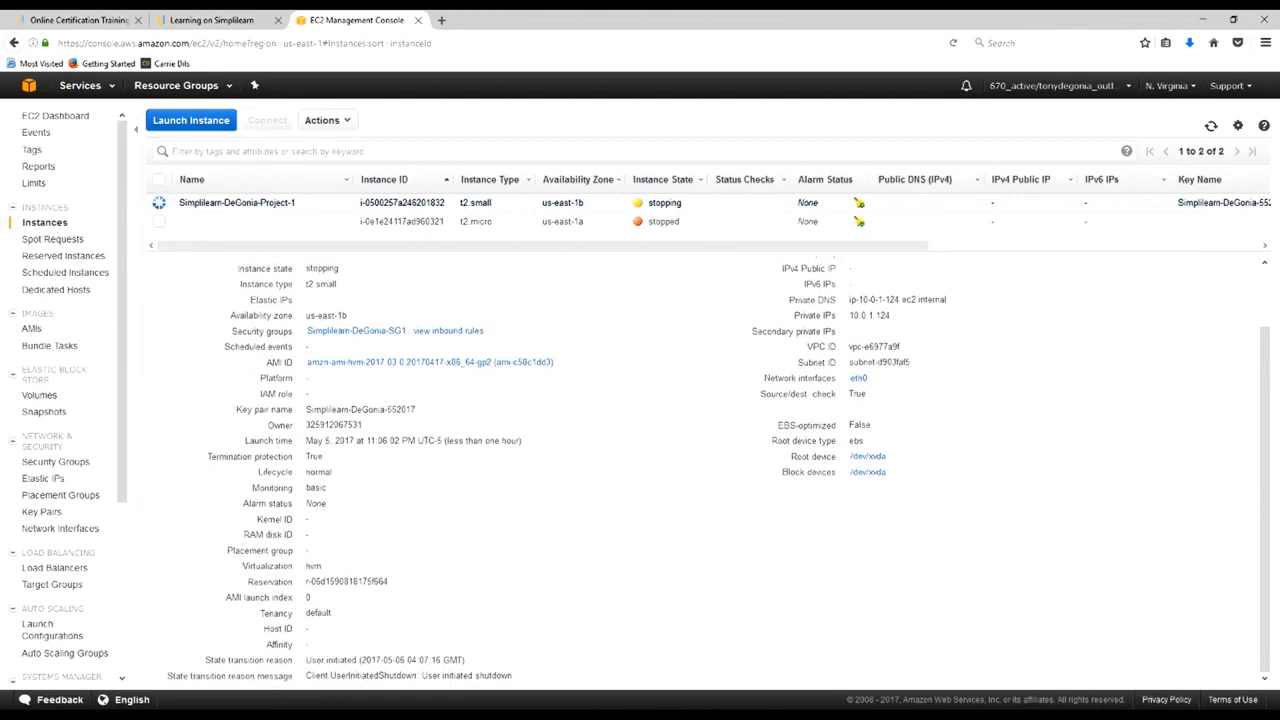
{"action": "left_click", "coordinate": [236, 202]}
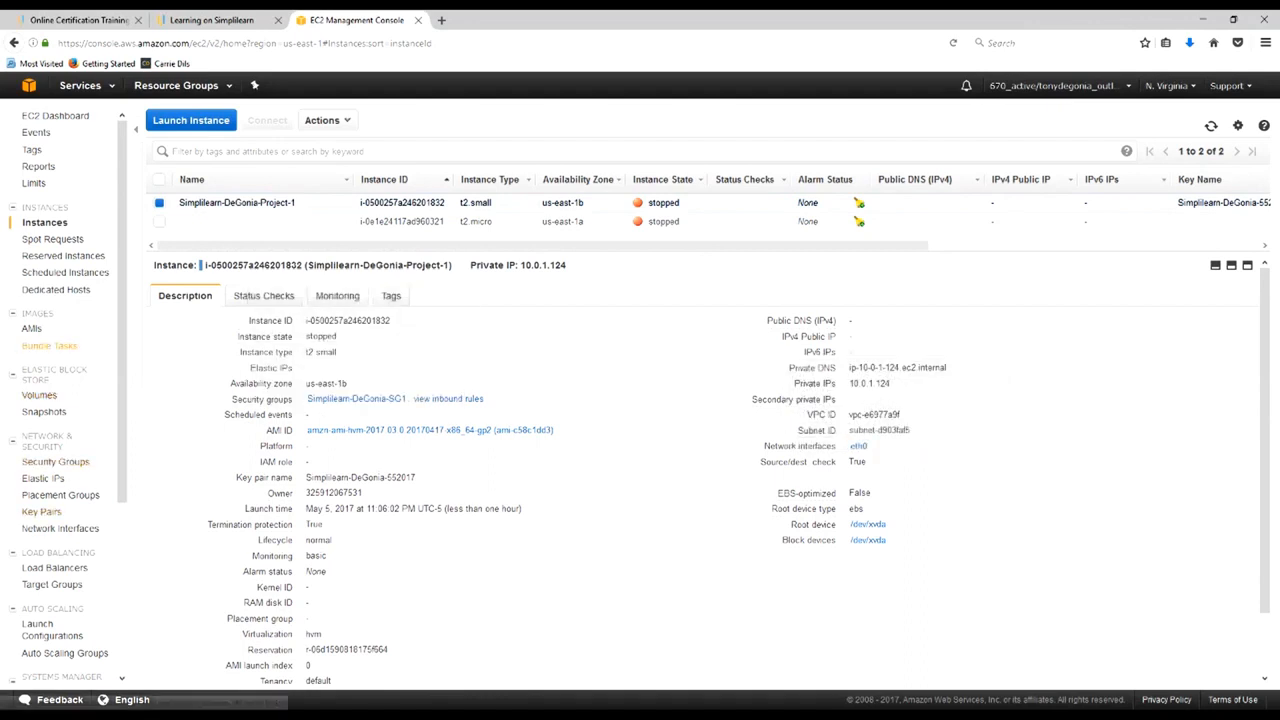
Detach the 8 GiB Simplilearn-DeGonia-Project-1 volume from its instance
{"action": "left_click", "coordinate": [41, 395]}
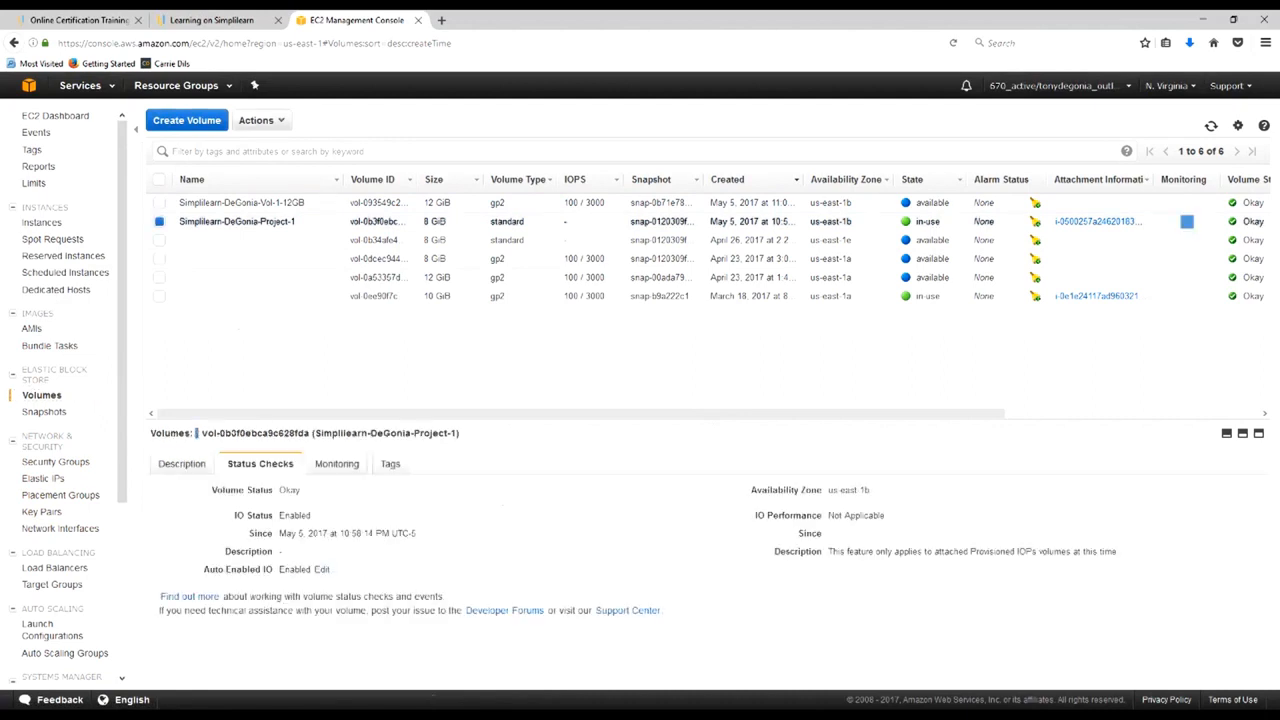
{"action": "left_click", "coordinate": [257, 120]}
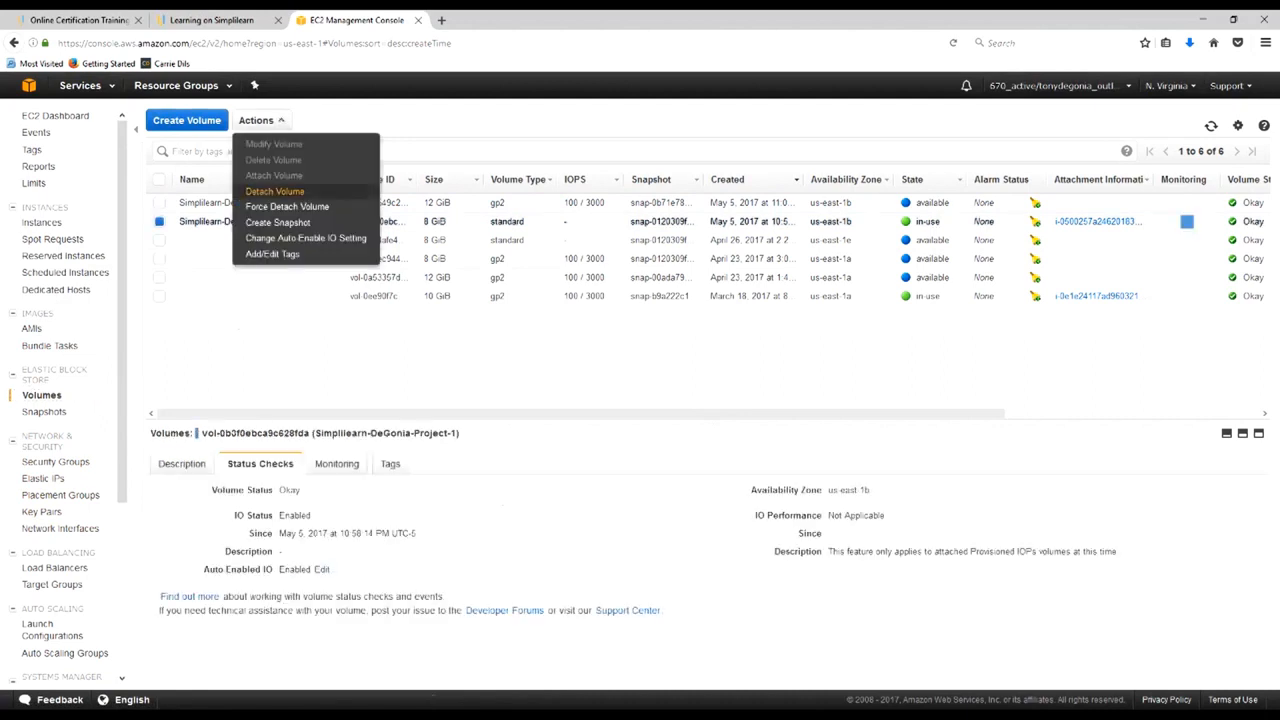
{"action": "left_click", "coordinate": [274, 191]}
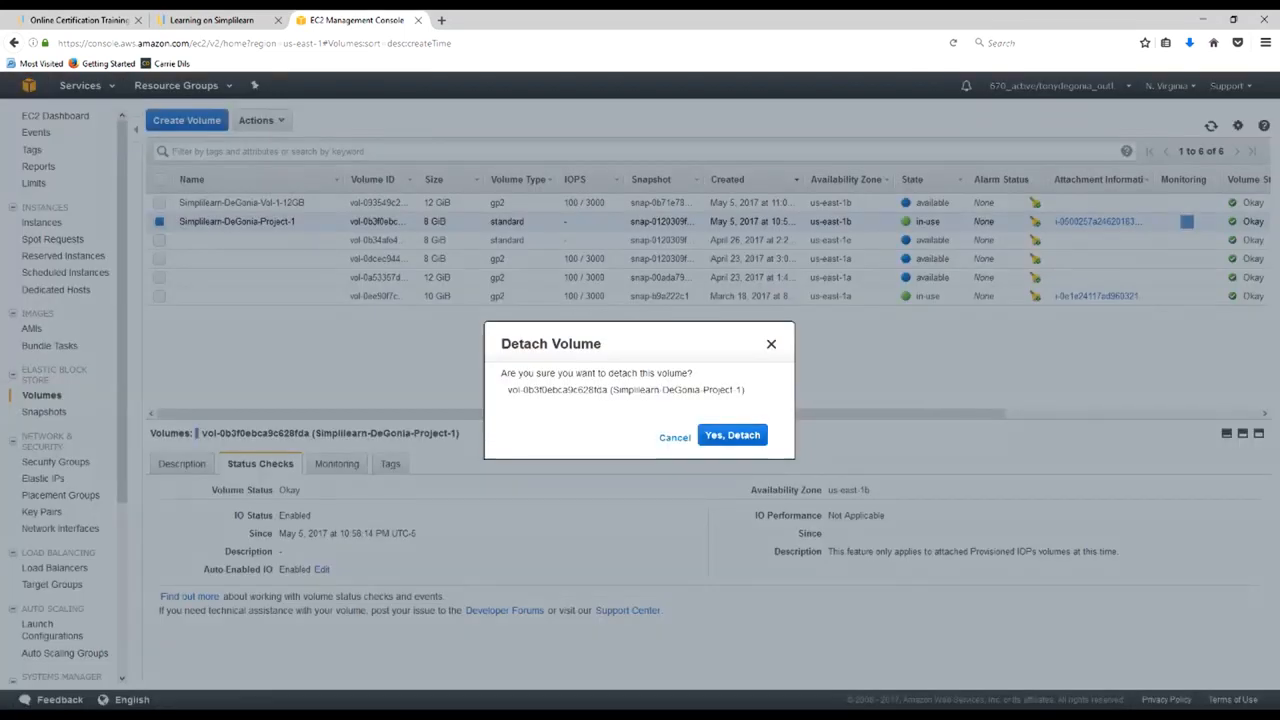
{"action": "left_click", "coordinate": [732, 435]}
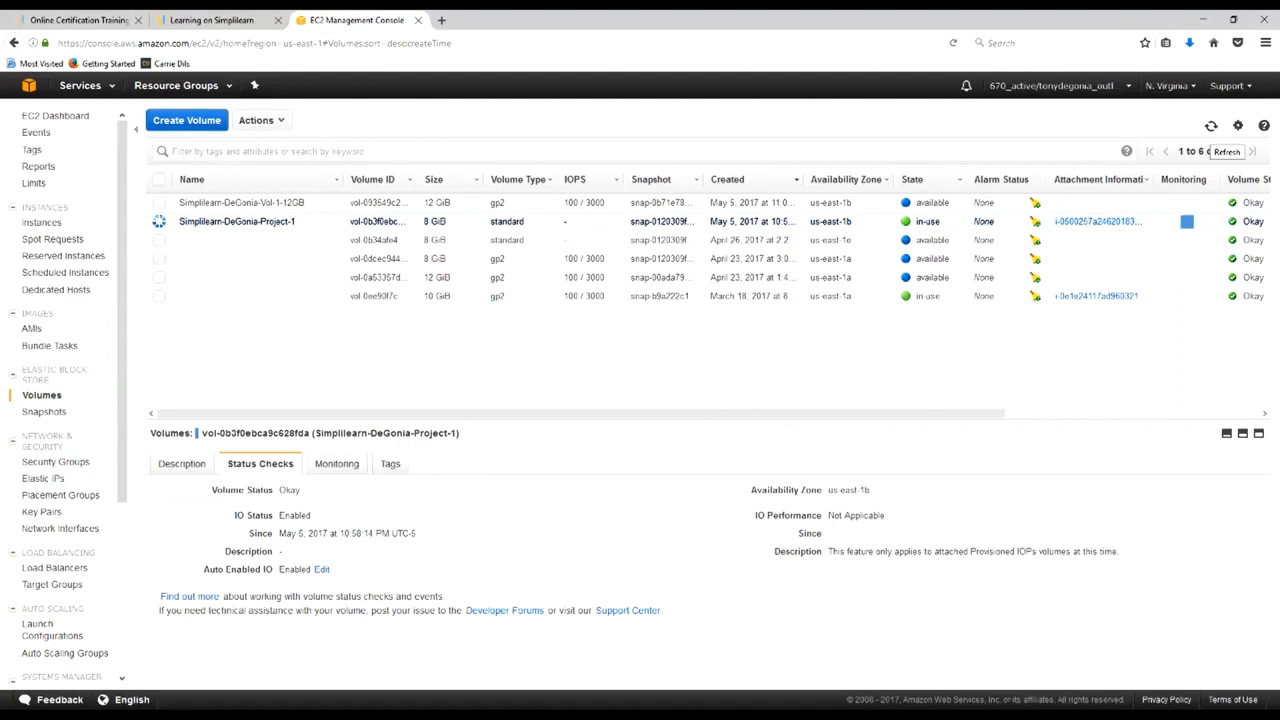
Refresh until the 8 GiB volume shows available, then select the 12 GiB volume
{"action": "left_click", "coordinate": [1211, 125]}
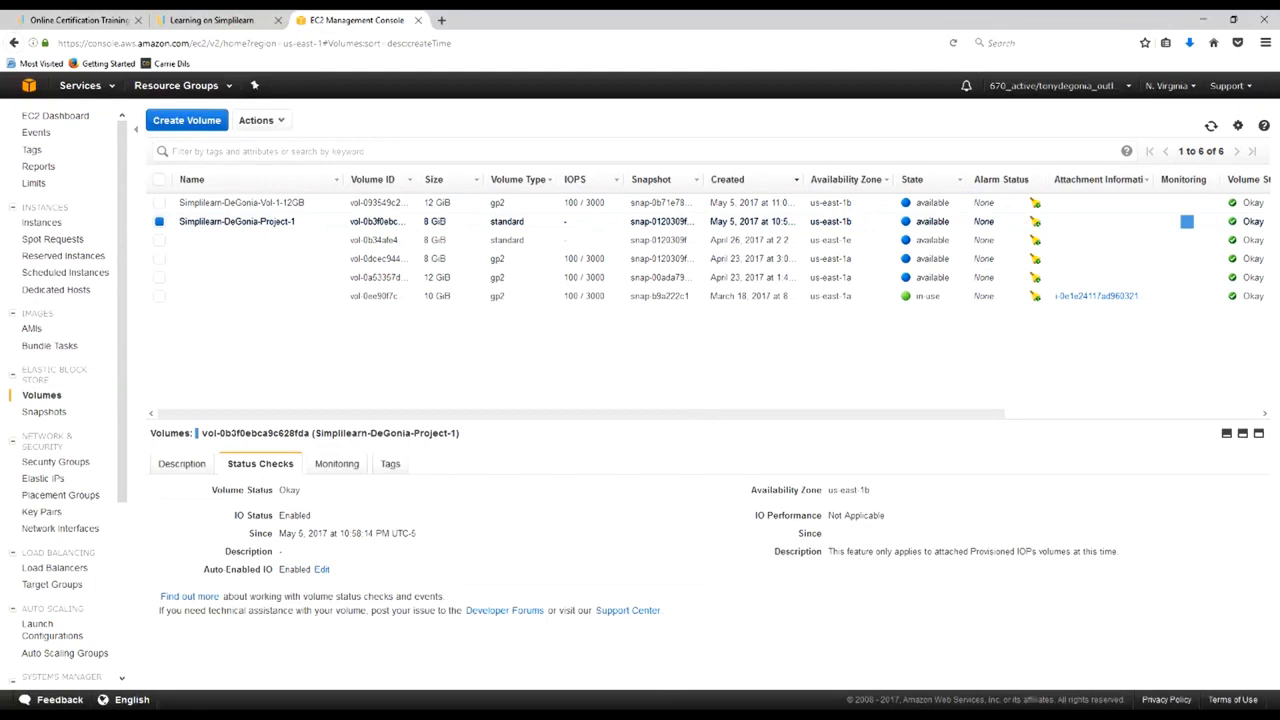
{"action": "left_click", "coordinate": [184, 463]}
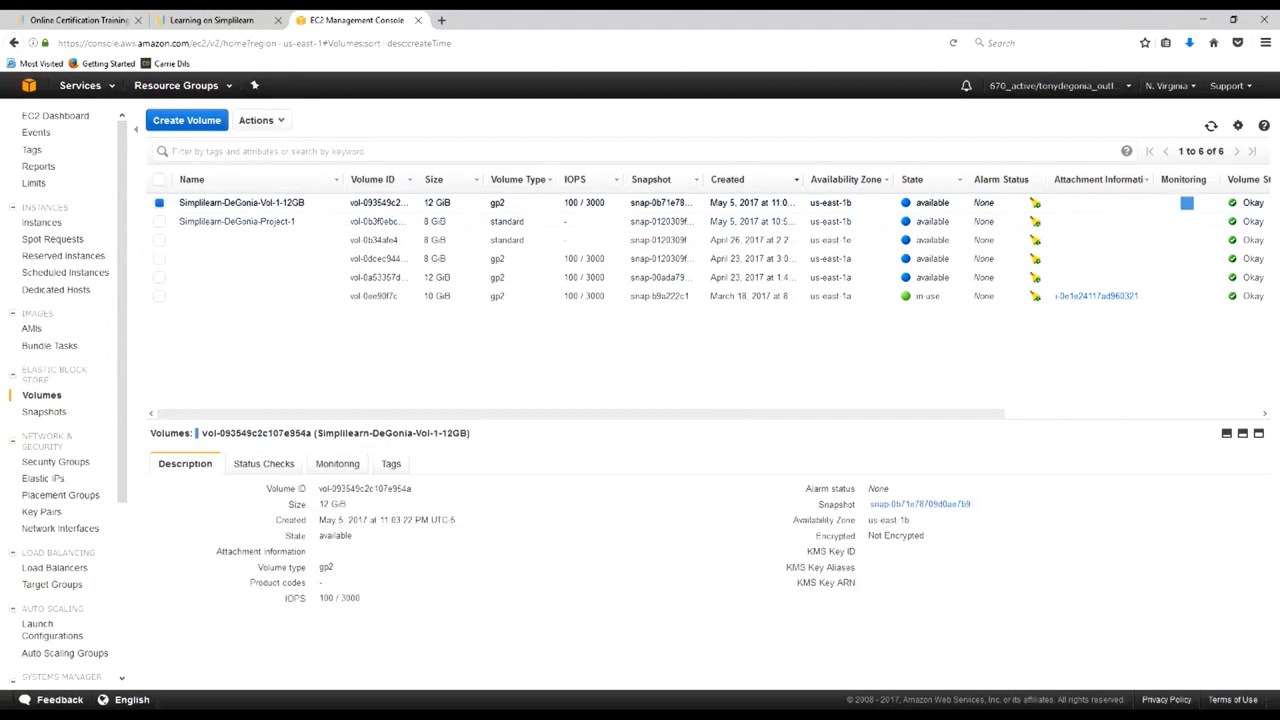
Attach Simplilearn-DeGonia-Vol-1-12GB to Simplilearn-DeGonia-Project-1 as device /dev/xvda
{"action": "left_click", "coordinate": [259, 120]}
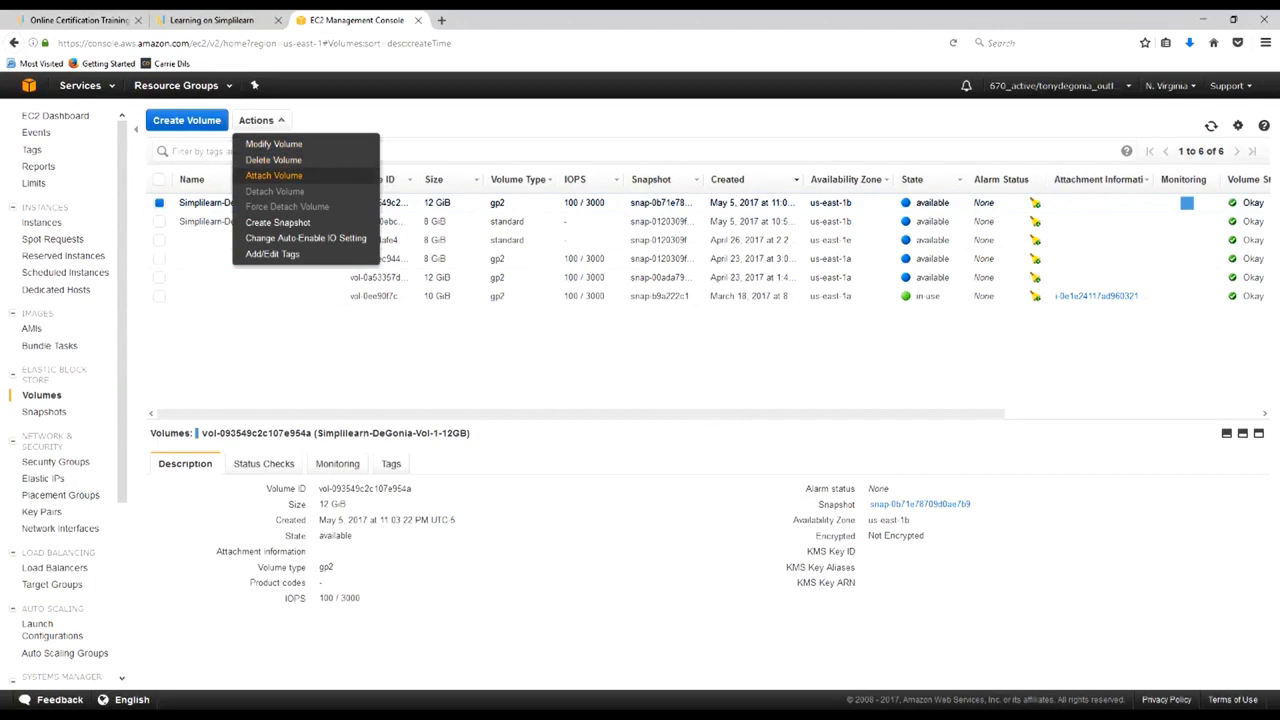
{"action": "left_click", "coordinate": [273, 175]}
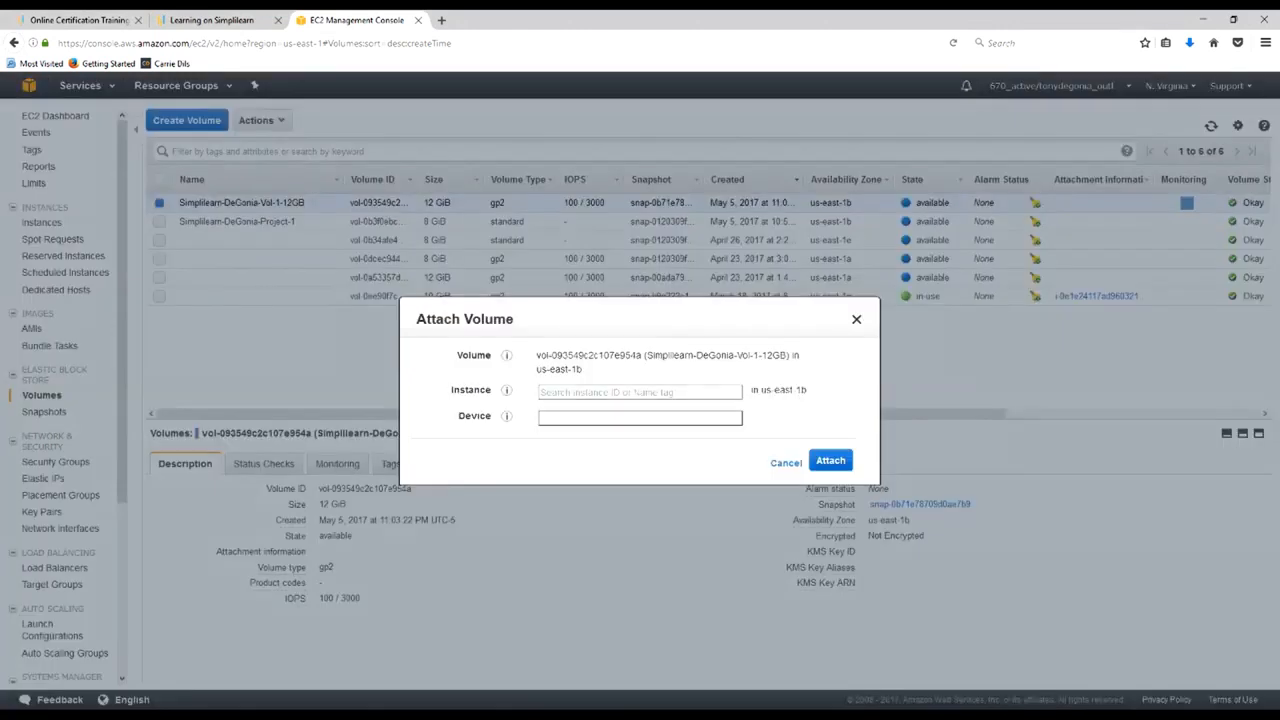
{"action": "left_click", "coordinate": [640, 390]}
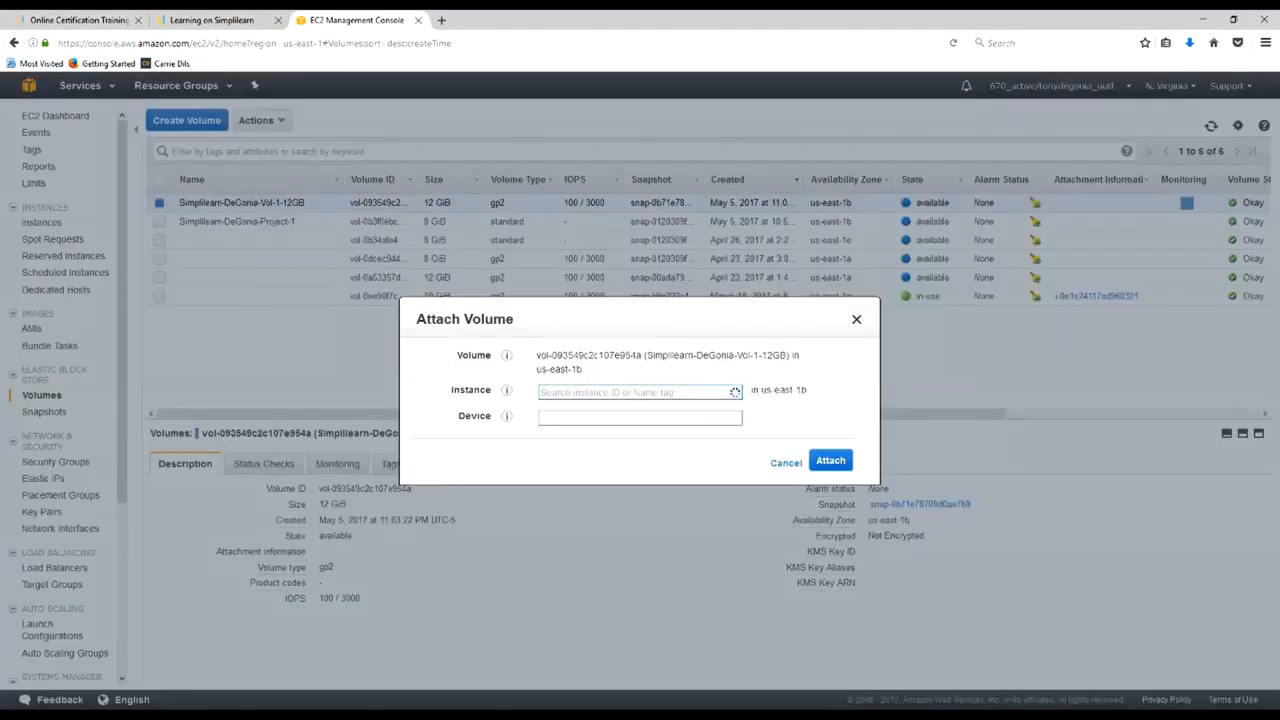
{"action": "left_click", "coordinate": [639, 391]}
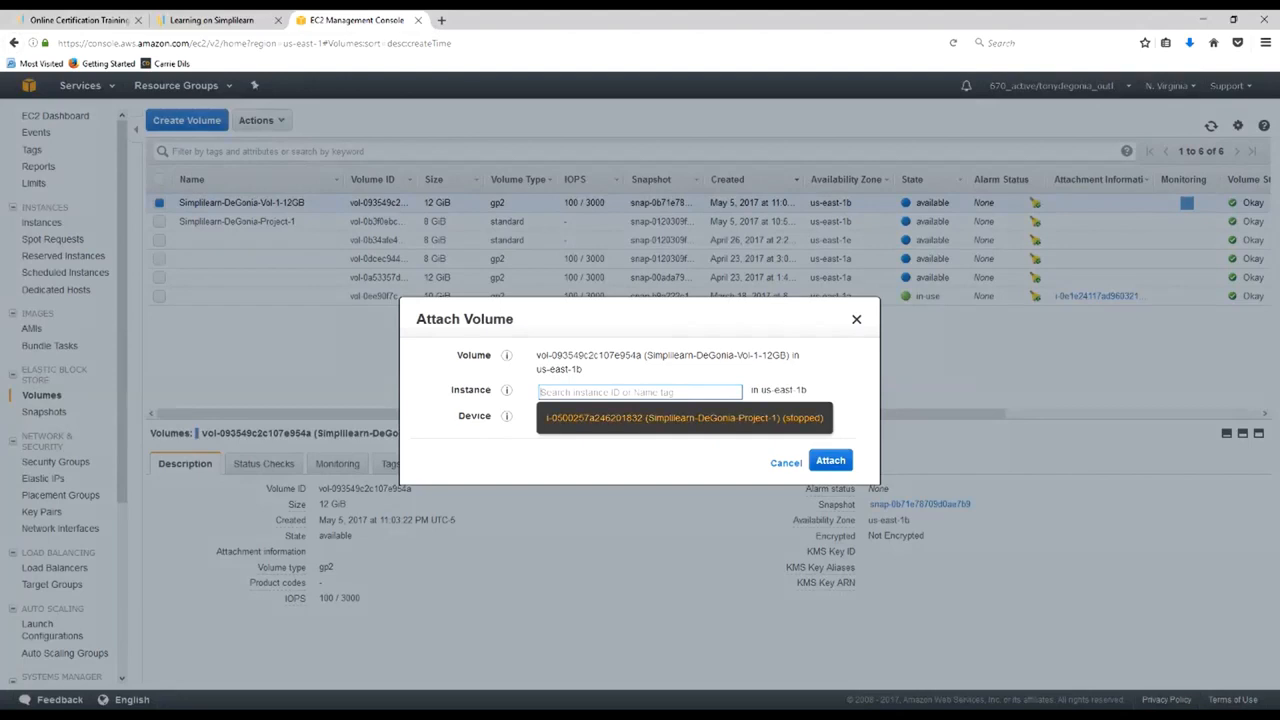
{"action": "left_click", "coordinate": [683, 417]}
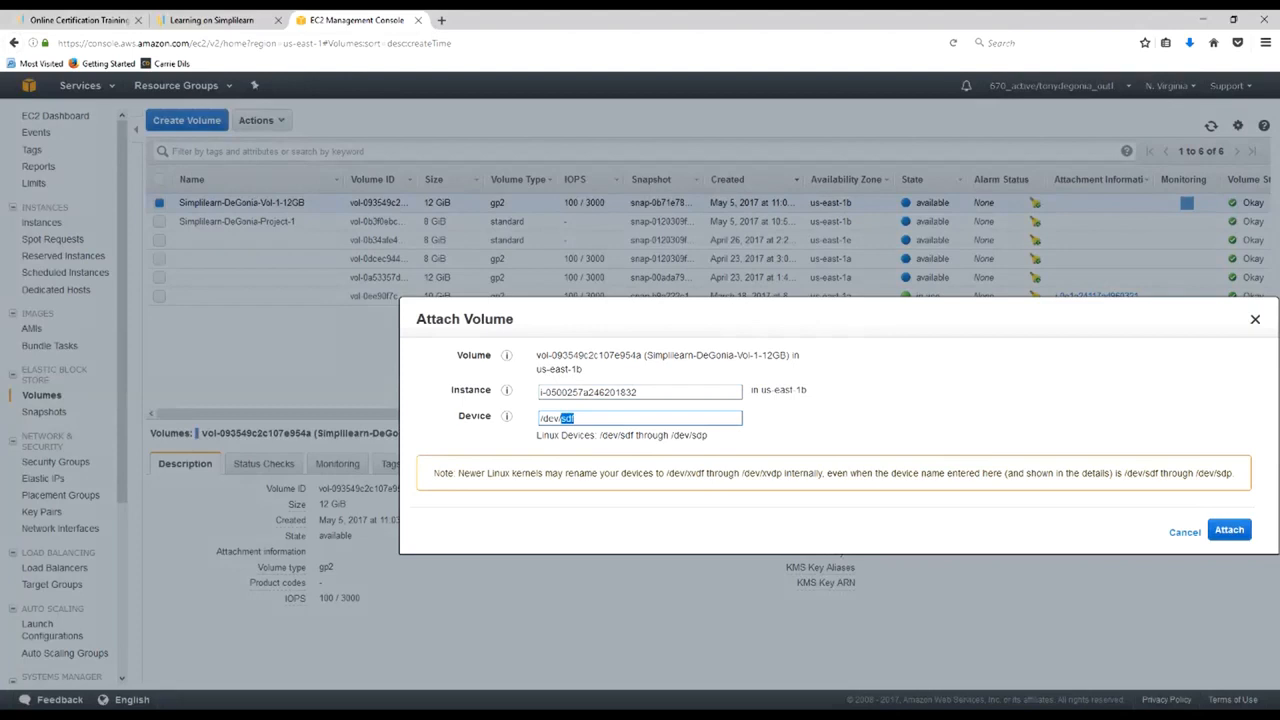
{"action": "type", "text": "/dev/xvd"}
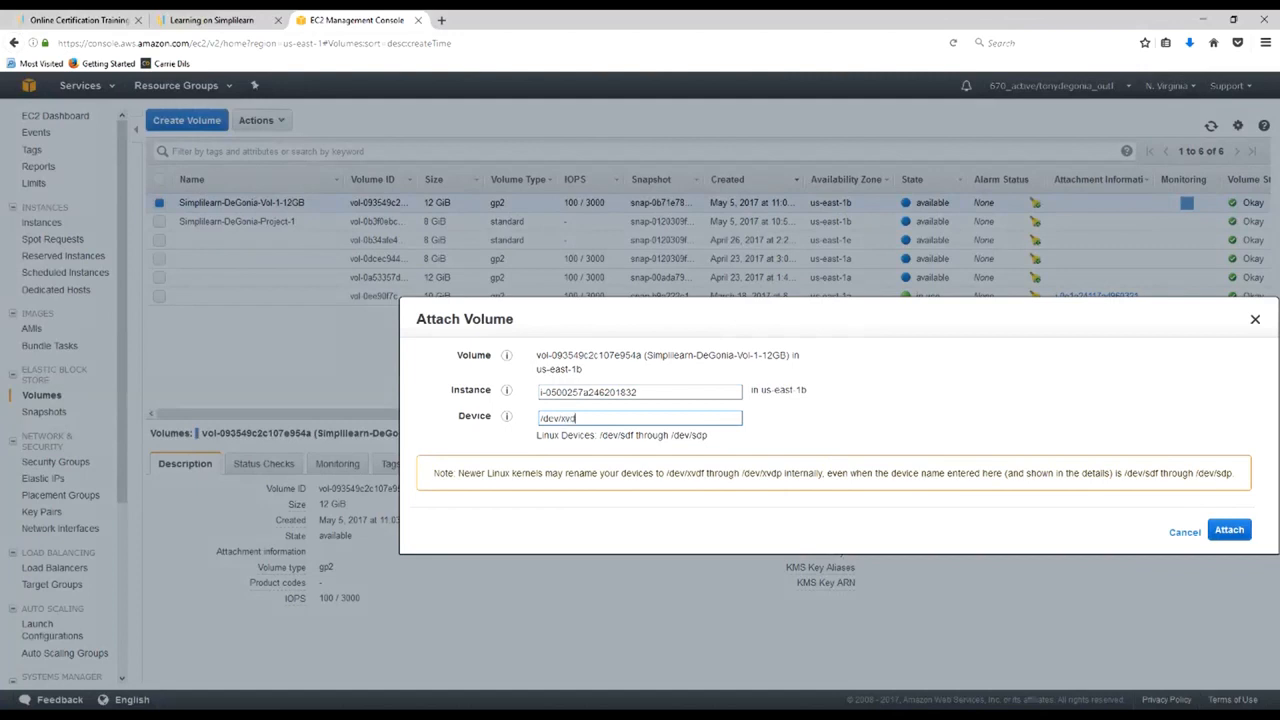
{"action": "type", "text": "a"}
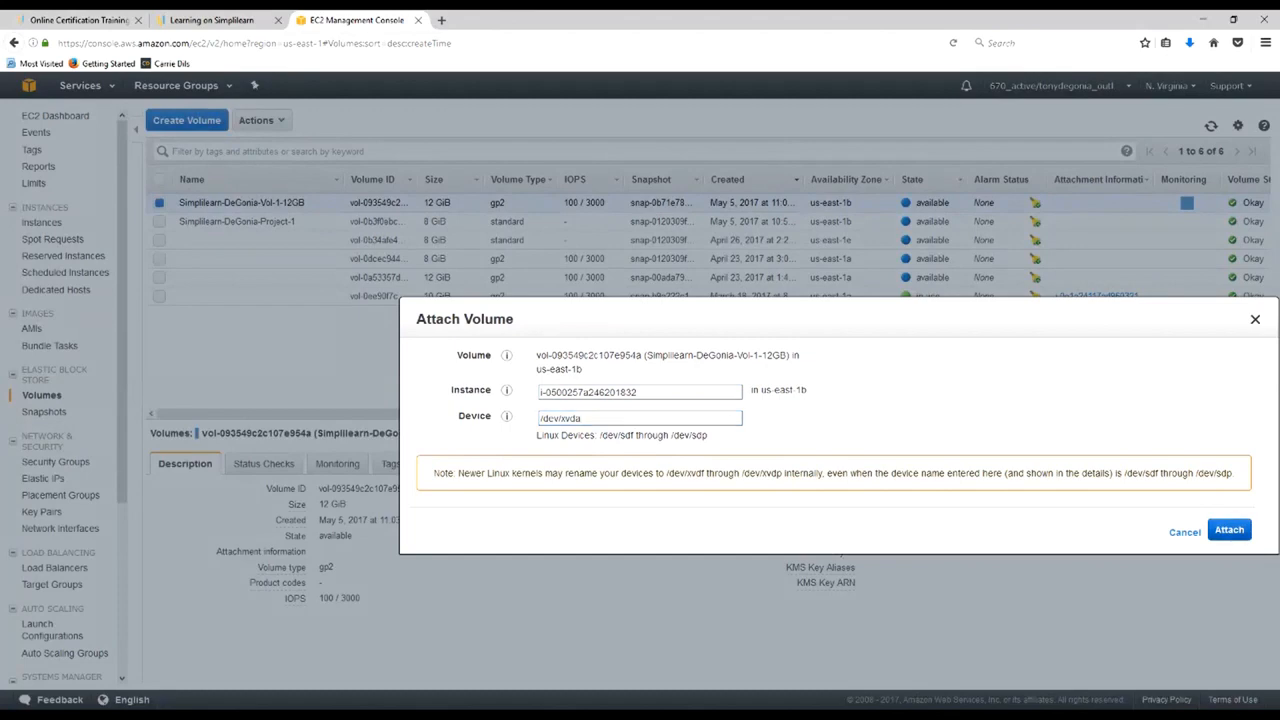
{"action": "left_click", "coordinate": [1229, 529]}
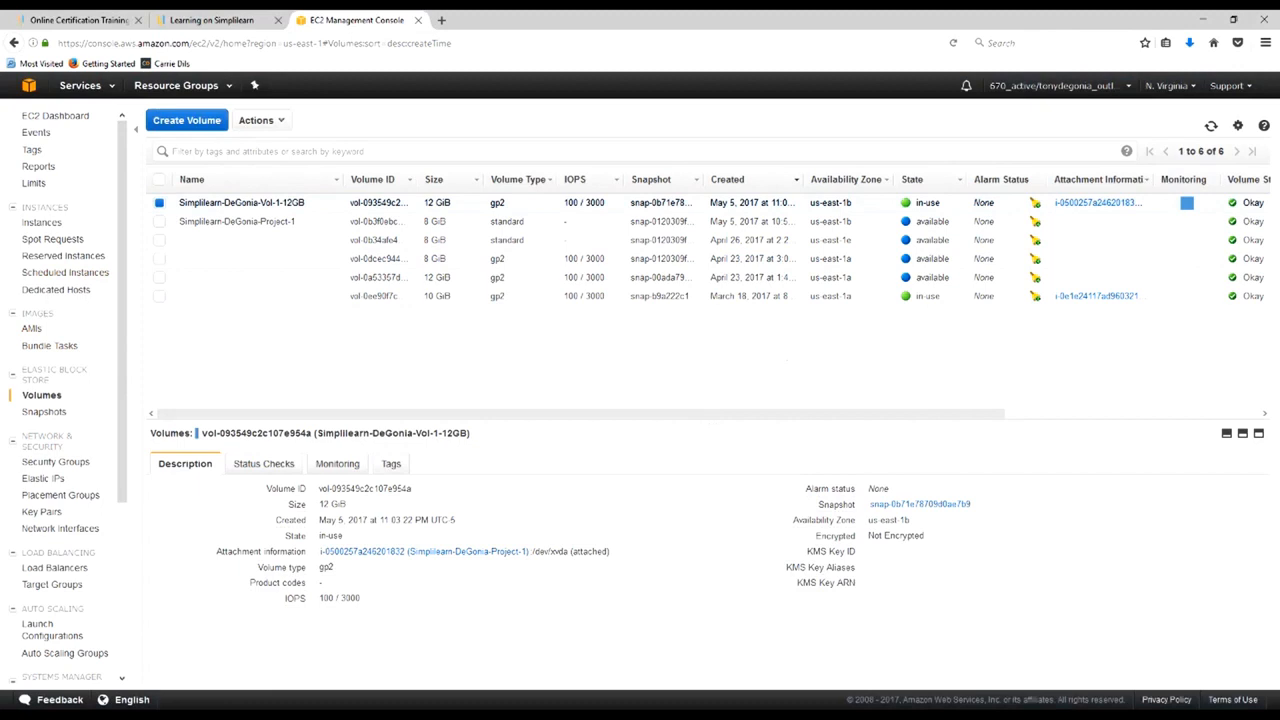
Open Simplilearn-DeGonia-Project-1 from the volume's attachment information link
{"action": "double_click", "coordinate": [331, 504]}
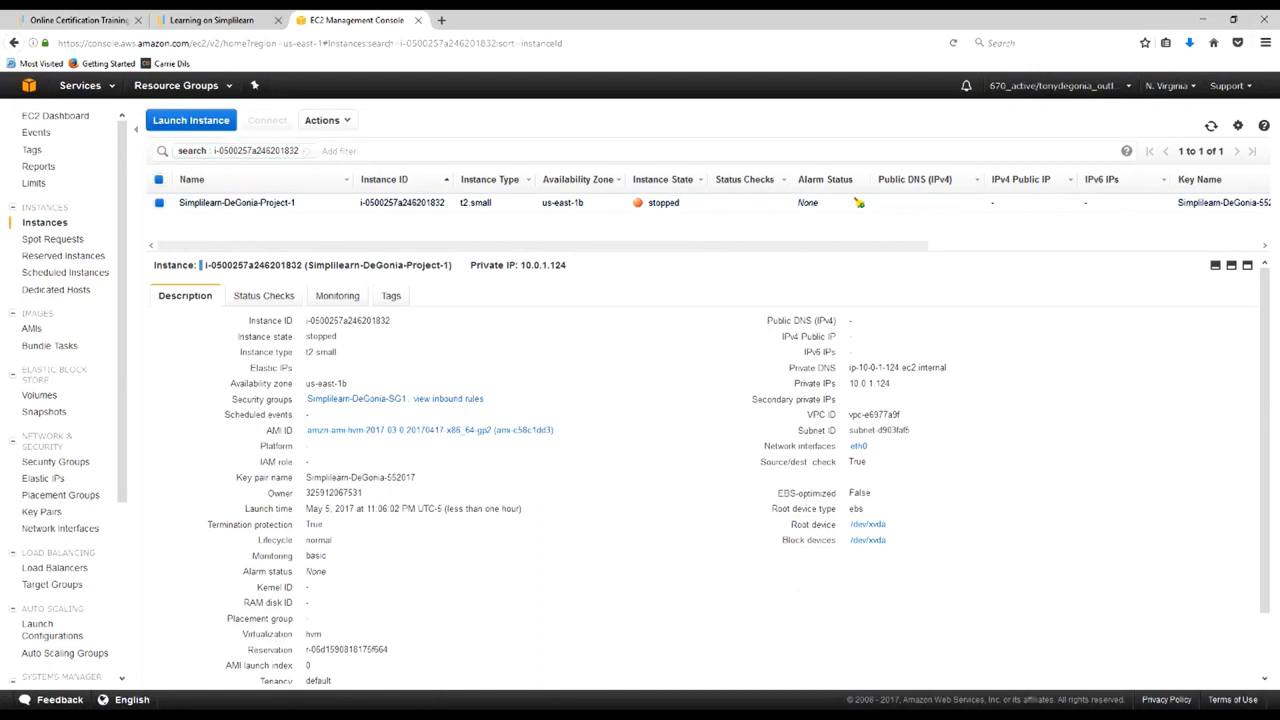
Start the t2.small Simplilearn-DeGonia-Project-1 instance on its new 12 GiB root volume
{"action": "left_click", "coordinate": [322, 120]}
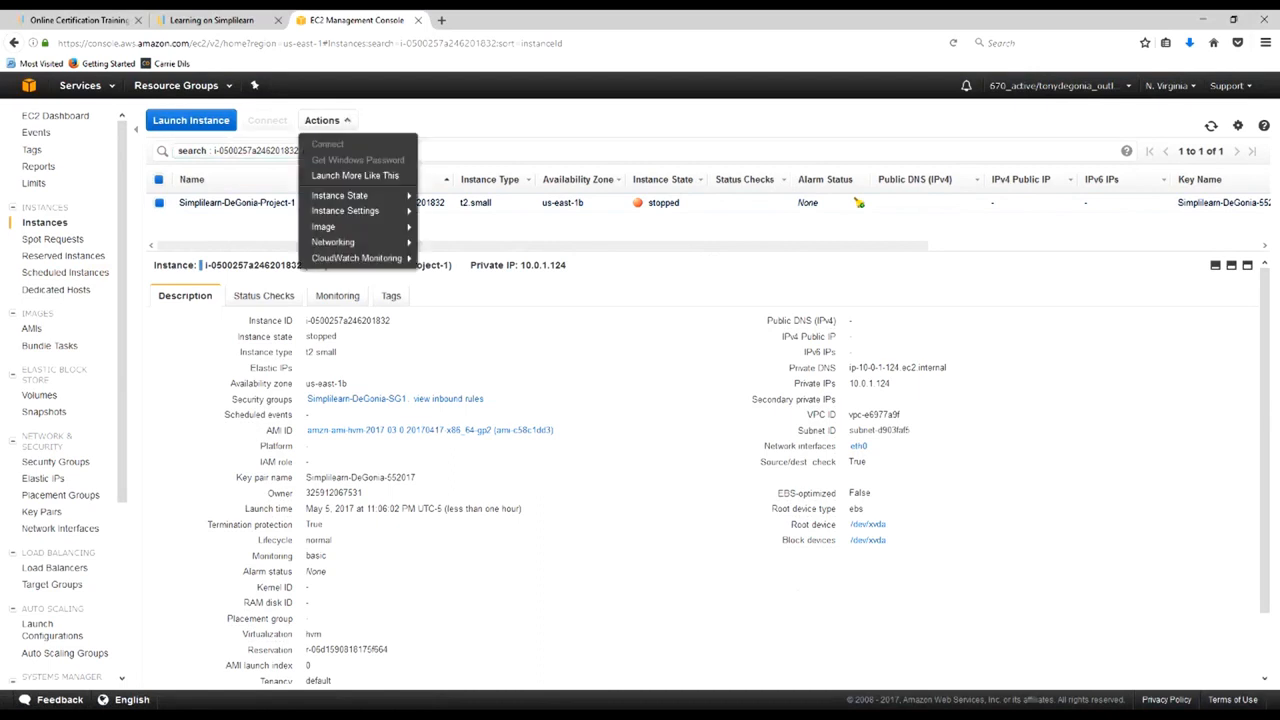
{"action": "mouse_move", "coordinate": [340, 195]}
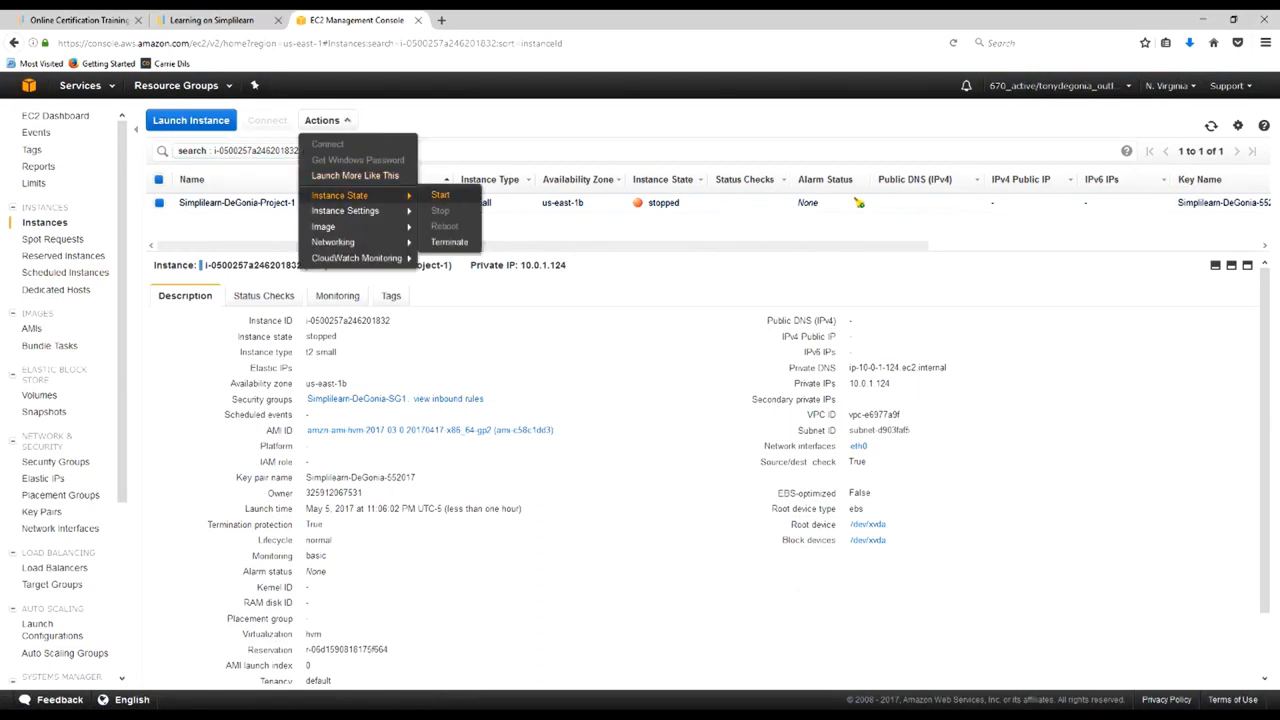
{"action": "left_click", "coordinate": [440, 194]}
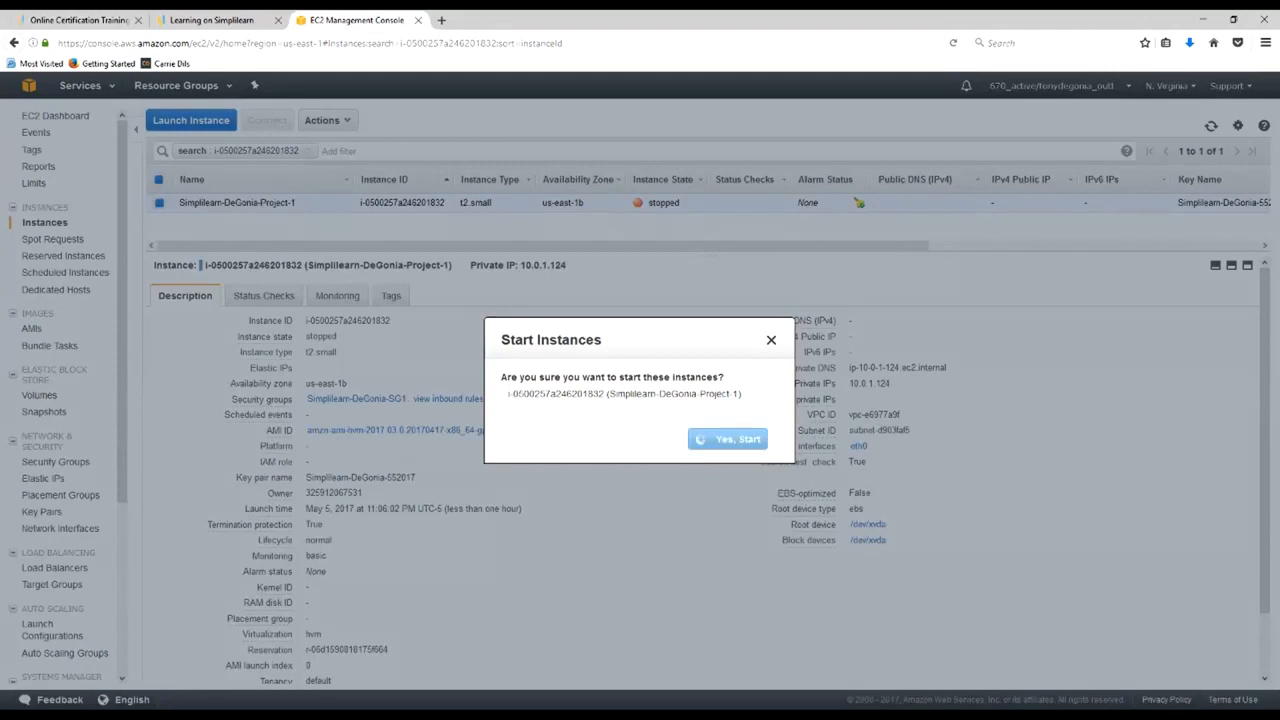
{"action": "left_click", "coordinate": [728, 439]}
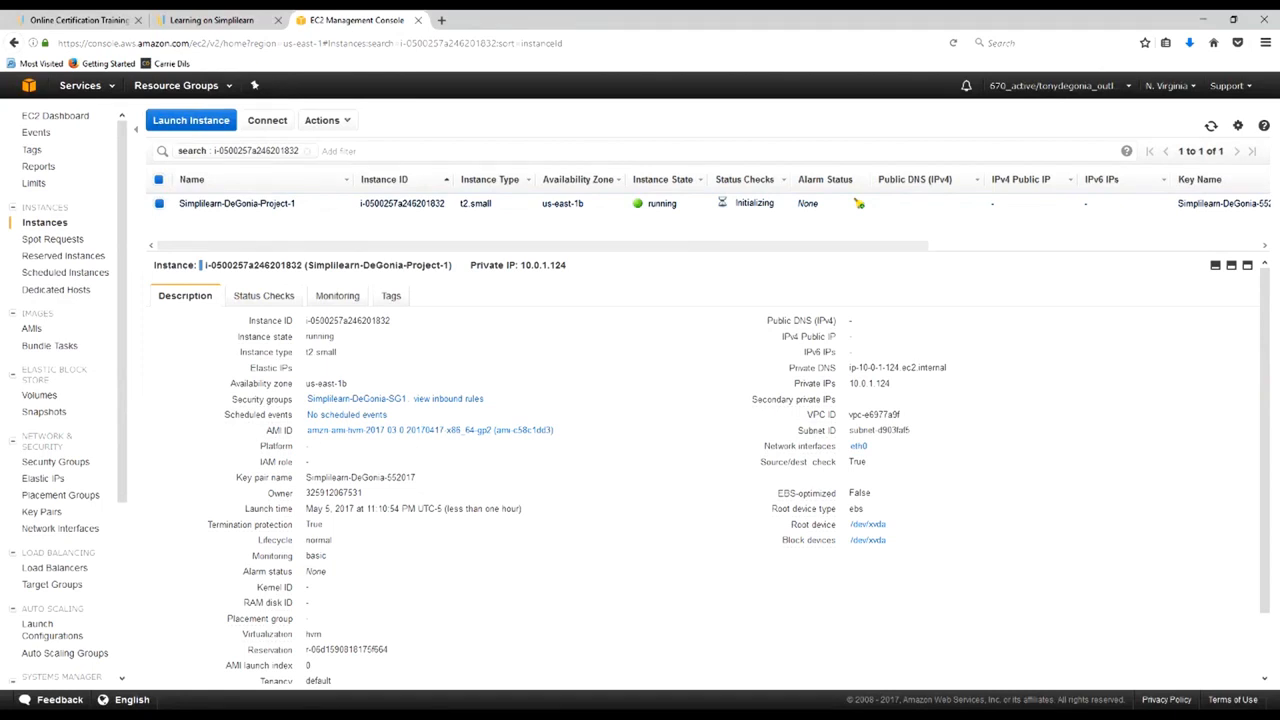
{"action": "scroll", "scroll_direction": "down", "scroll_amount": 3}
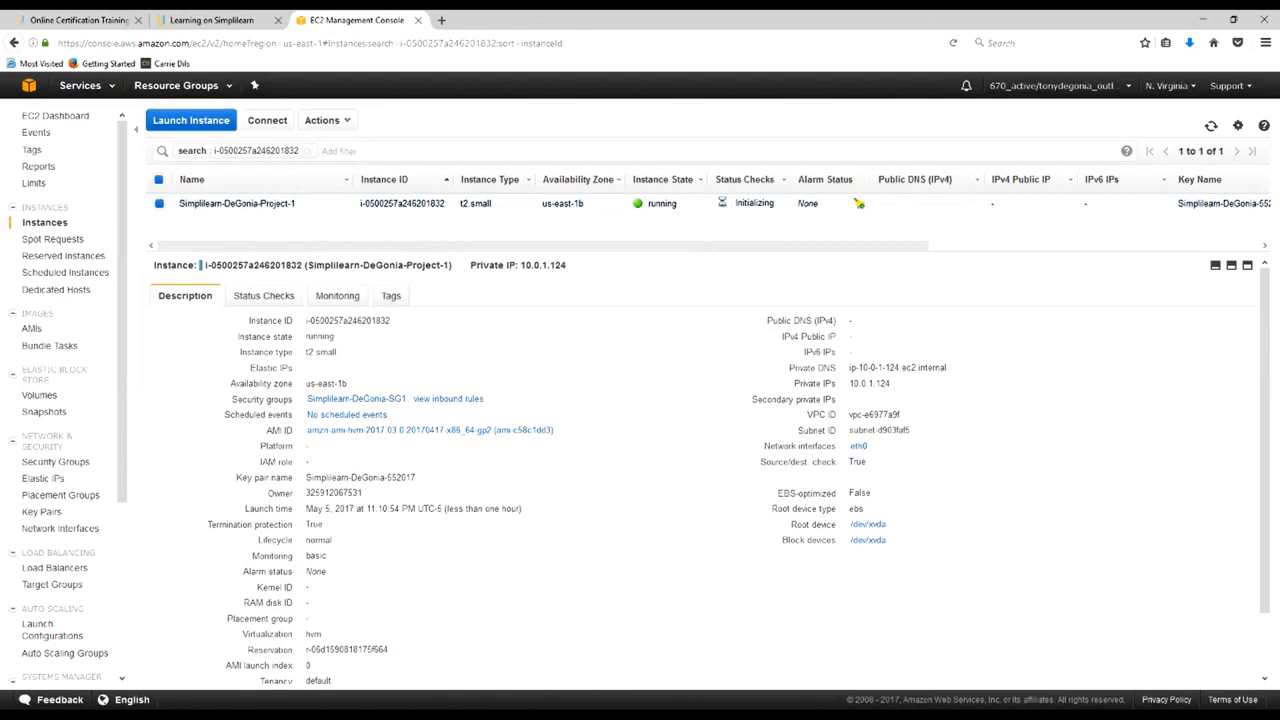
{"action": "mouse_move", "coordinate": [430, 429]}
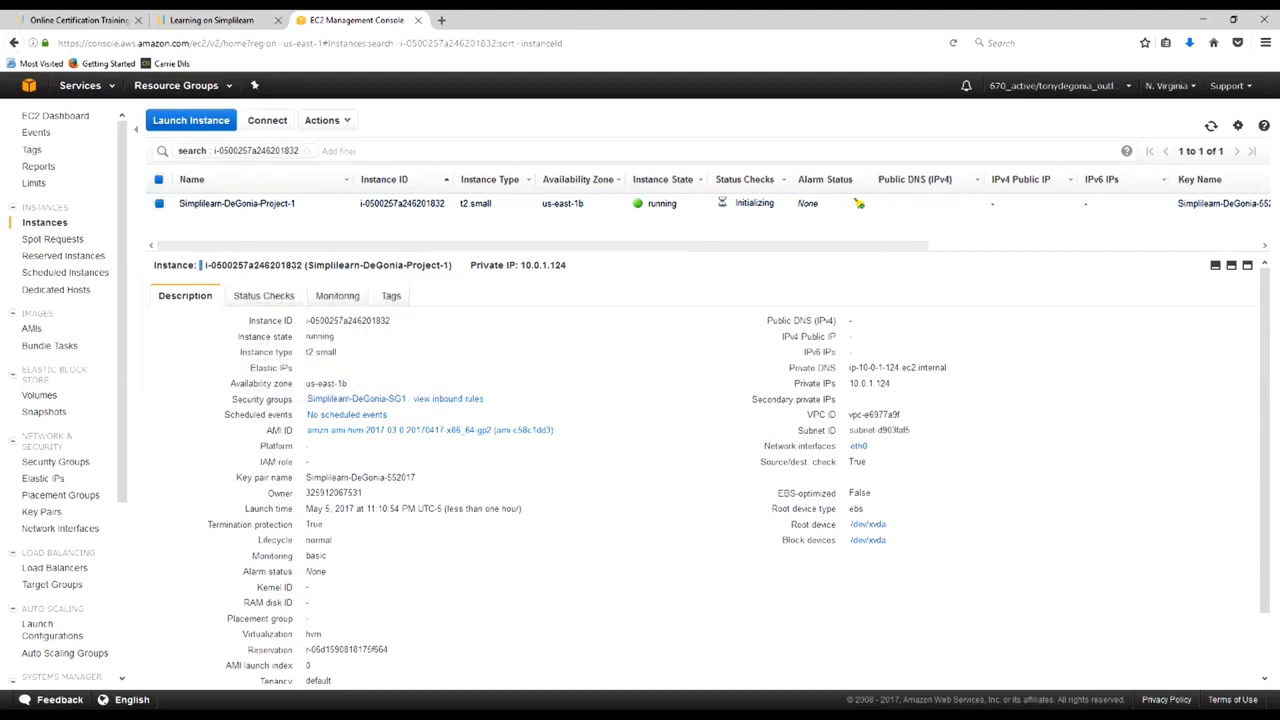
{"action": "mouse_move", "coordinate": [279, 429]}
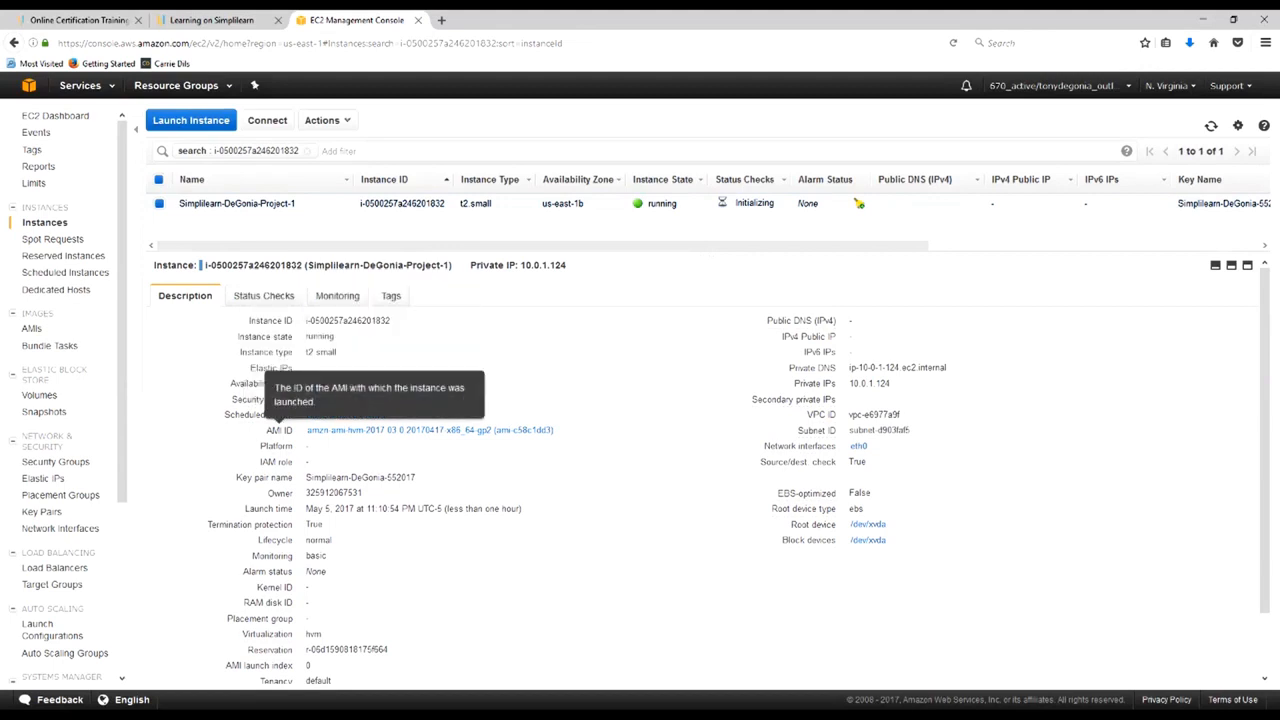
{"action": "double_click", "coordinate": [325, 315]}
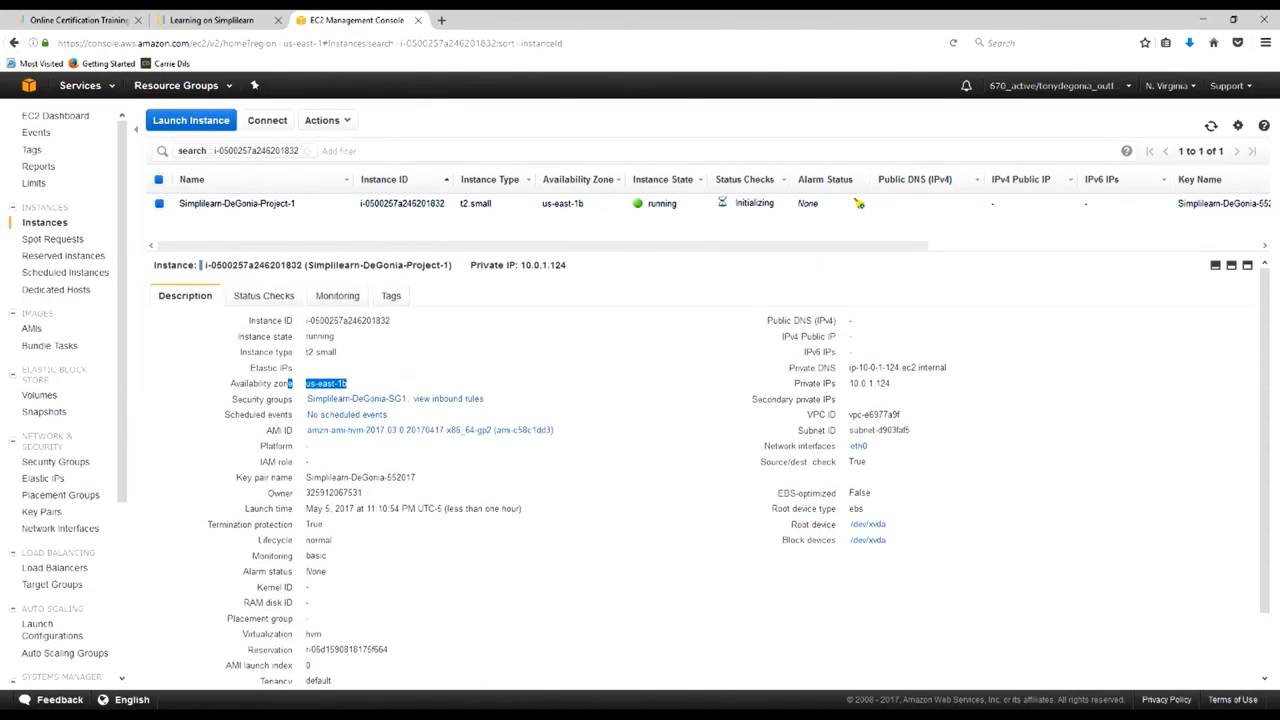
{"action": "mouse_move", "coordinate": [820, 414]}
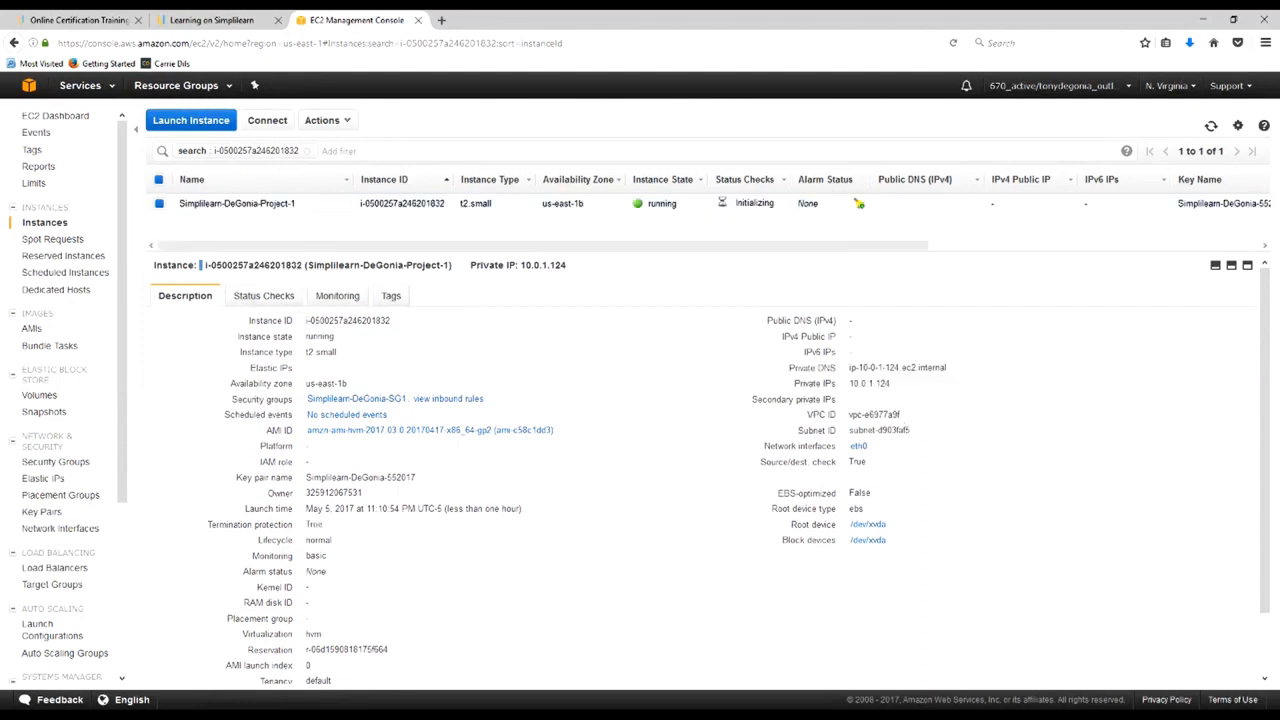
{"action": "left_click", "coordinate": [260, 295]}
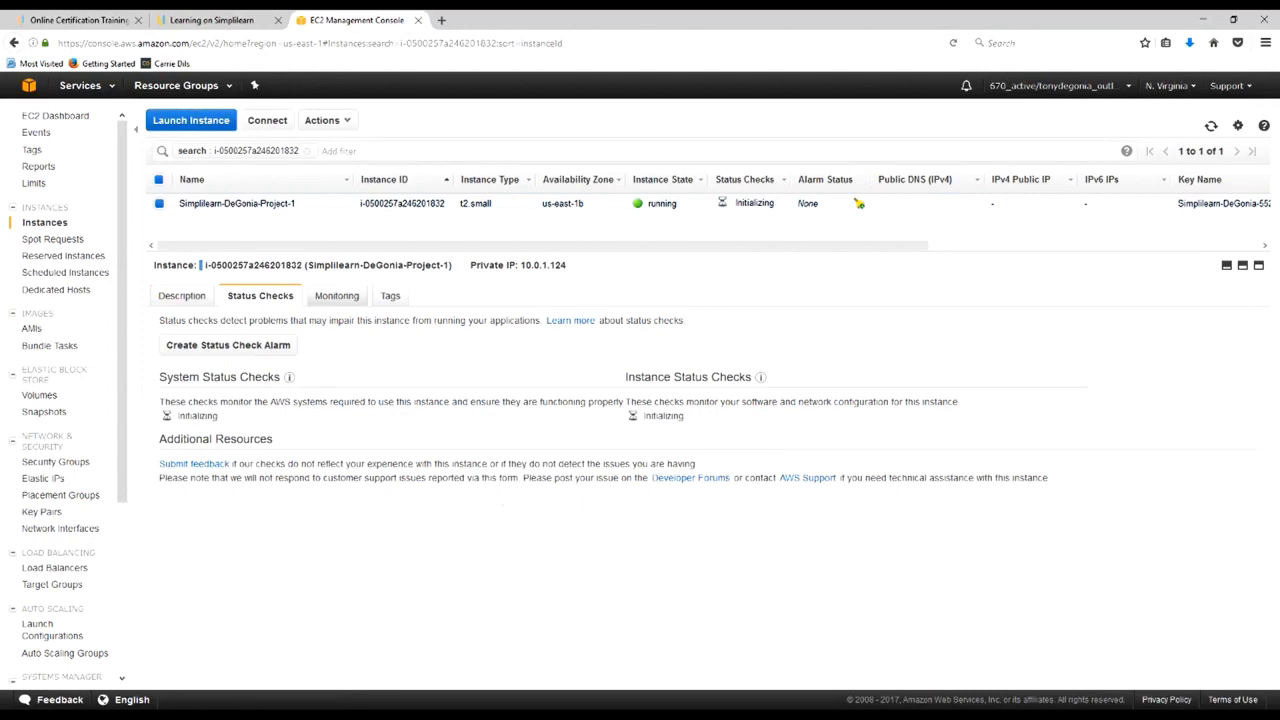
{"action": "left_click", "coordinate": [336, 295]}
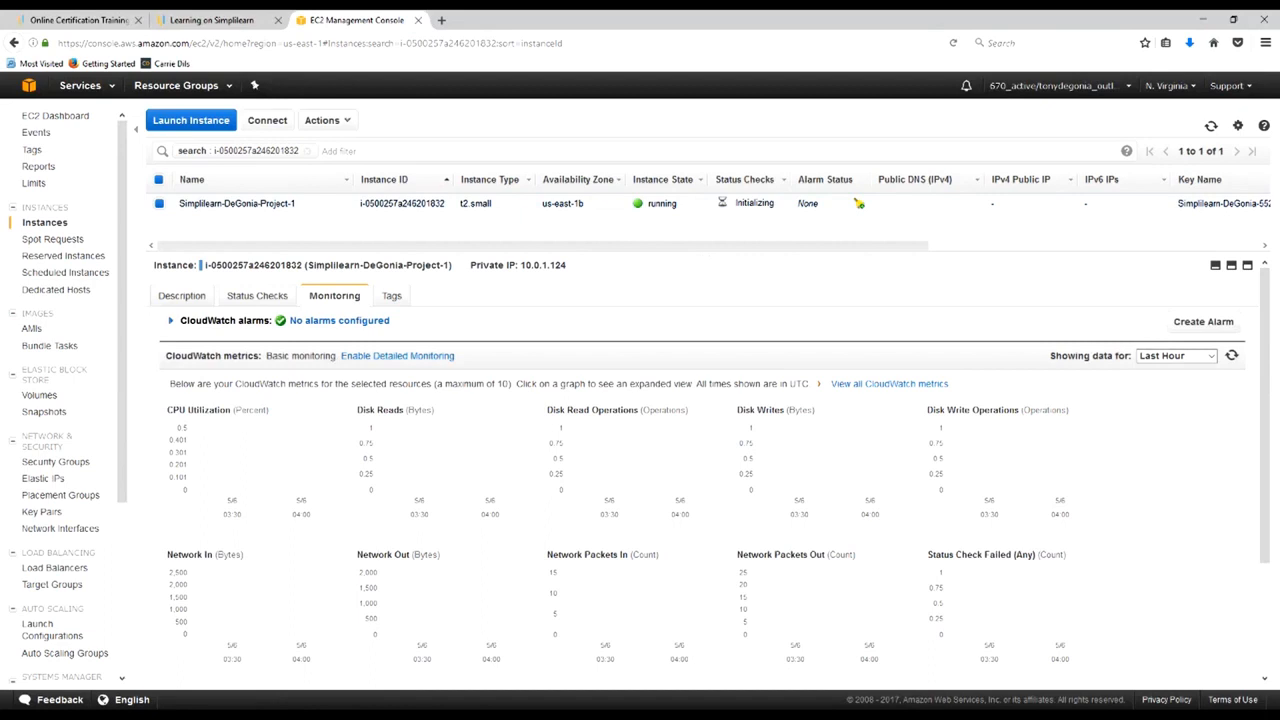
{"action": "scroll", "scroll_direction": "down", "scroll_amount": 3}
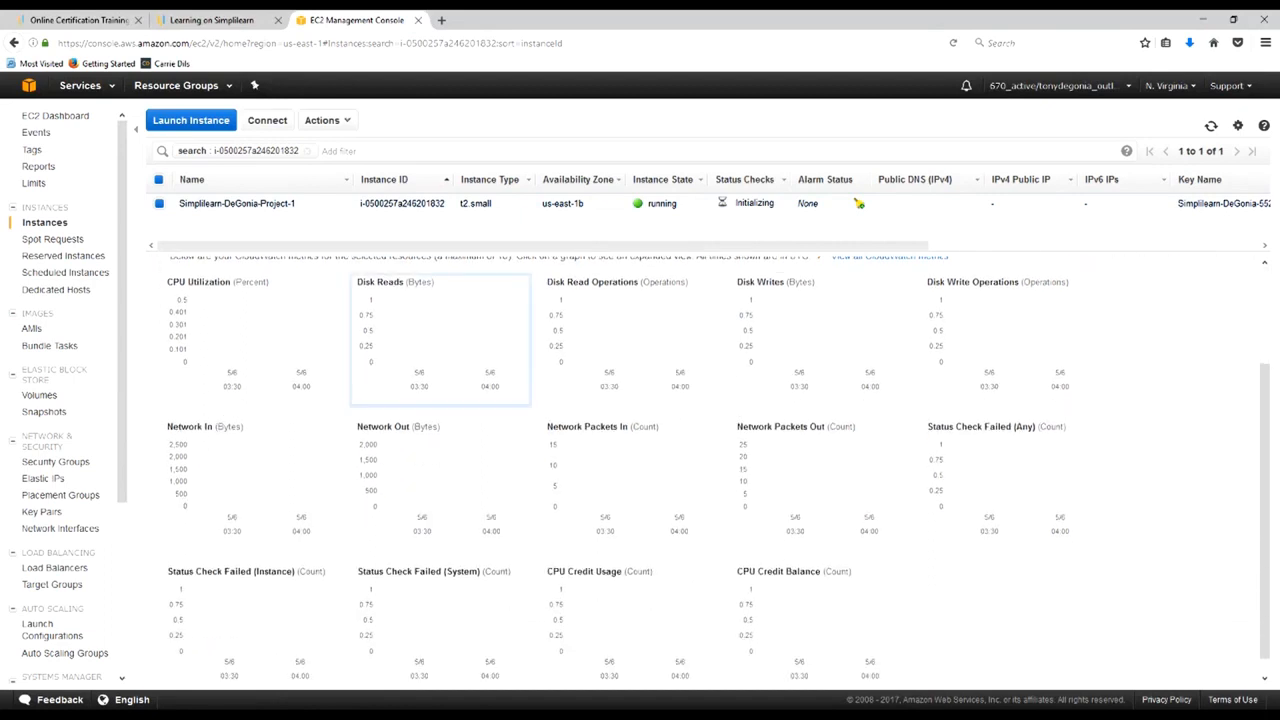
{"action": "left_click", "coordinate": [237, 203]}
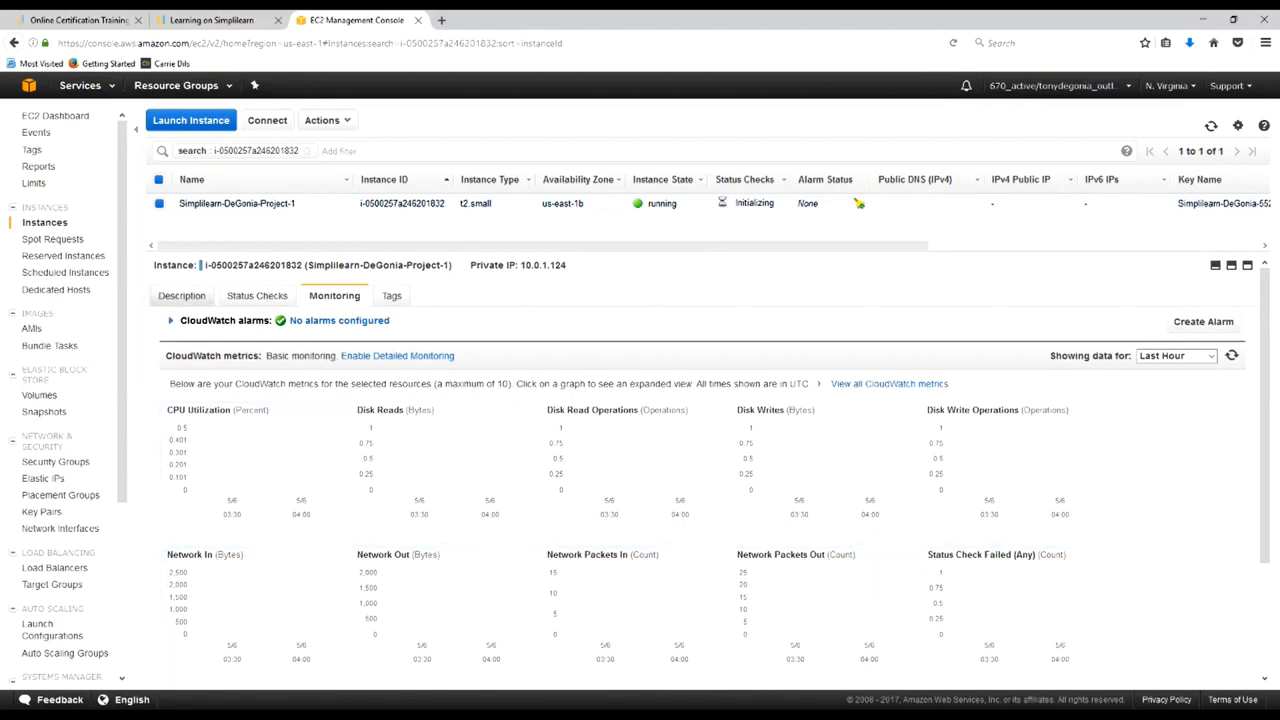
{"action": "left_click", "coordinate": [184, 295]}
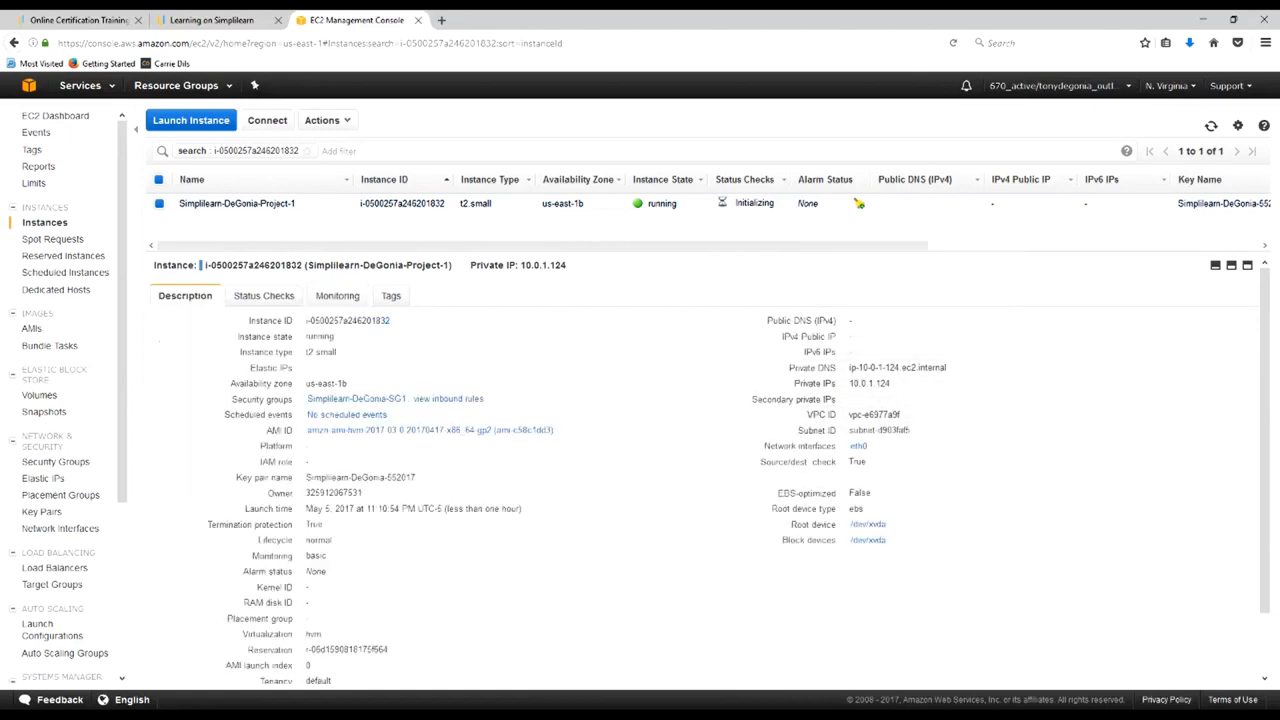
{"action": "left_click", "coordinate": [322, 120]}
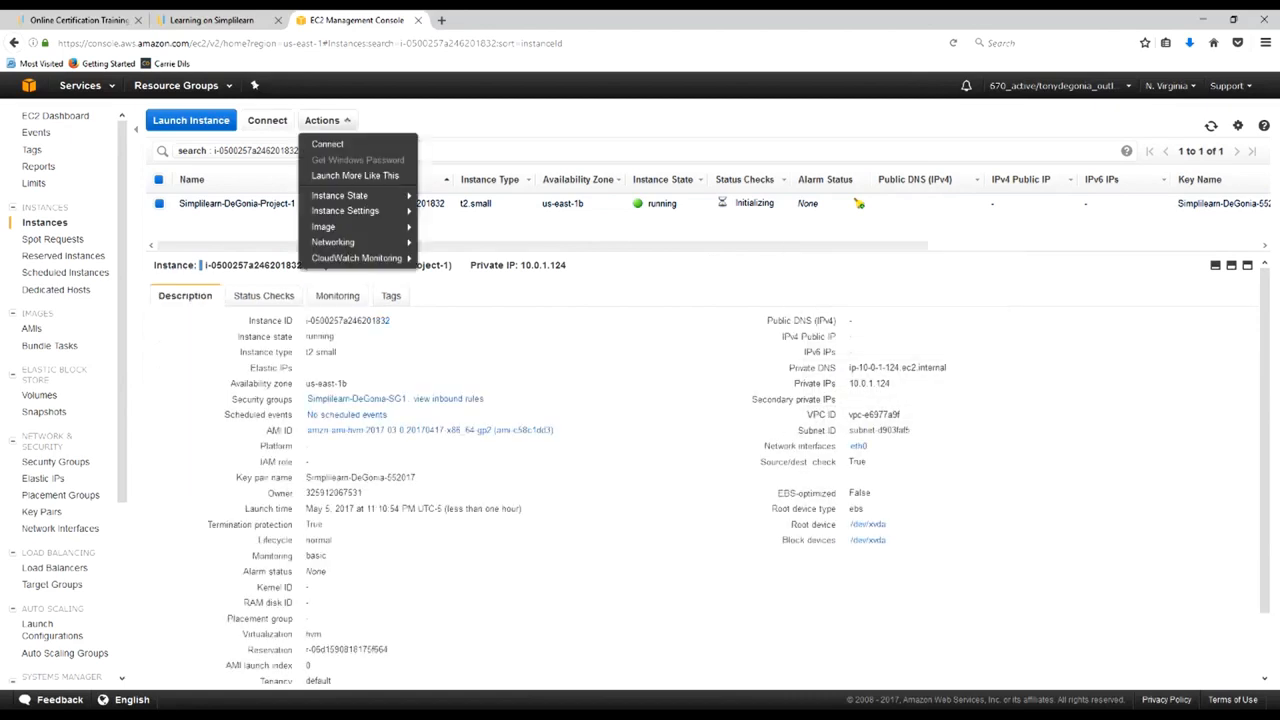
{"action": "mouse_move", "coordinate": [323, 226]}
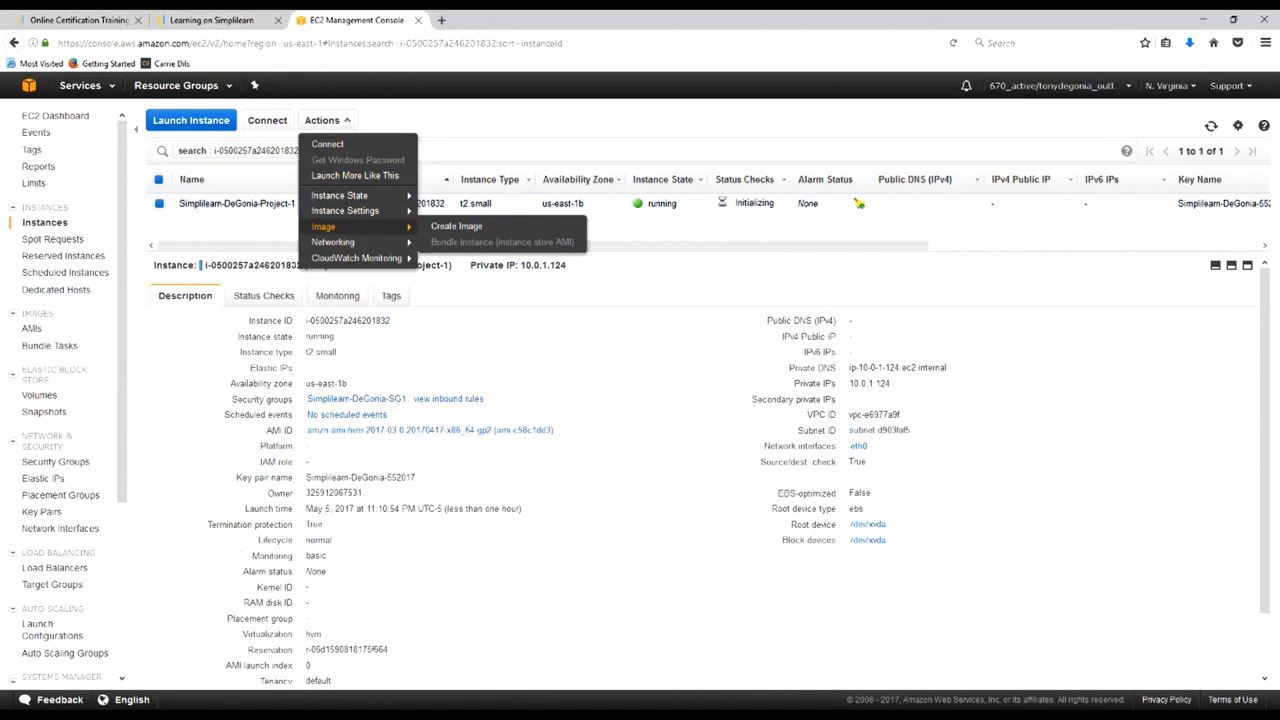
{"action": "mouse_move", "coordinate": [333, 241]}
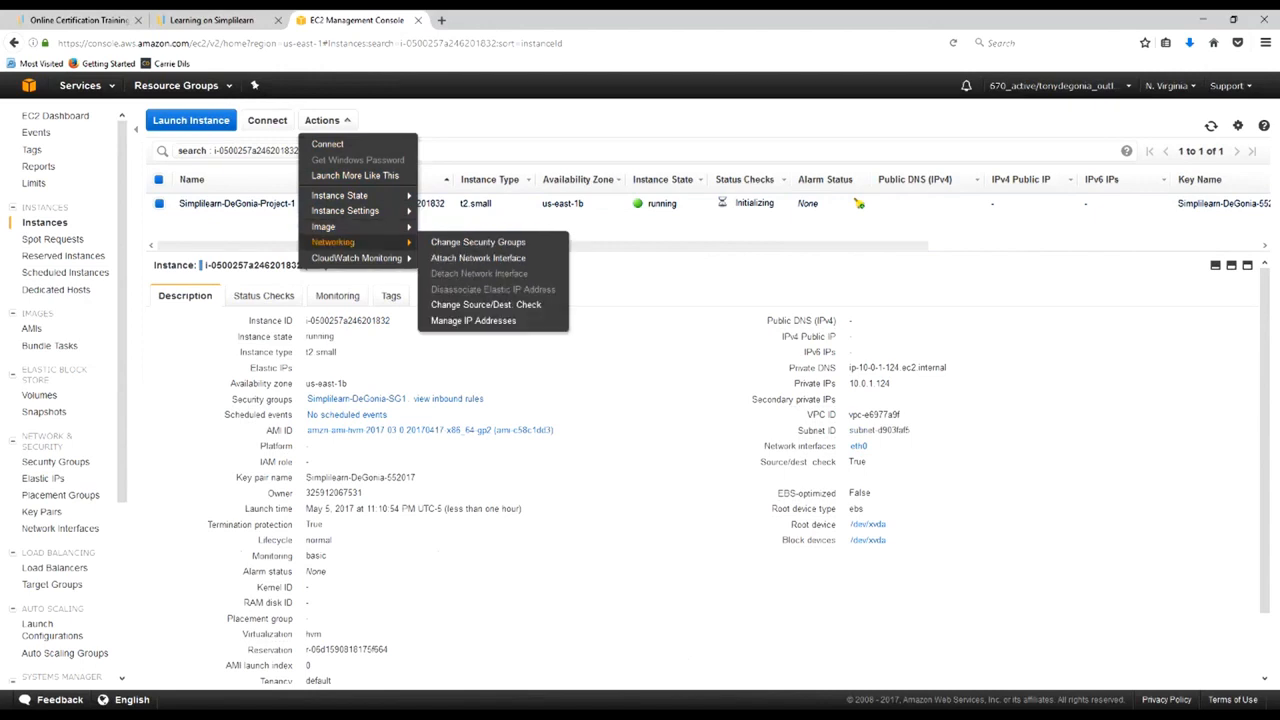
{"action": "mouse_move", "coordinate": [339, 195]}
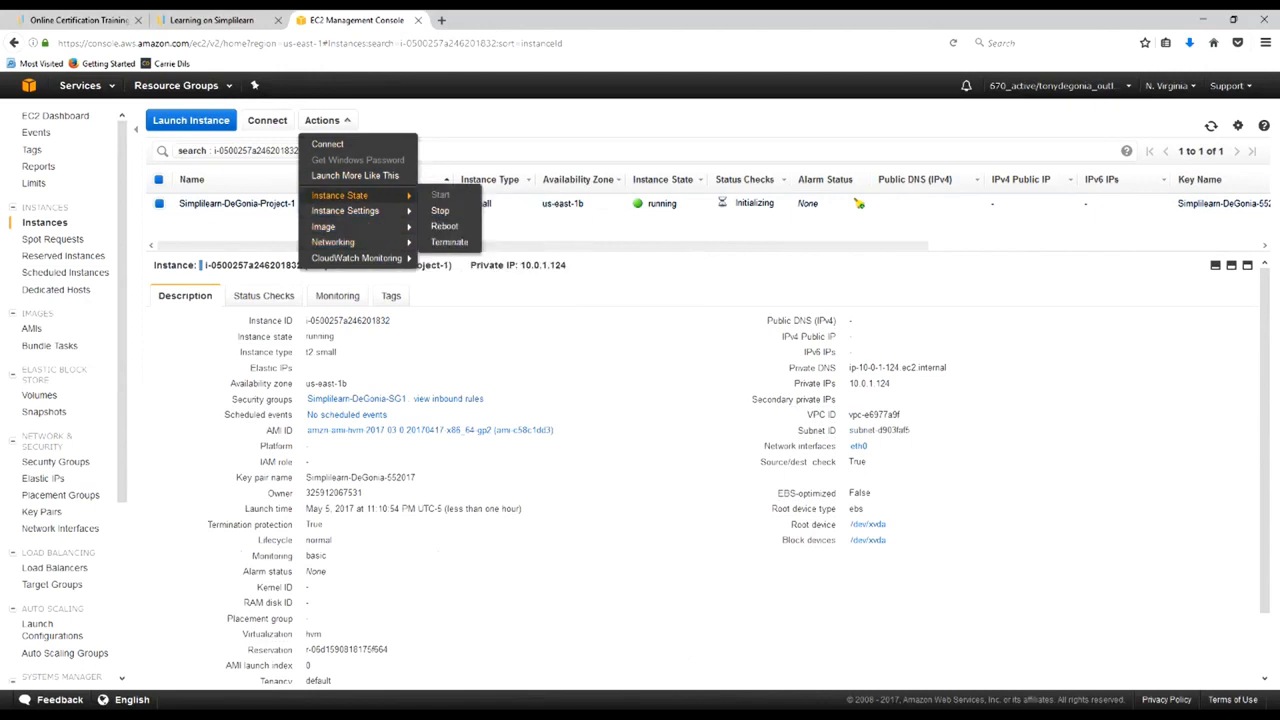
{"action": "mouse_move", "coordinate": [345, 210]}
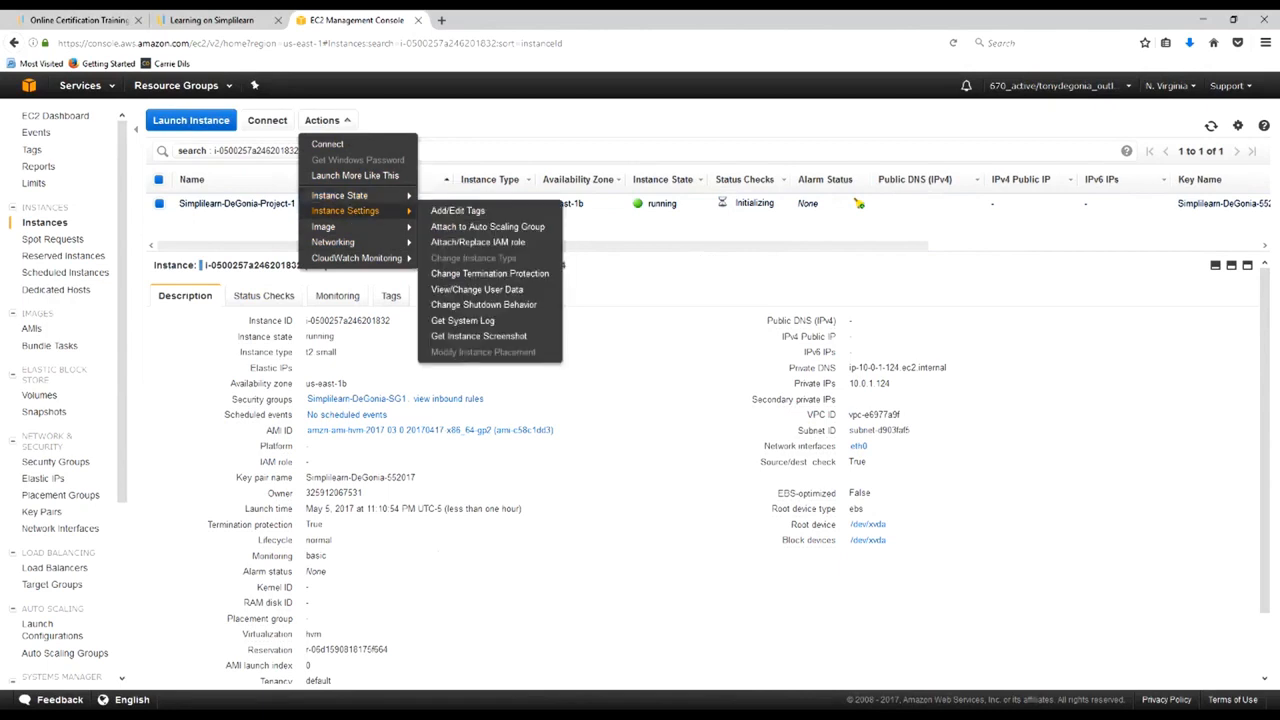
{"action": "mouse_move", "coordinate": [323, 226]}
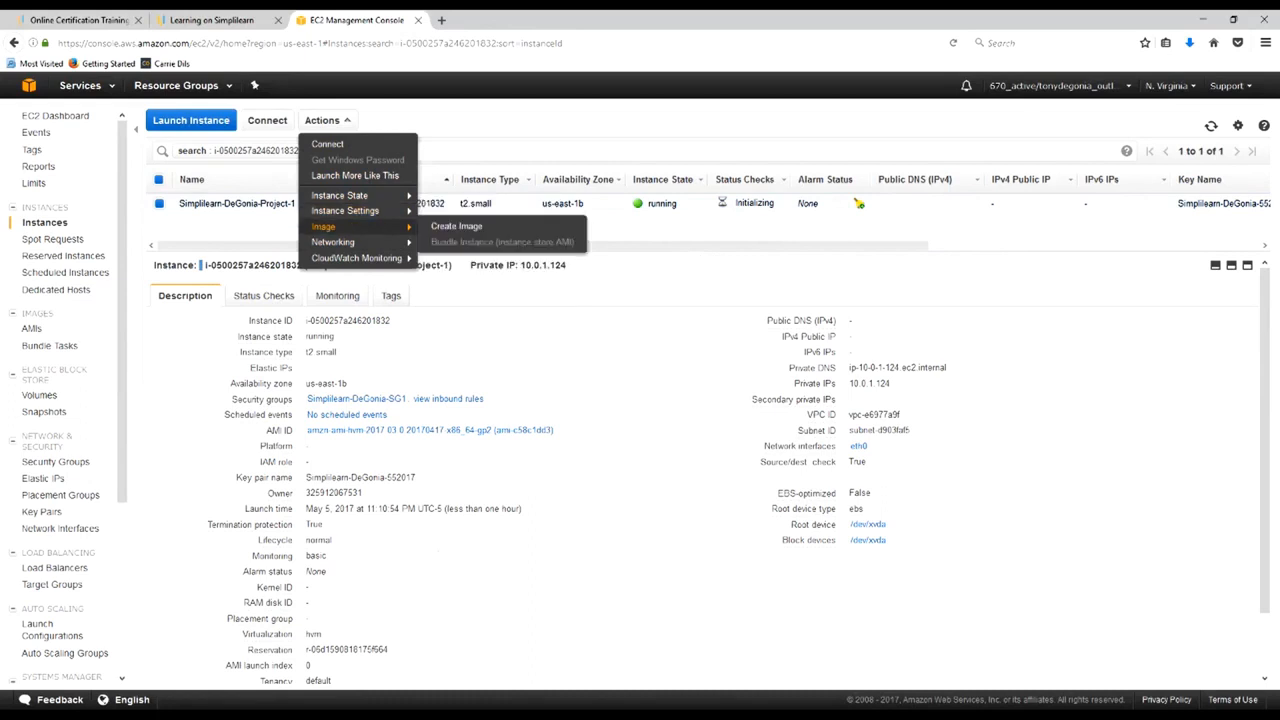
{"action": "mouse_move", "coordinate": [356, 258]}
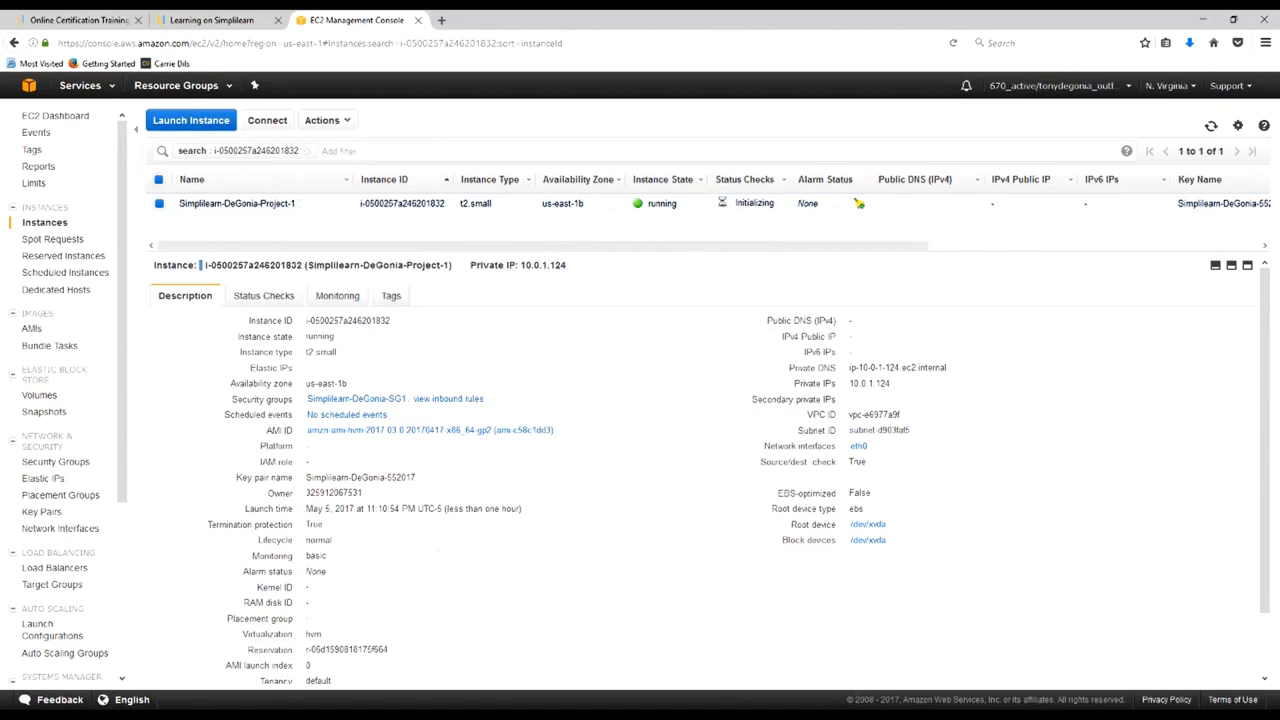
{"action": "scroll", "scroll_direction": "down", "scroll_amount": 3}
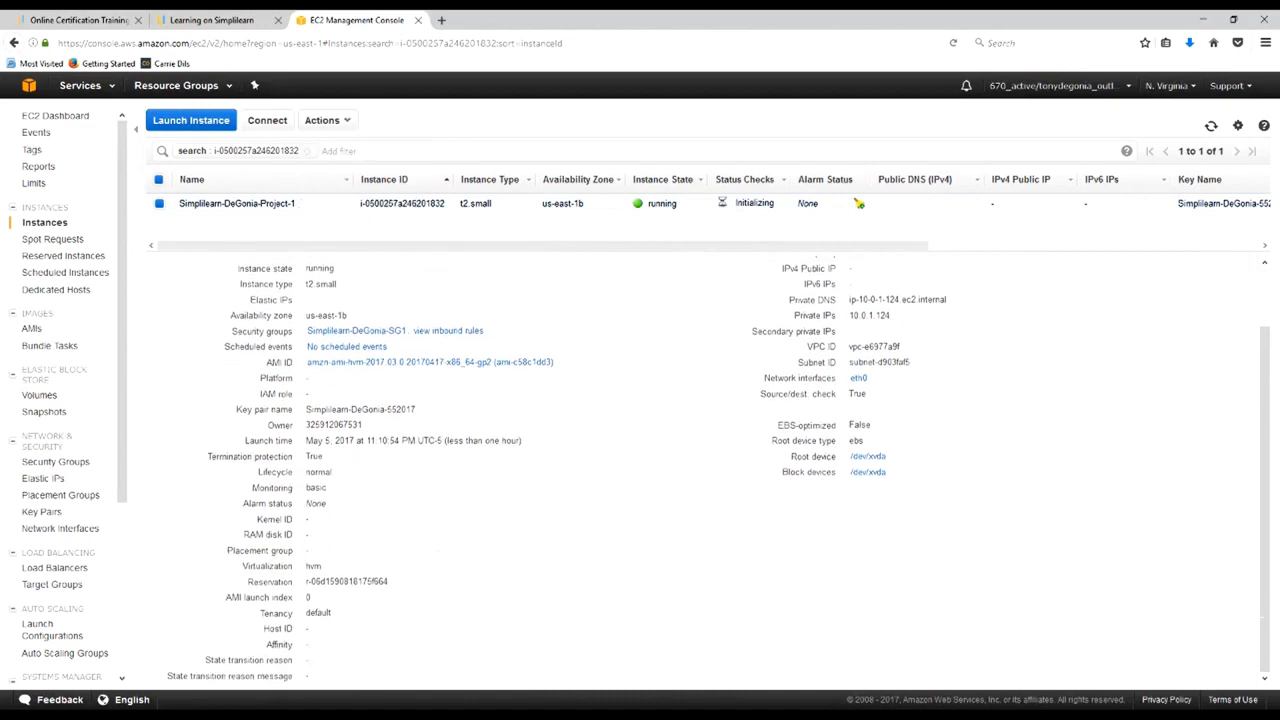
{"action": "left_click", "coordinate": [237, 203]}
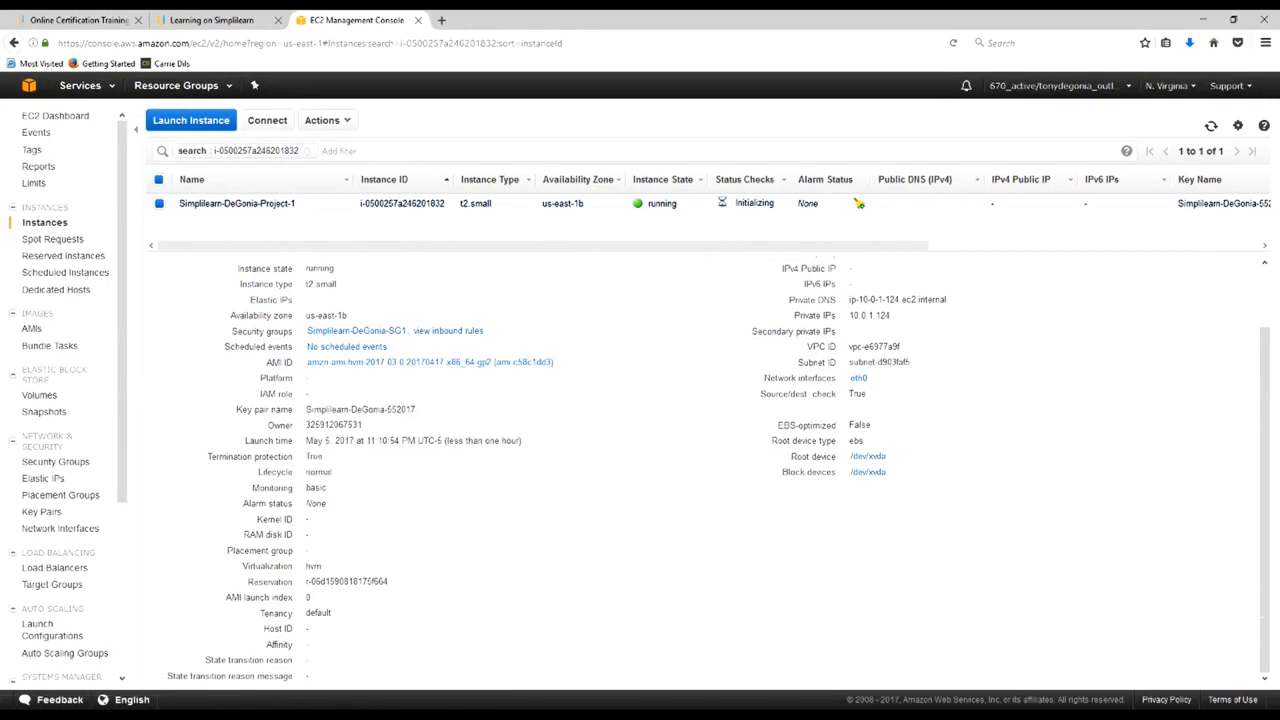
{"action": "left_click", "coordinate": [237, 203]}
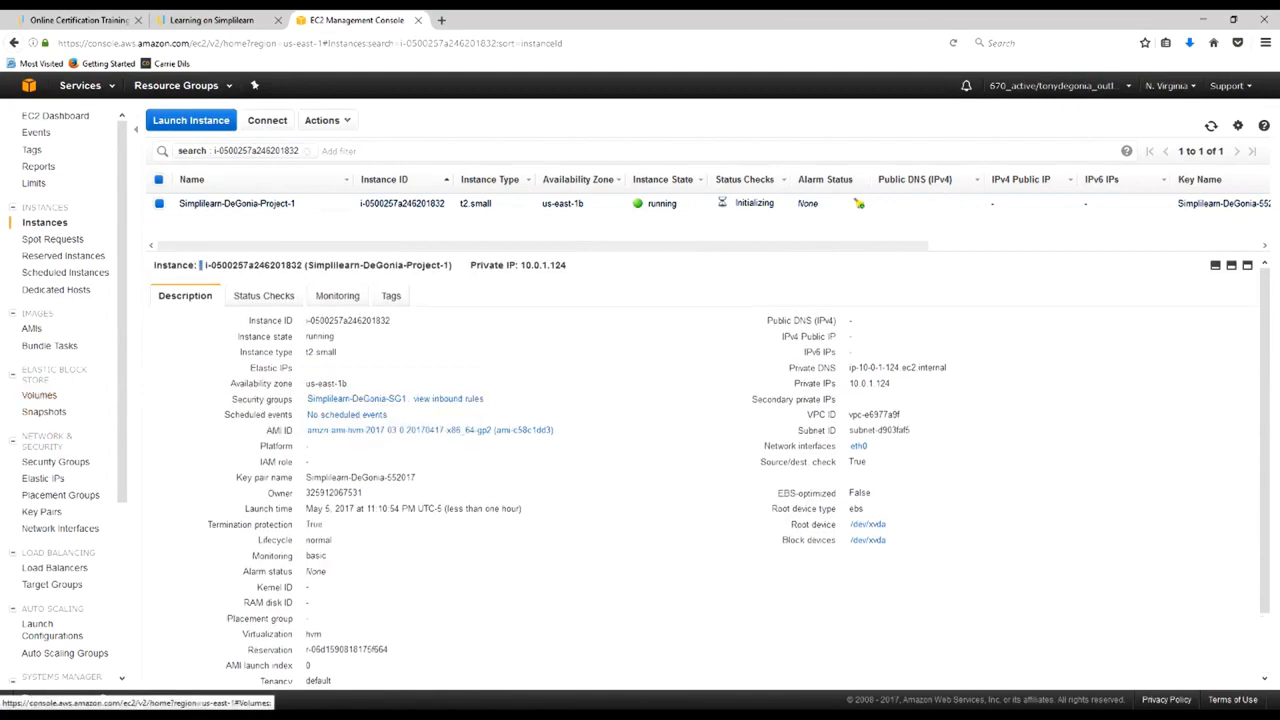
Review the 12 GiB Vol-1-12GB volume's status checks and monitoring, then browse and close its Actions menu
{"action": "left_click", "coordinate": [42, 395]}
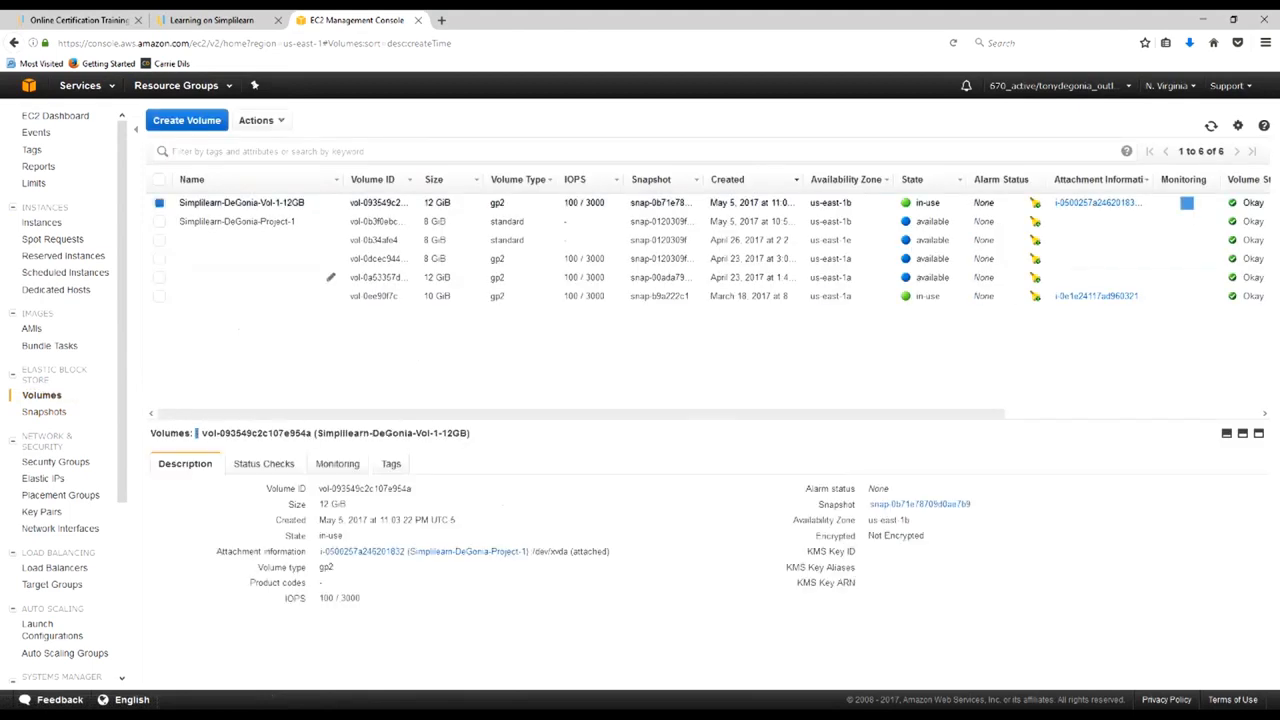
{"action": "mouse_move", "coordinate": [823, 519]}
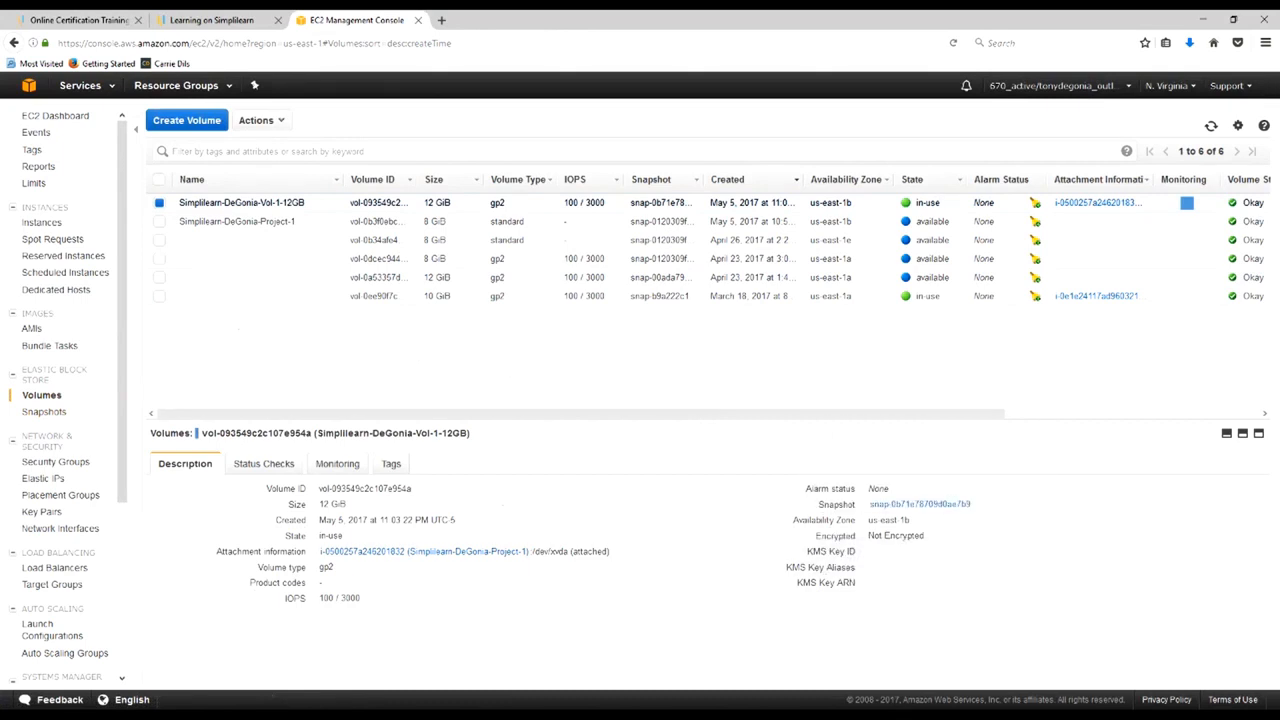
{"action": "left_click", "coordinate": [263, 463]}
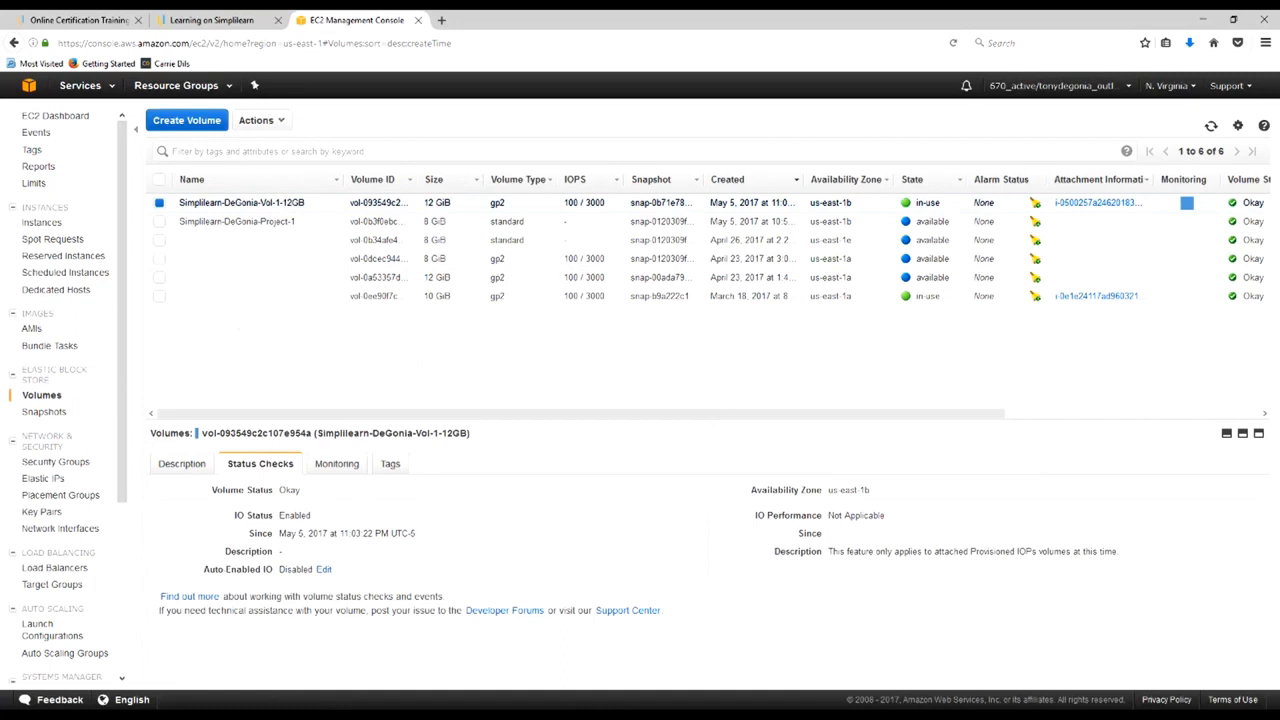
{"action": "left_click", "coordinate": [336, 463]}
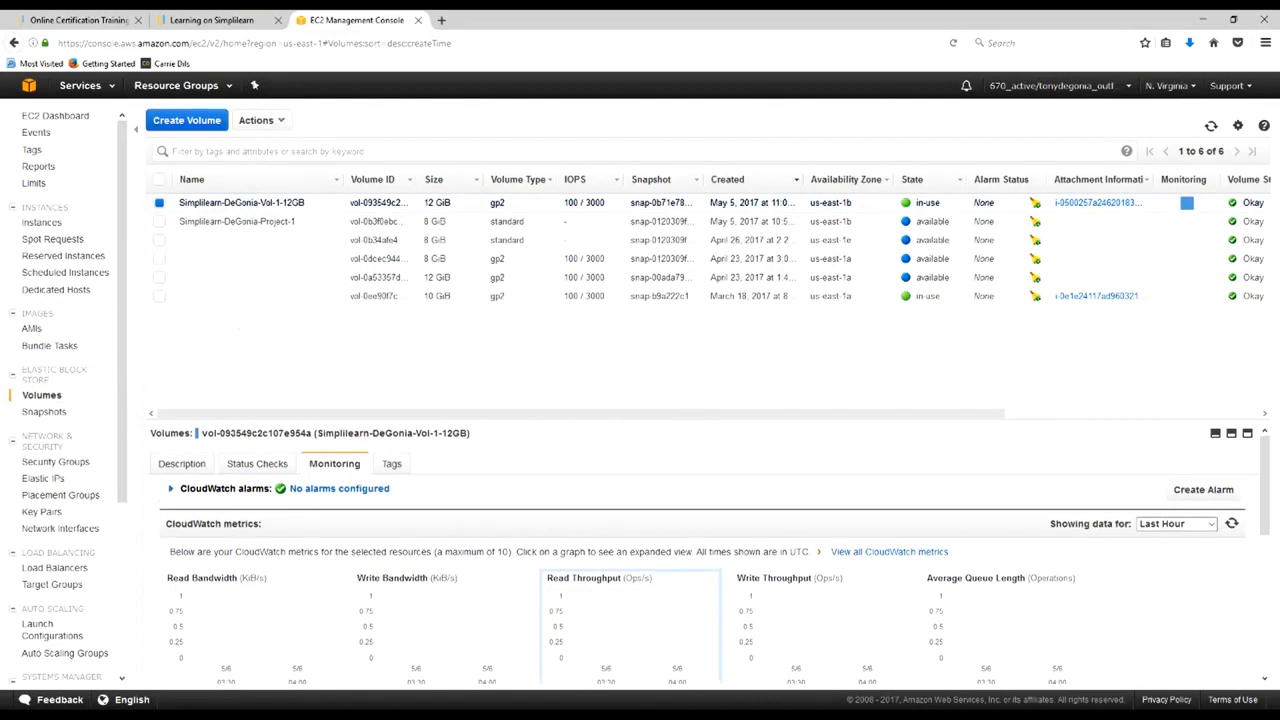
{"action": "scroll", "scroll_direction": "down", "scroll_amount": 3}
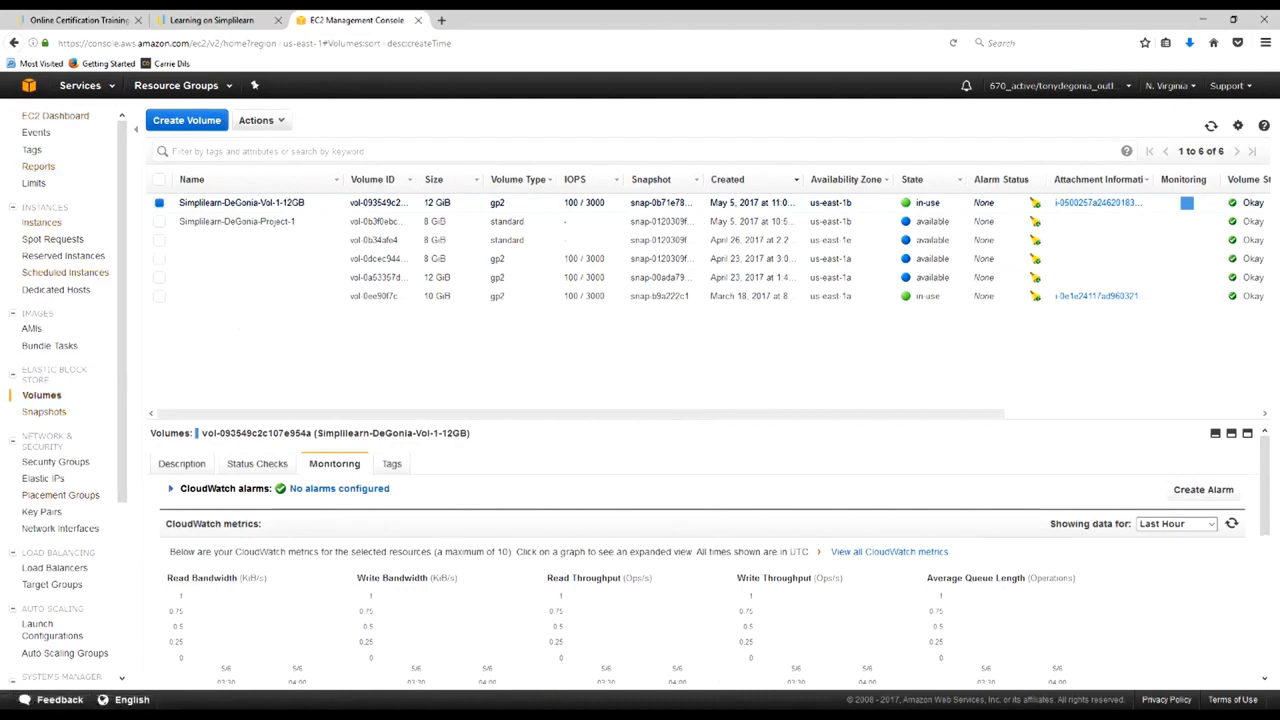
{"action": "left_click", "coordinate": [256, 120]}
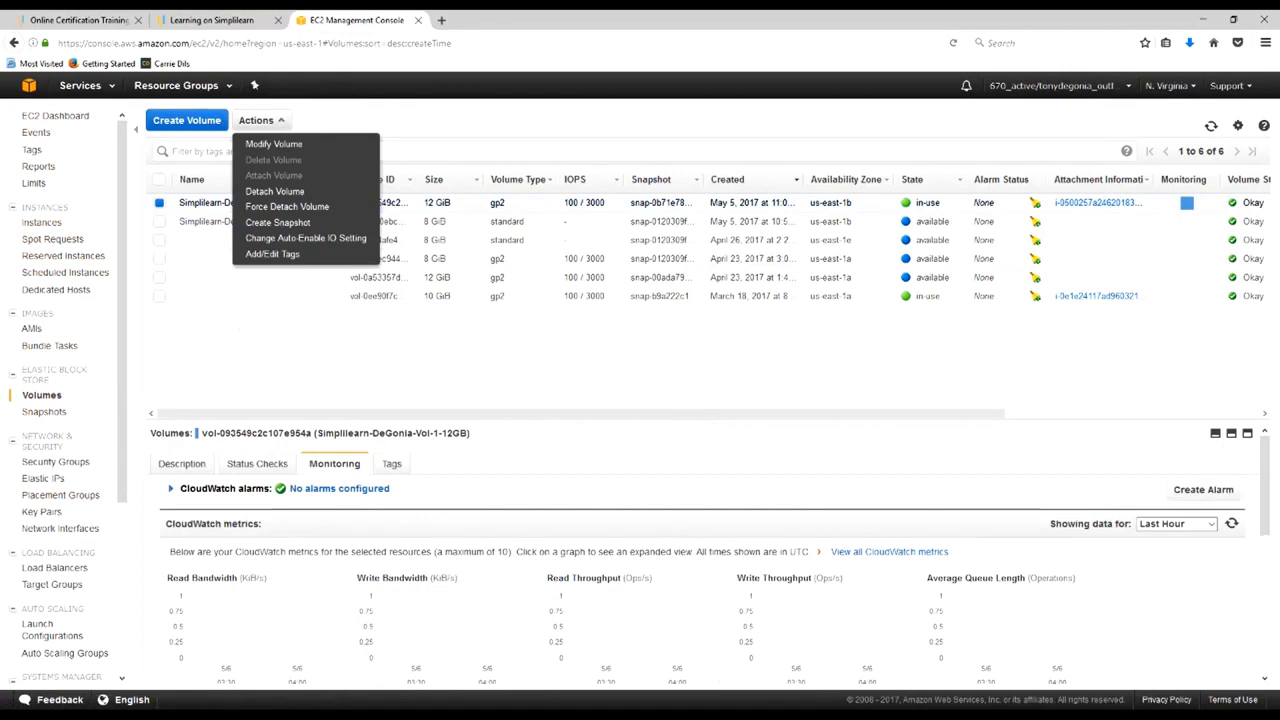
{"action": "left_click", "coordinate": [255, 120]}
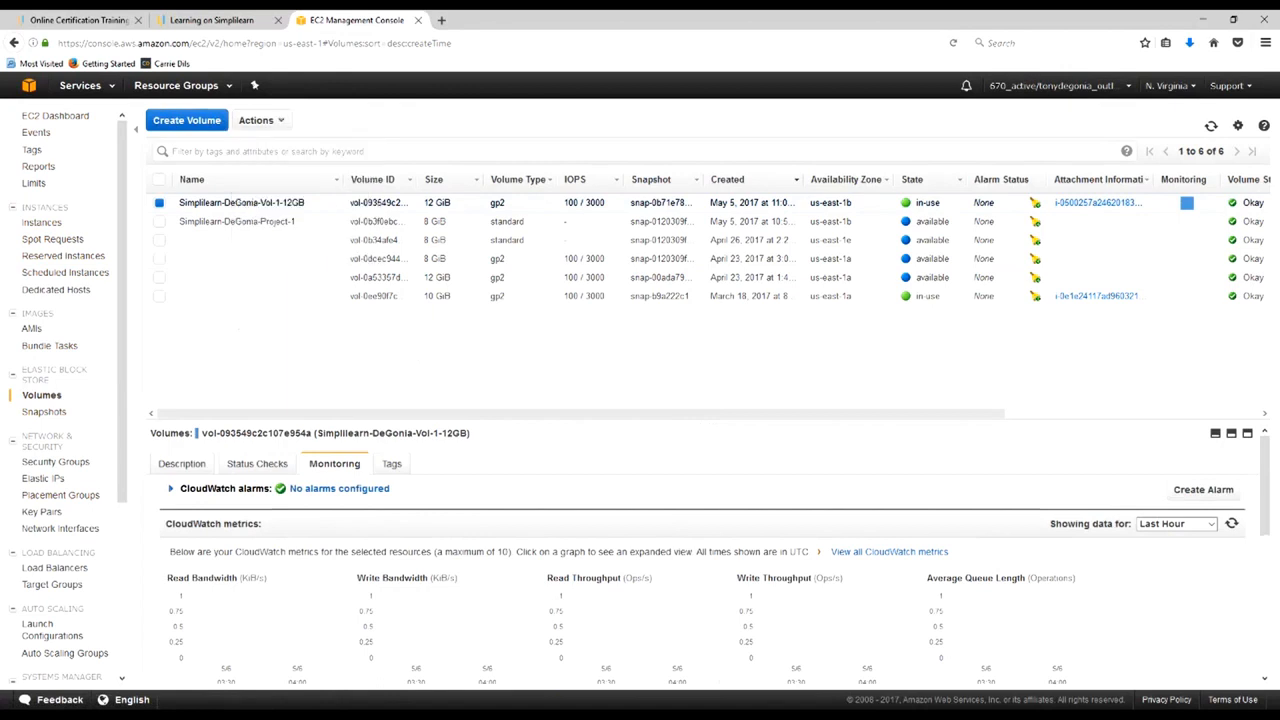